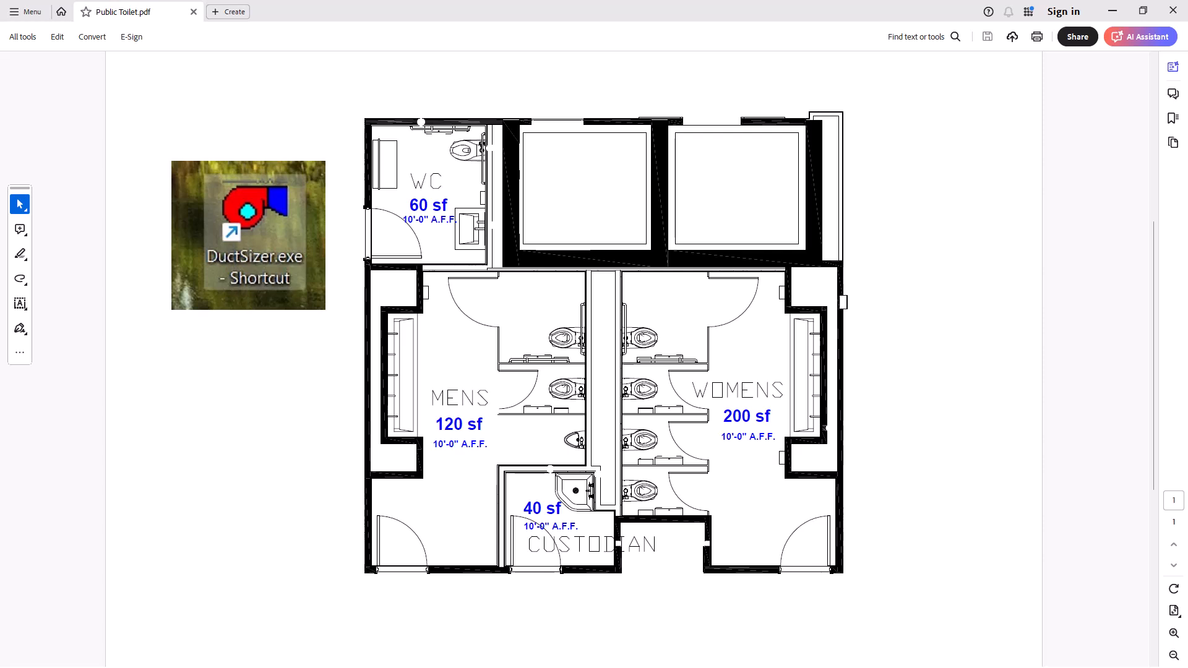
{"action": "mouse_move", "coordinate": [527, 377]}
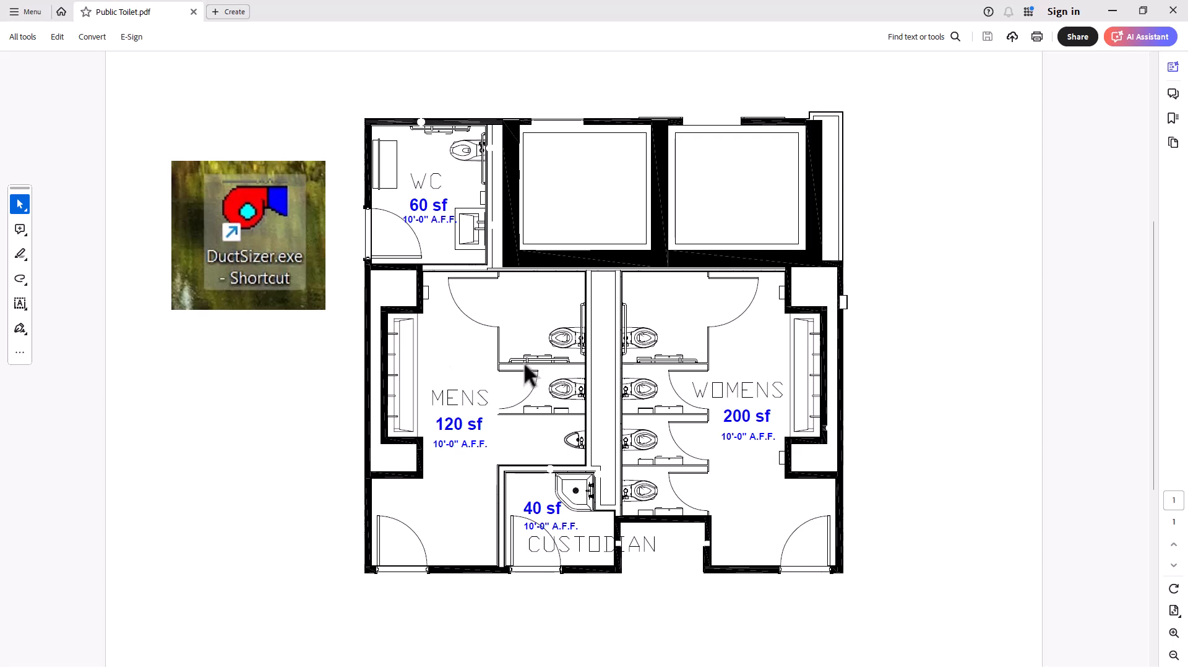
{"action": "mouse_move", "coordinate": [542, 382]}
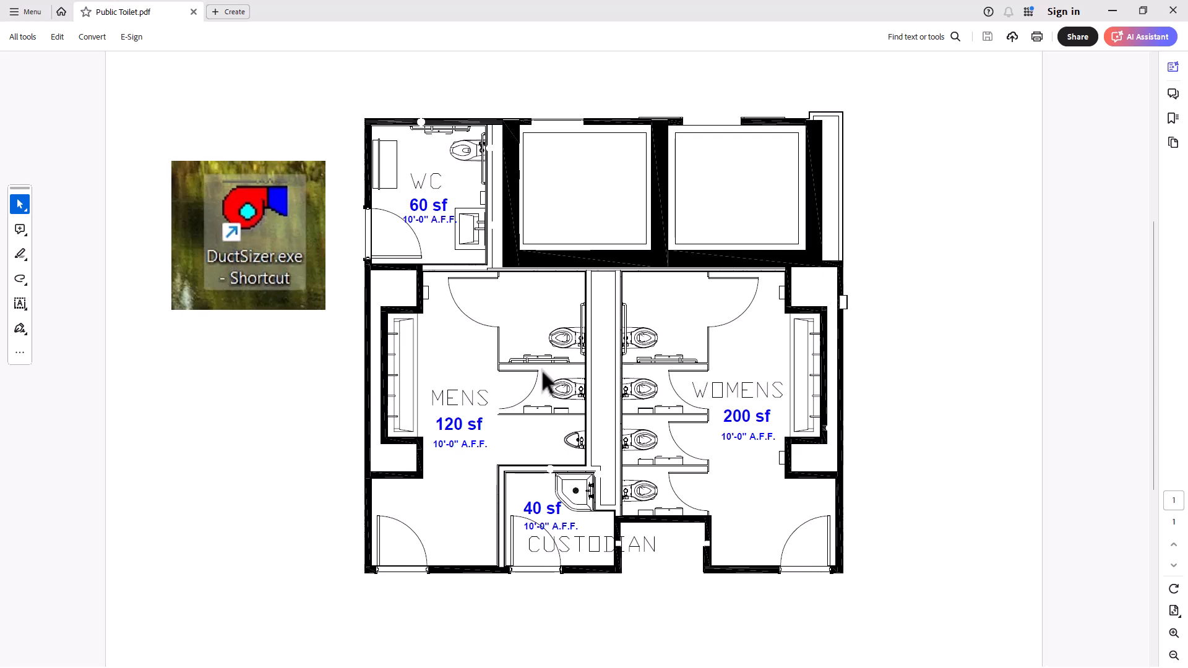
{"action": "mouse_move", "coordinate": [509, 357]}
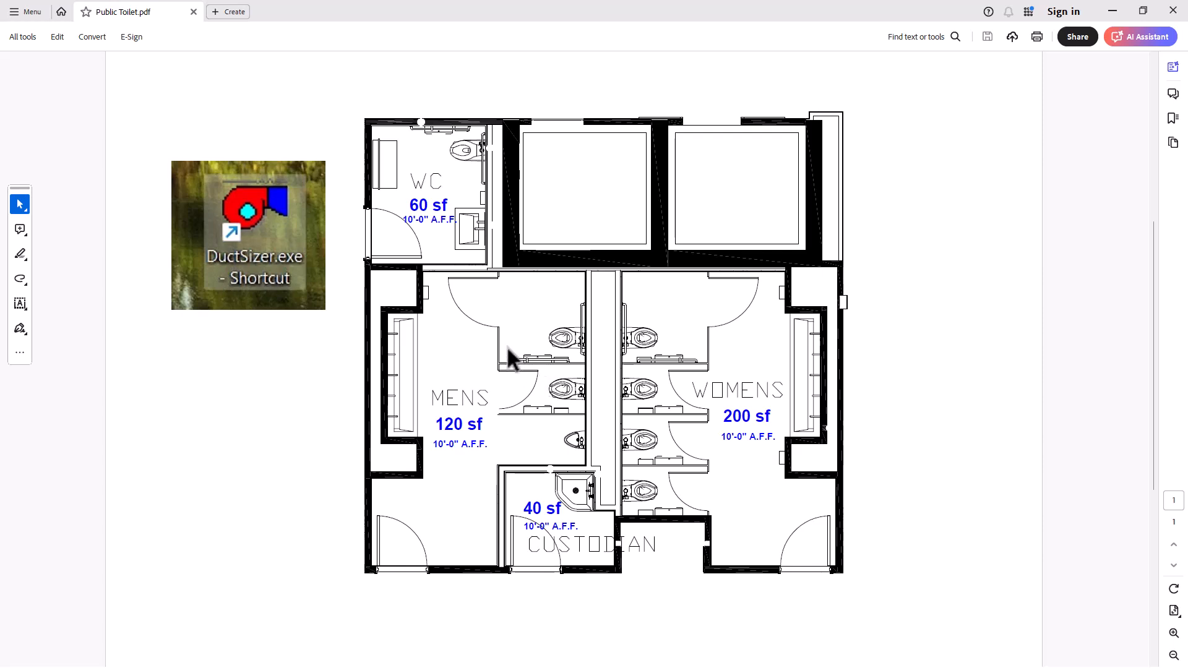
{"action": "mouse_move", "coordinate": [621, 362]}
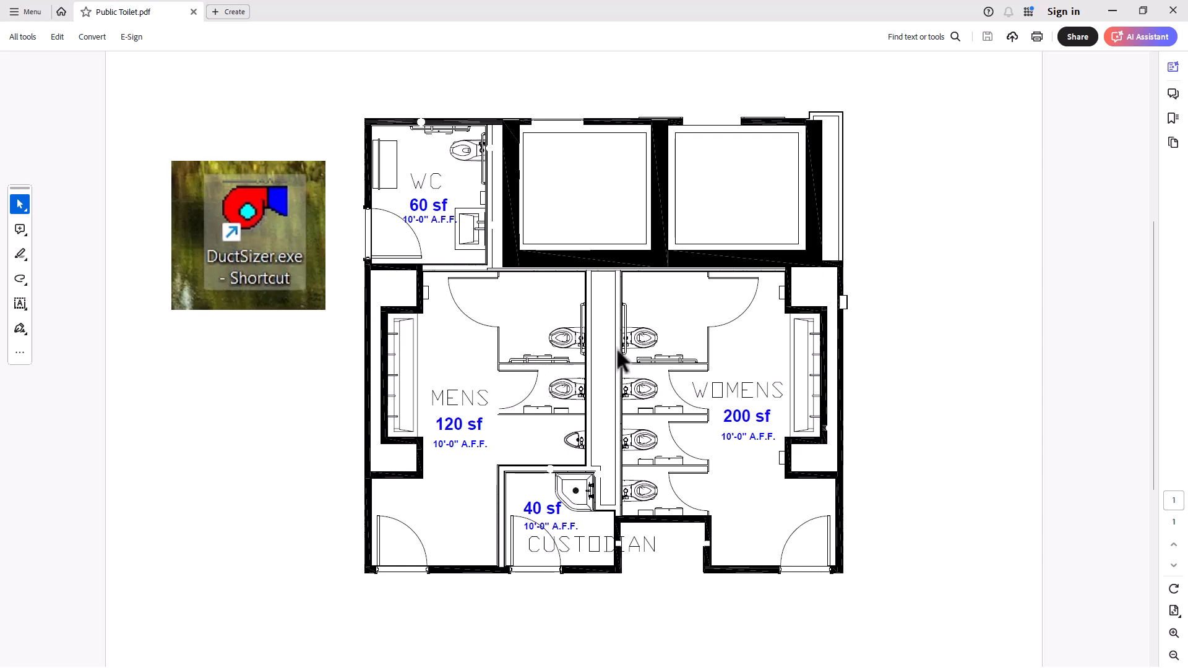
{"action": "mouse_move", "coordinate": [462, 425]}
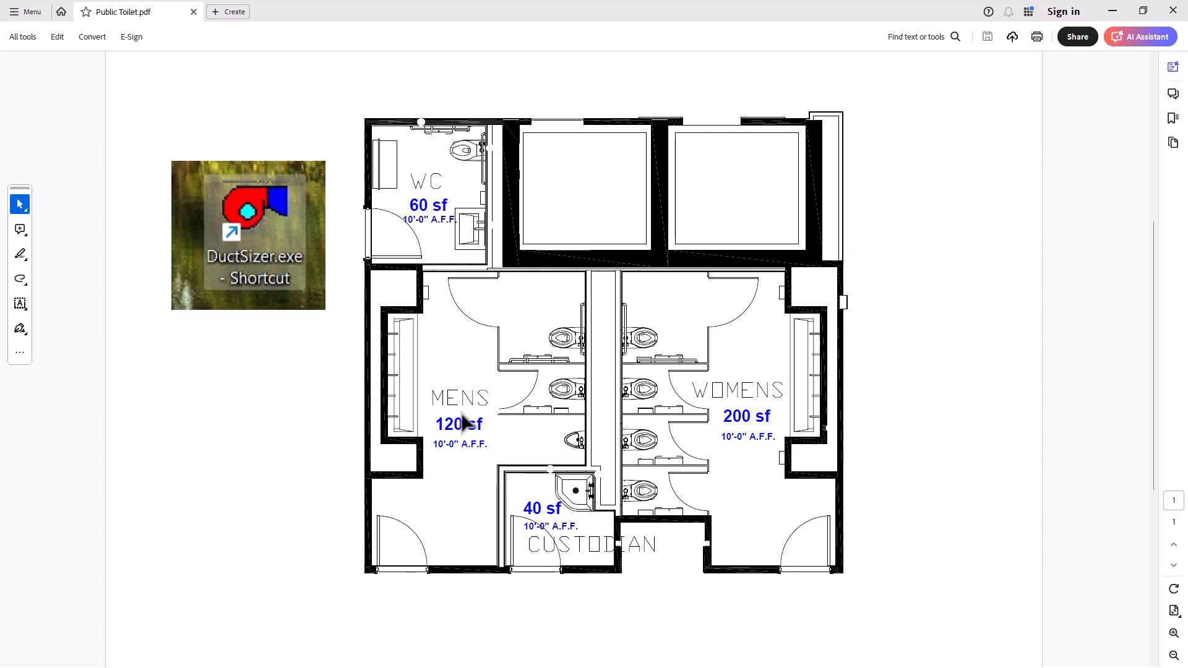
{"action": "mouse_move", "coordinate": [699, 394]}
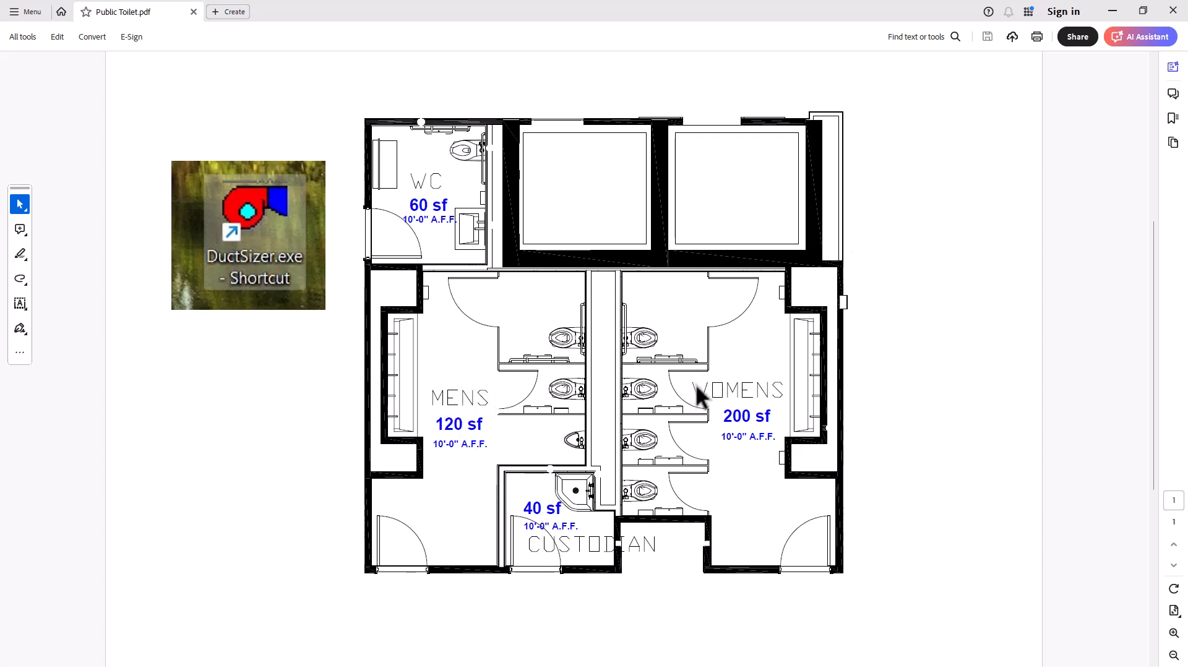
{"action": "mouse_move", "coordinate": [438, 188]}
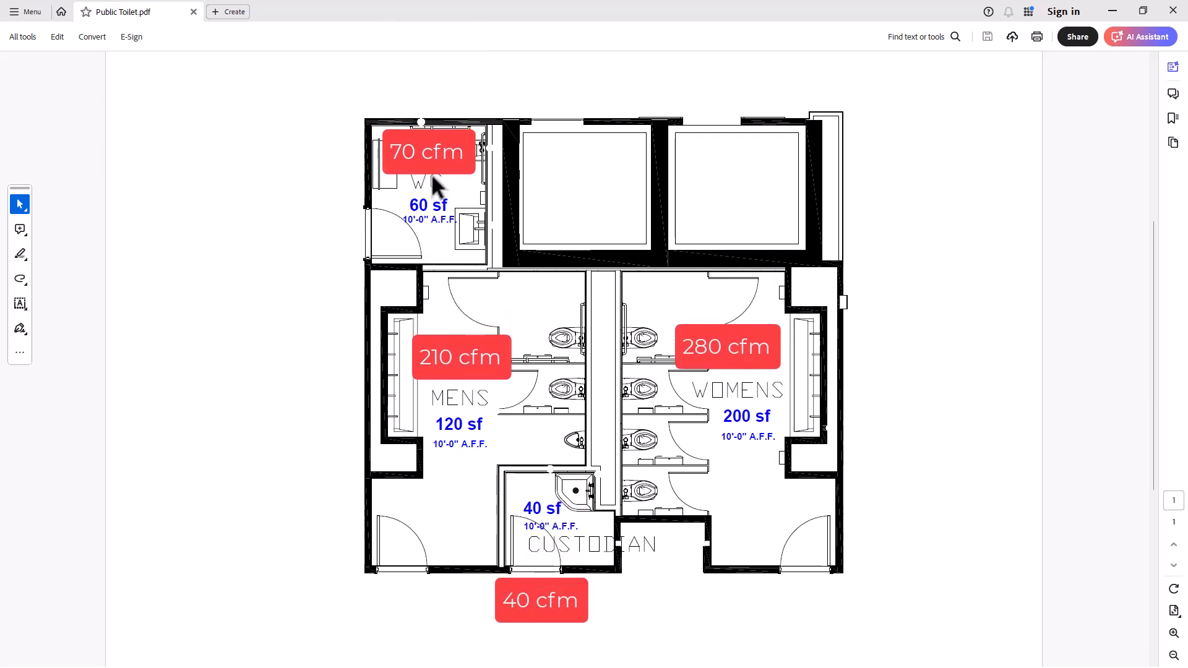
{"action": "mouse_move", "coordinate": [780, 394]}
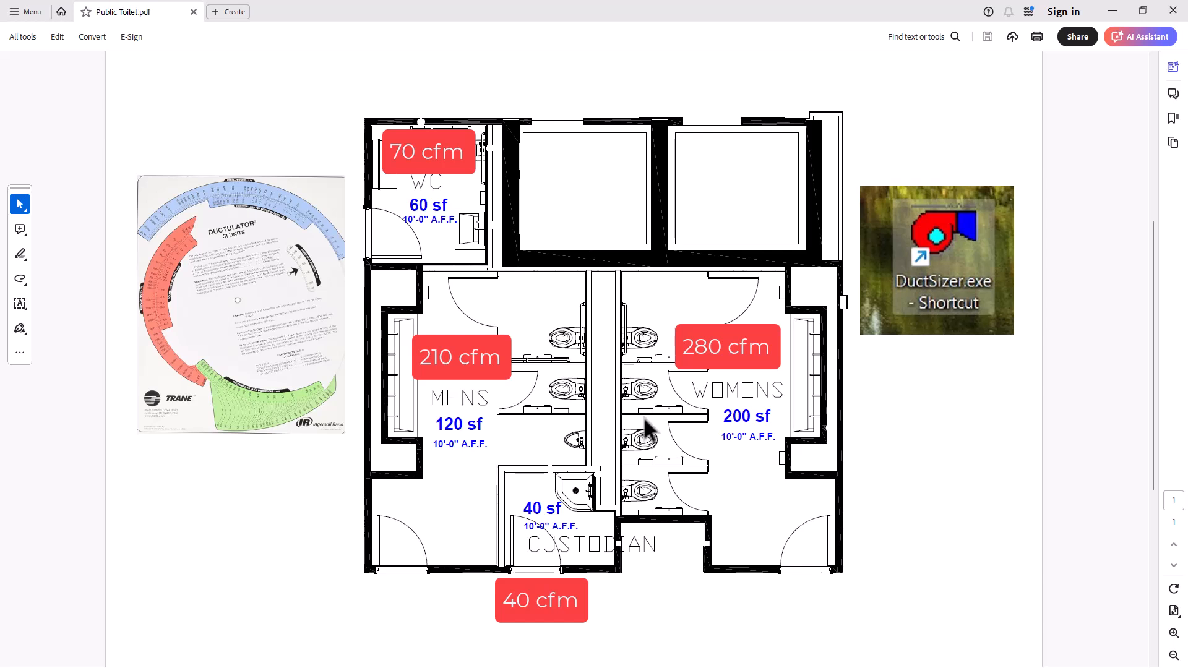
{"action": "mouse_move", "coordinate": [636, 378]}
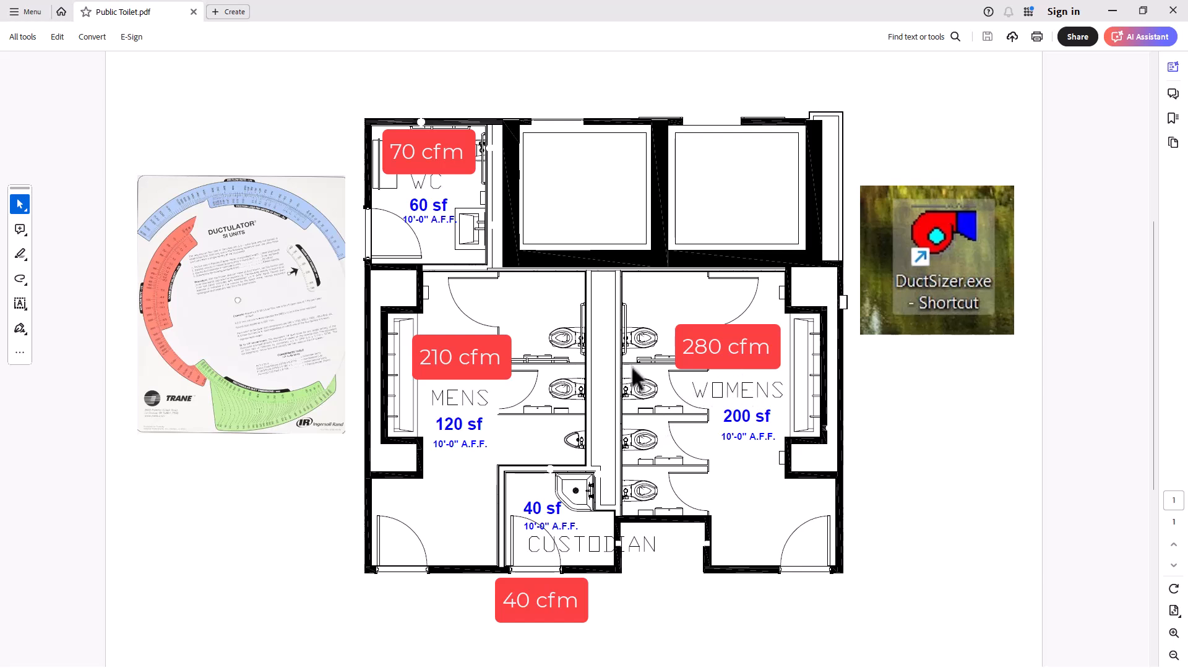
{"action": "mouse_move", "coordinate": [530, 212]}
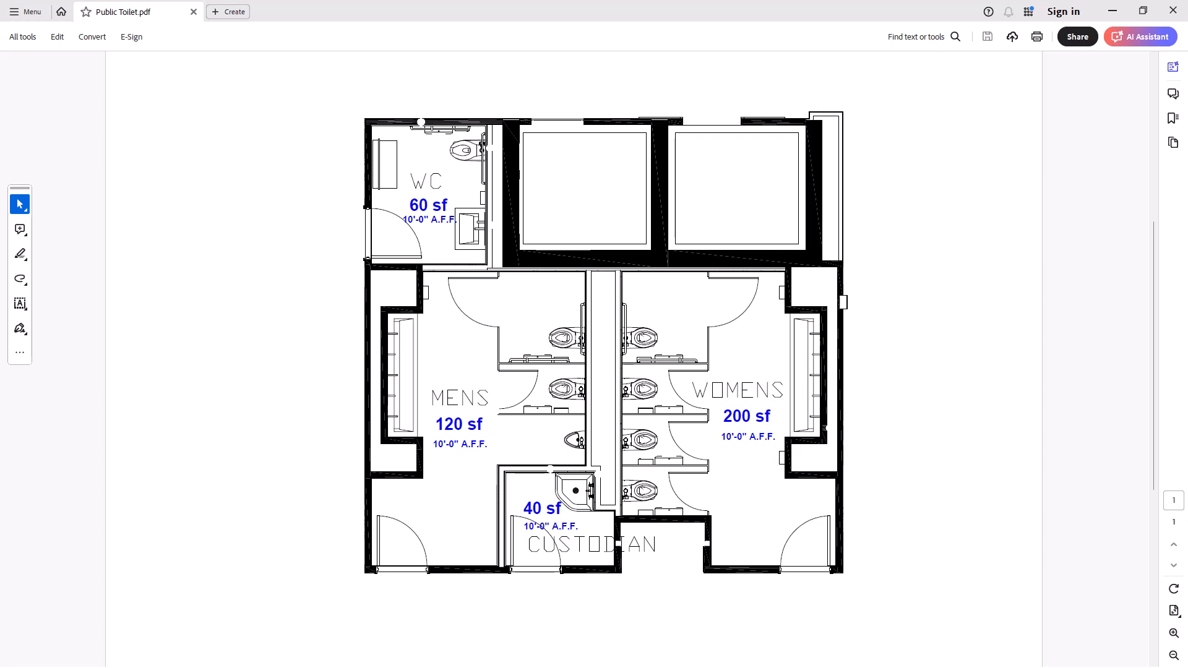
{"action": "mouse_move", "coordinate": [644, 107]}
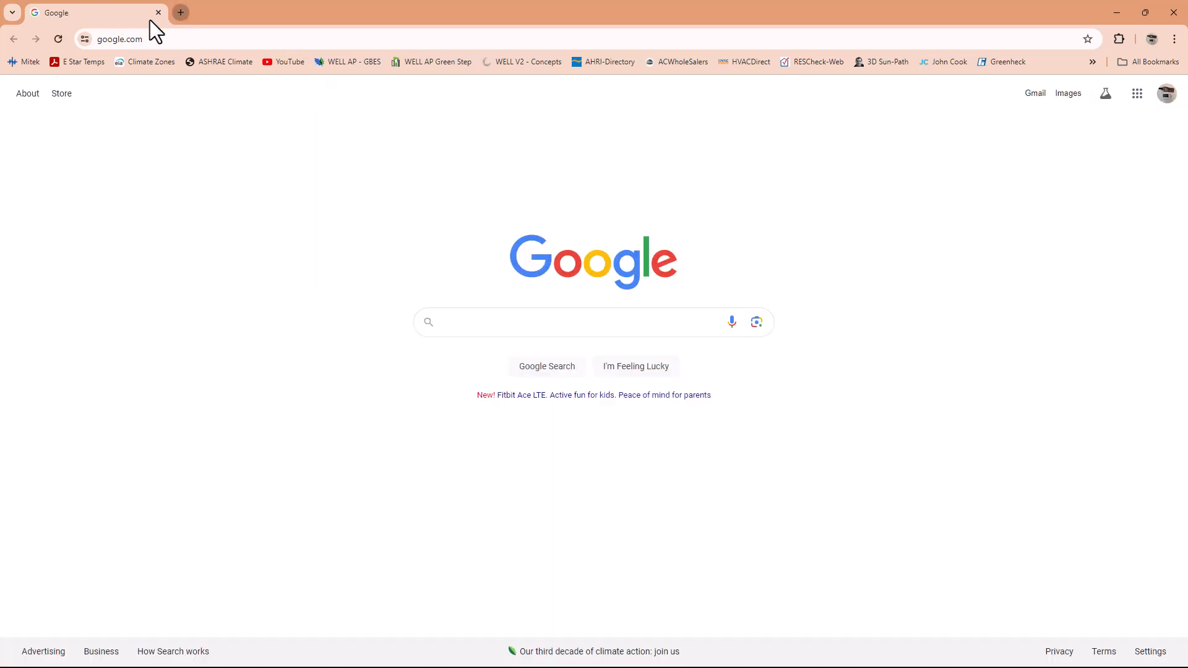
- Search Google for 'duct sizer tool' in a new tab and open Daikin Applied's Design Software Tools result
{"action": "left_click", "coordinate": [158, 13]}
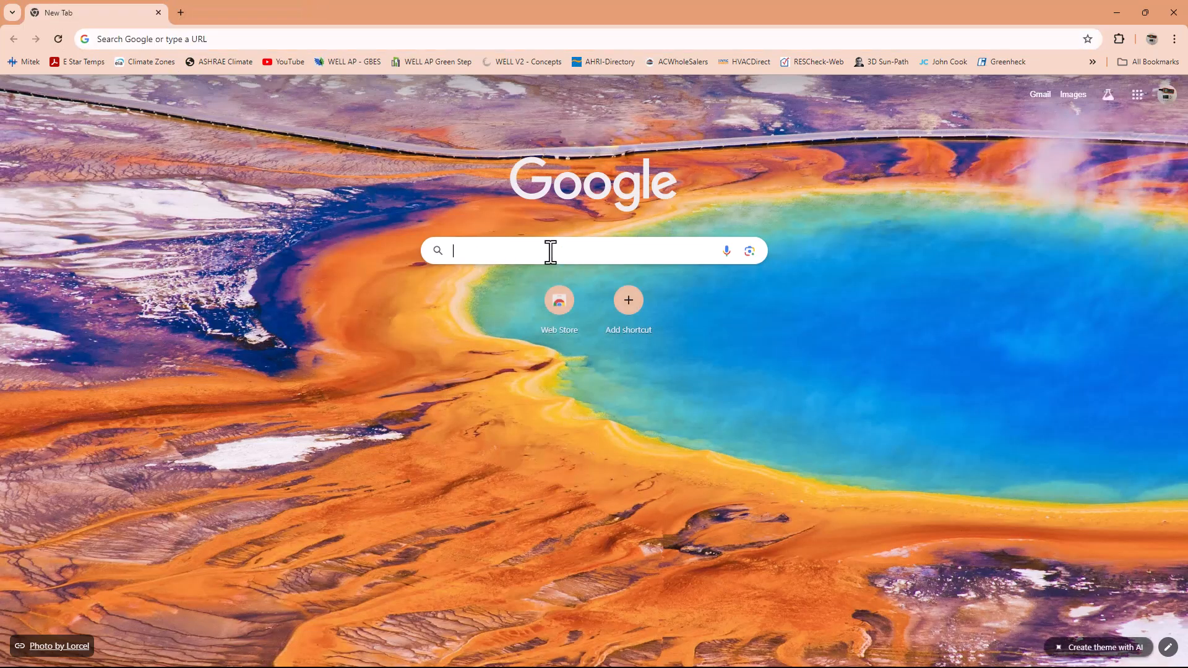
{"action": "left_click", "coordinate": [576, 250]}
{"action": "type", "text": "duct sizer tool"}
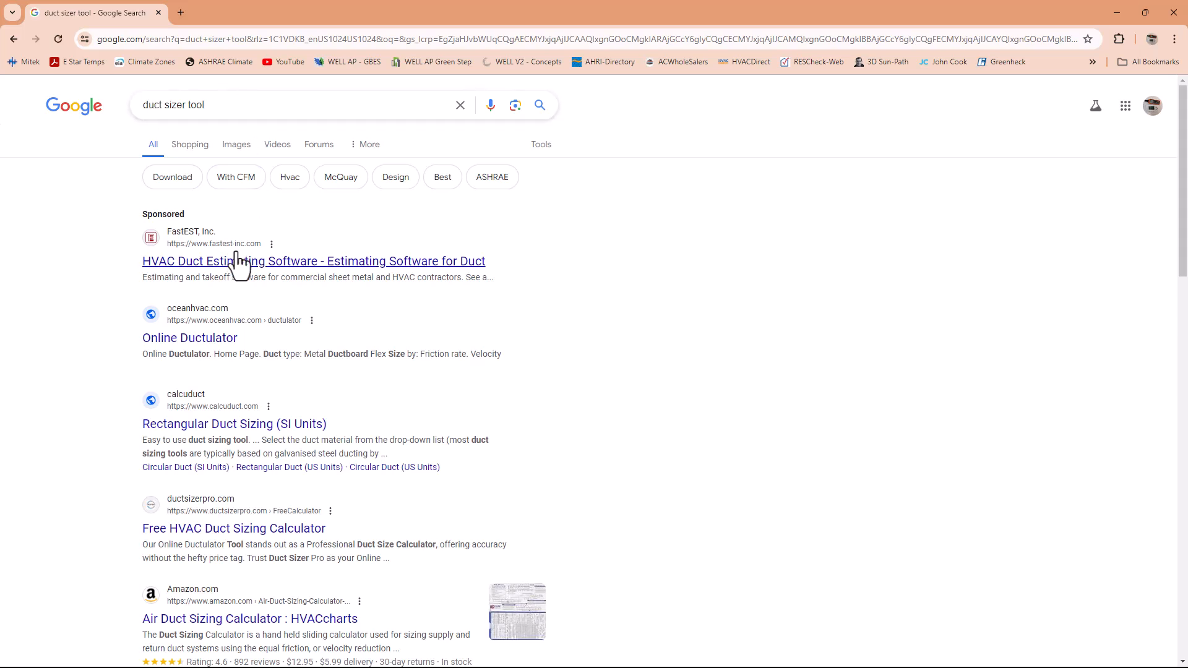
{"action": "mouse_move", "coordinate": [189, 337]}
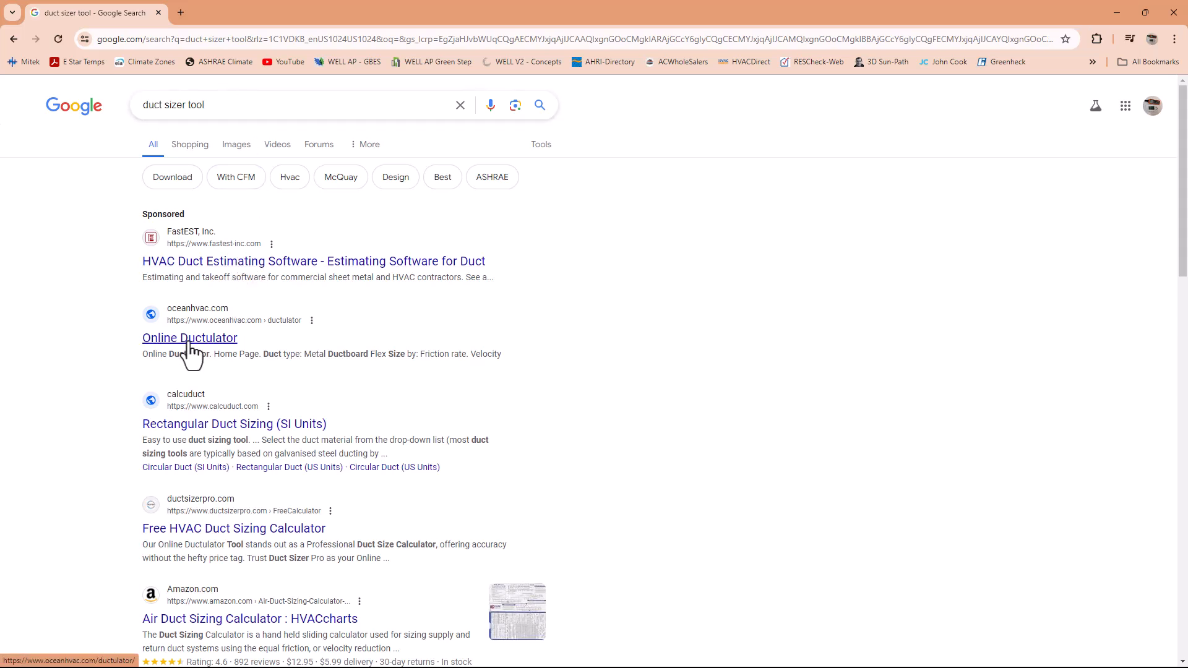
{"action": "scroll", "scroll_direction": "down", "scroll_amount": 3}
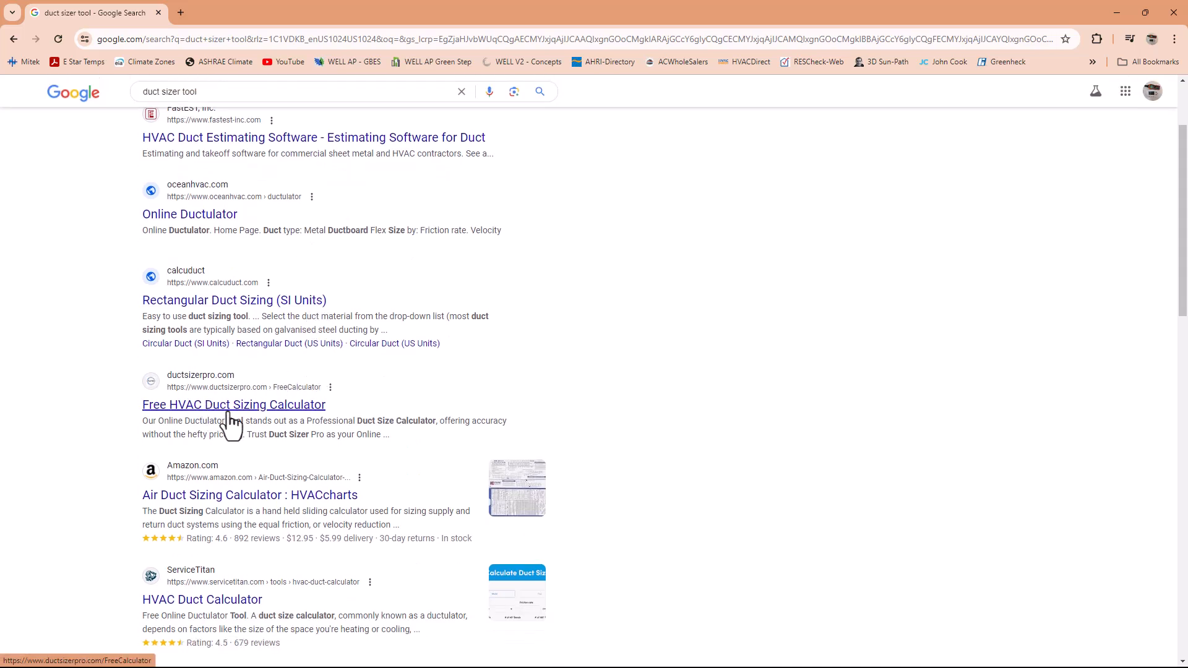
{"action": "scroll", "scroll_direction": "up", "scroll_amount": 3}
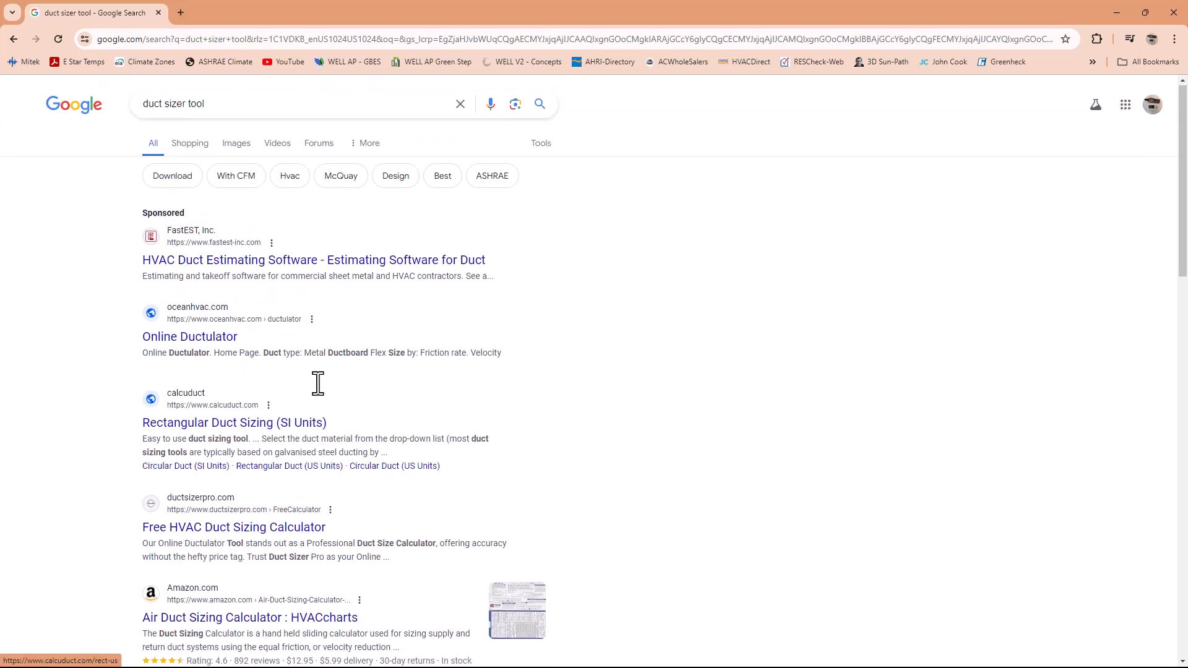
{"action": "scroll", "scroll_direction": "down", "scroll_amount": 3}
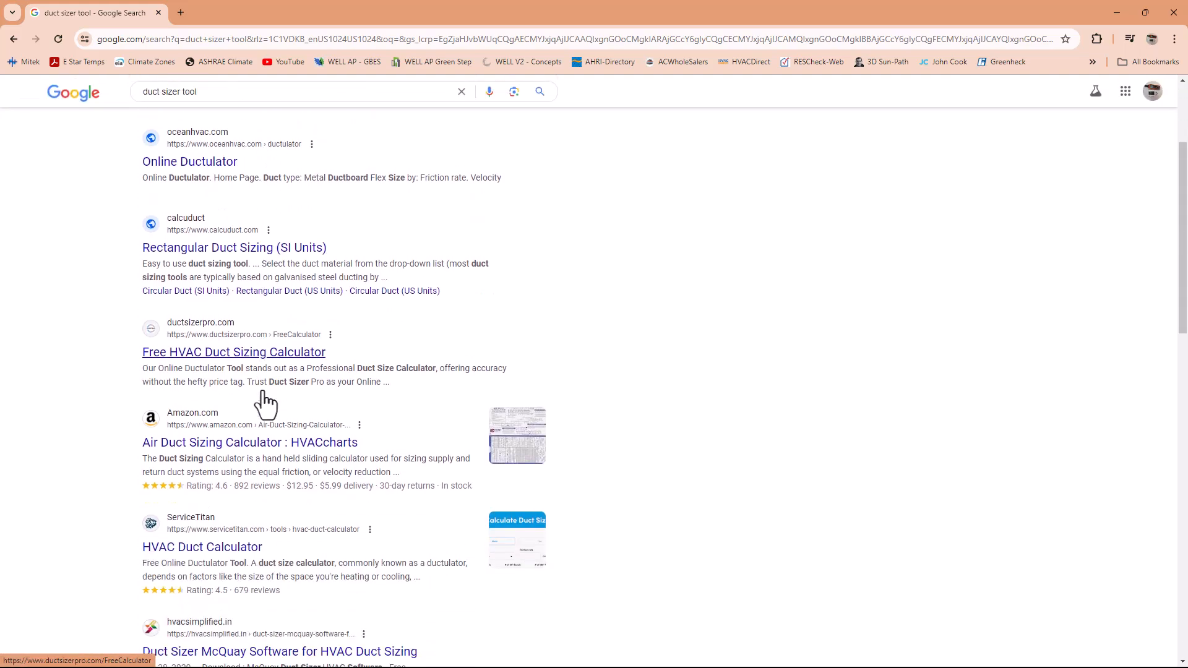
{"action": "scroll", "scroll_direction": "down", "scroll_amount": 3}
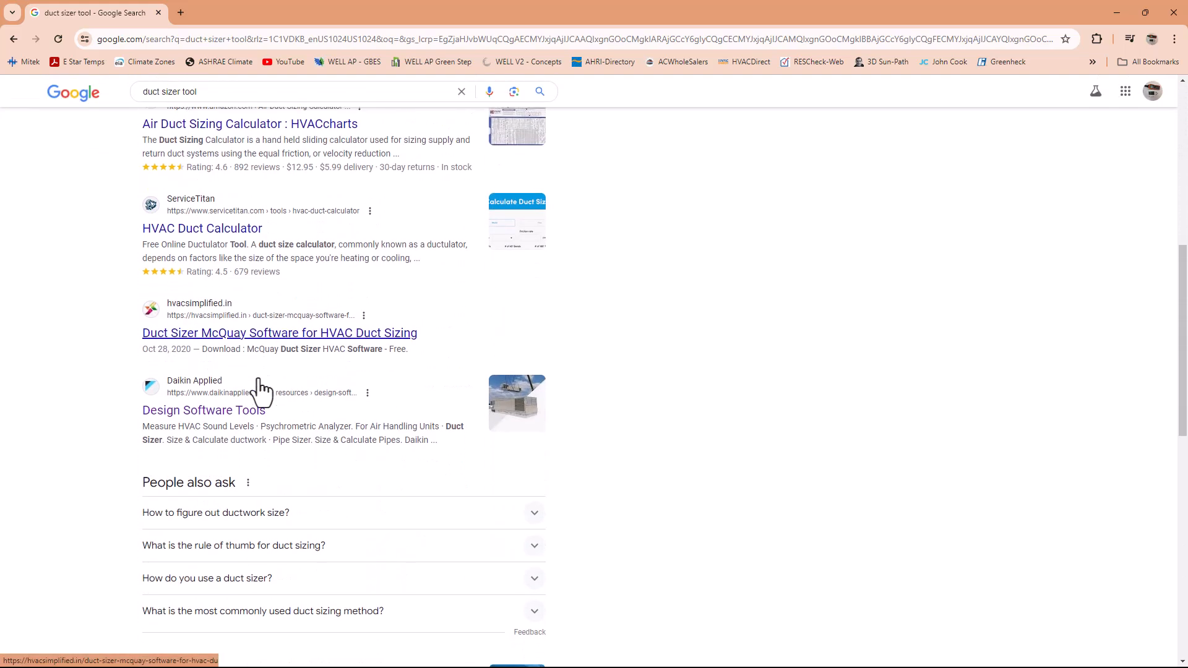
{"action": "mouse_move", "coordinate": [215, 398]}
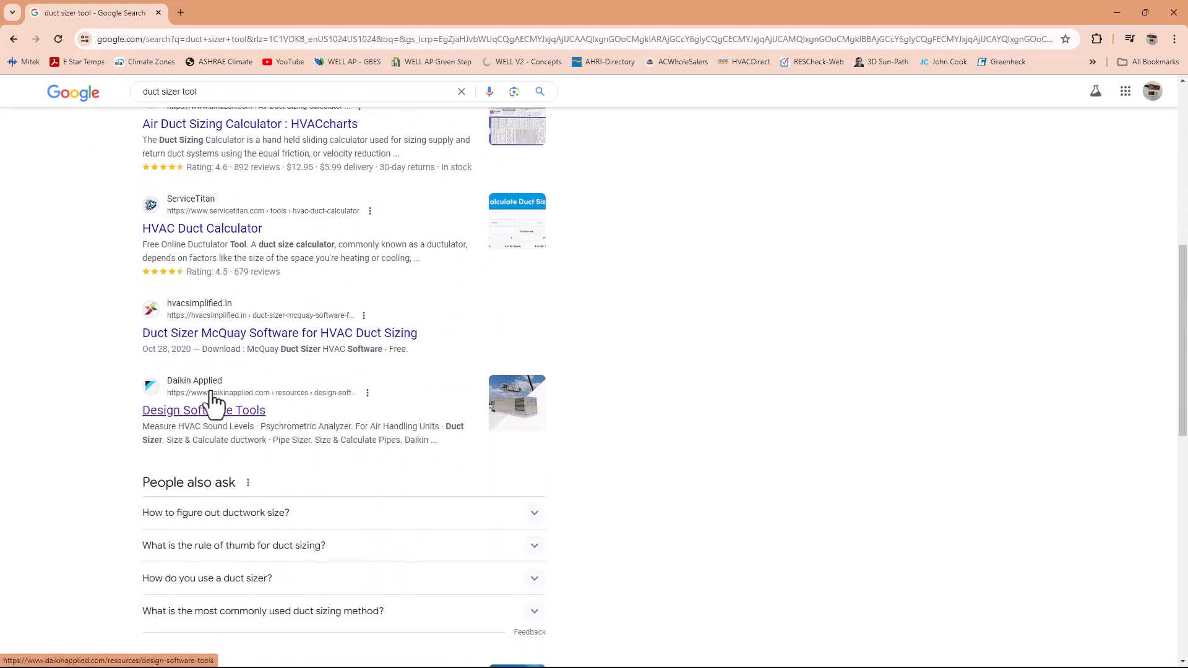
{"action": "scroll", "scroll_direction": "down", "scroll_amount": 3}
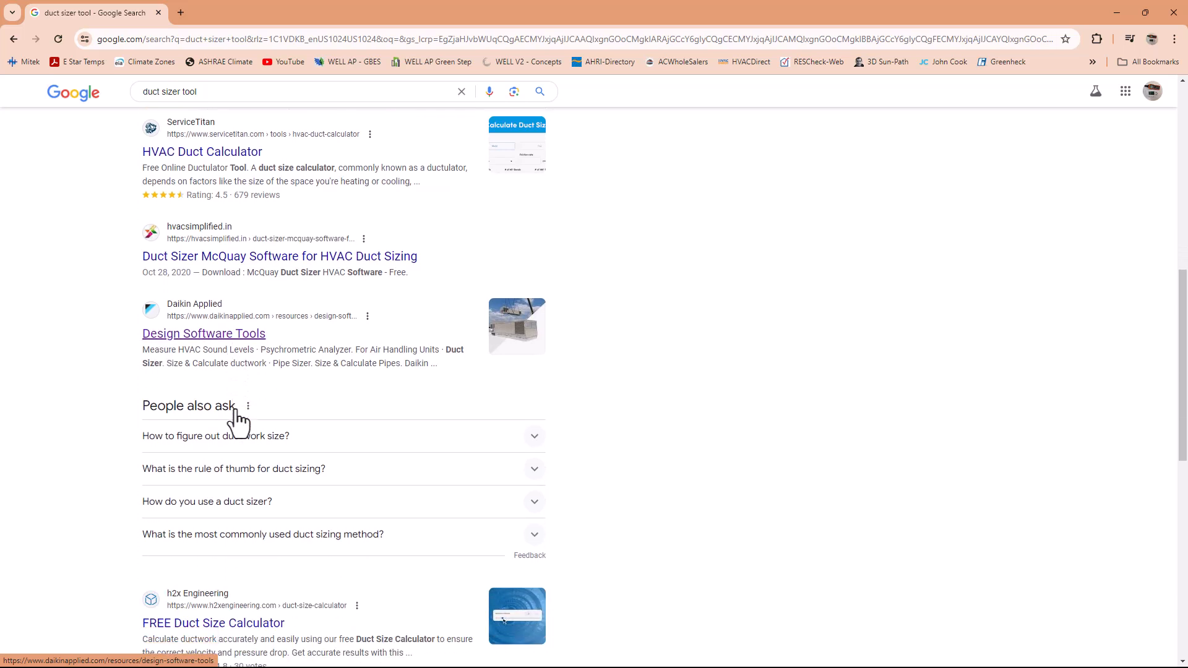
{"action": "scroll", "scroll_direction": "down", "scroll_amount": 3}
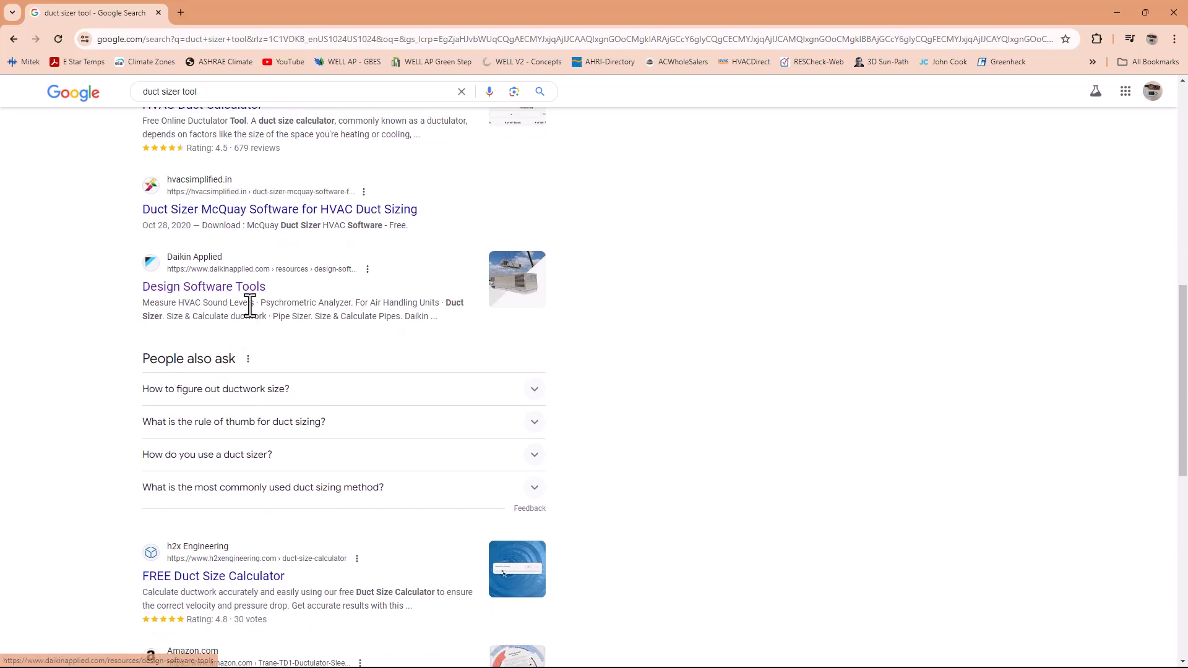
{"action": "mouse_move", "coordinate": [203, 287]}
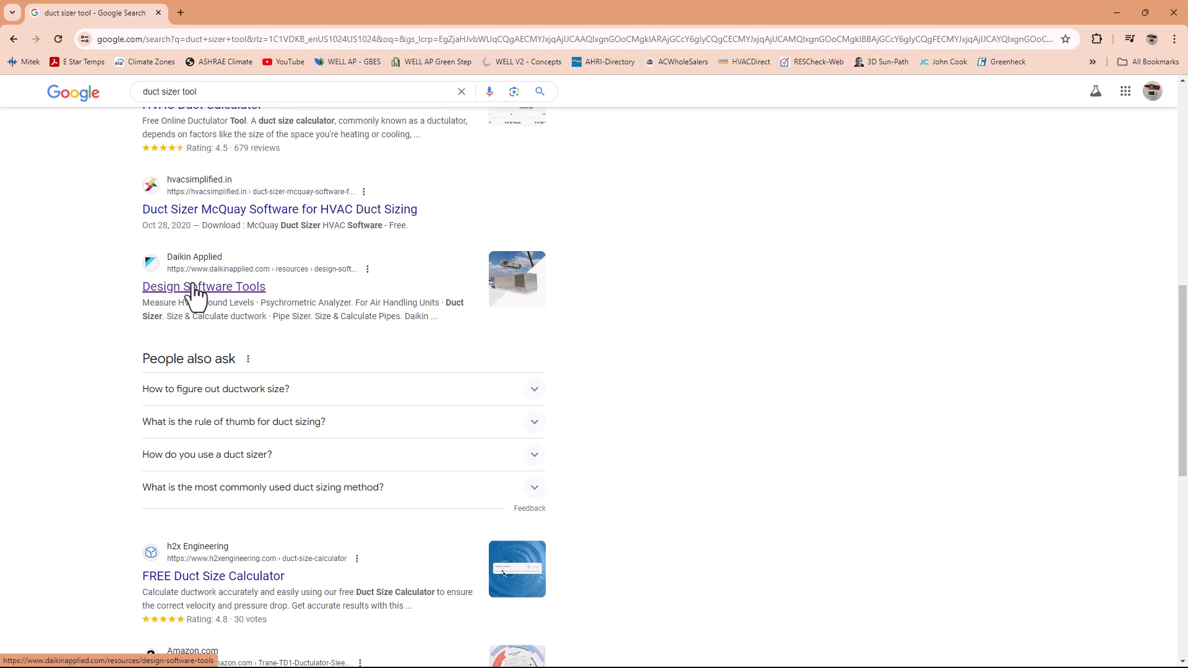
{"action": "mouse_move", "coordinate": [163, 300]}
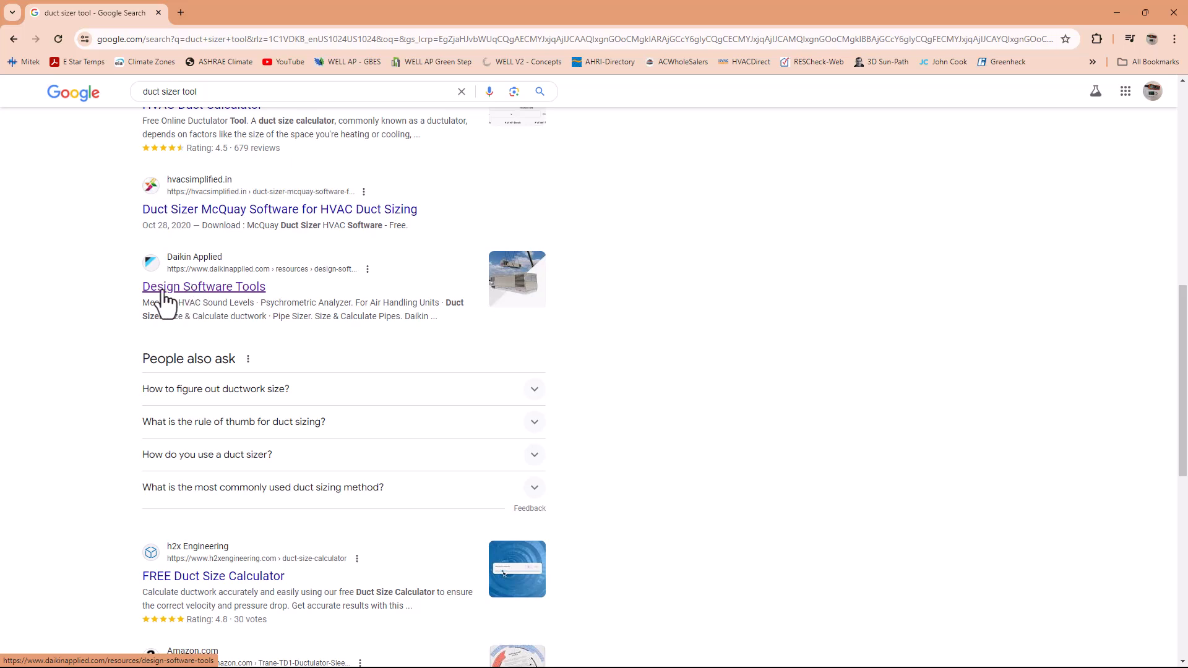
{"action": "mouse_move", "coordinate": [225, 300]}
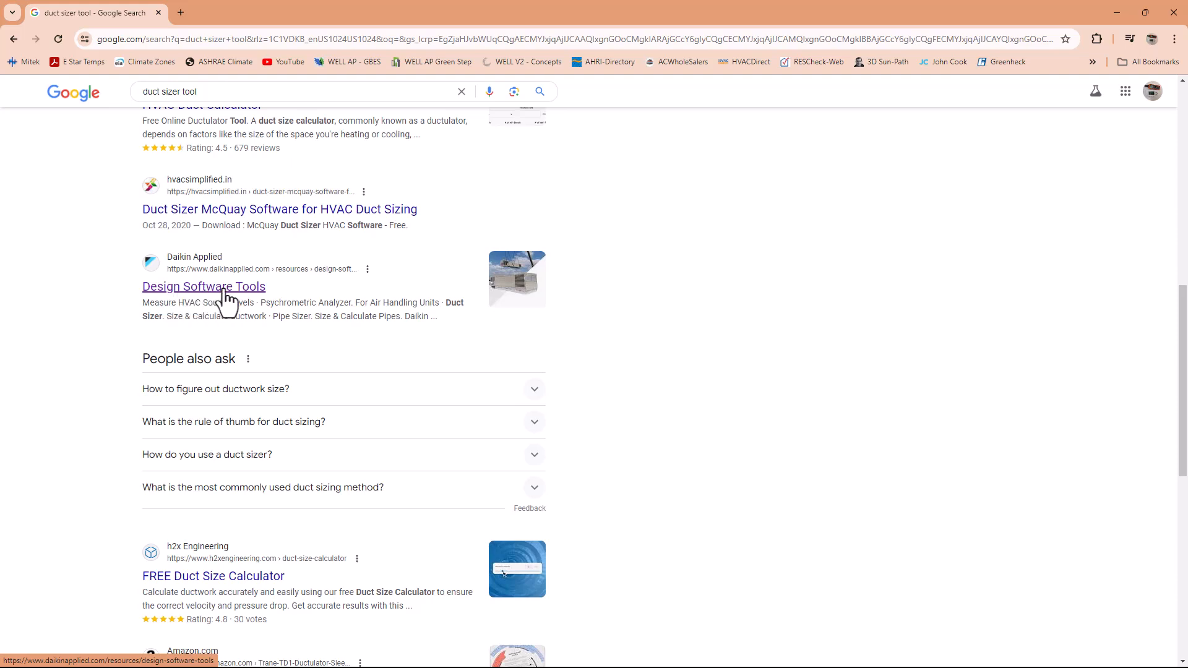
{"action": "left_click", "coordinate": [202, 286]}
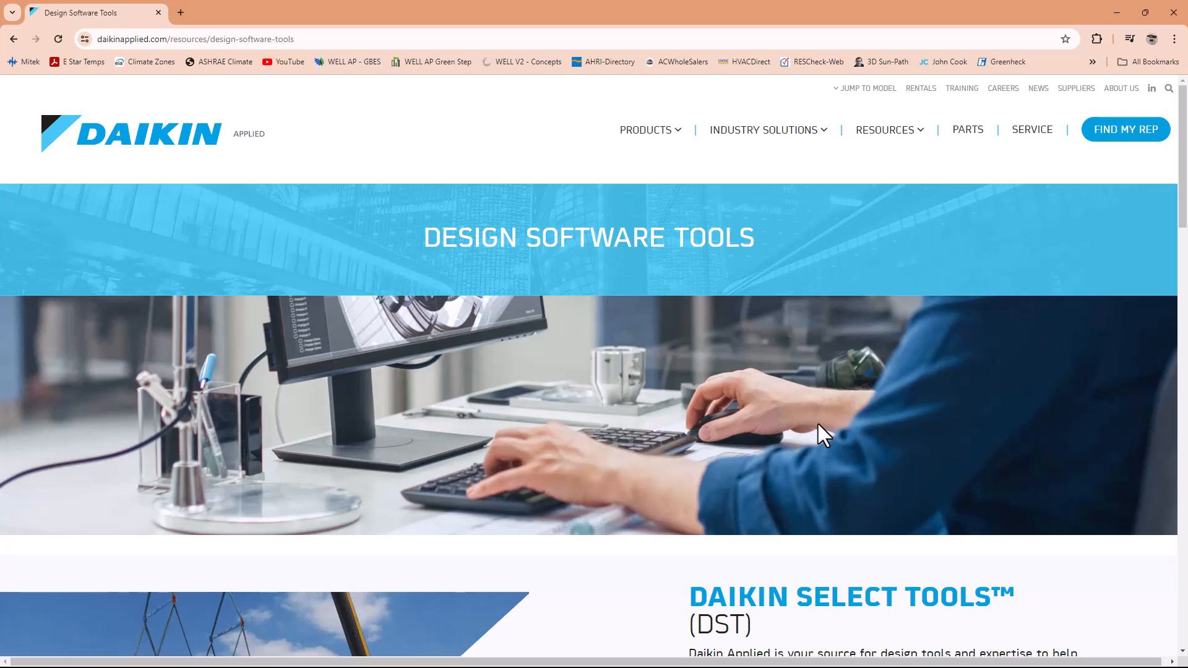
{"action": "mouse_move", "coordinate": [632, 338]}
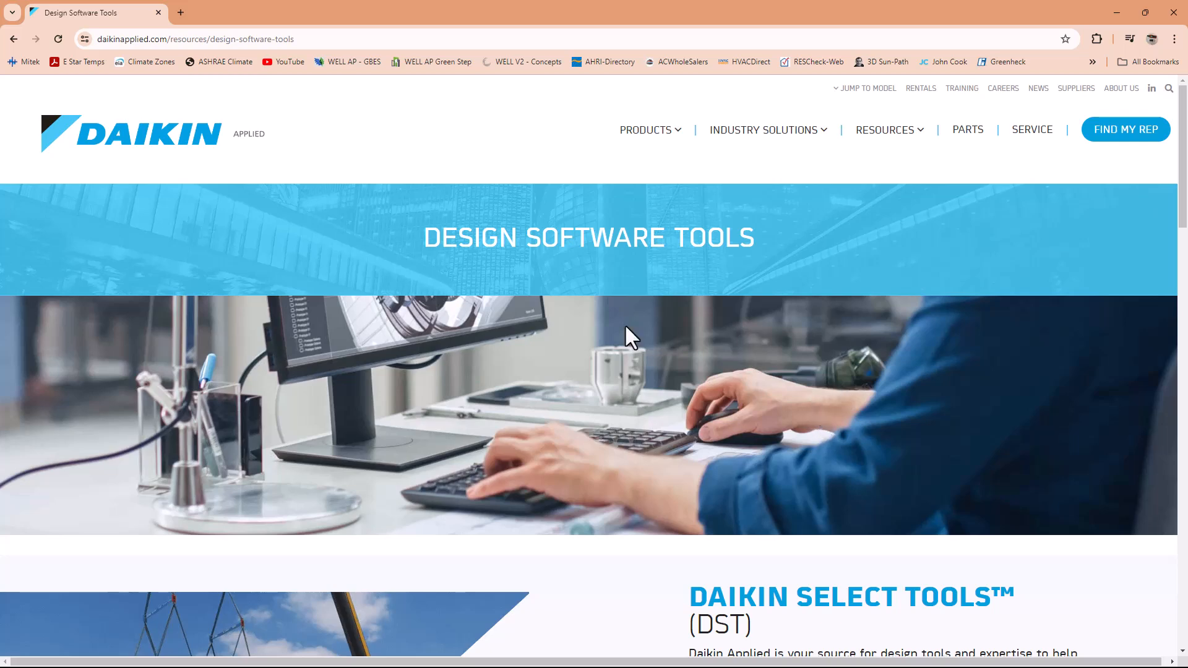
{"action": "mouse_move", "coordinate": [551, 299]}
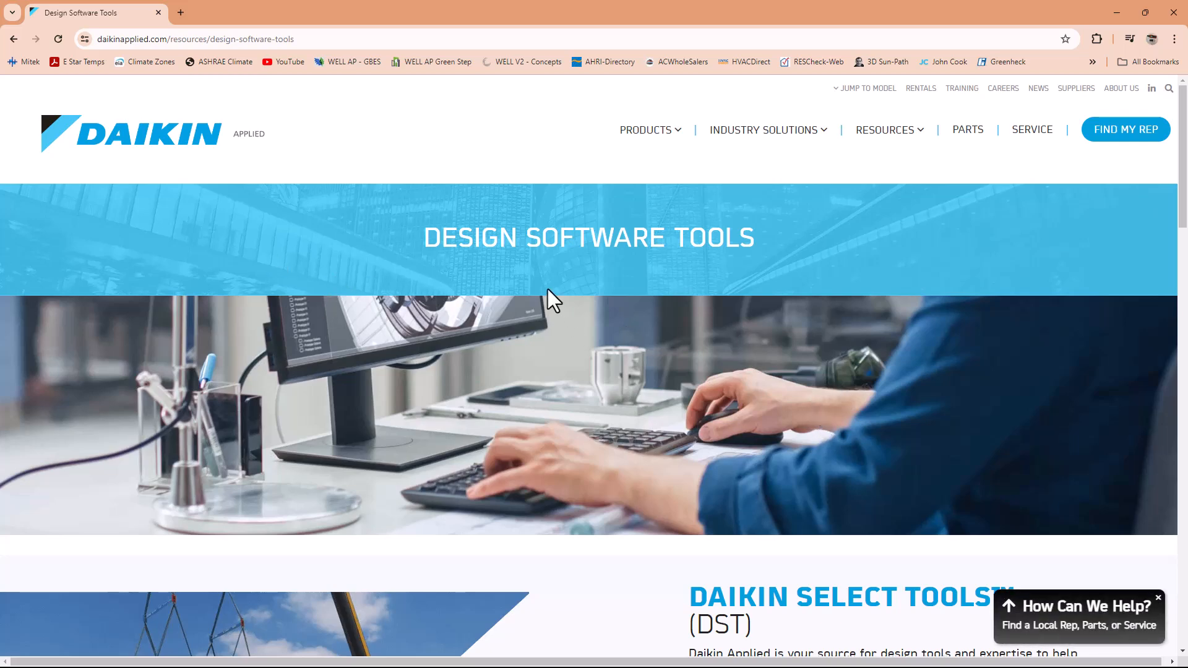
{"action": "mouse_move", "coordinate": [548, 303]}
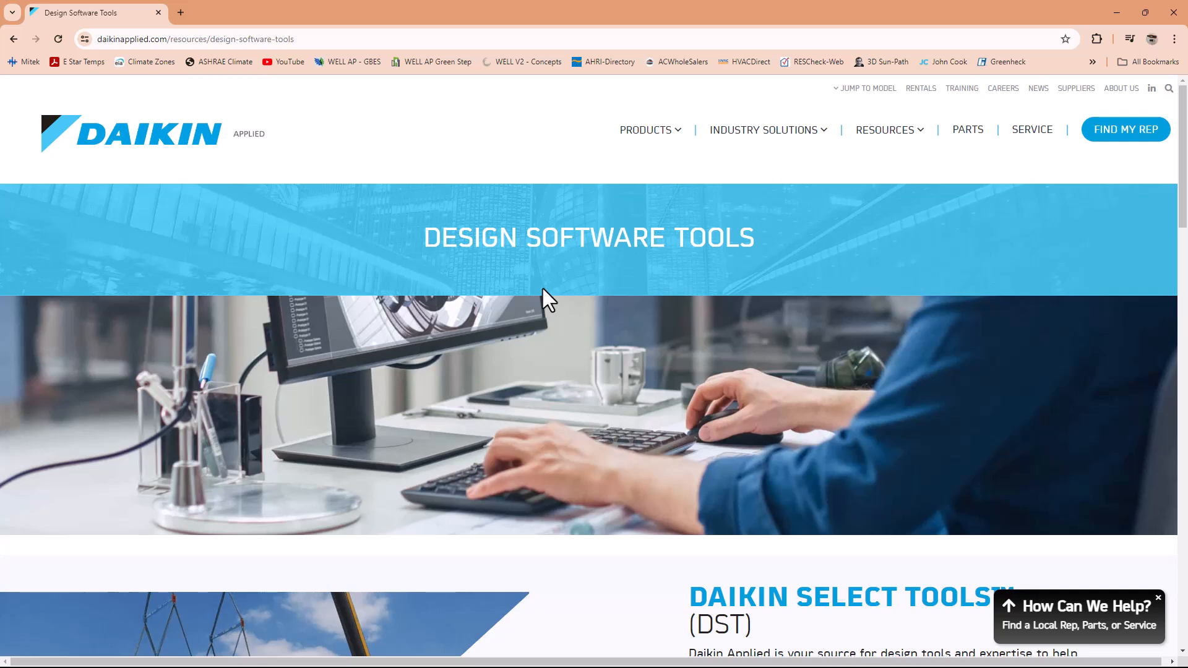
{"action": "mouse_move", "coordinate": [100, 158]}
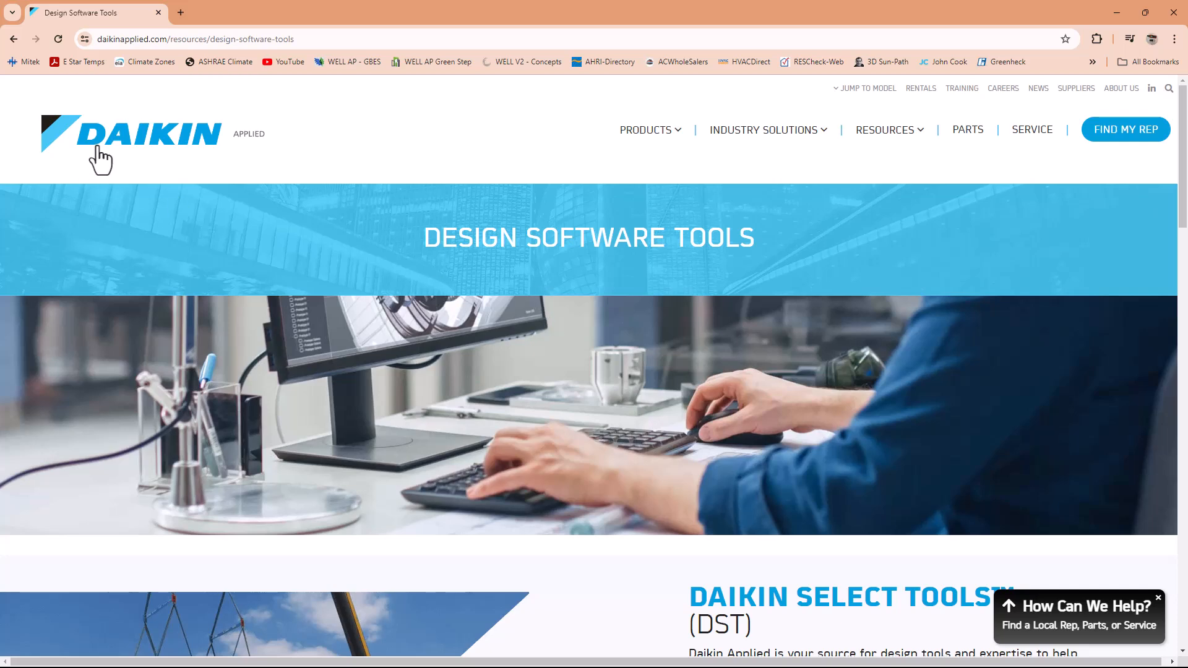
{"action": "mouse_move", "coordinate": [363, 178]}
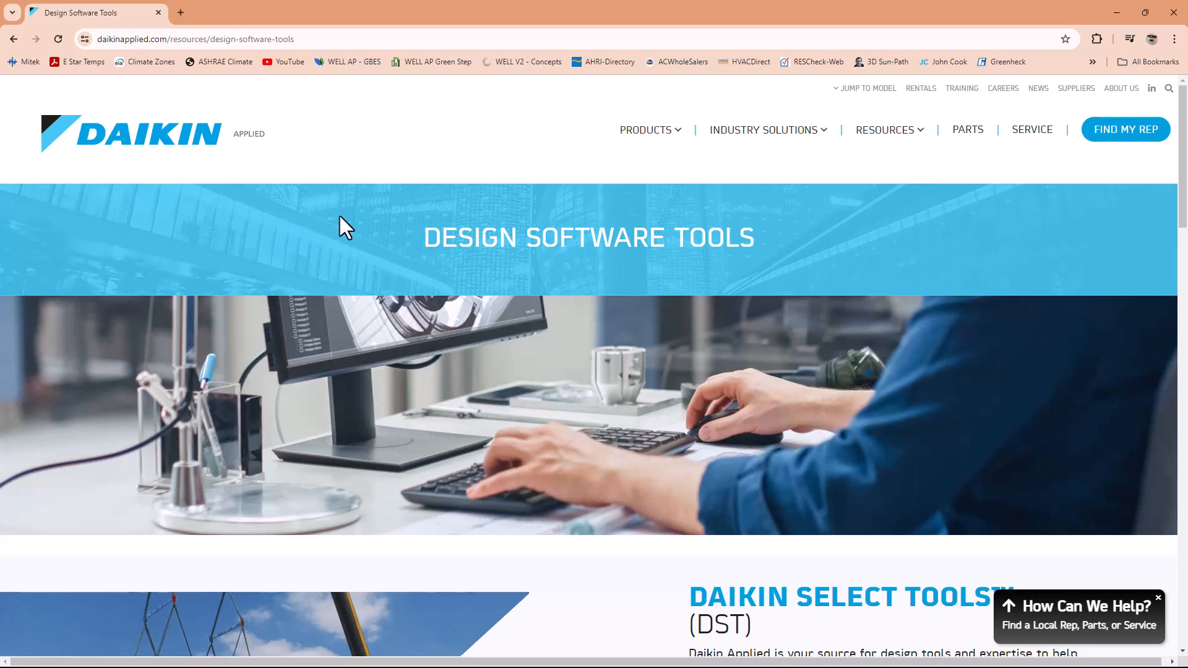
{"action": "mouse_move", "coordinate": [511, 246]}
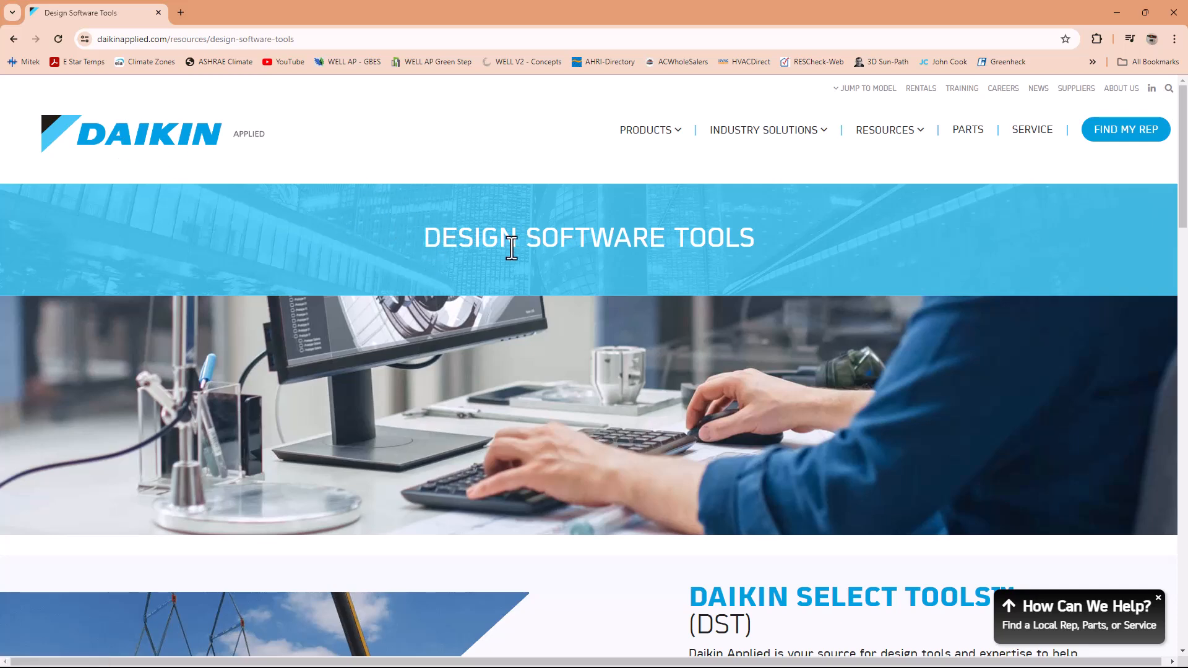
- Scroll to Daikin Design Tools and download the Duct Sizer tile as ductsizer.zip
{"action": "scroll", "scroll_direction": "down", "scroll_amount": 3}
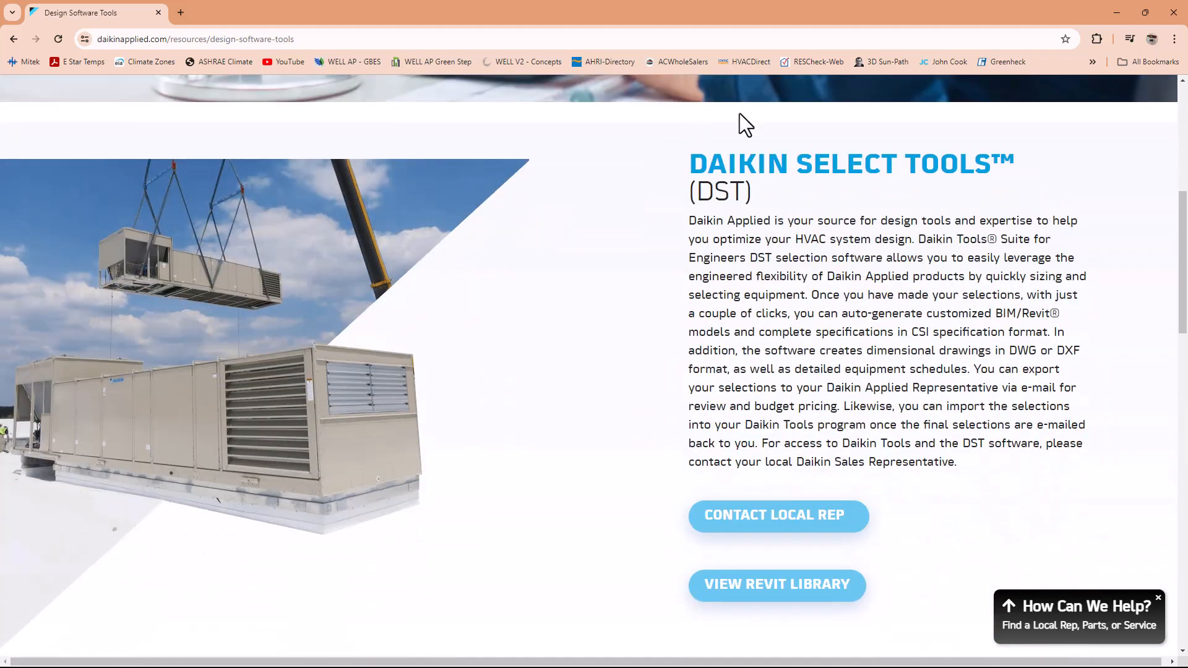
{"action": "mouse_move", "coordinate": [383, 405]}
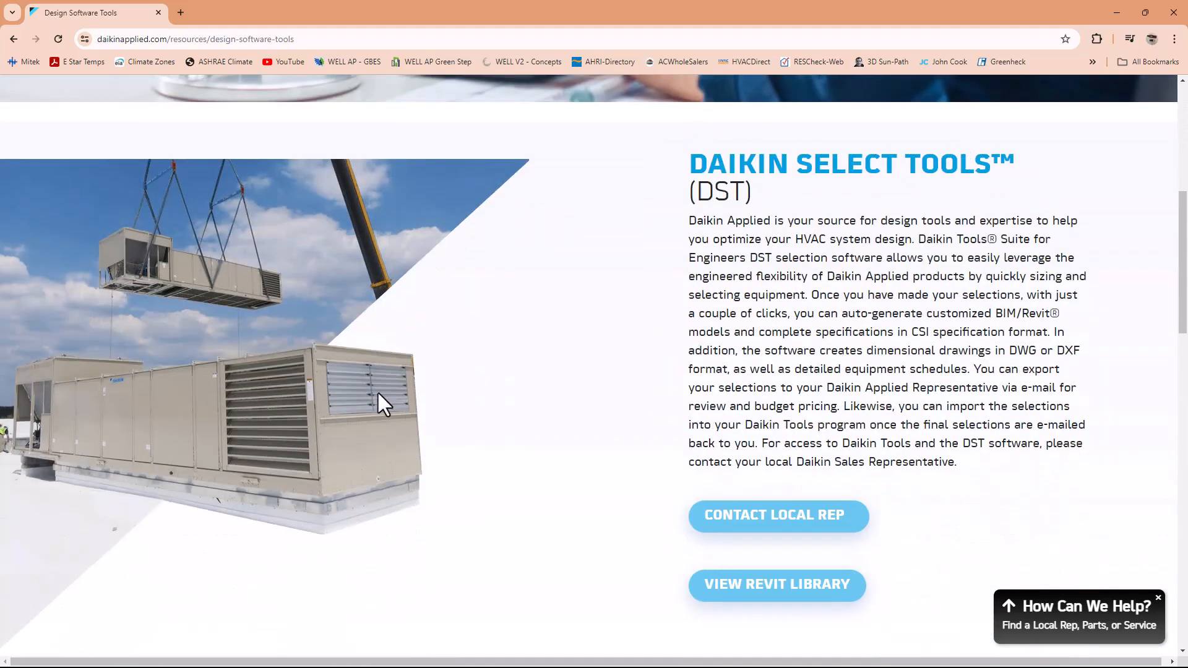
{"action": "scroll", "scroll_direction": "down", "scroll_amount": 3}
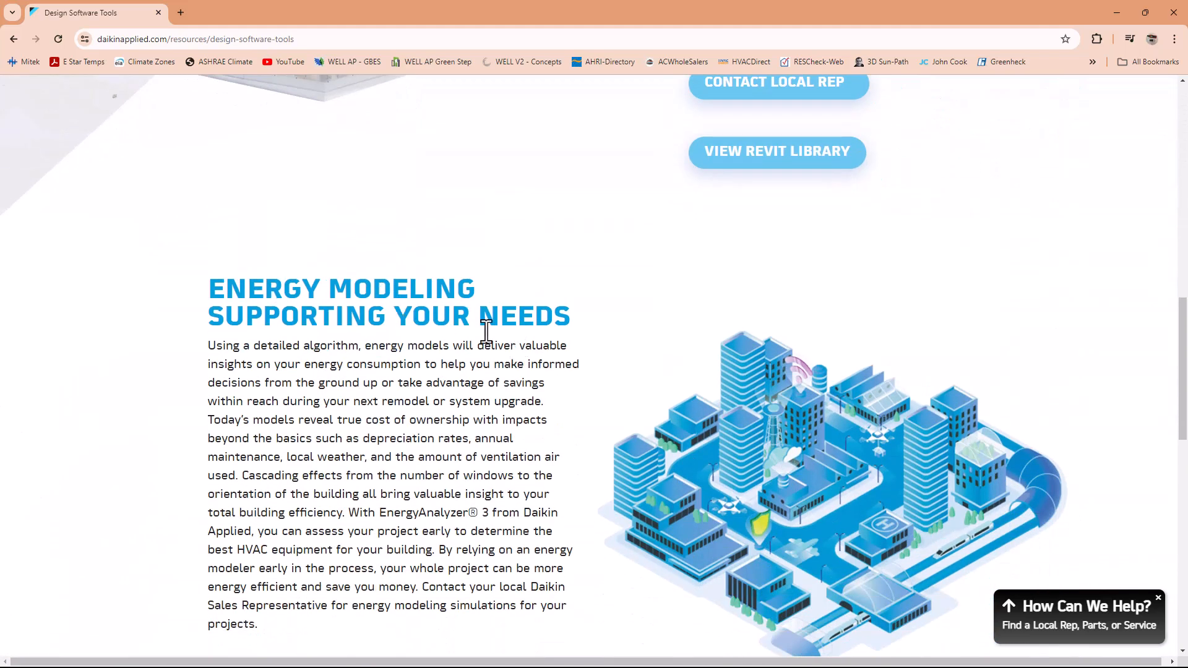
{"action": "scroll", "scroll_direction": "down", "scroll_amount": 3}
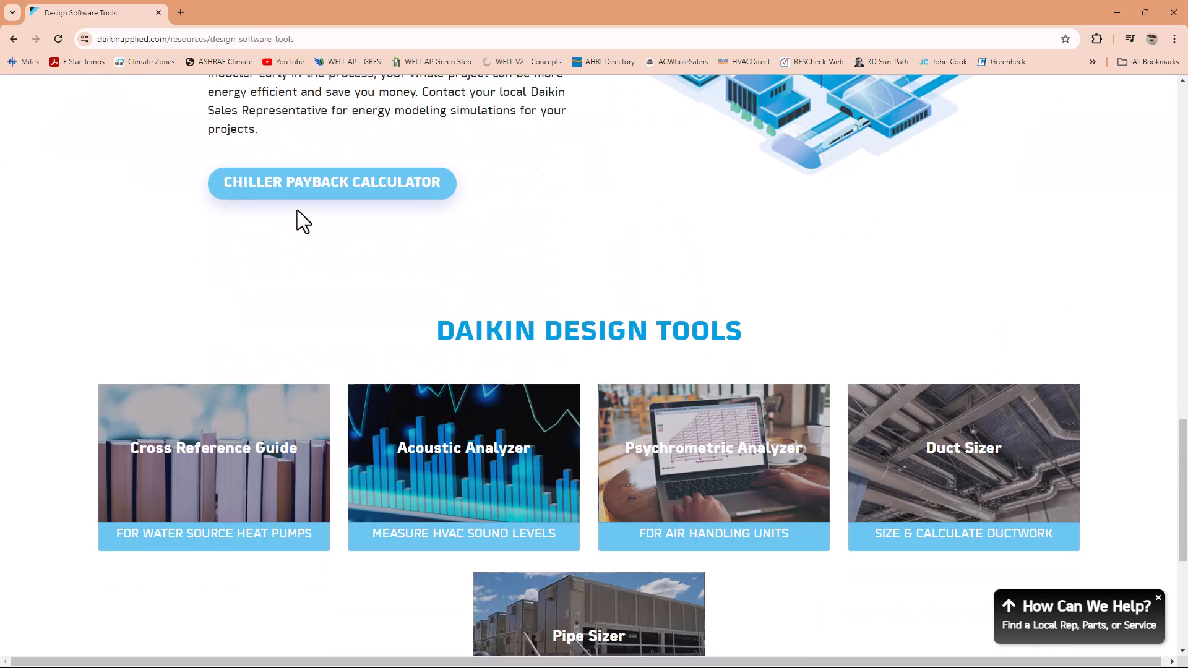
{"action": "scroll", "scroll_direction": "up", "scroll_amount": 3}
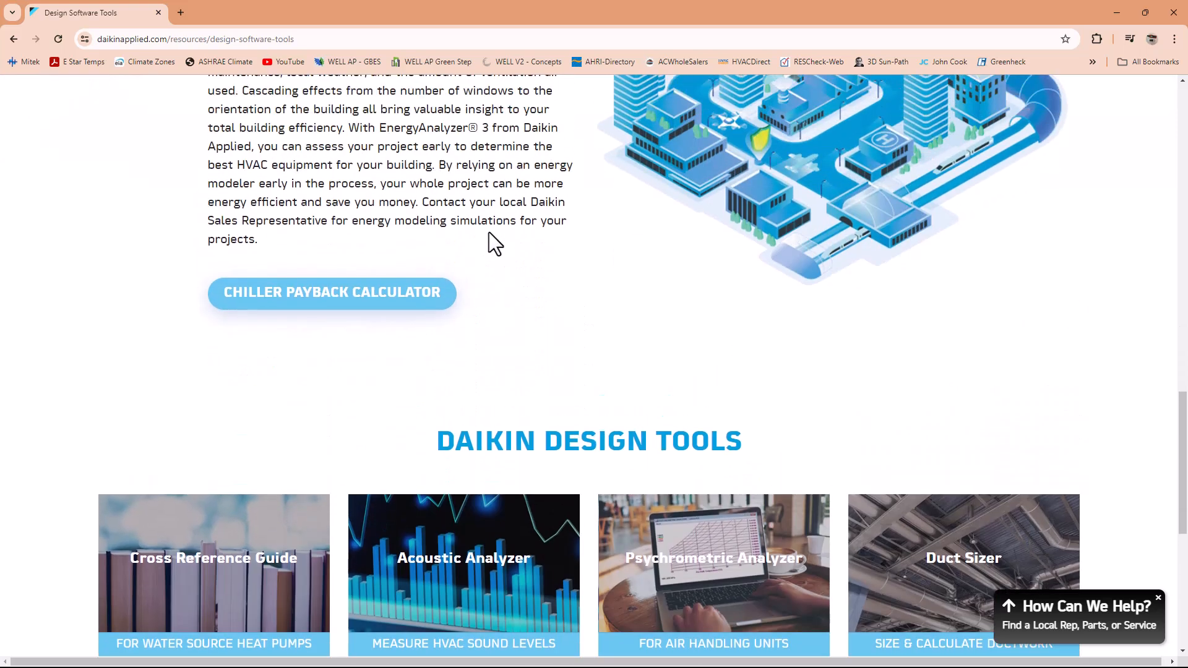
{"action": "scroll", "scroll_direction": "up", "scroll_amount": 3}
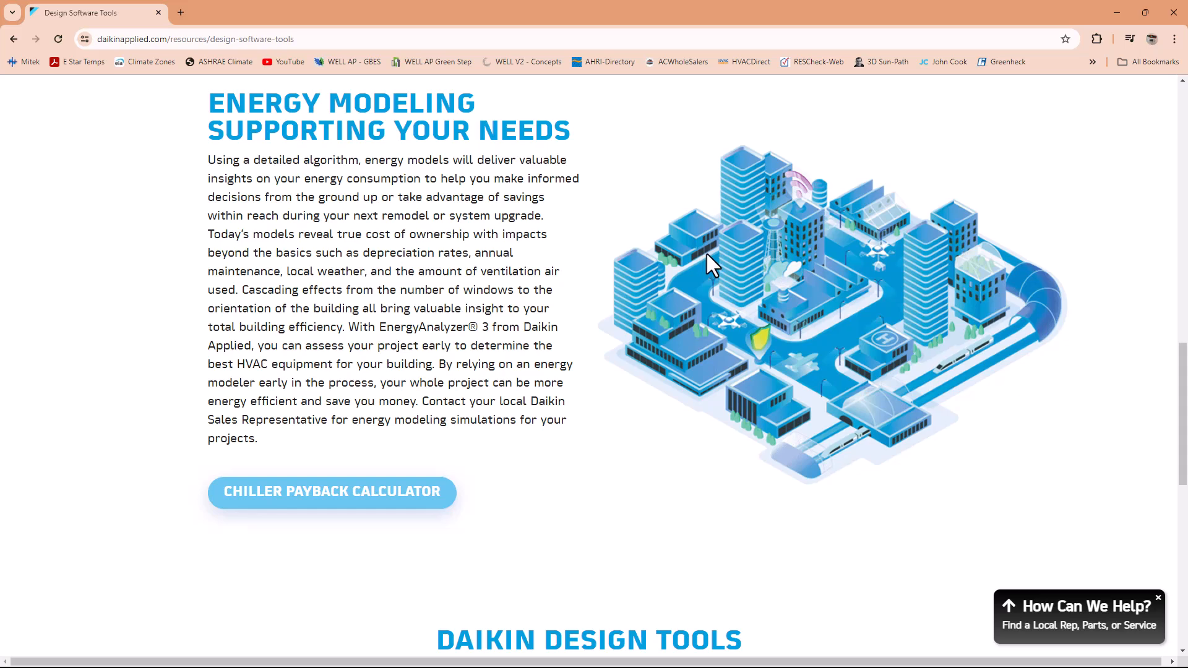
{"action": "scroll", "scroll_direction": "down", "scroll_amount": 3}
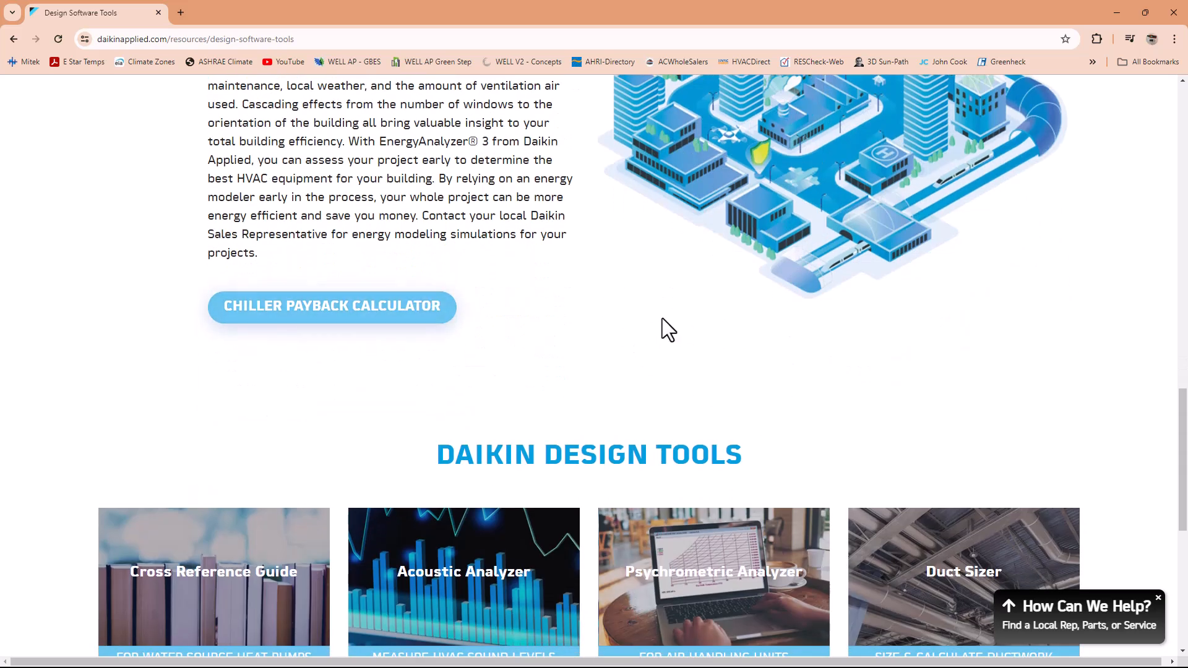
{"action": "scroll", "scroll_direction": "down", "scroll_amount": 3}
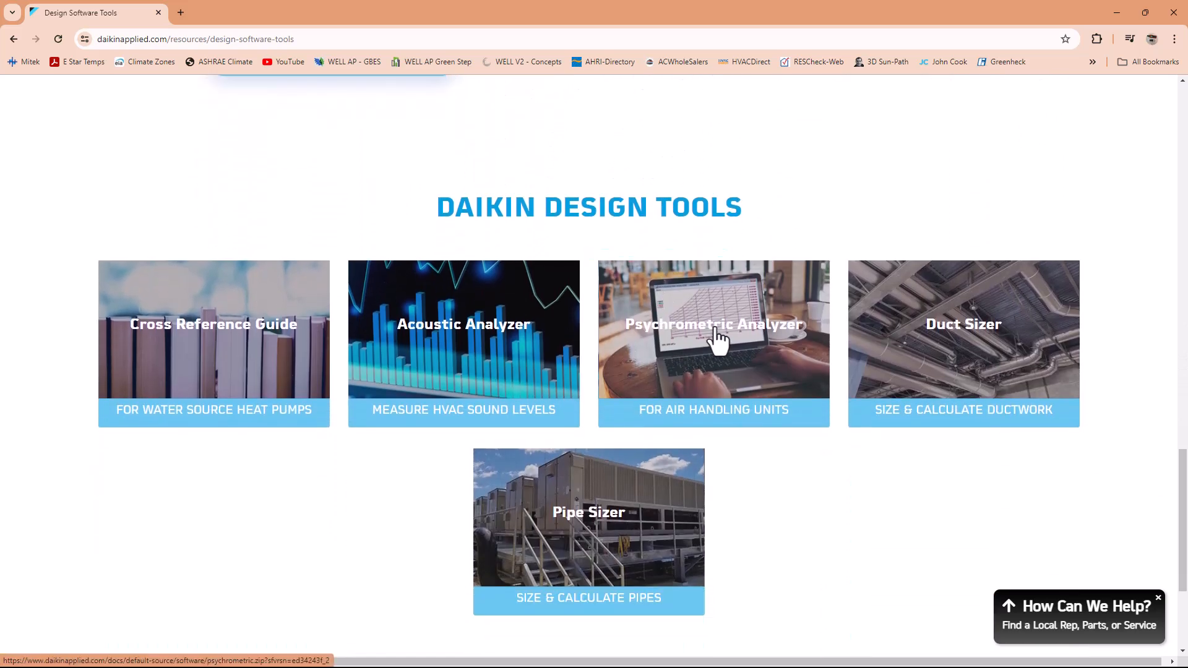
{"action": "mouse_move", "coordinate": [589, 591]}
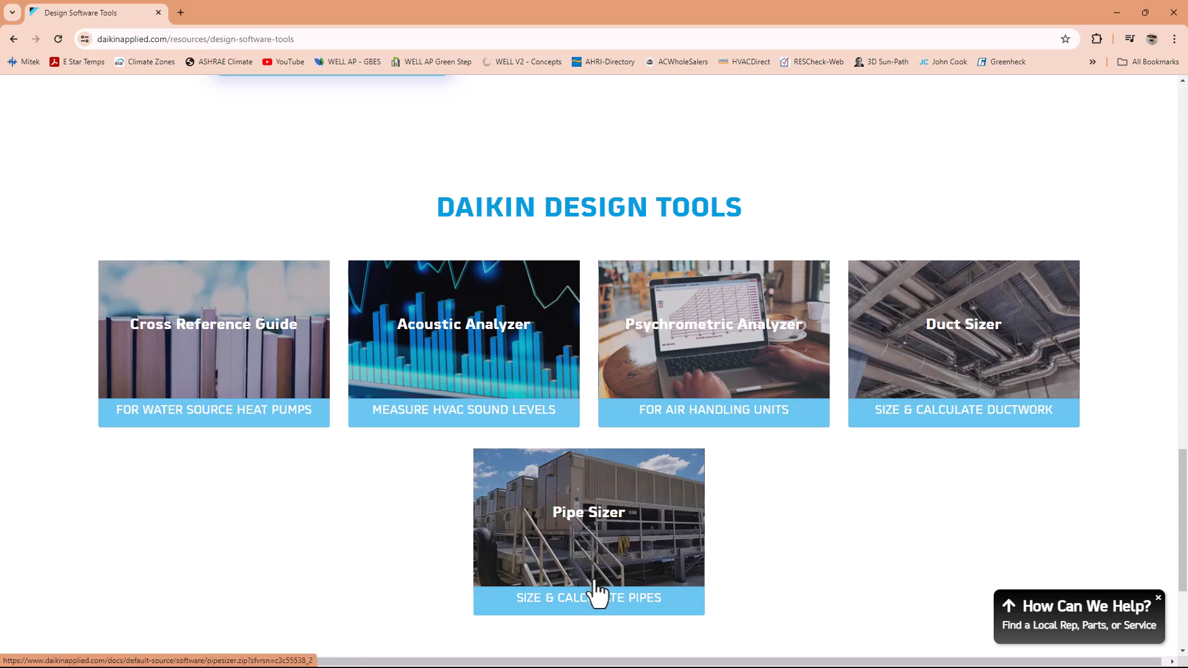
{"action": "mouse_move", "coordinate": [301, 428]}
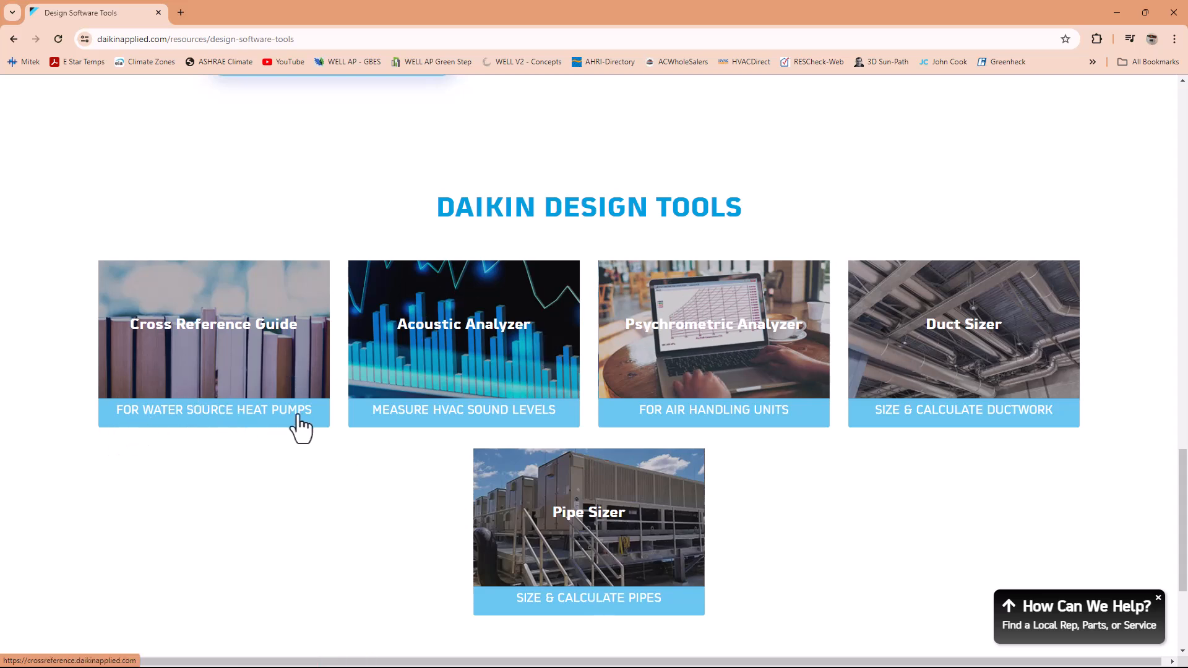
{"action": "mouse_move", "coordinate": [500, 416]}
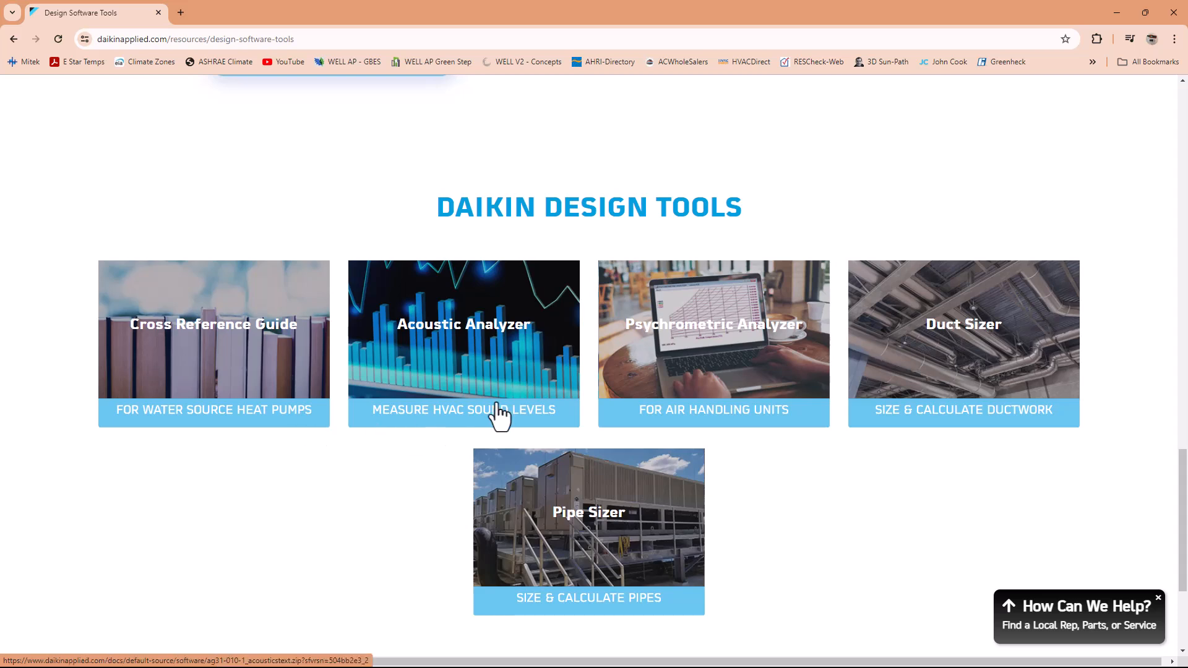
{"action": "mouse_move", "coordinate": [784, 424]}
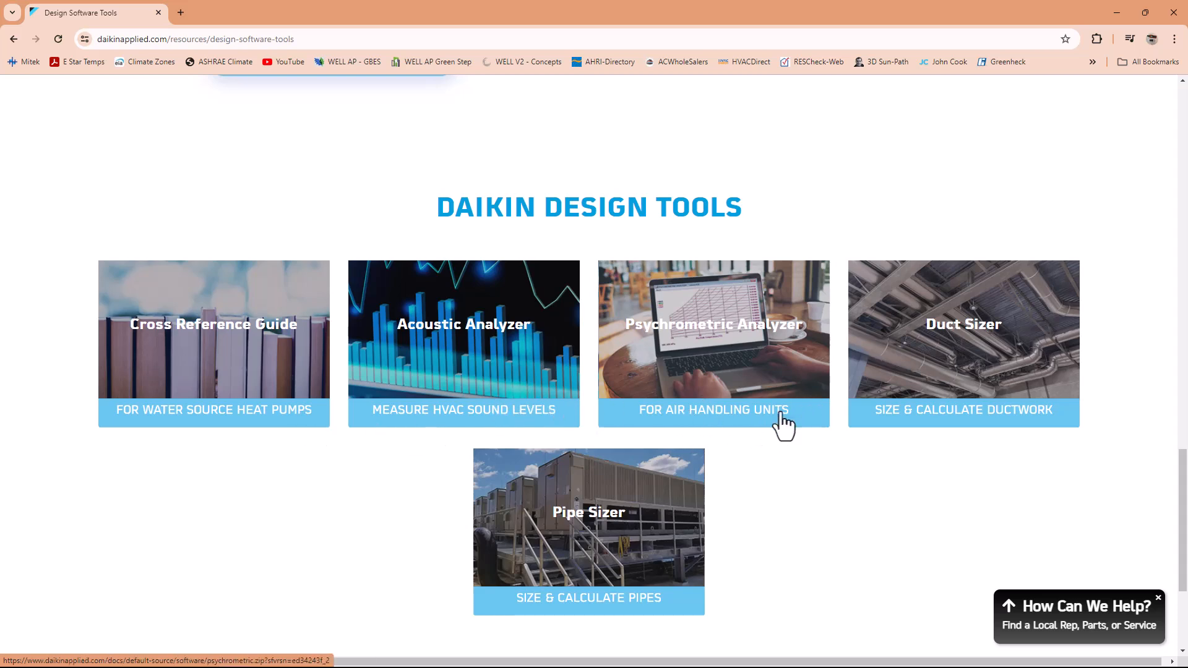
{"action": "mouse_move", "coordinate": [650, 620]}
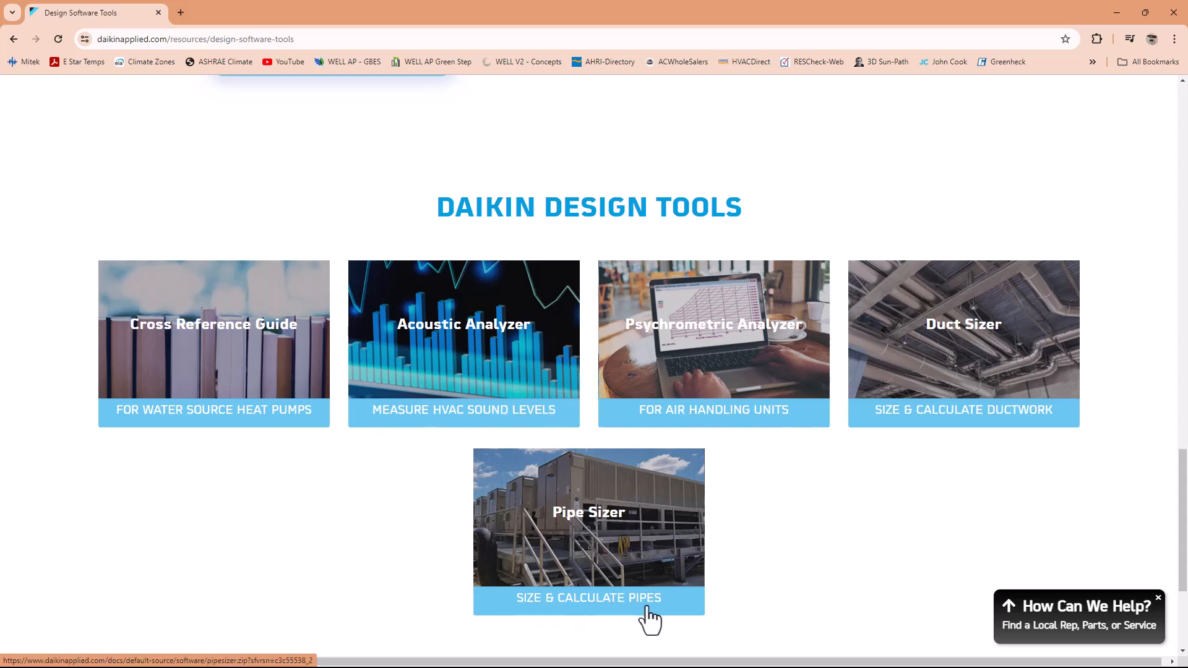
{"action": "mouse_move", "coordinate": [887, 371]}
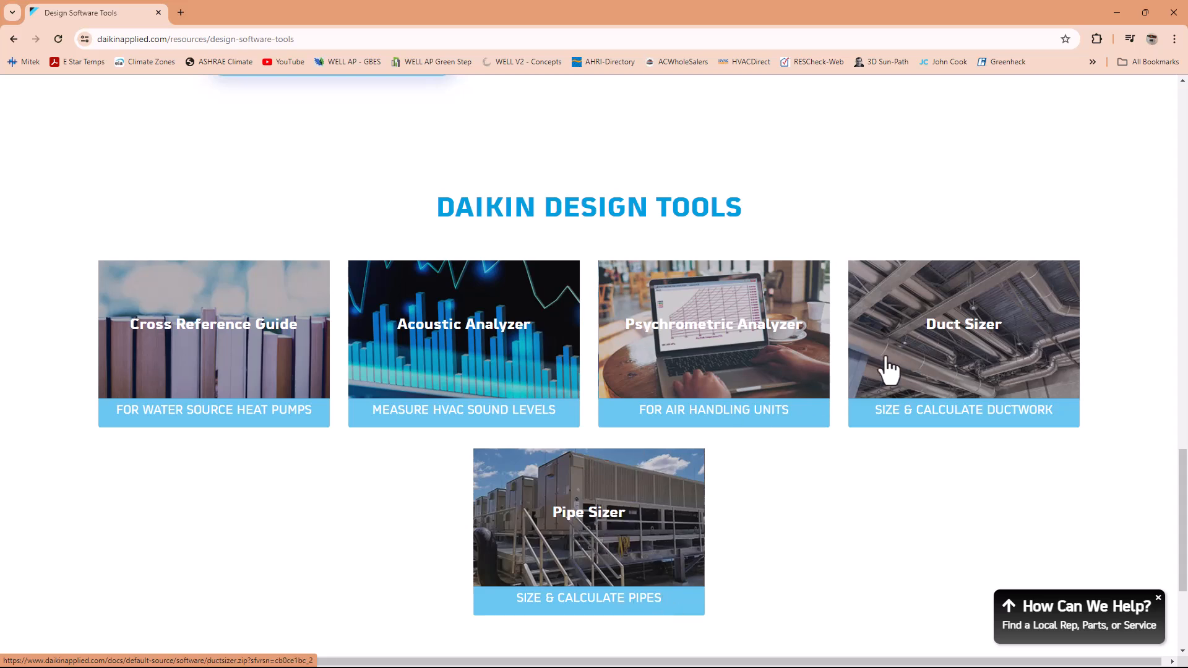
{"action": "mouse_move", "coordinate": [1040, 269]}
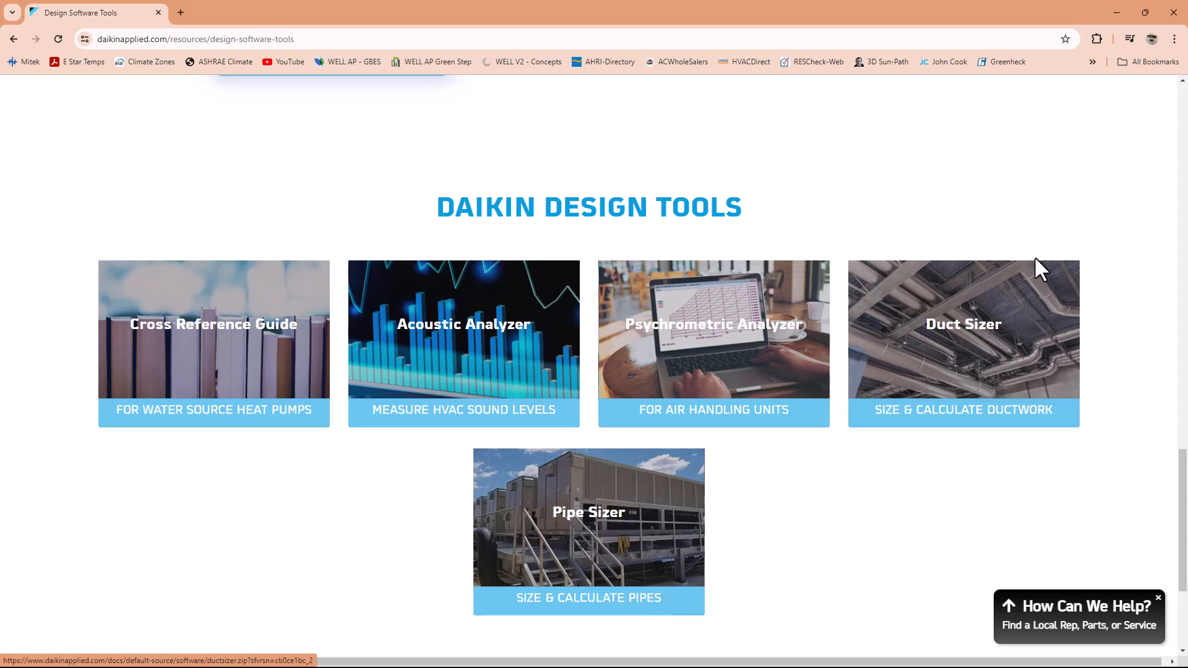
{"action": "mouse_move", "coordinate": [962, 310]}
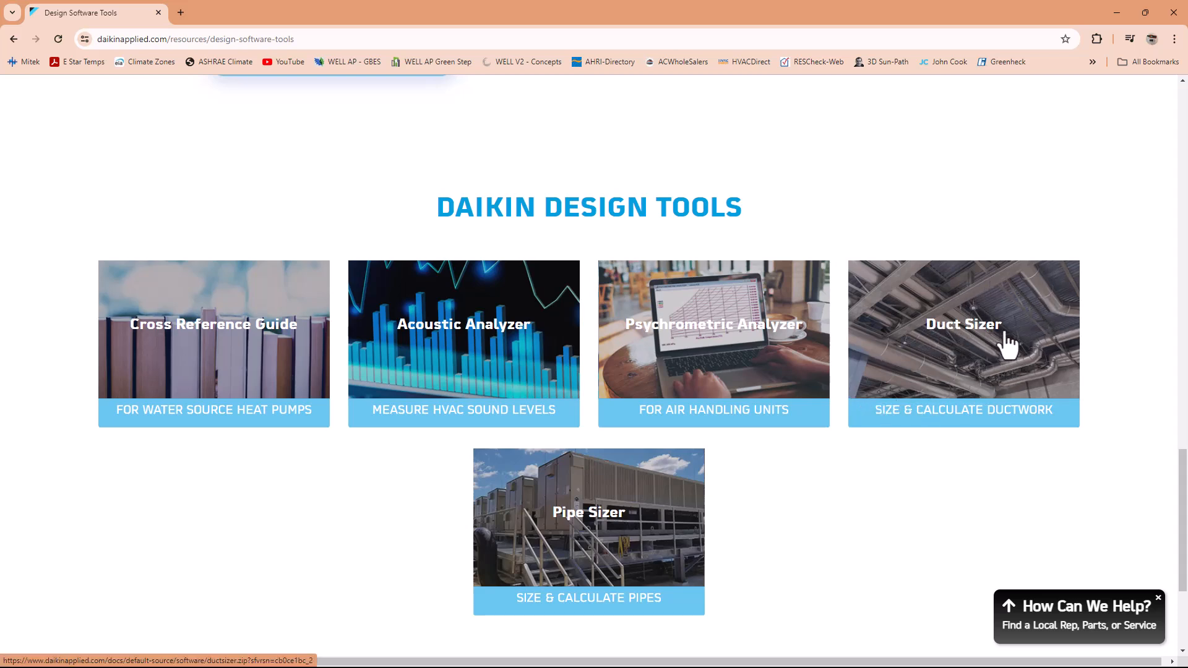
{"action": "mouse_move", "coordinate": [935, 421]}
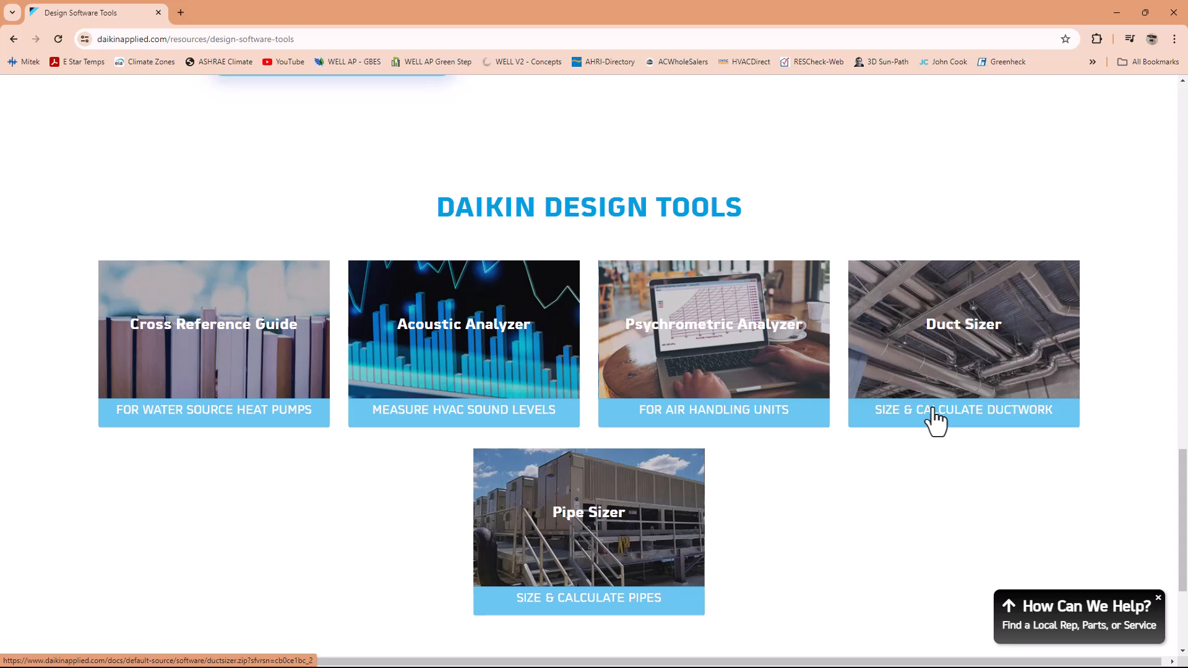
{"action": "mouse_move", "coordinate": [941, 445]}
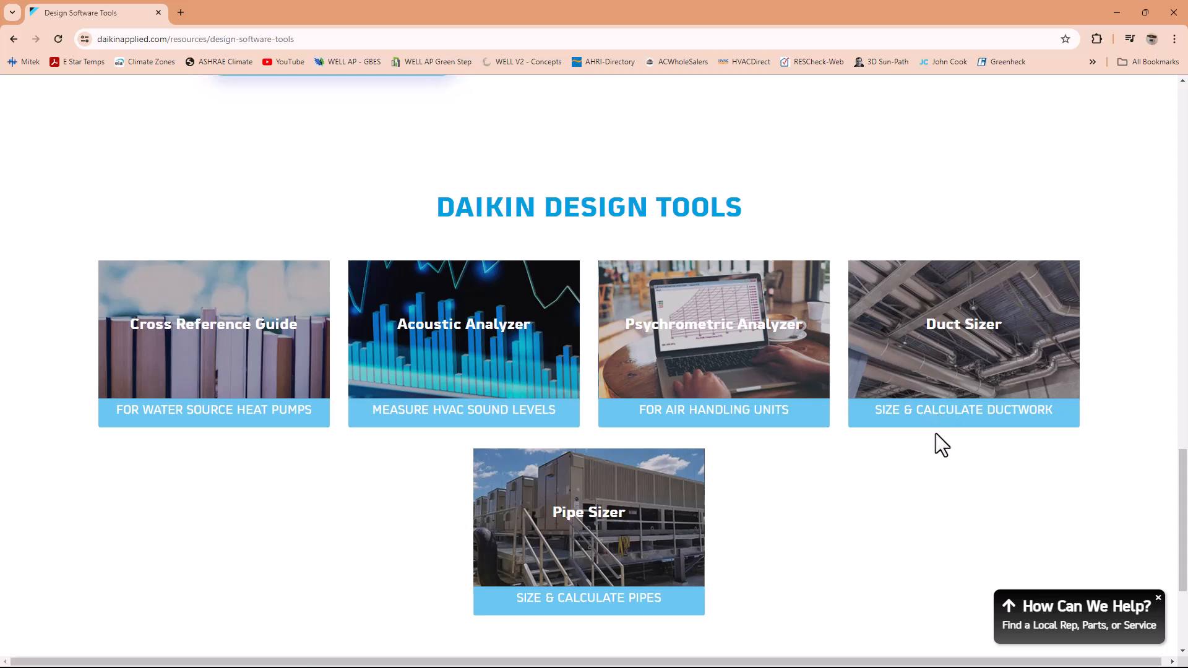
{"action": "mouse_move", "coordinate": [962, 367]}
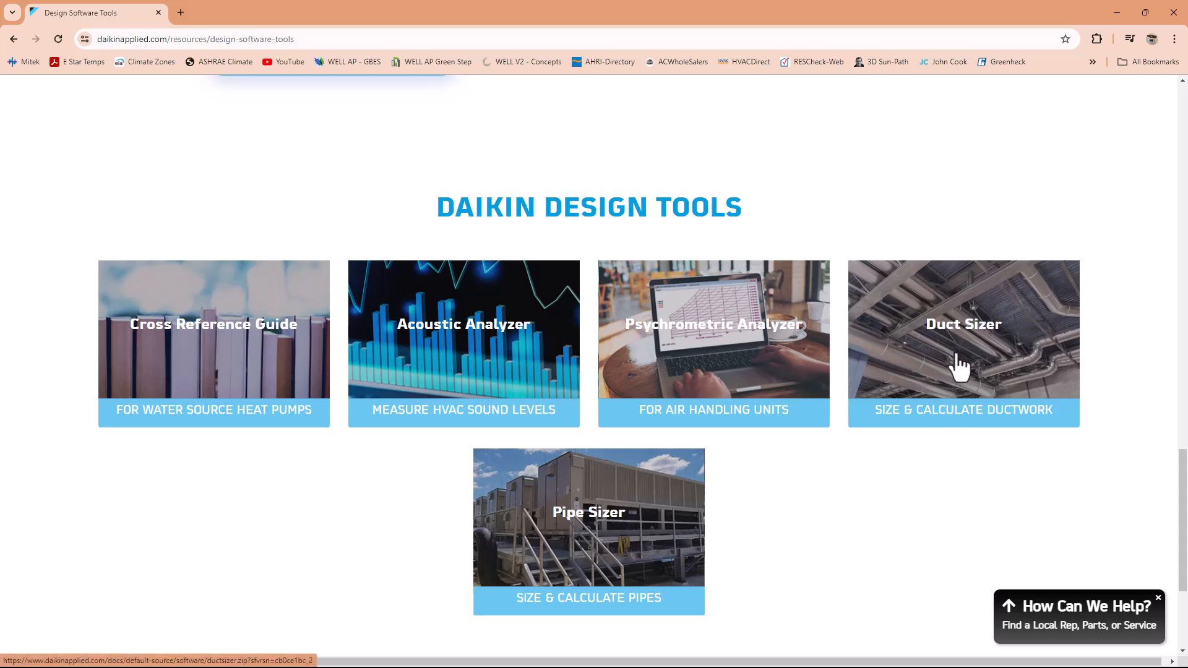
{"action": "left_click", "coordinate": [962, 344]}
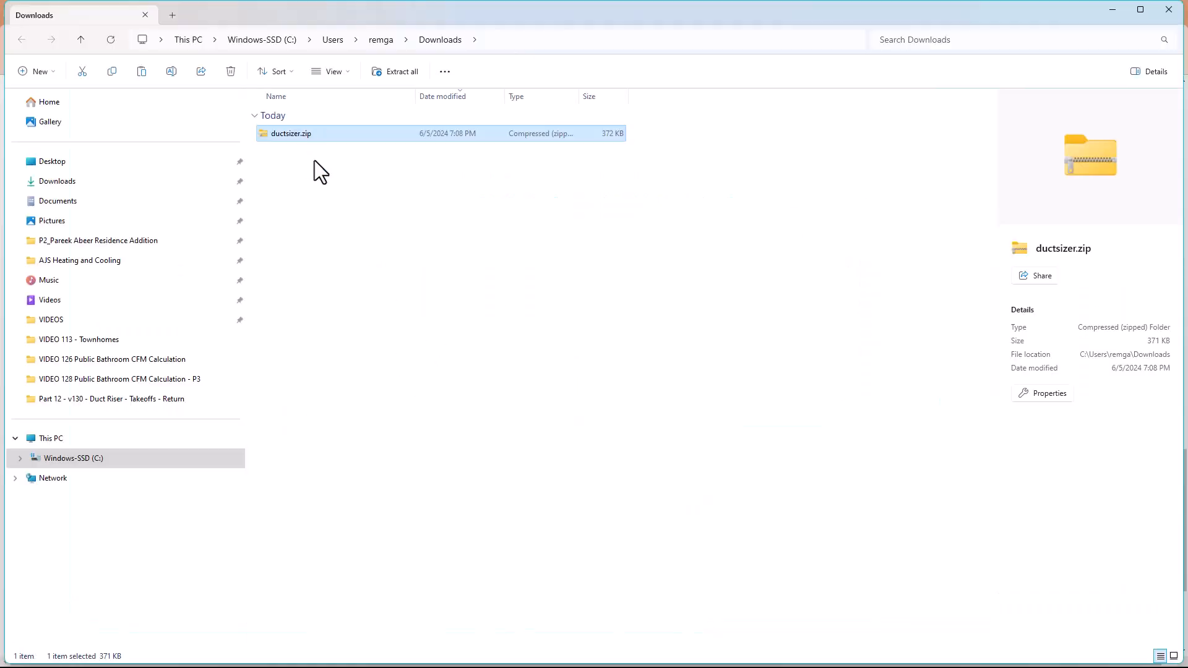
{"action": "mouse_move", "coordinate": [289, 134]}
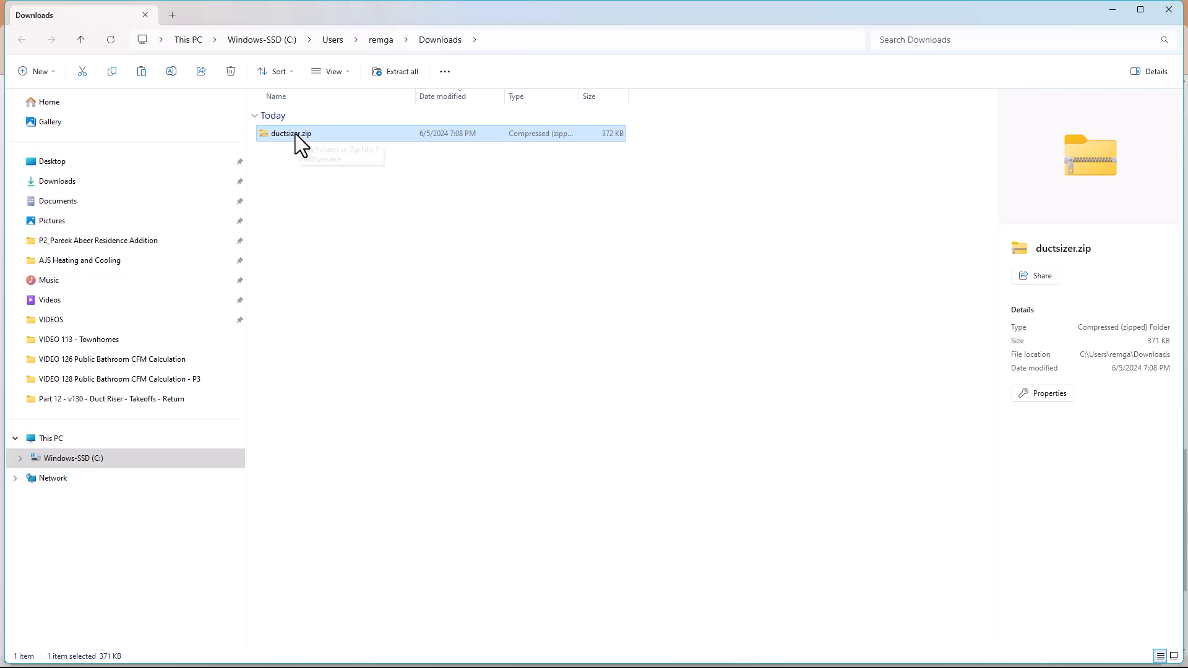
{"action": "mouse_move", "coordinate": [302, 146]}
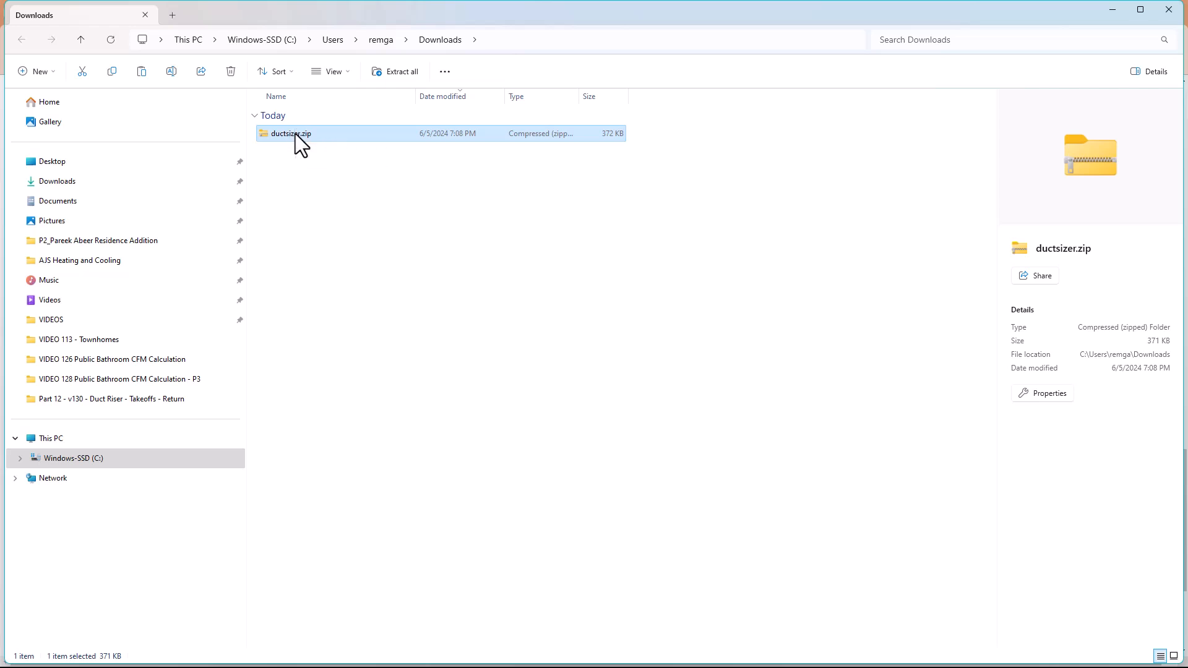
- Open ductsizer.zip from Downloads, accepting the security warning
{"action": "double_click", "coordinate": [291, 134]}
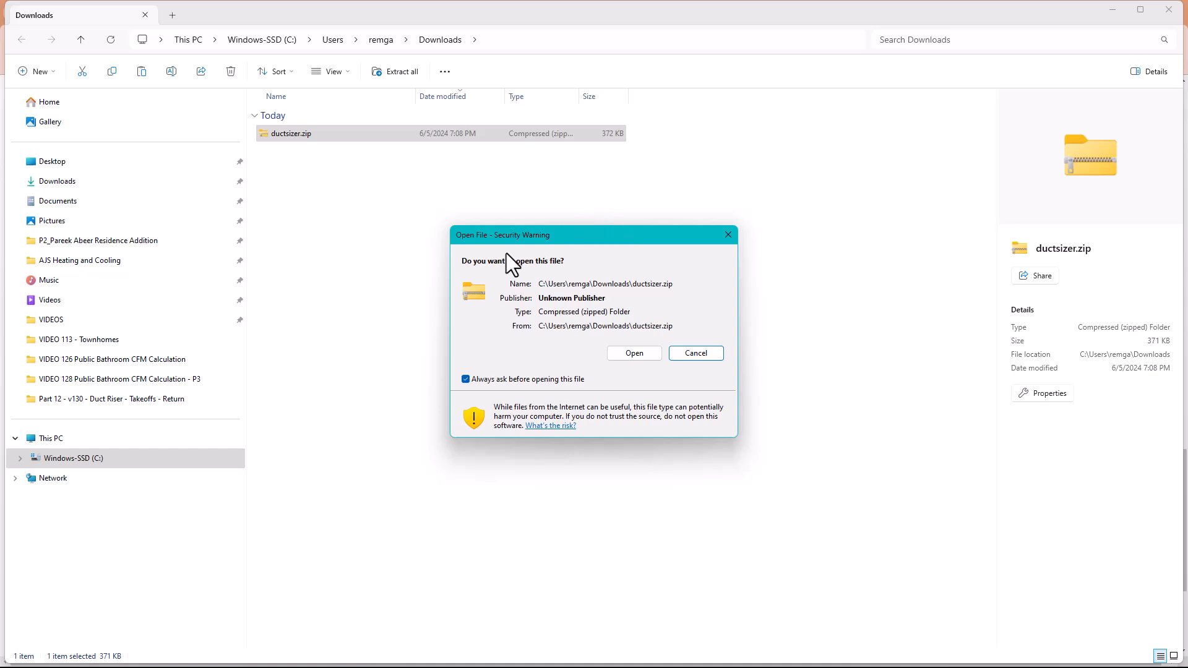
{"action": "mouse_move", "coordinate": [547, 315]}
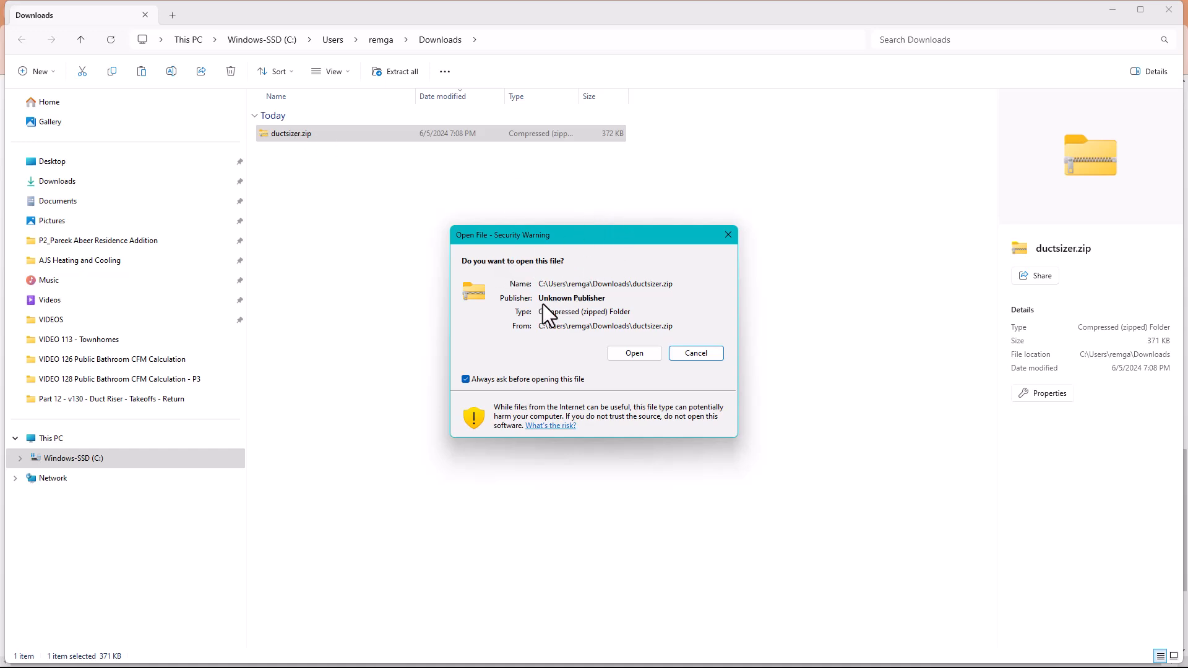
{"action": "mouse_move", "coordinate": [600, 314]}
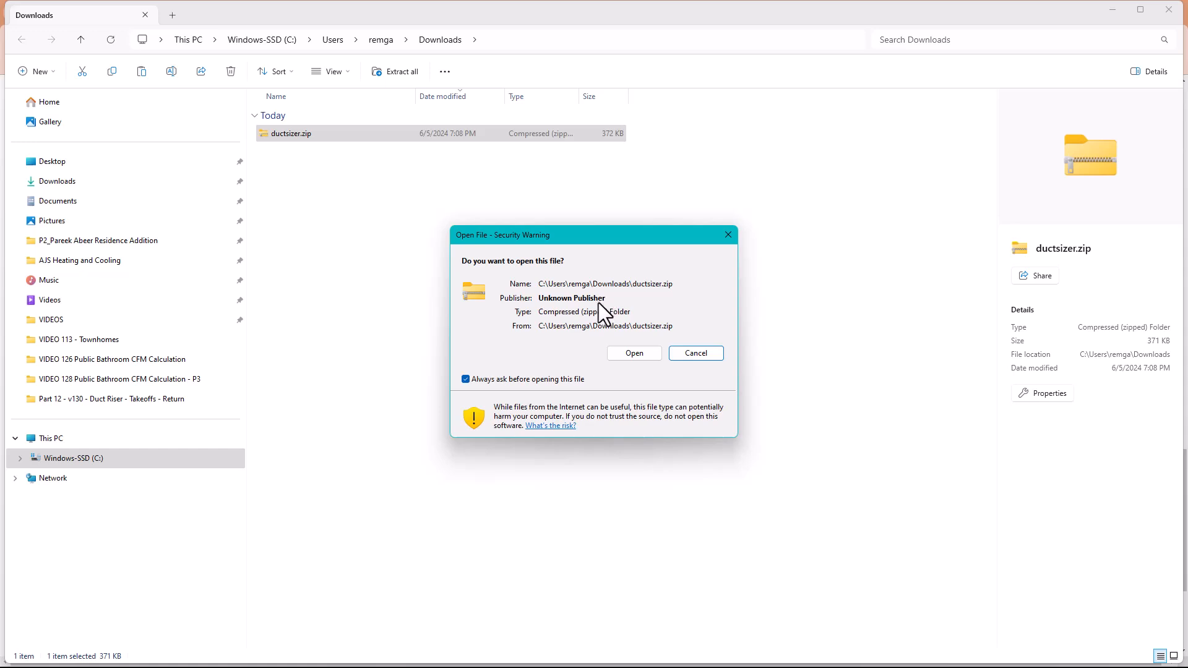
{"action": "mouse_move", "coordinate": [650, 309]}
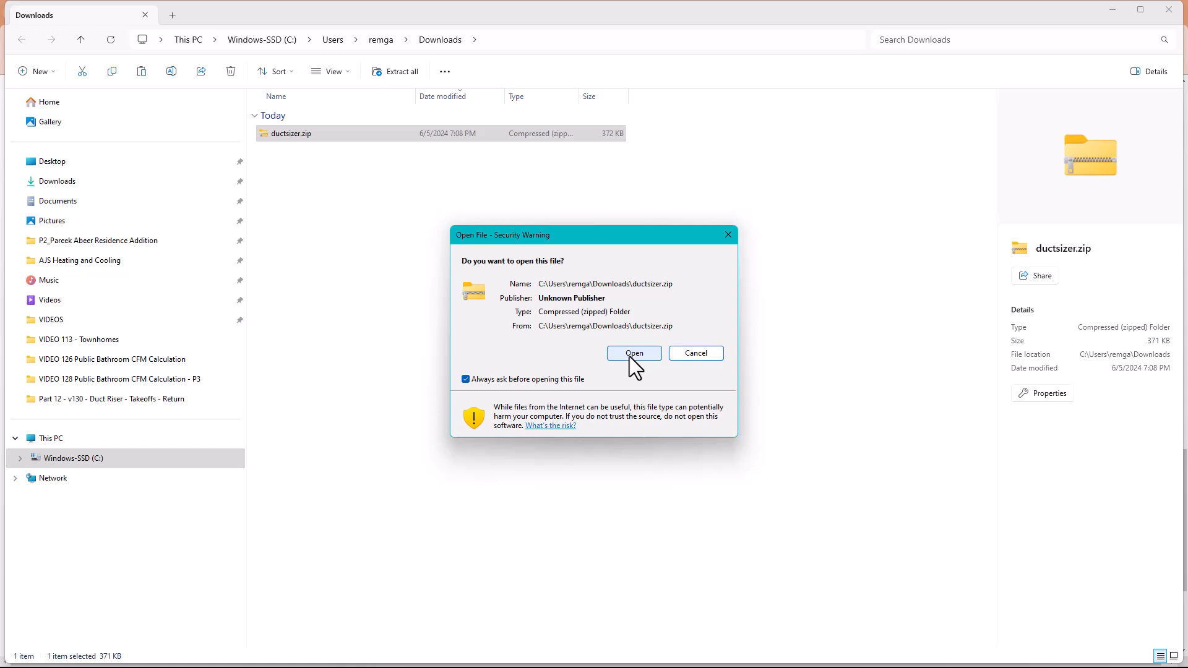
{"action": "left_click", "coordinate": [634, 353]}
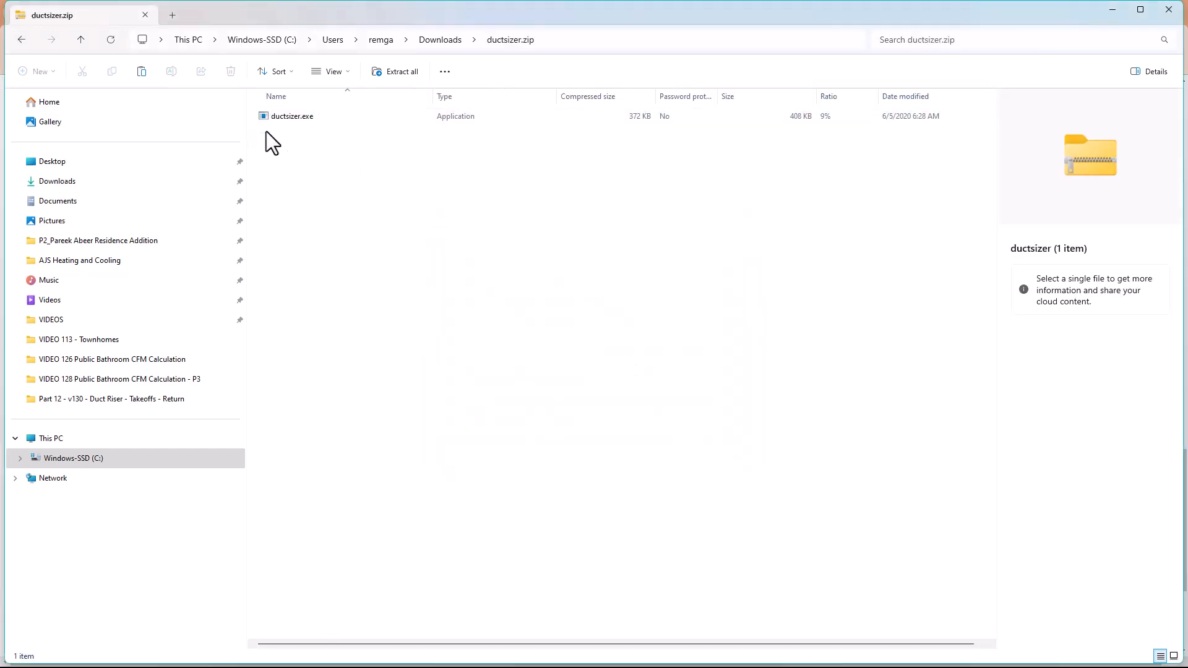
- Run ductsizer.exe from the archive and set its extraction folder to Downloads
{"action": "left_click", "coordinate": [292, 116]}
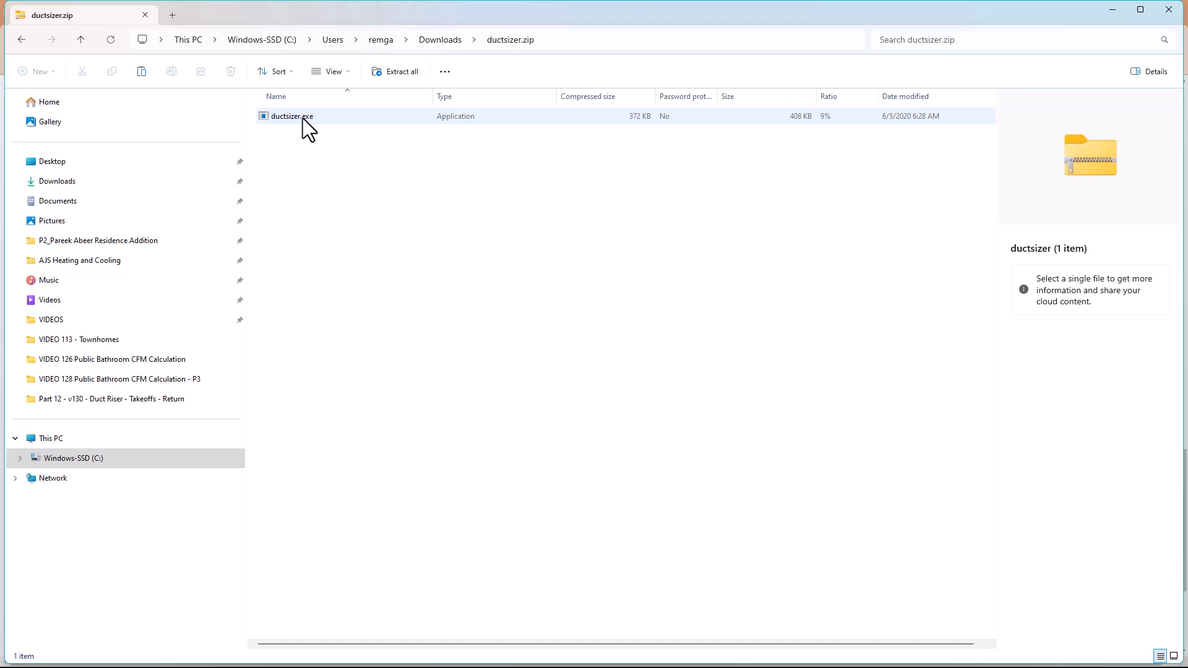
{"action": "left_click", "coordinate": [292, 115]}
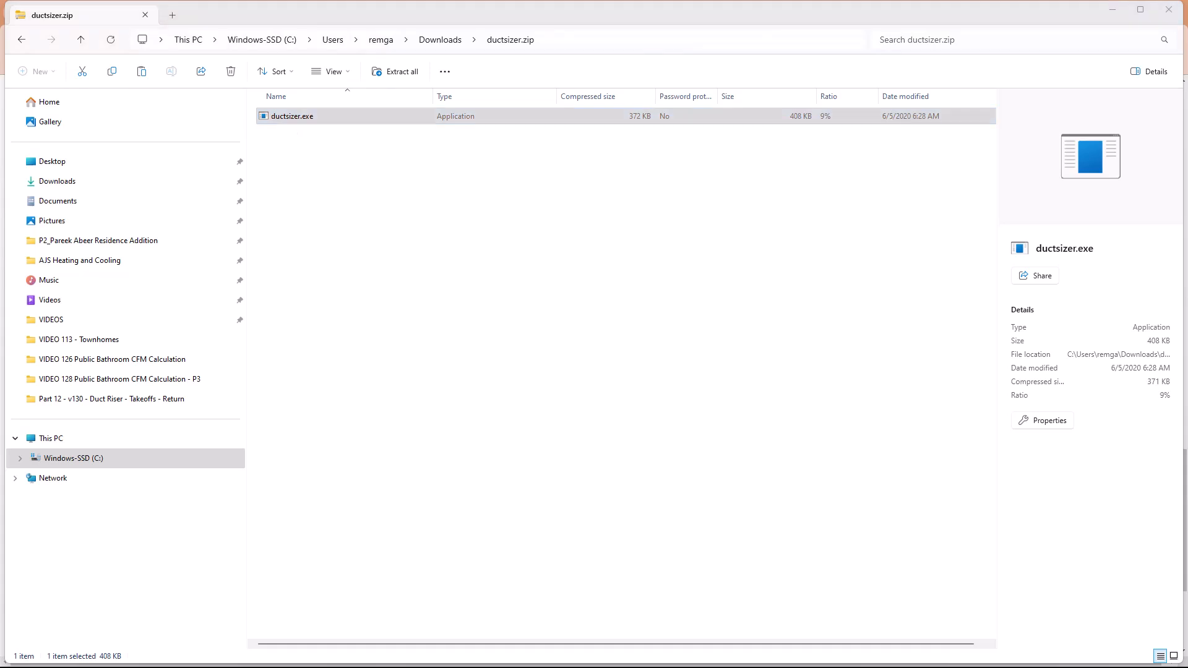
{"action": "double_click", "coordinate": [292, 116]}
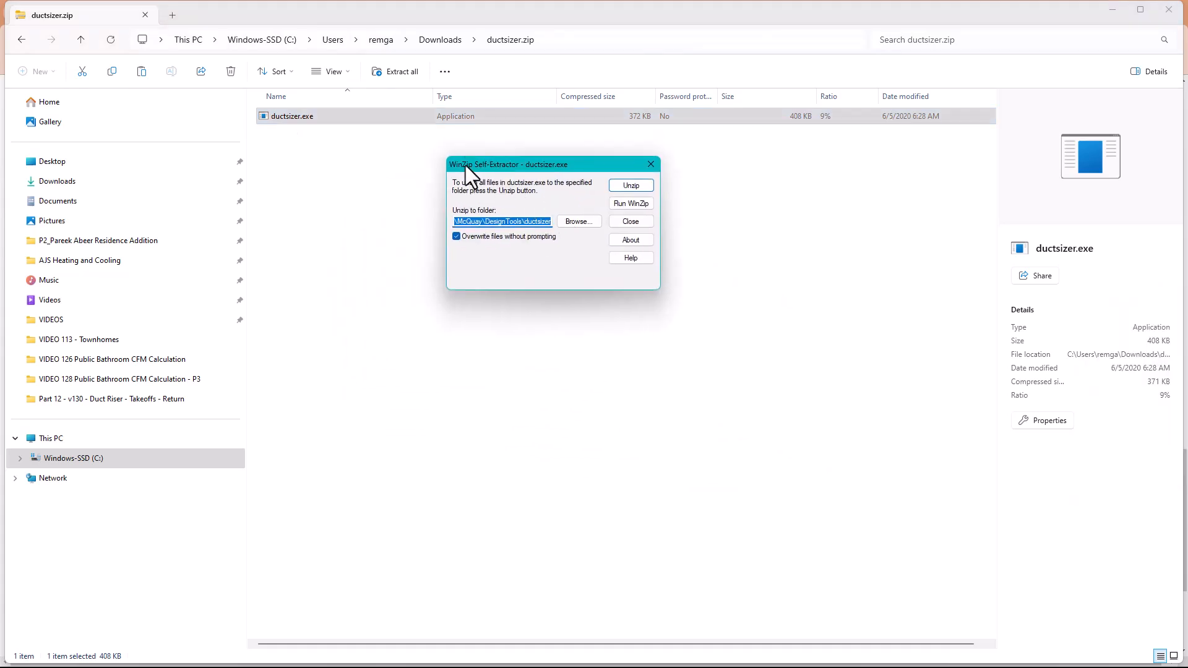
{"action": "mouse_move", "coordinate": [567, 179]}
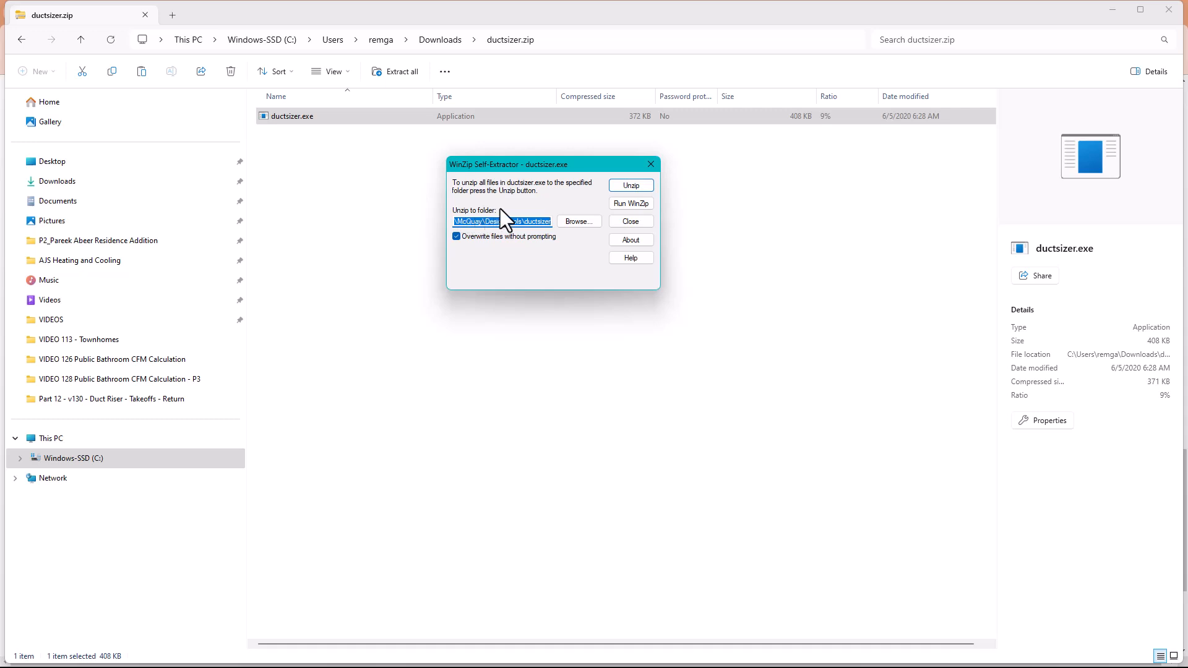
{"action": "mouse_move", "coordinate": [547, 225]}
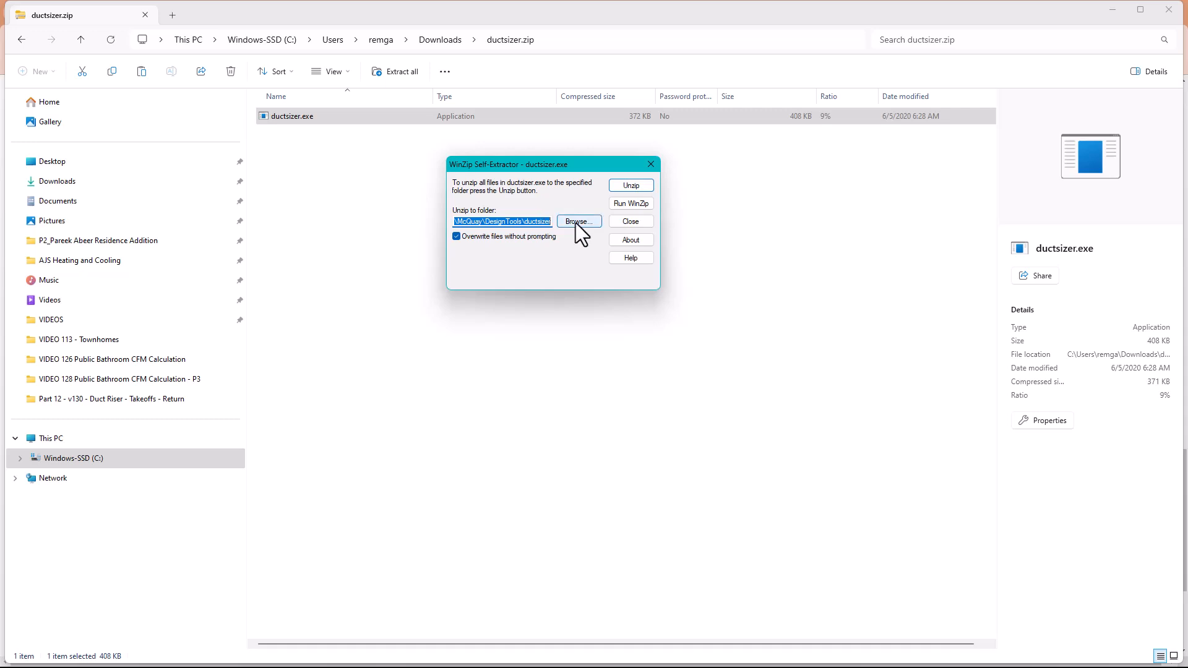
{"action": "left_click", "coordinate": [578, 222]}
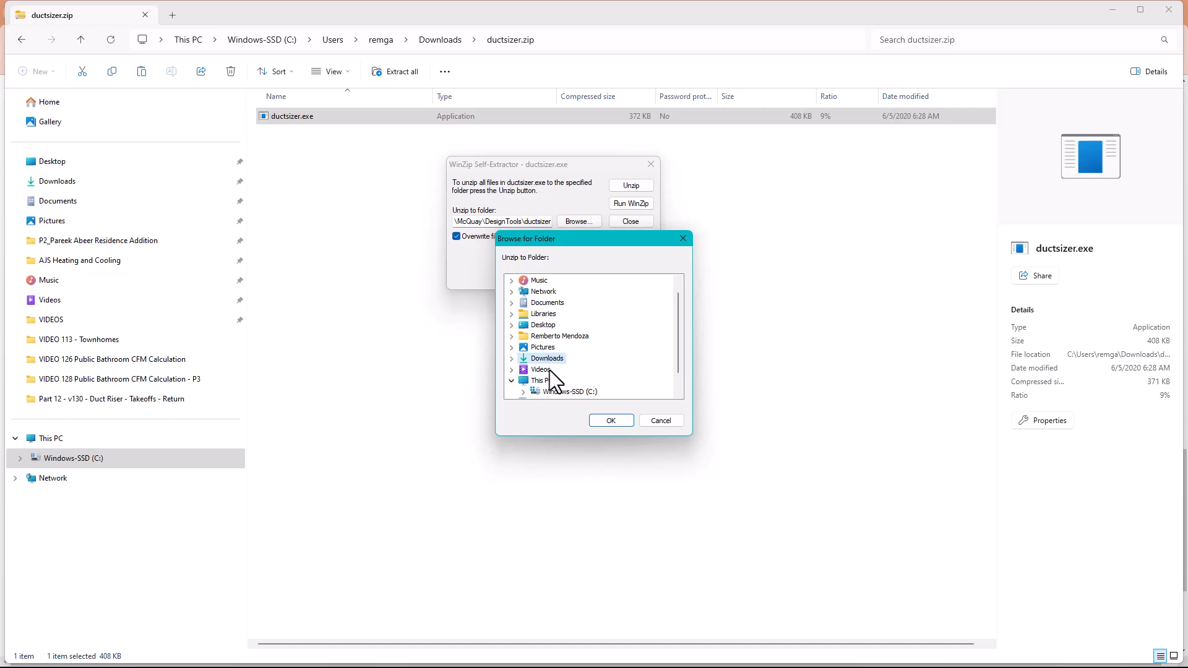
{"action": "mouse_move", "coordinate": [583, 405]}
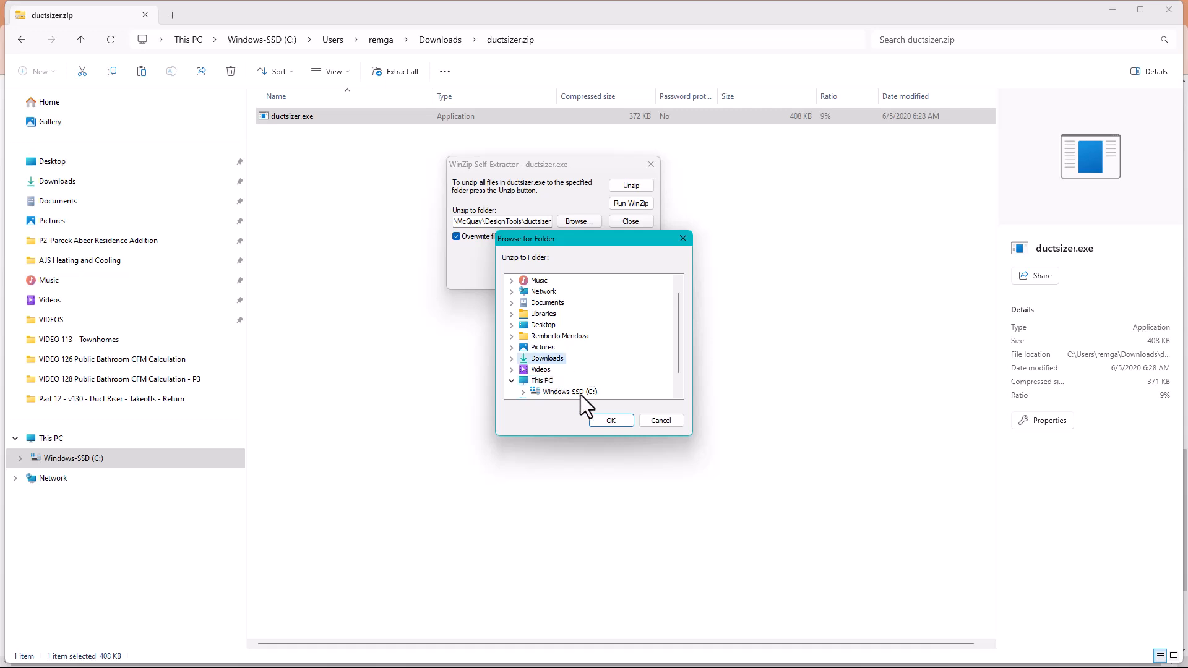
{"action": "left_click", "coordinate": [610, 421]}
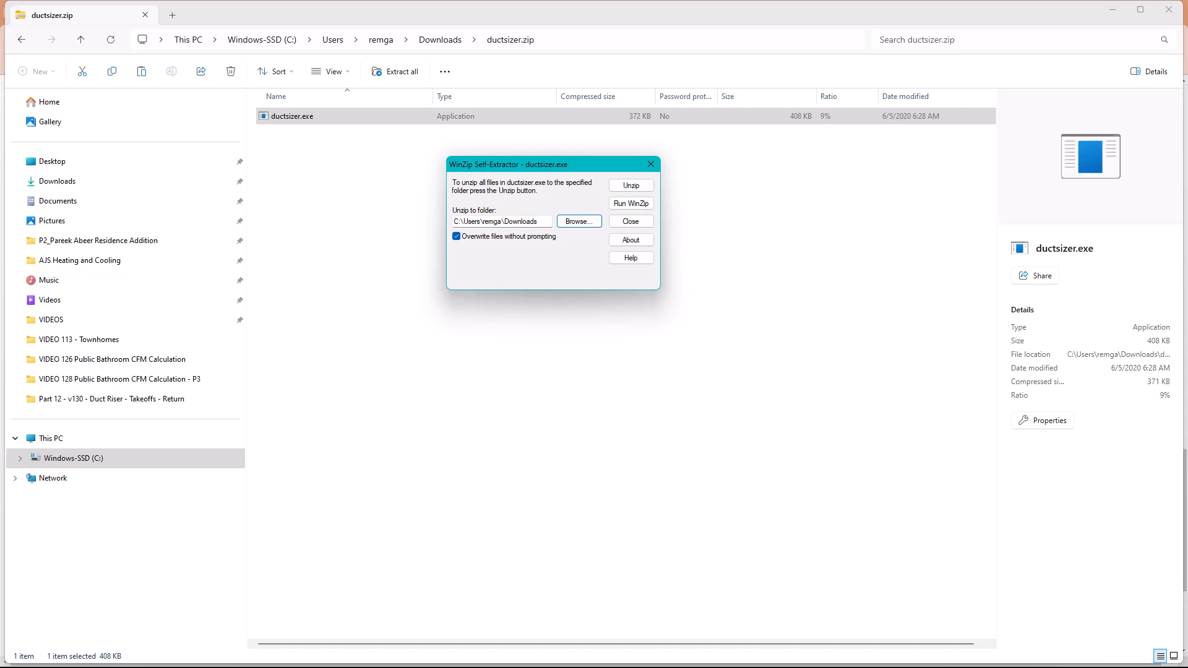
{"action": "mouse_move", "coordinate": [473, 434]}
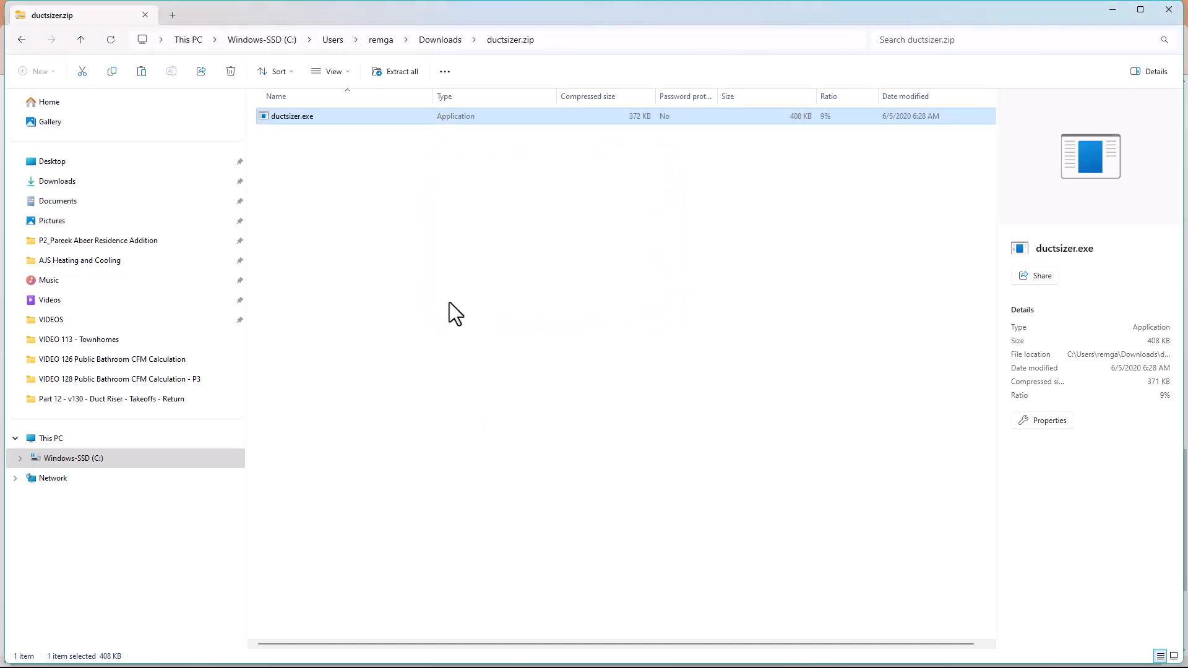
{"action": "mouse_move", "coordinate": [57, 181]}
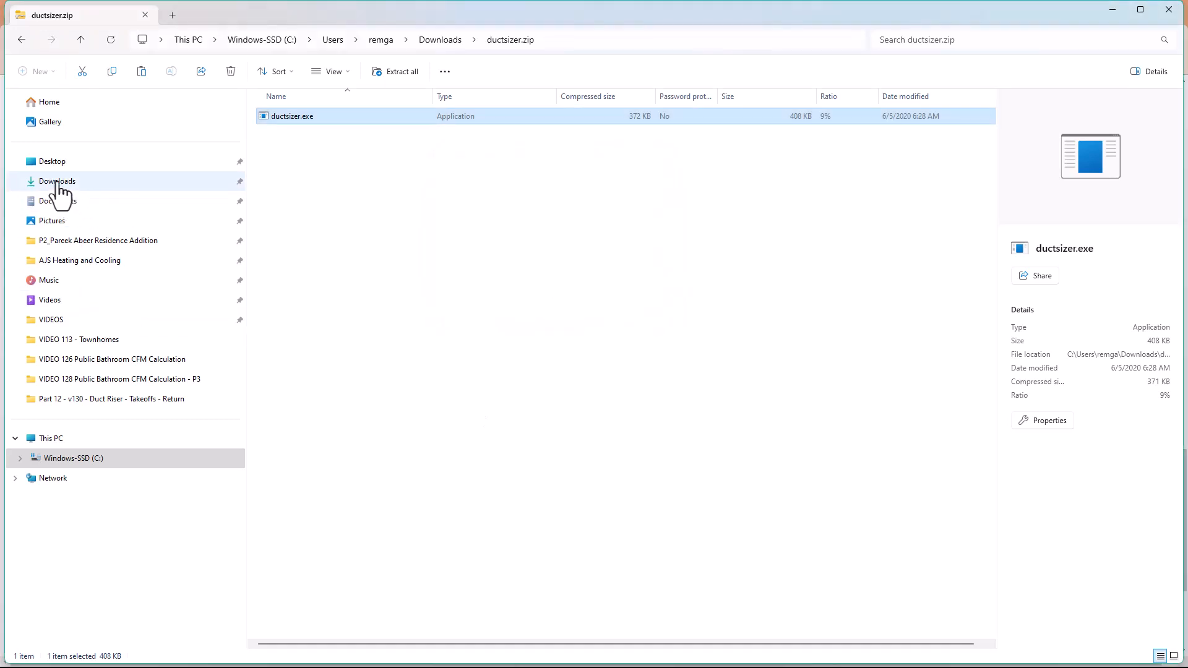
- Go back to the Downloads folder in File Explorer
{"action": "left_click", "coordinate": [58, 181]}
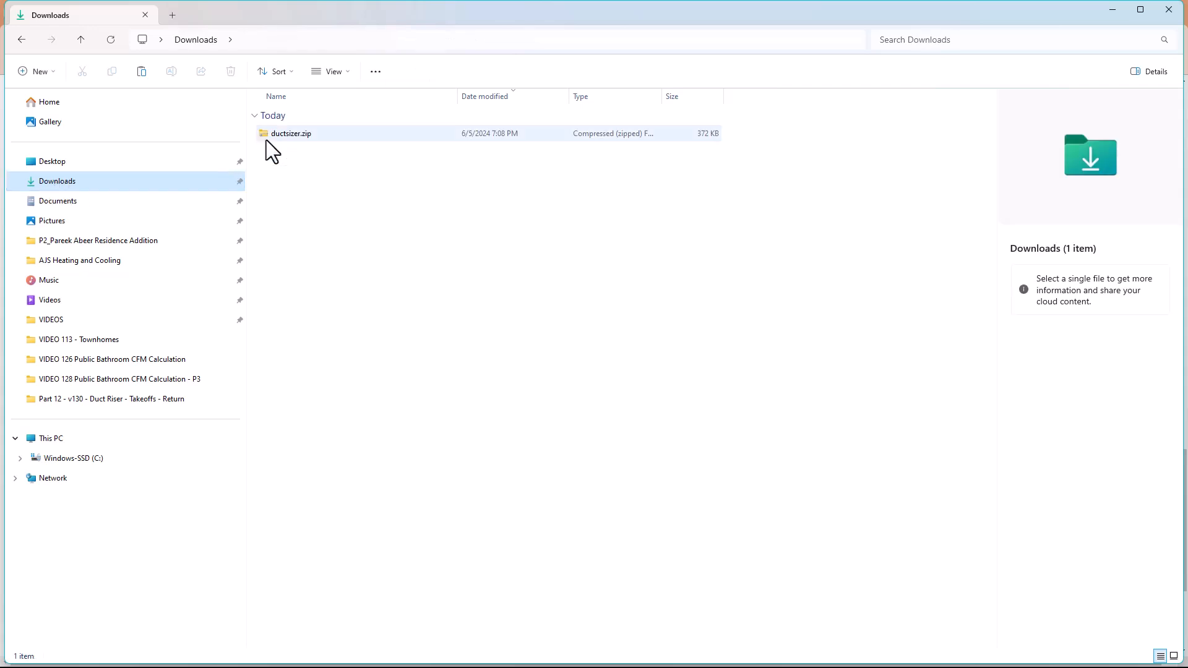
{"action": "mouse_move", "coordinate": [295, 140]}
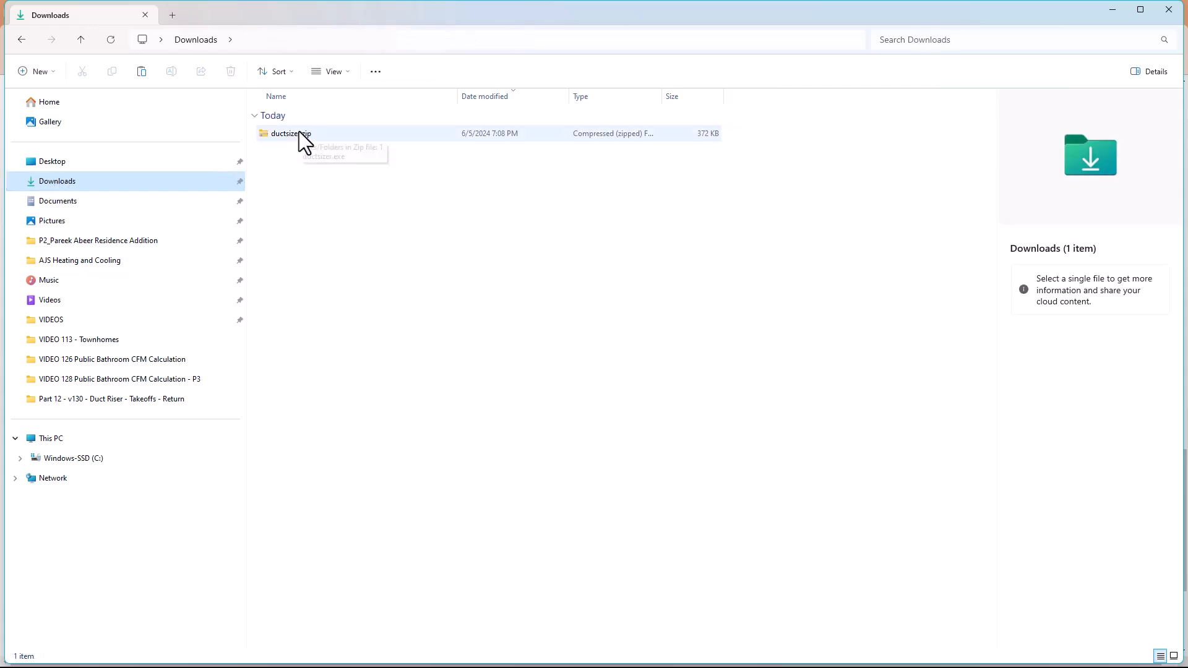
{"action": "mouse_move", "coordinate": [419, 328]}
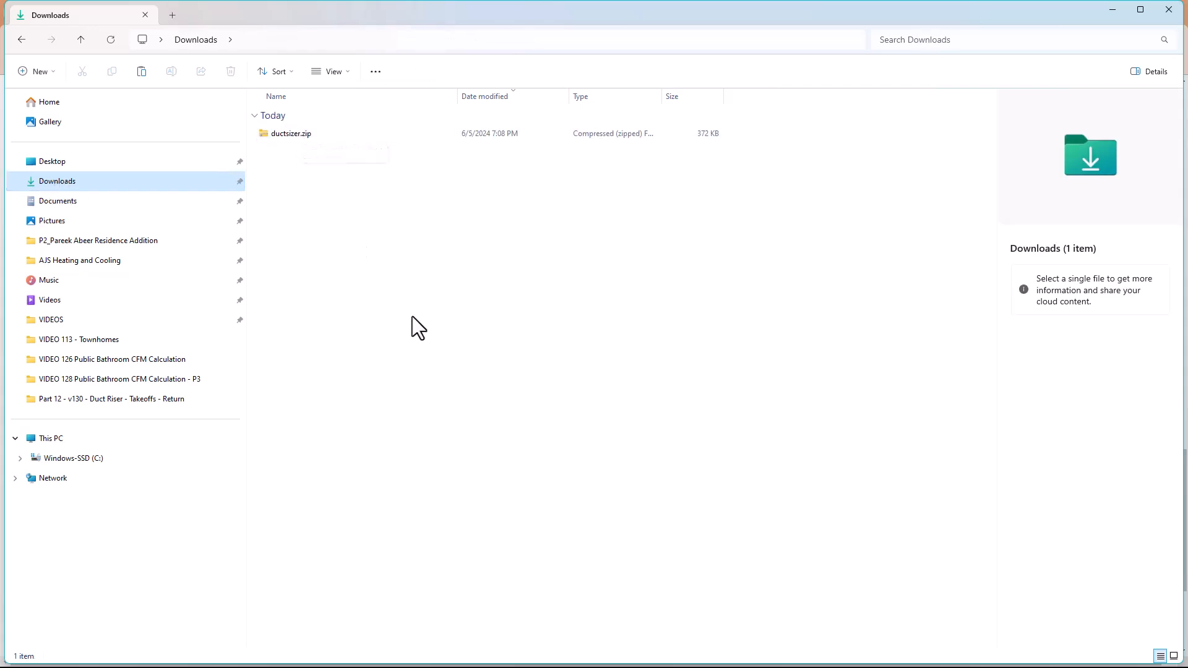
{"action": "mouse_move", "coordinate": [914, 280]}
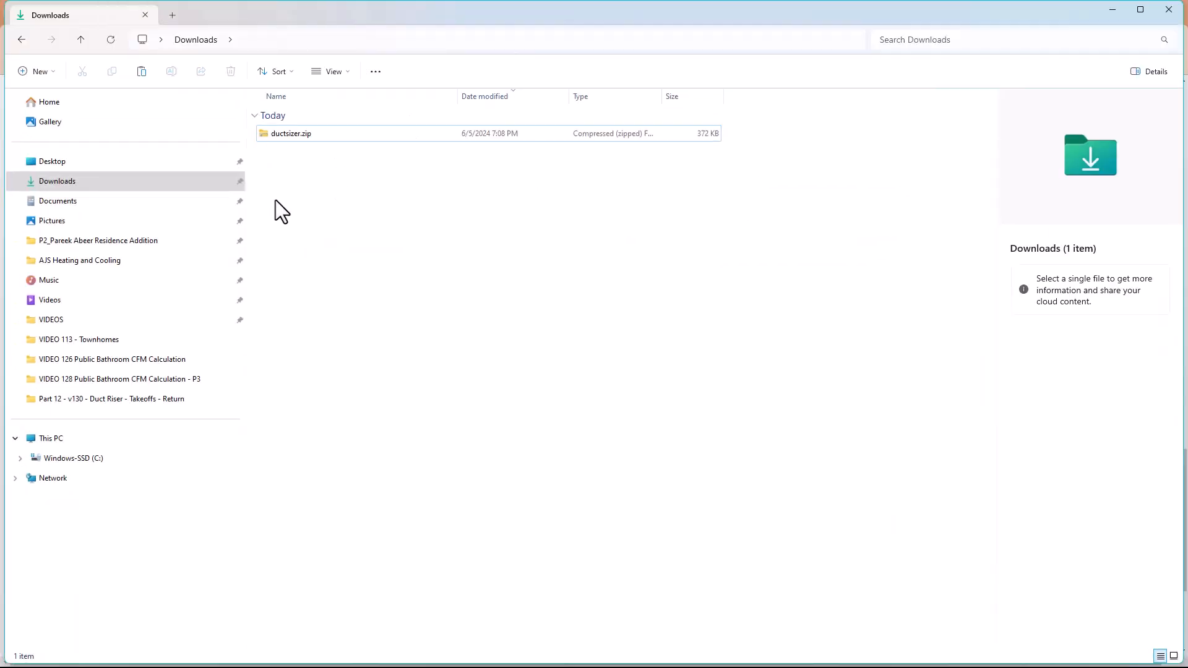
{"action": "mouse_move", "coordinate": [1097, 25]}
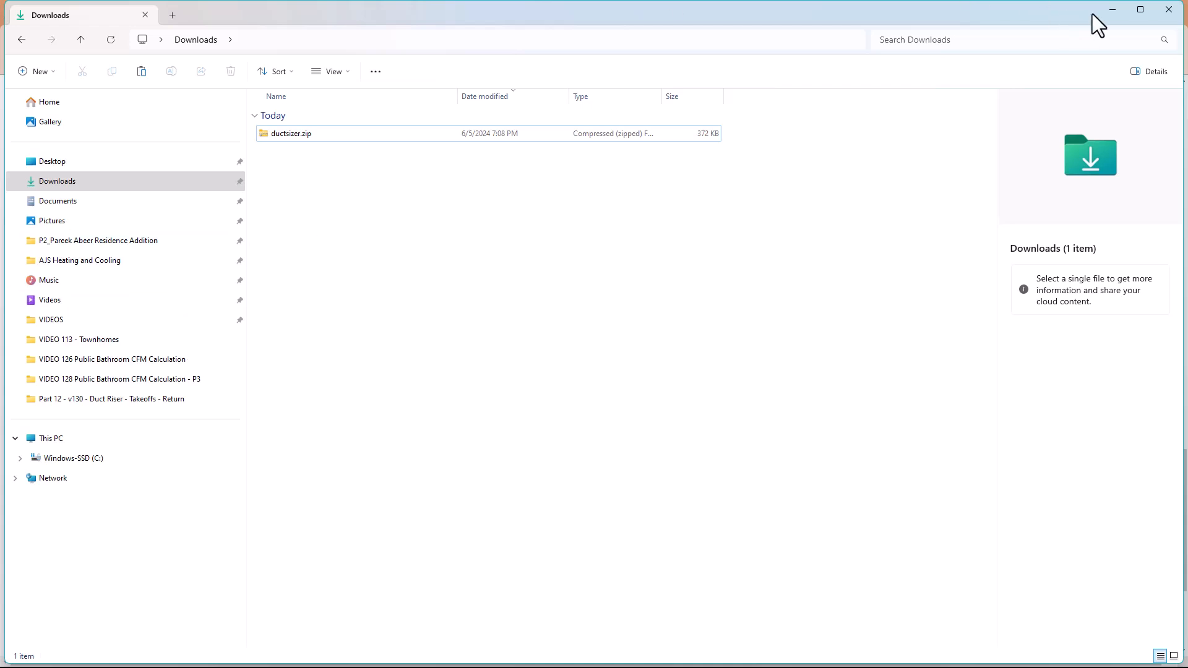
{"action": "mouse_move", "coordinate": [52, 221]}
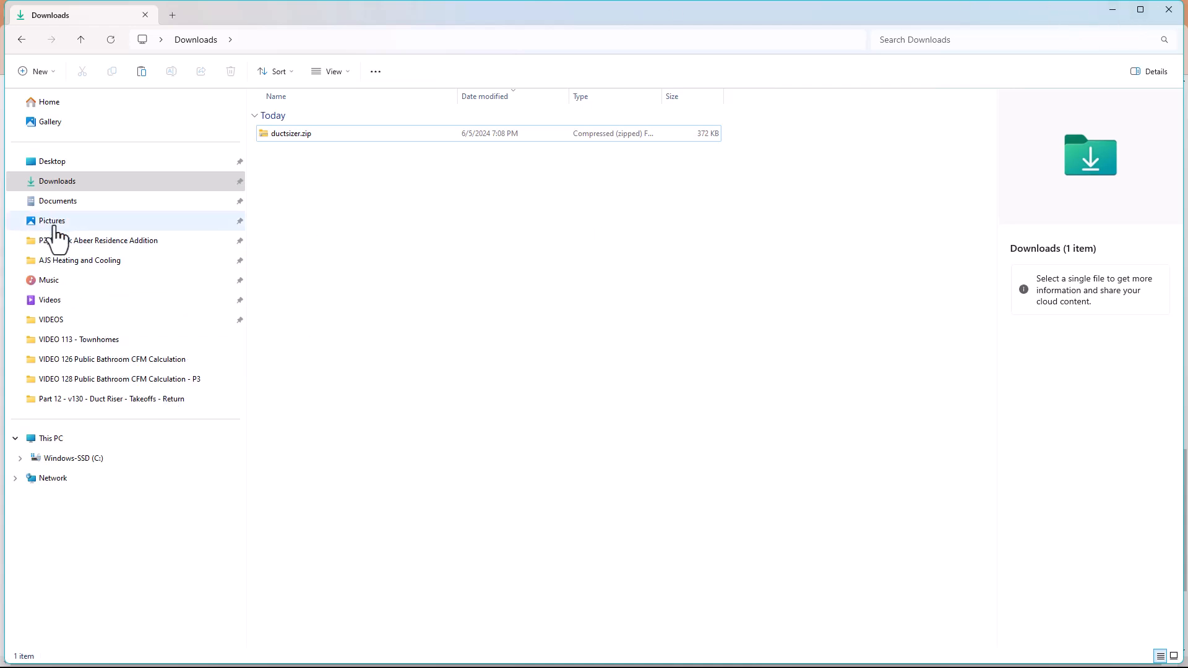
{"action": "mouse_move", "coordinate": [140, 340]}
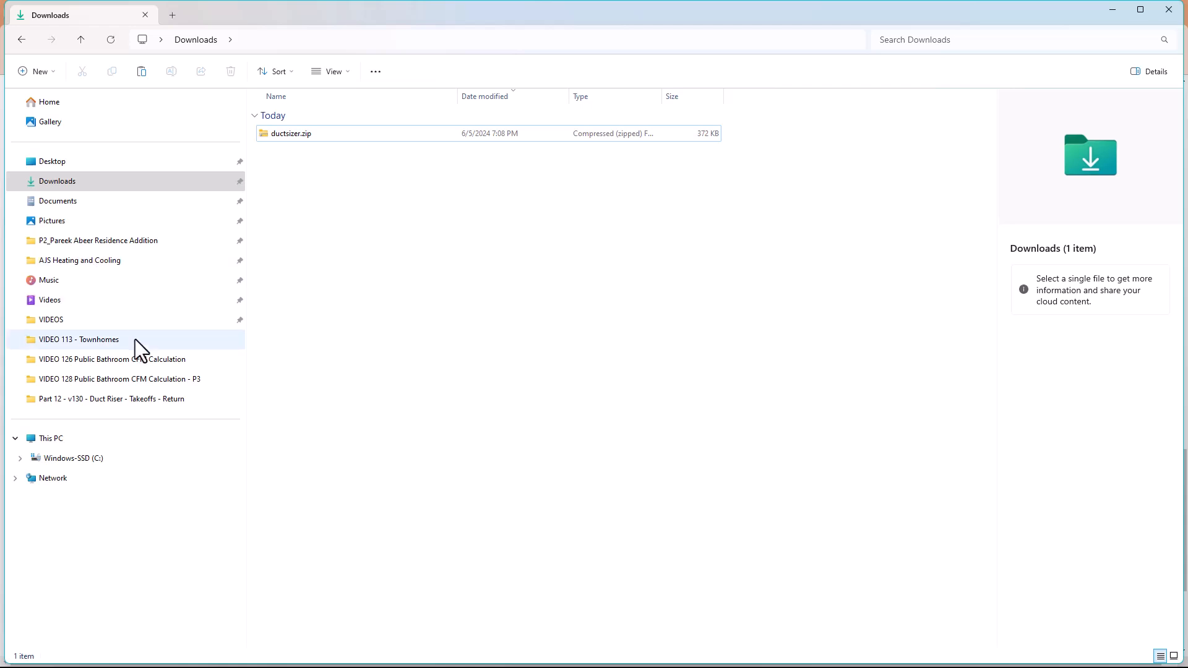
{"action": "mouse_move", "coordinate": [74, 458]}
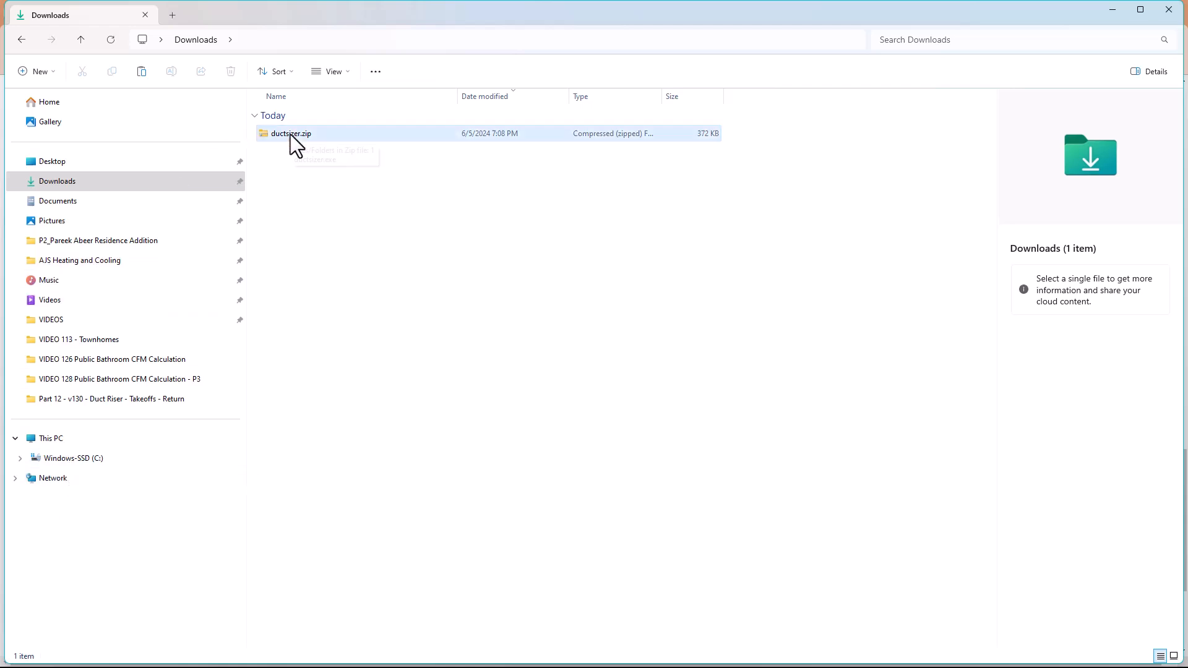
- Reopen ductsizer.zip past the security warning and run ductsizer.exe
{"action": "double_click", "coordinate": [290, 134]}
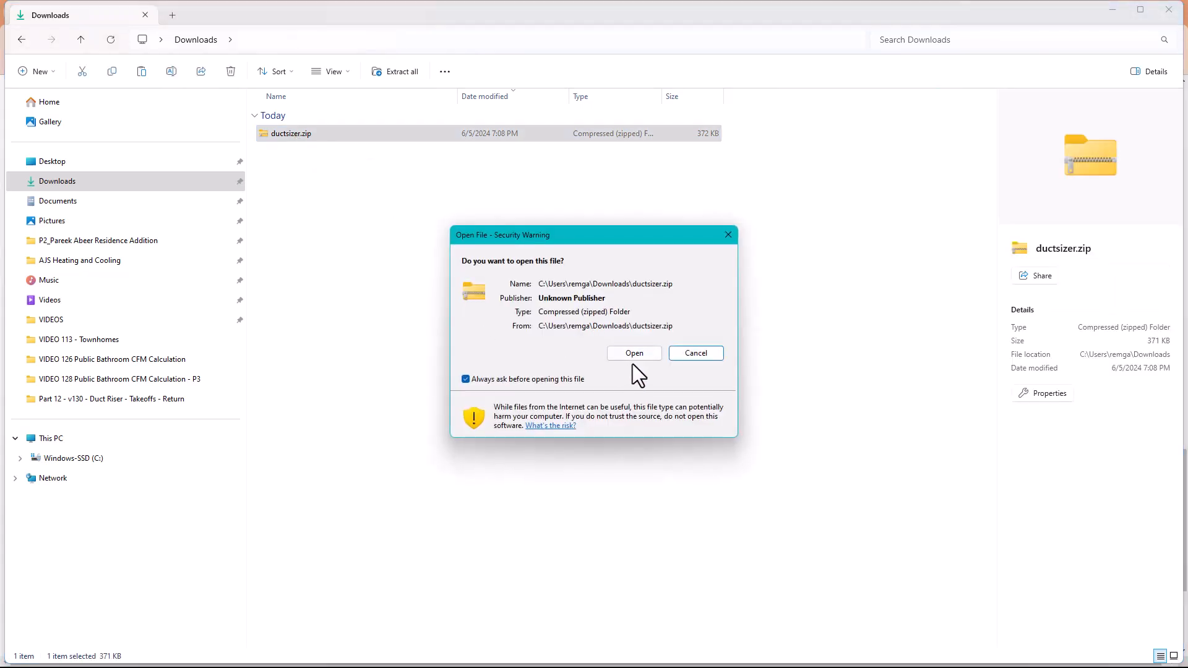
{"action": "left_click", "coordinate": [634, 354]}
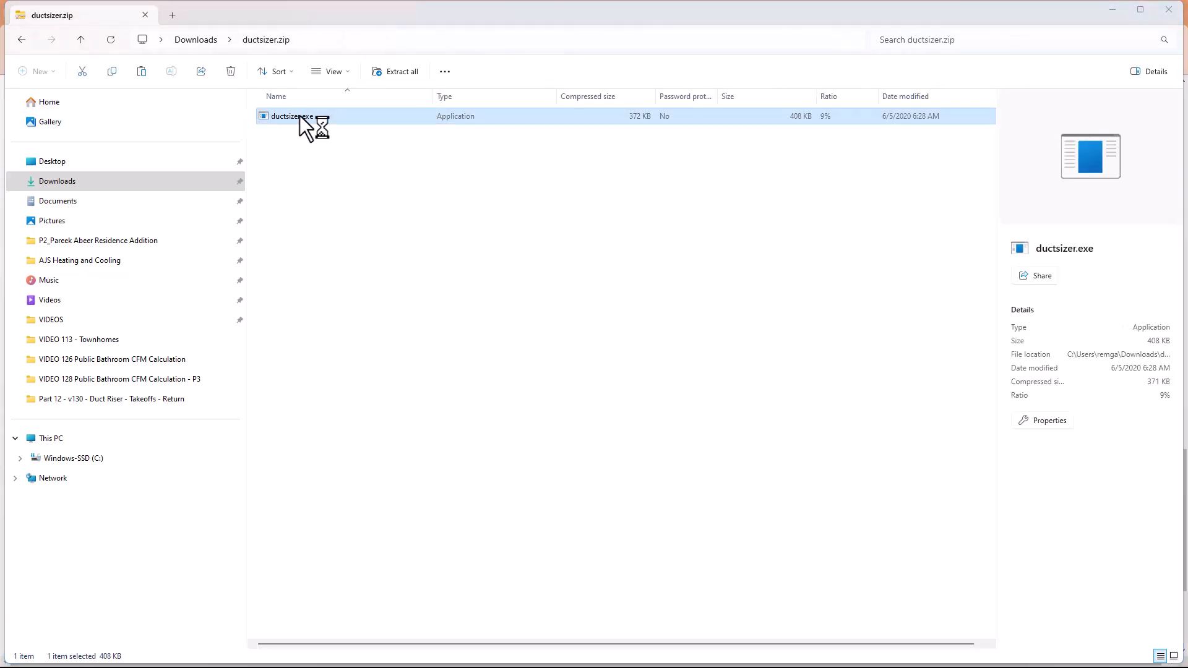
{"action": "double_click", "coordinate": [290, 116]}
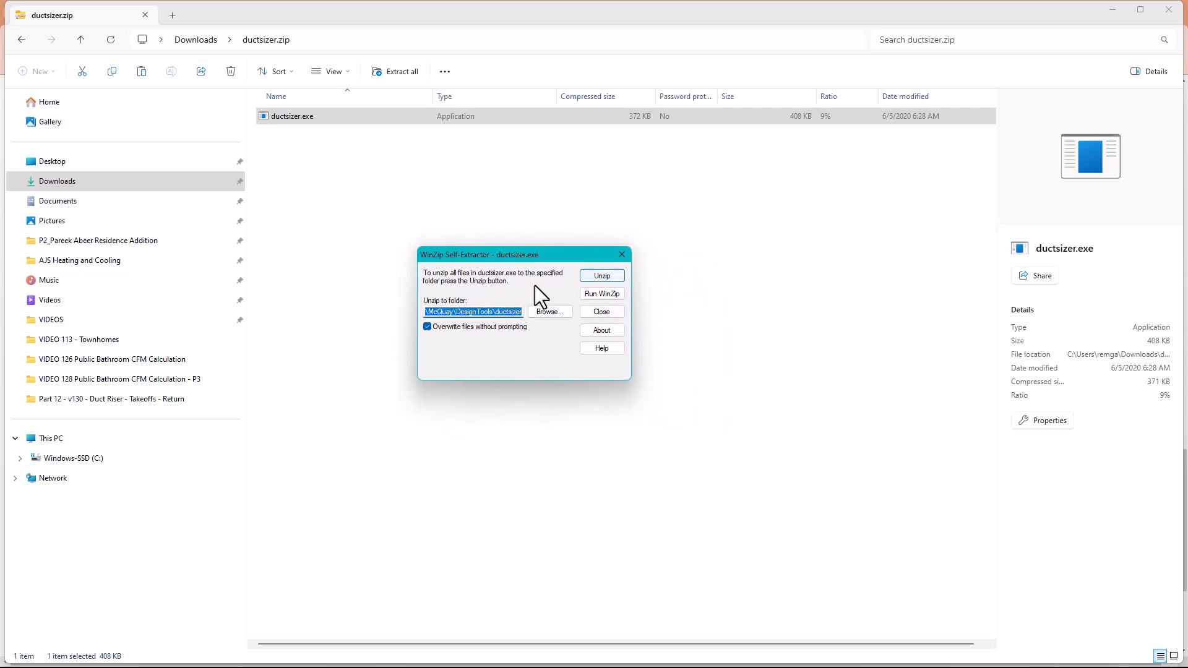
- Unzip the files into Downloads and dismiss the 4-files-unzipped message
{"action": "left_click", "coordinate": [549, 311]}
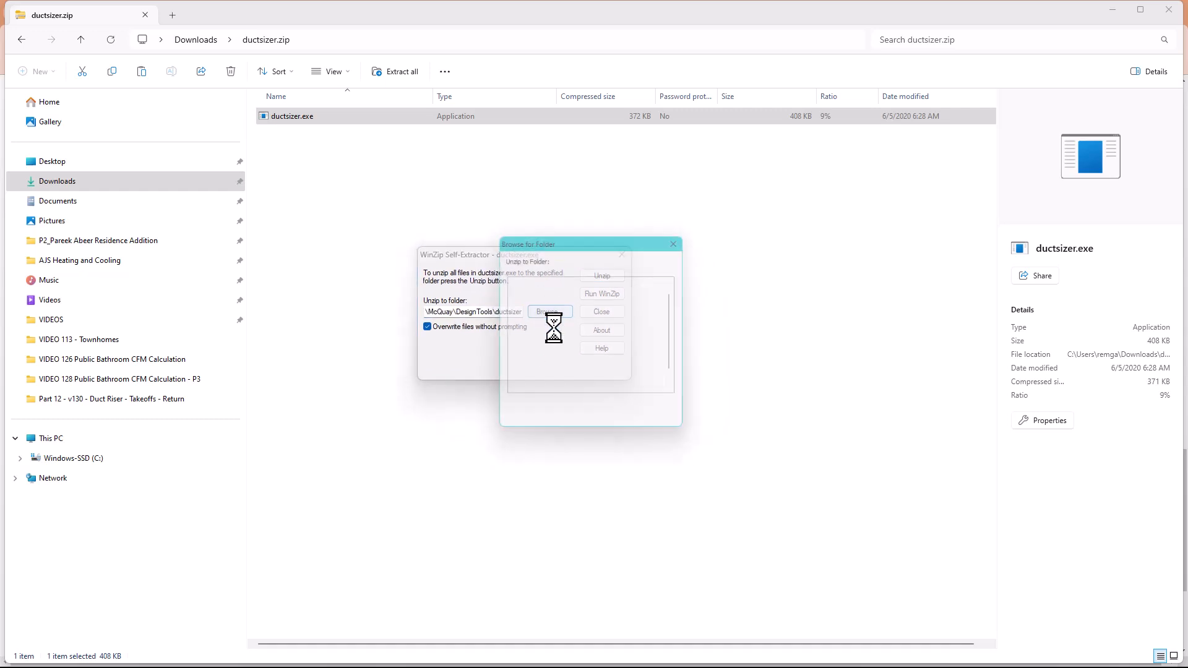
{"action": "left_click", "coordinate": [549, 311]}
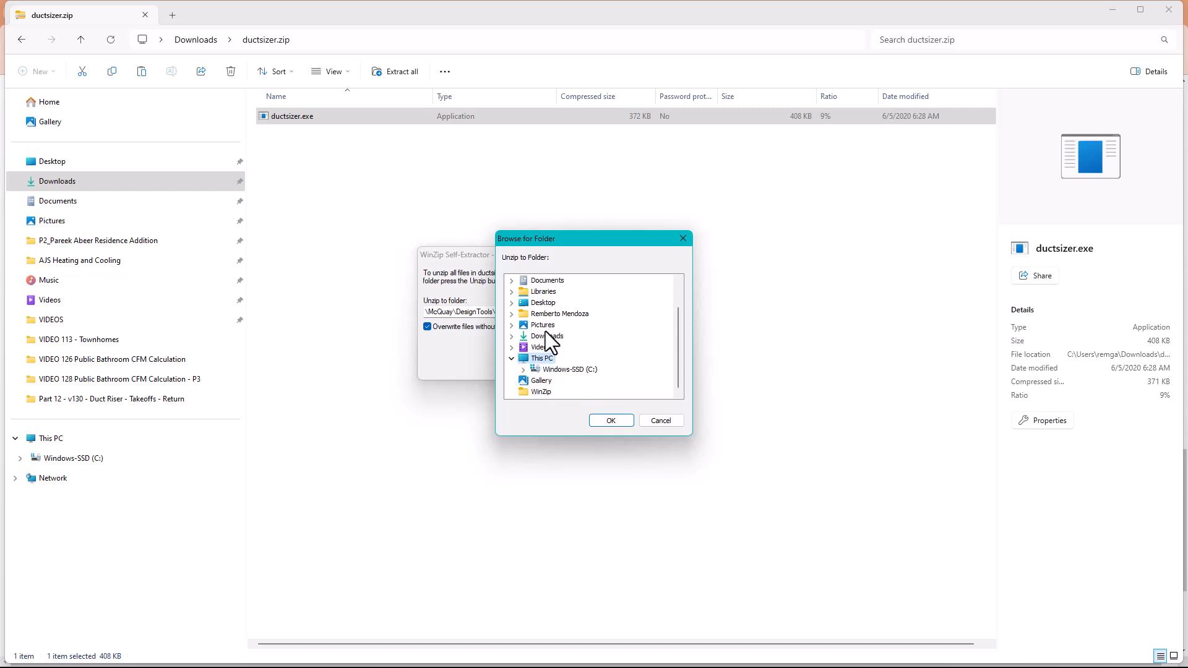
{"action": "mouse_move", "coordinate": [611, 420]}
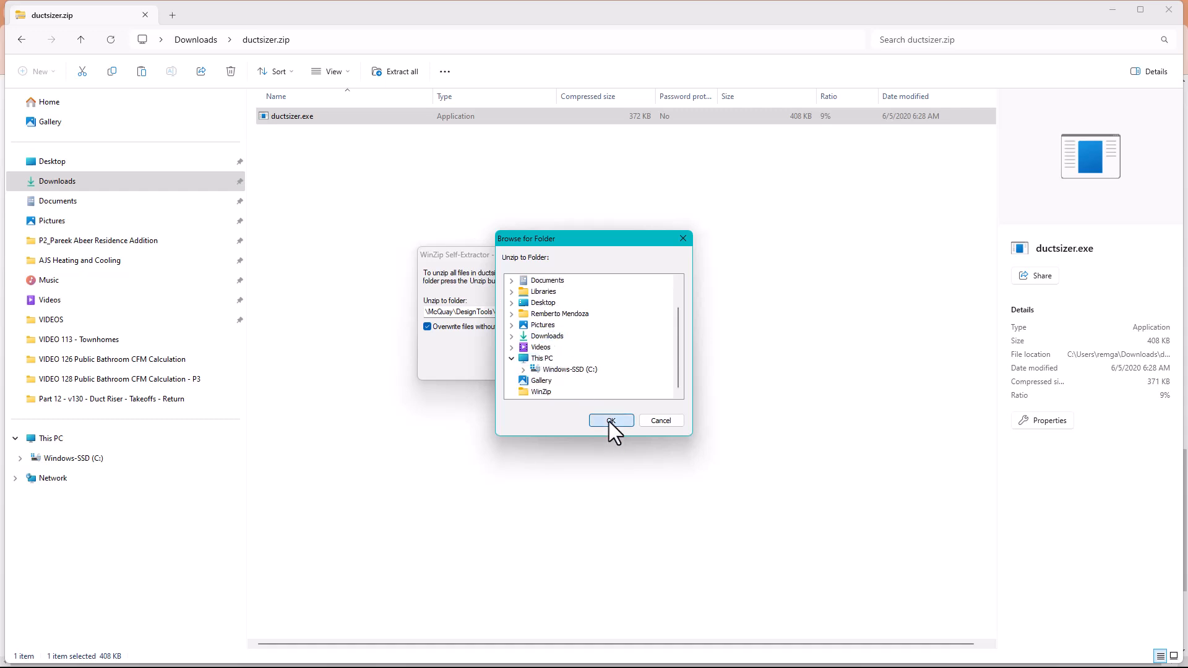
{"action": "left_click", "coordinate": [611, 421]}
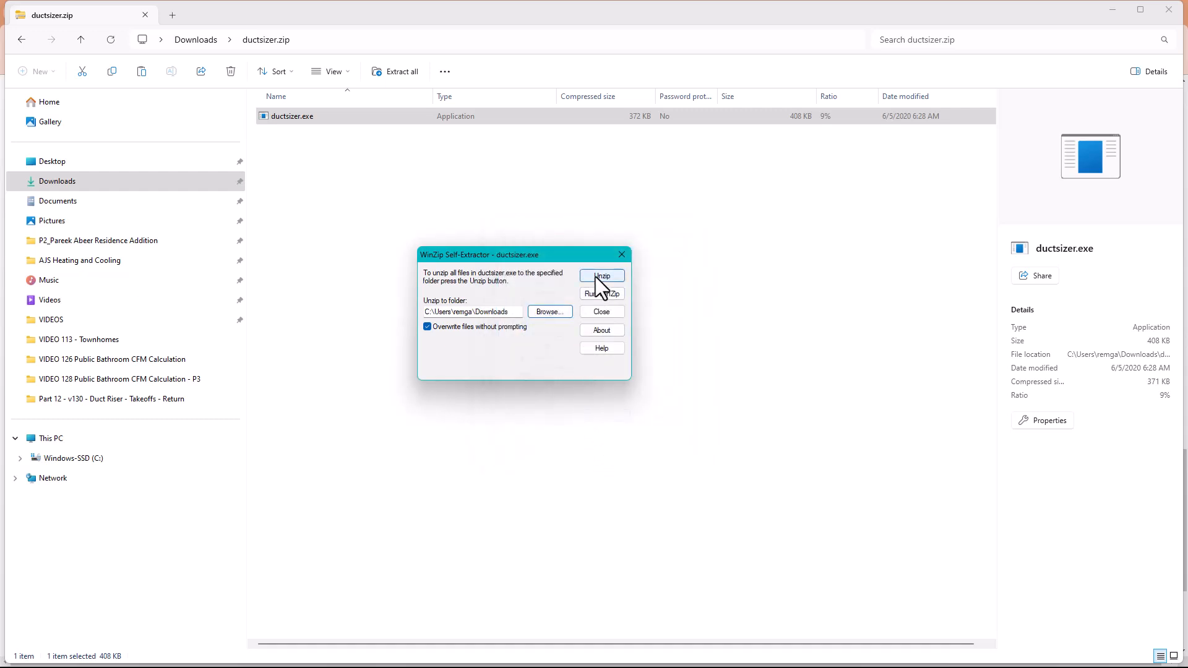
{"action": "left_click", "coordinate": [600, 275]}
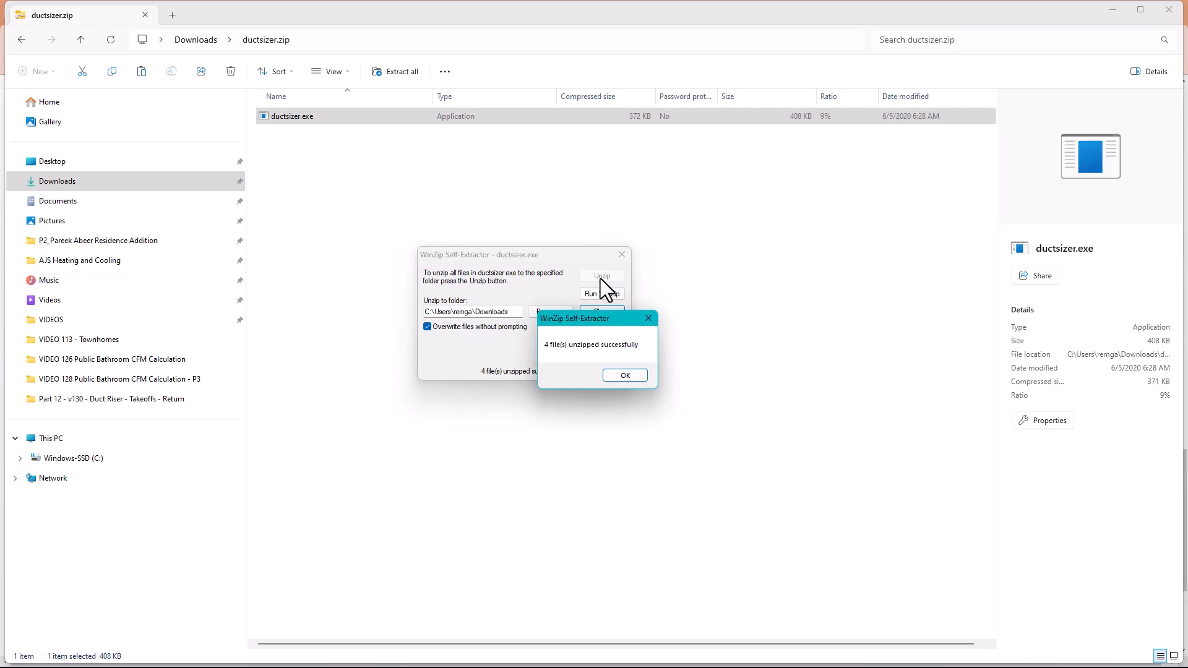
{"action": "mouse_move", "coordinate": [559, 370]}
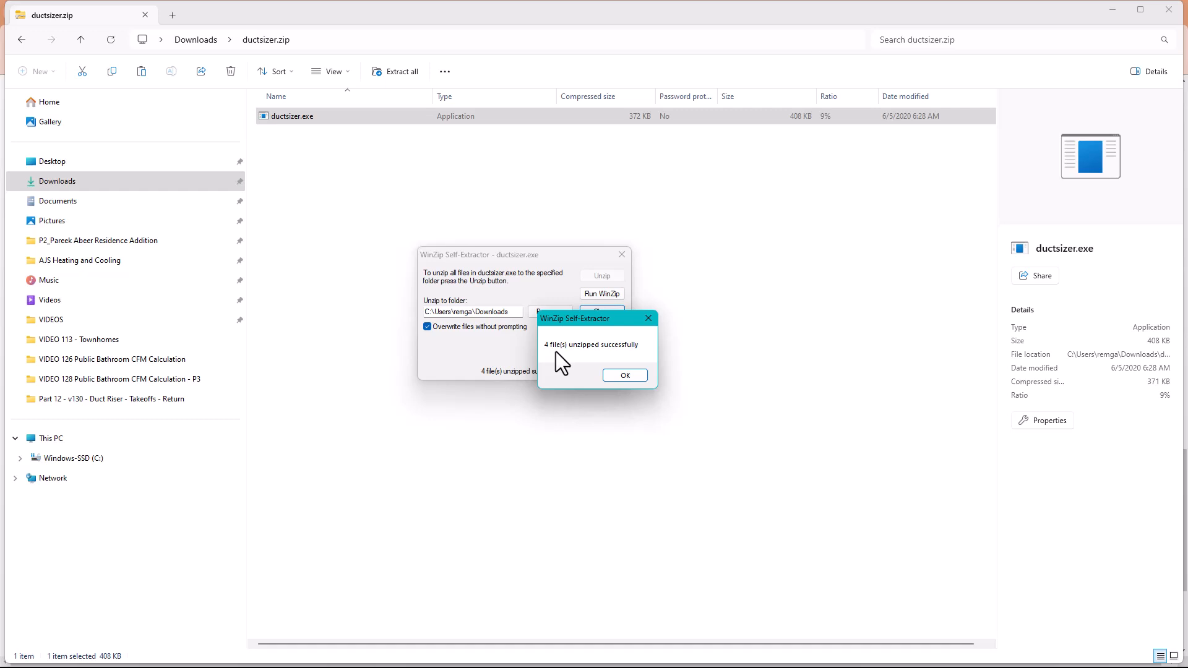
{"action": "left_click", "coordinate": [624, 375]}
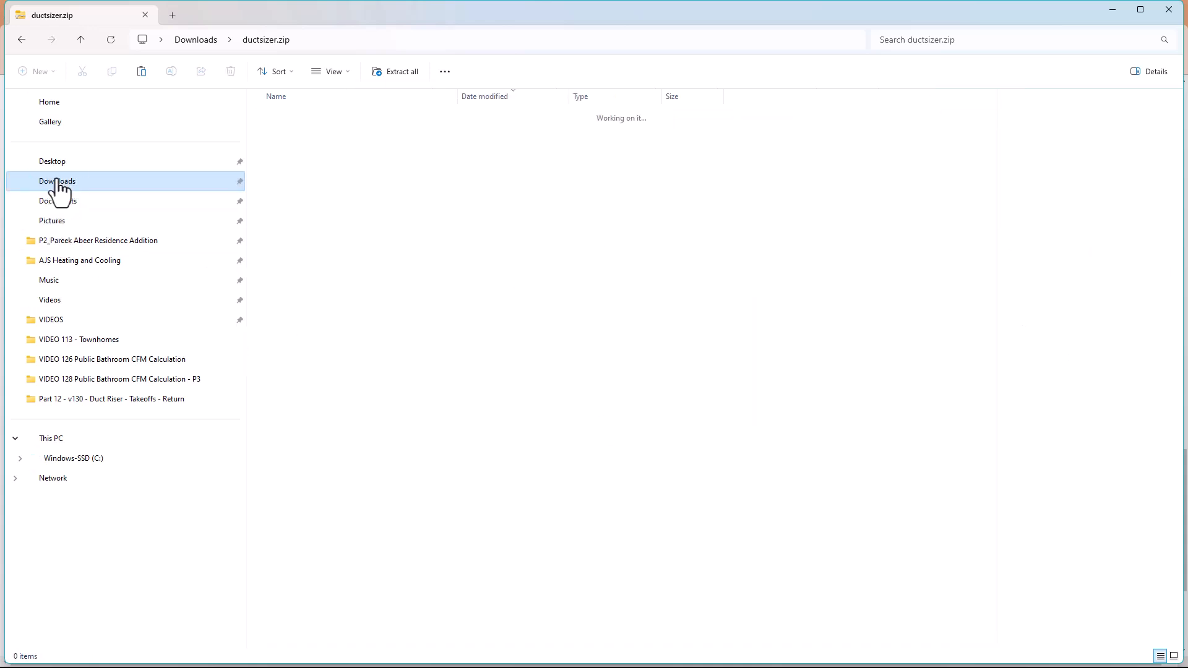
- Review DuctSizer.exe, DT_DUCT.DLL, MCQUAY.DLL and VBRUN300.DLL in Downloads, then clear the selection
{"action": "left_click", "coordinate": [57, 180]}
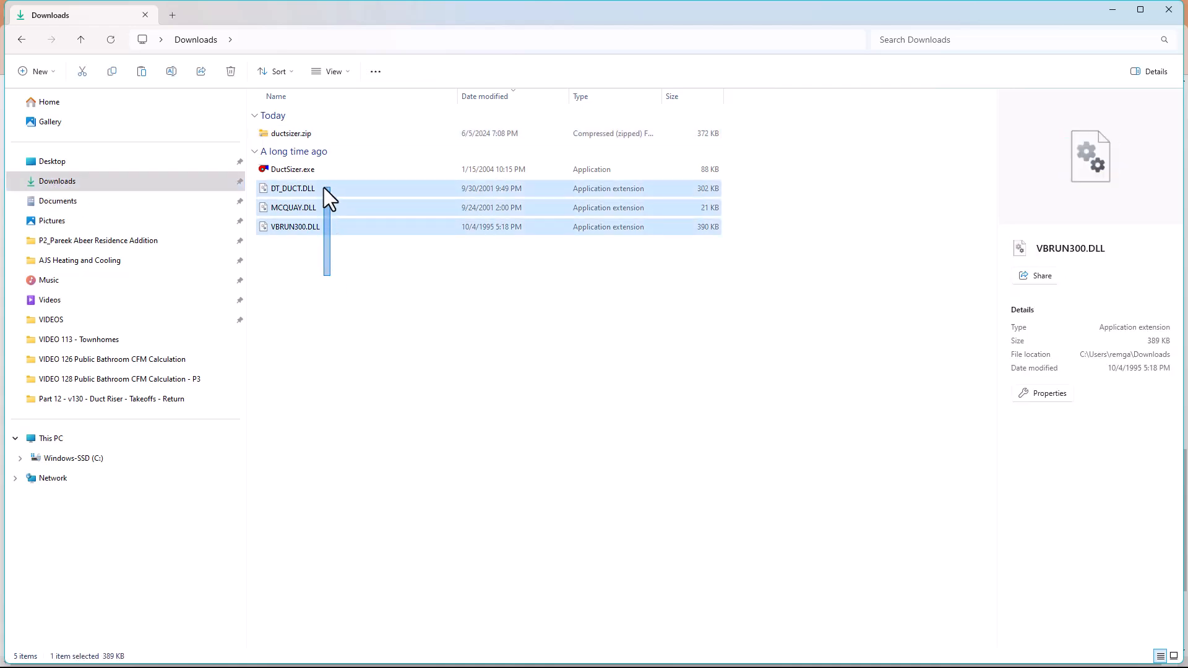
{"action": "left_click", "coordinate": [290, 169]}
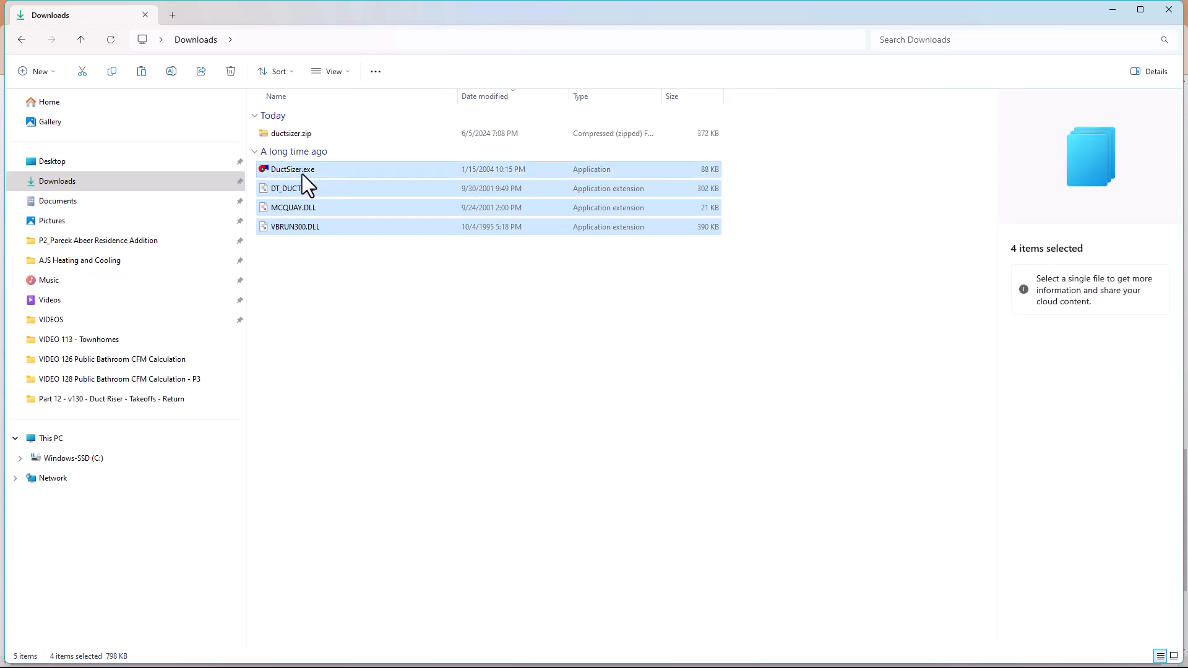
{"action": "mouse_move", "coordinate": [303, 168]}
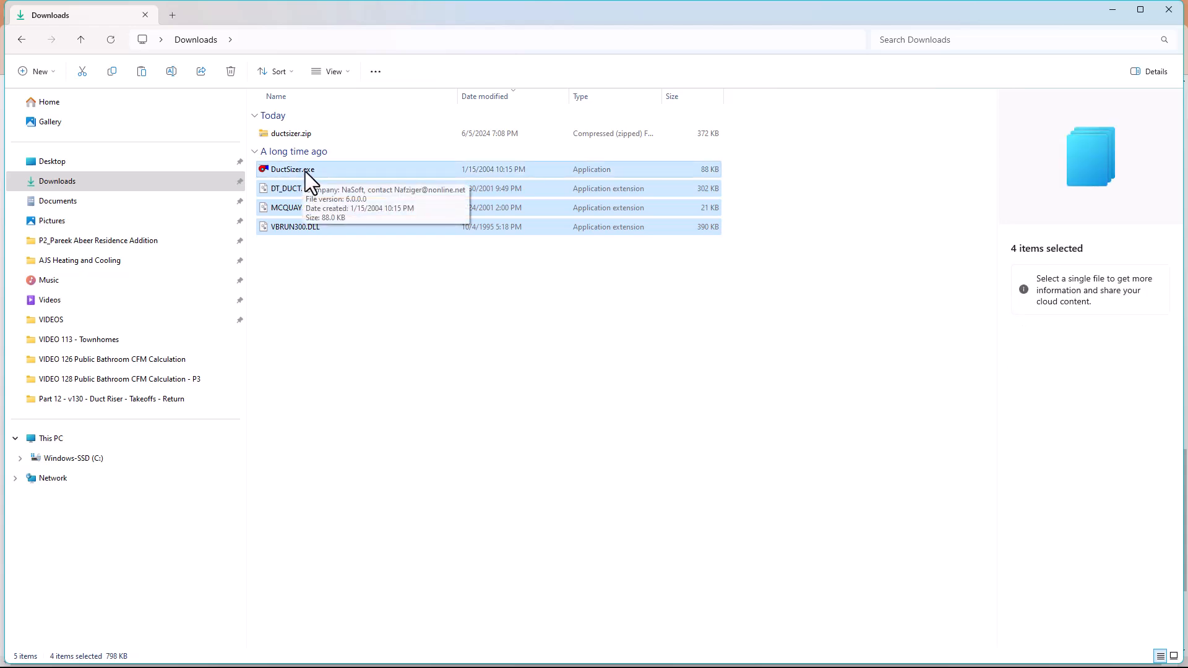
{"action": "left_click", "coordinate": [308, 310]}
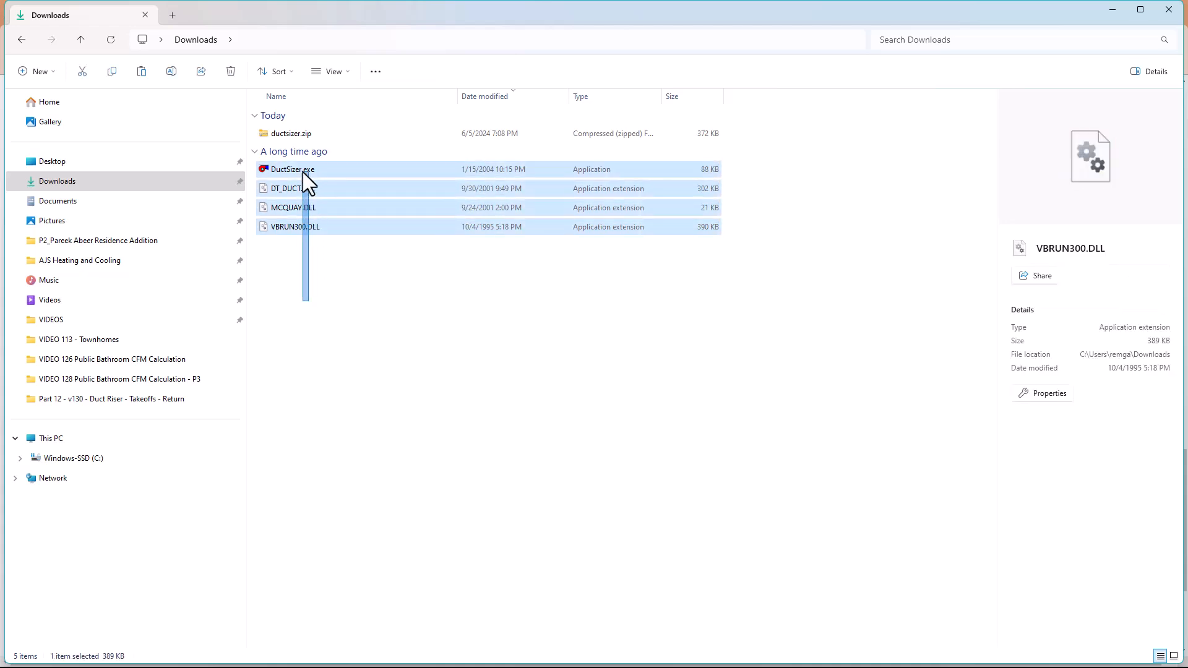
{"action": "left_click", "coordinate": [321, 277]}
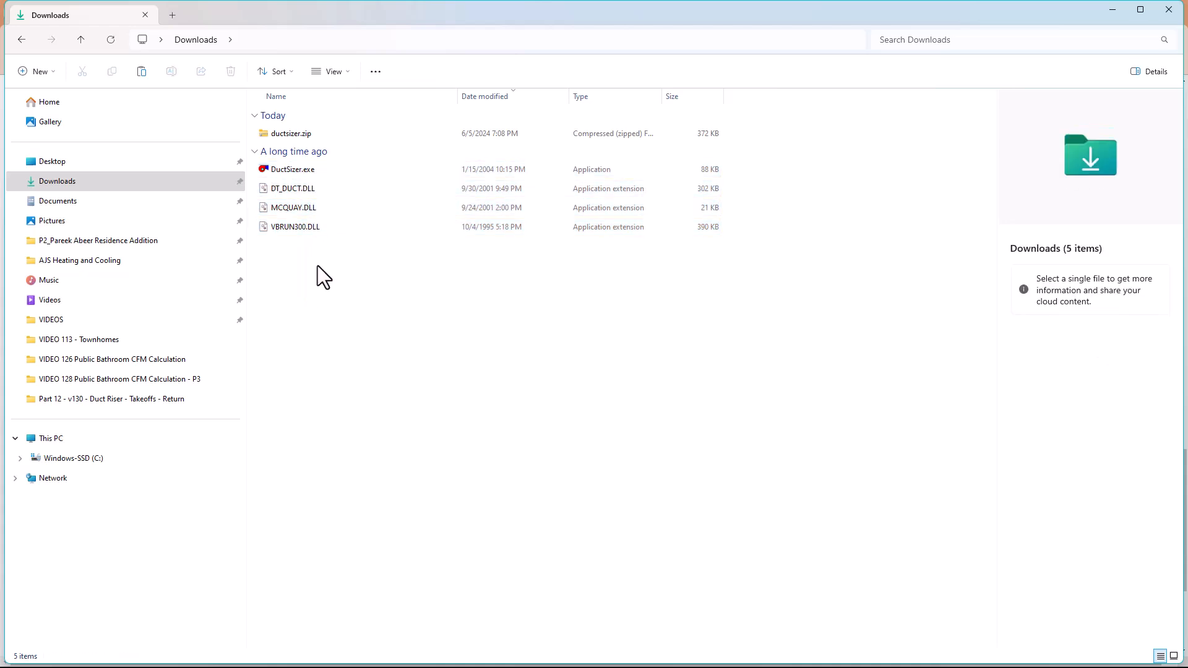
{"action": "mouse_move", "coordinate": [318, 272]}
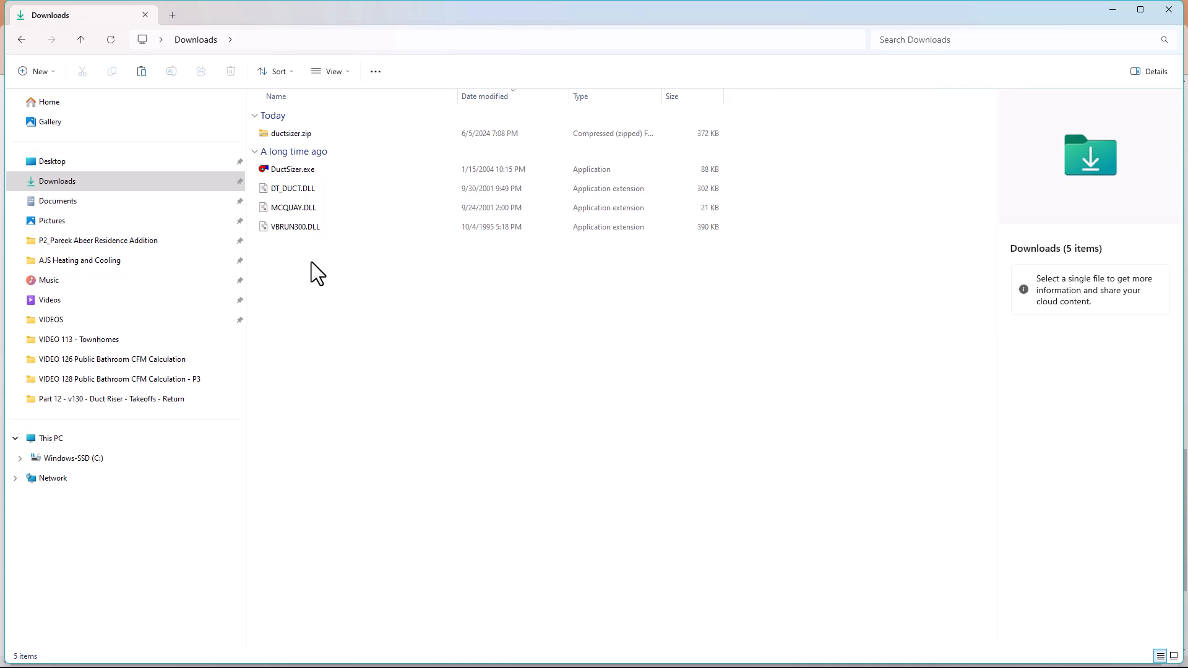
{"action": "mouse_move", "coordinate": [67, 211]}
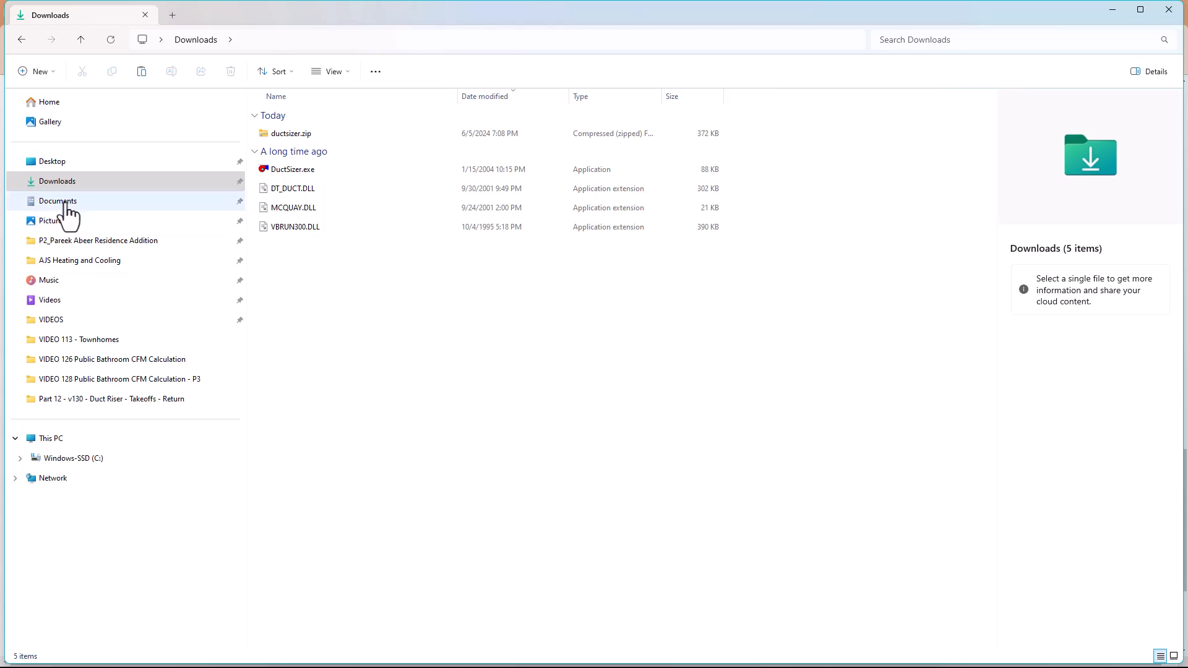
{"action": "mouse_move", "coordinate": [350, 296]}
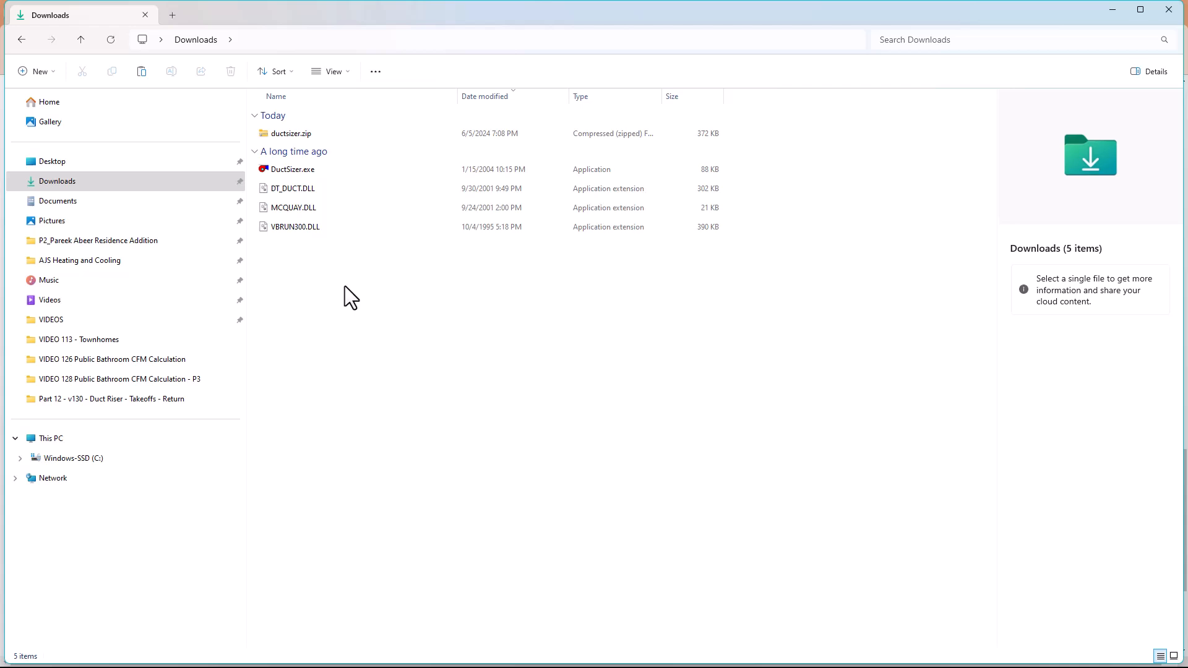
- Create a 'Duct Sizer' folder in Downloads and open it
{"action": "left_click", "coordinate": [35, 70]}
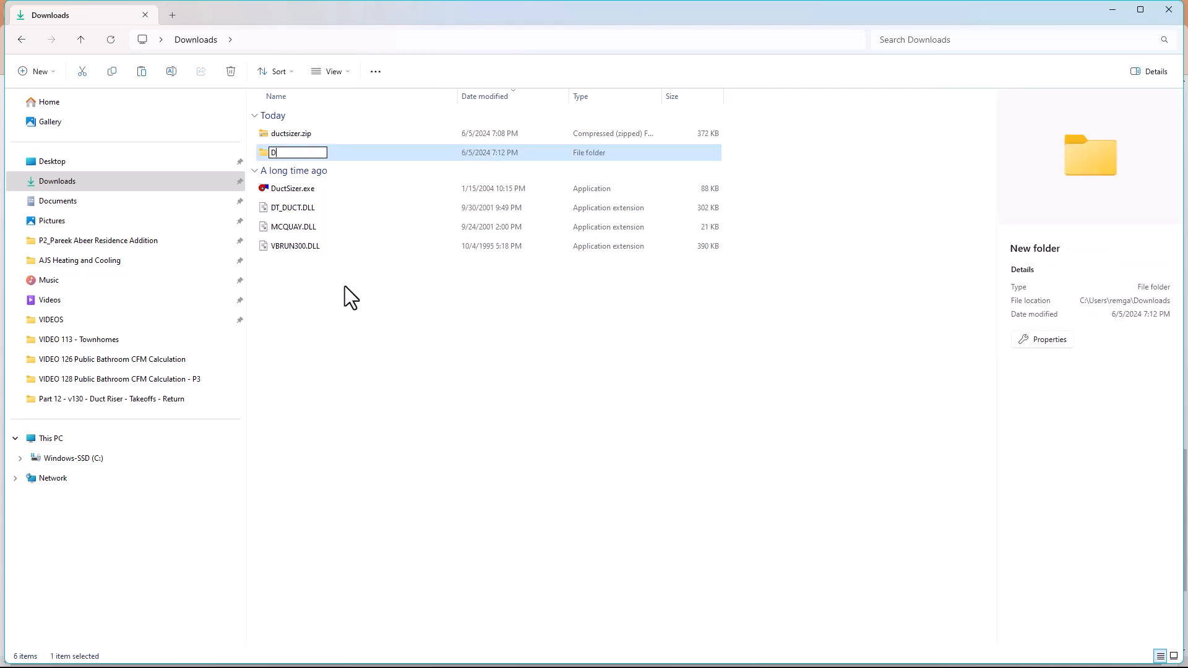
{"action": "type", "text": "uct Sizer"}
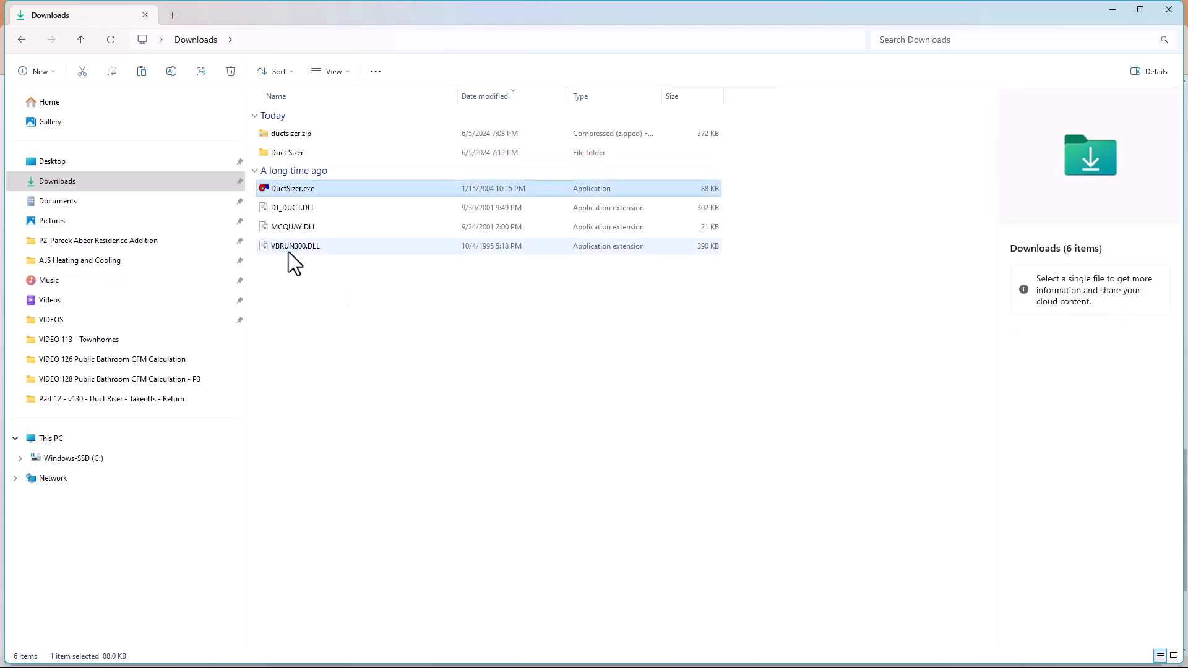
{"action": "left_click", "coordinate": [287, 152]}
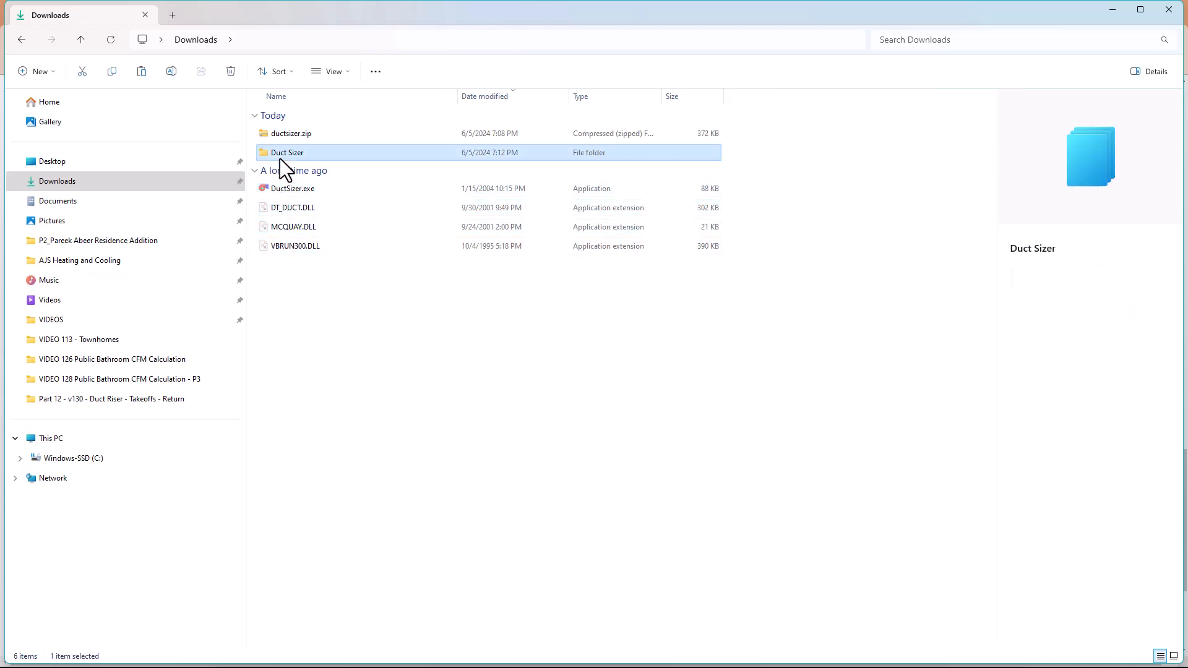
{"action": "double_click", "coordinate": [286, 152]}
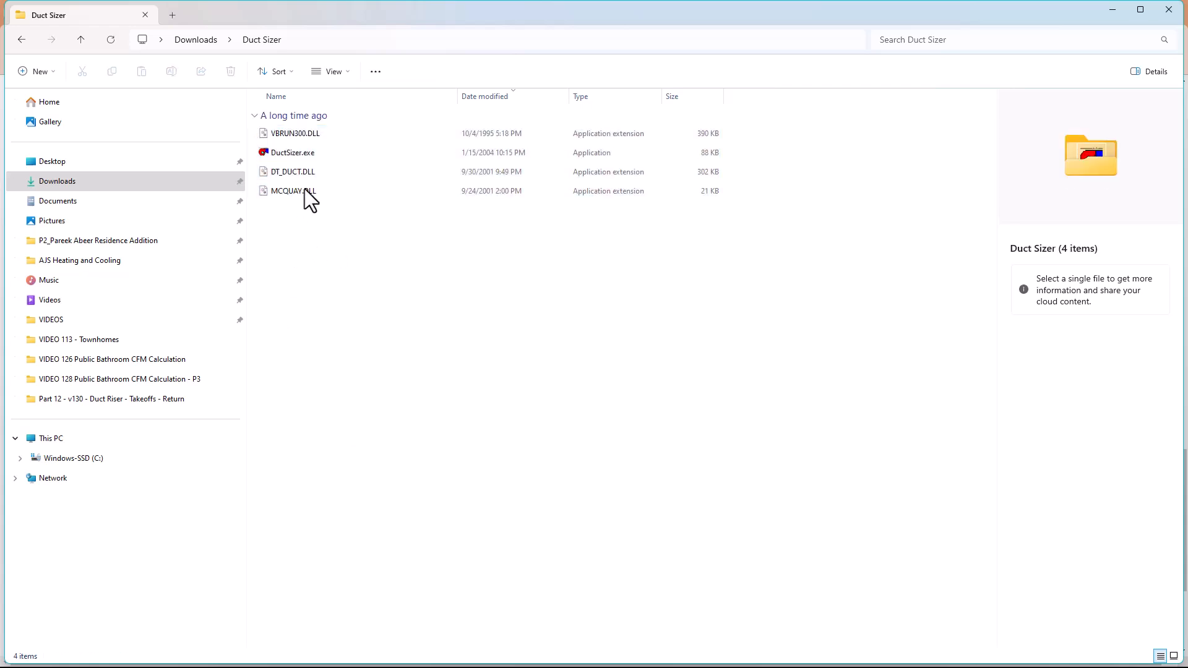
{"action": "mouse_move", "coordinate": [328, 242]}
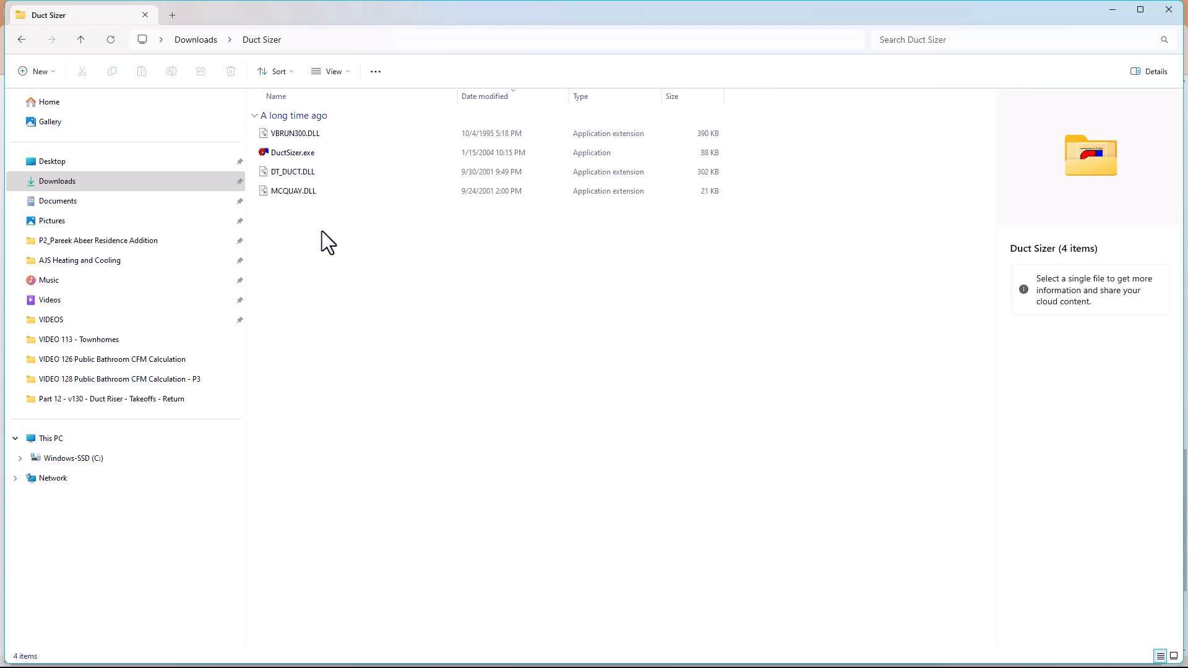
{"action": "mouse_move", "coordinate": [303, 155]}
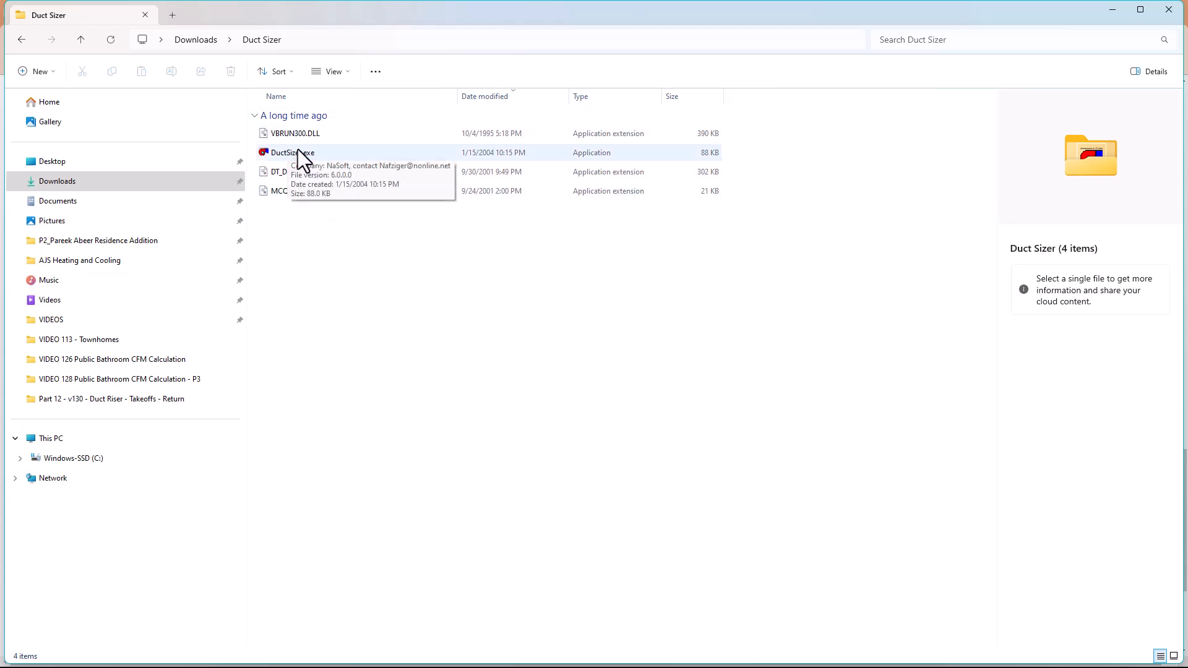
{"action": "mouse_move", "coordinate": [307, 161]}
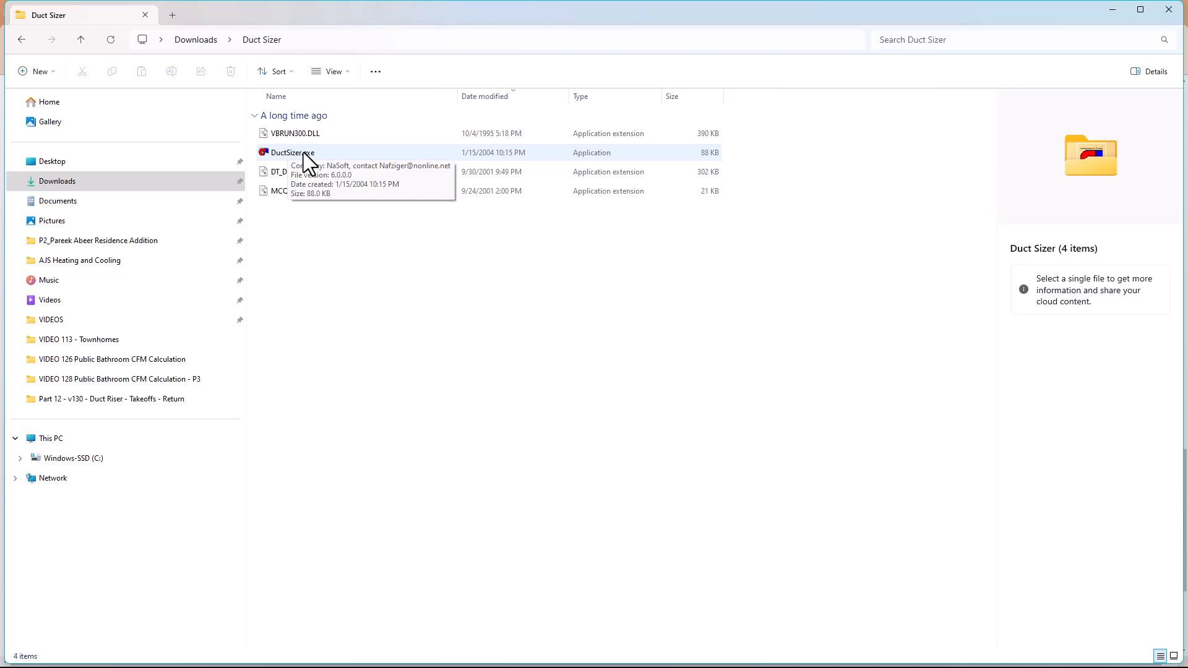
- Launch DuctSizer.exe from the Duct Sizer folder
{"action": "left_click", "coordinate": [292, 152]}
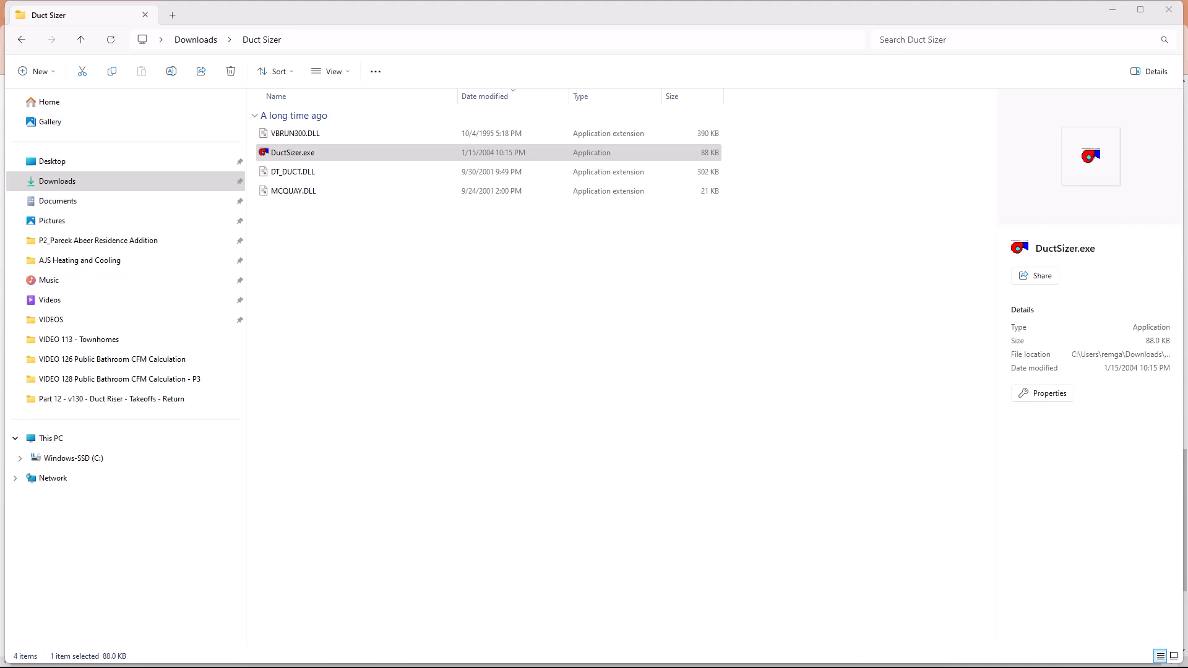
{"action": "double_click", "coordinate": [290, 153]}
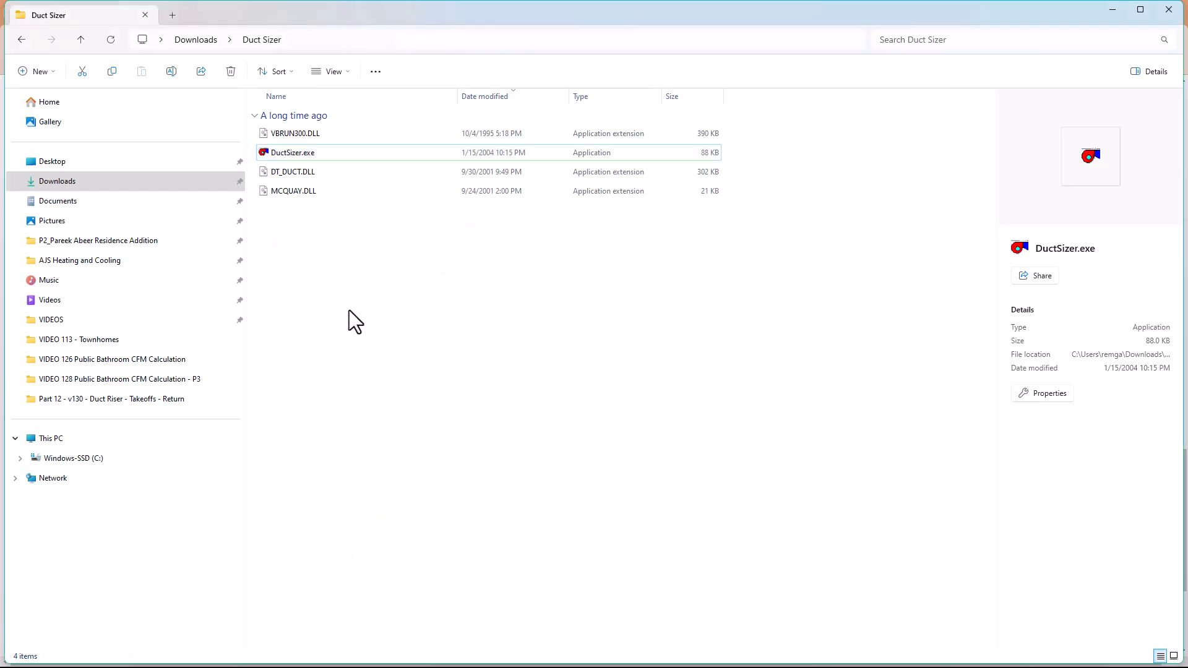
{"action": "left_click", "coordinate": [291, 152]}
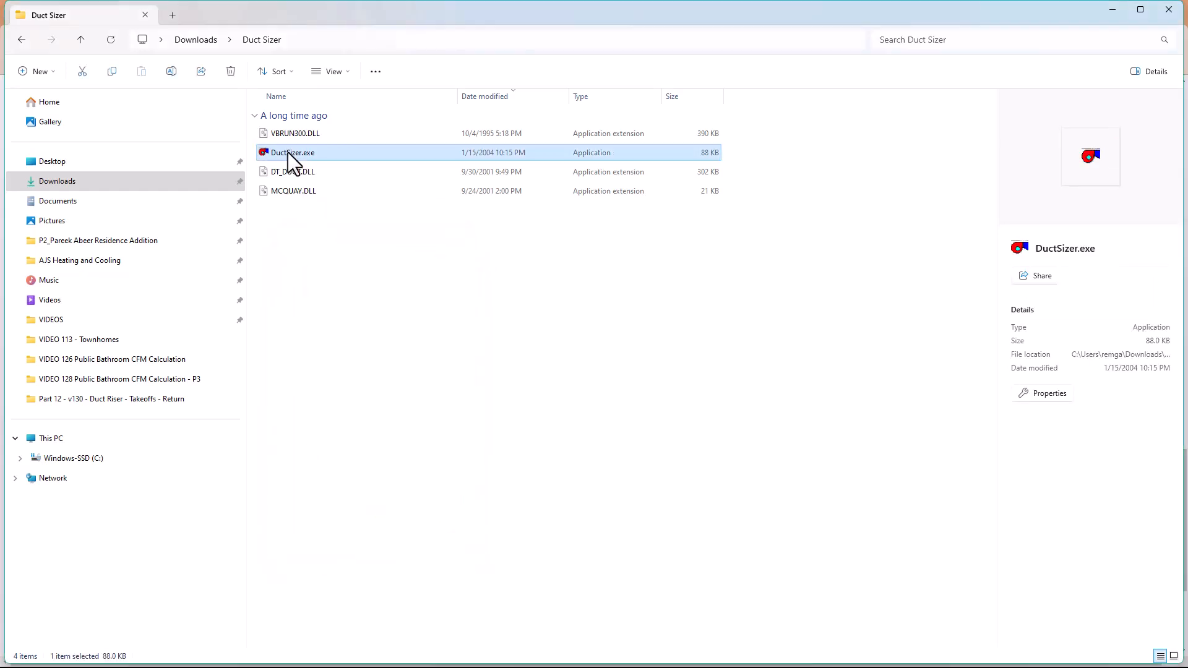
{"action": "double_click", "coordinate": [291, 152]}
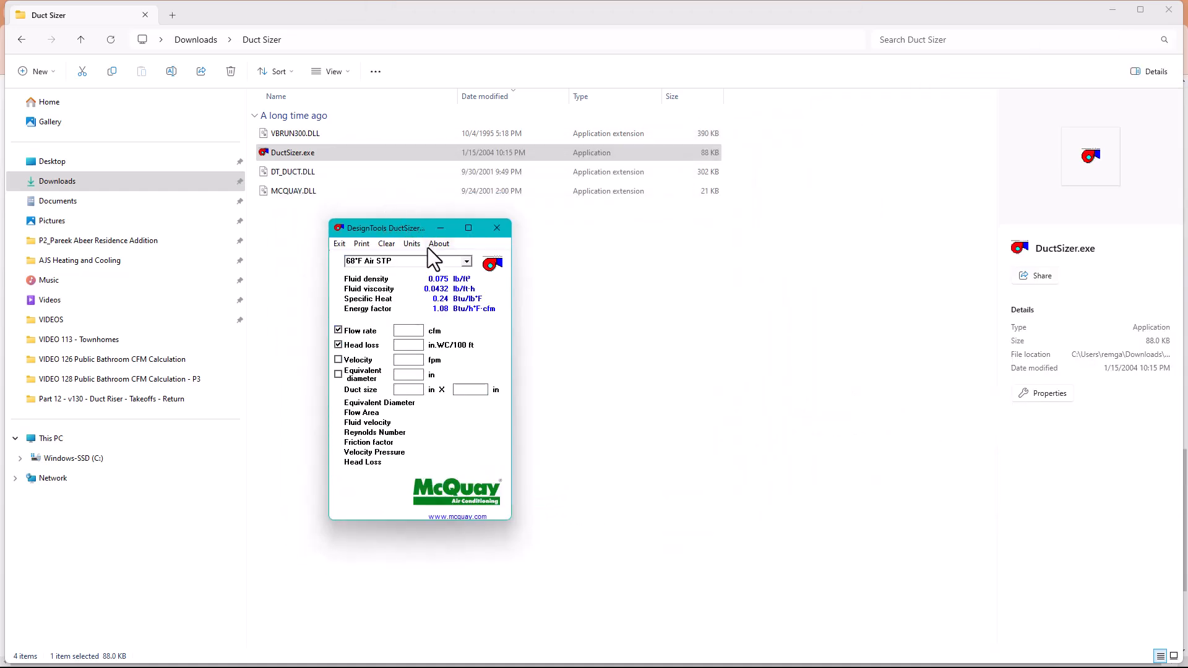
{"action": "left_click", "coordinate": [438, 243]}
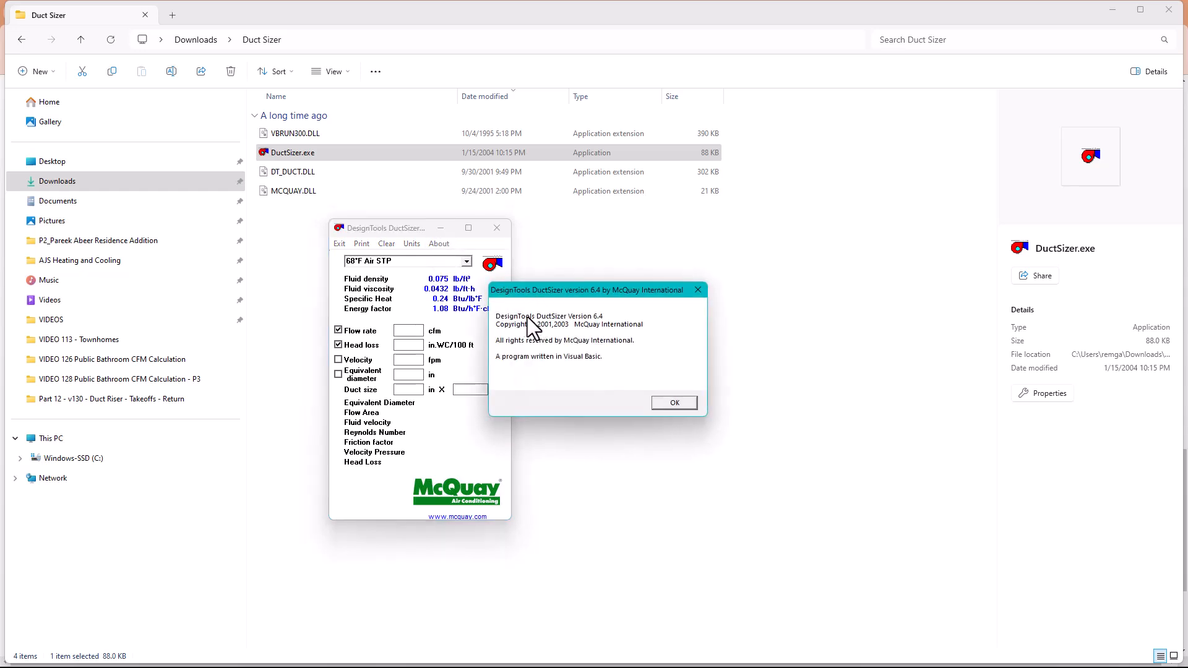
{"action": "mouse_move", "coordinate": [606, 333]}
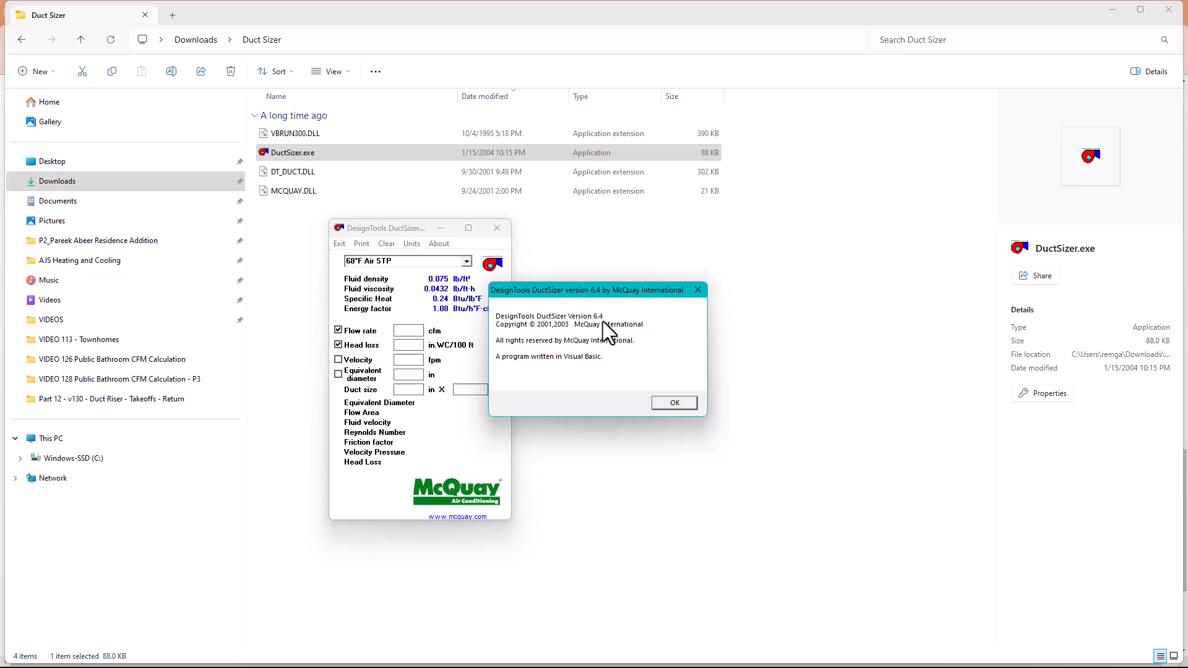
{"action": "mouse_move", "coordinate": [557, 341]}
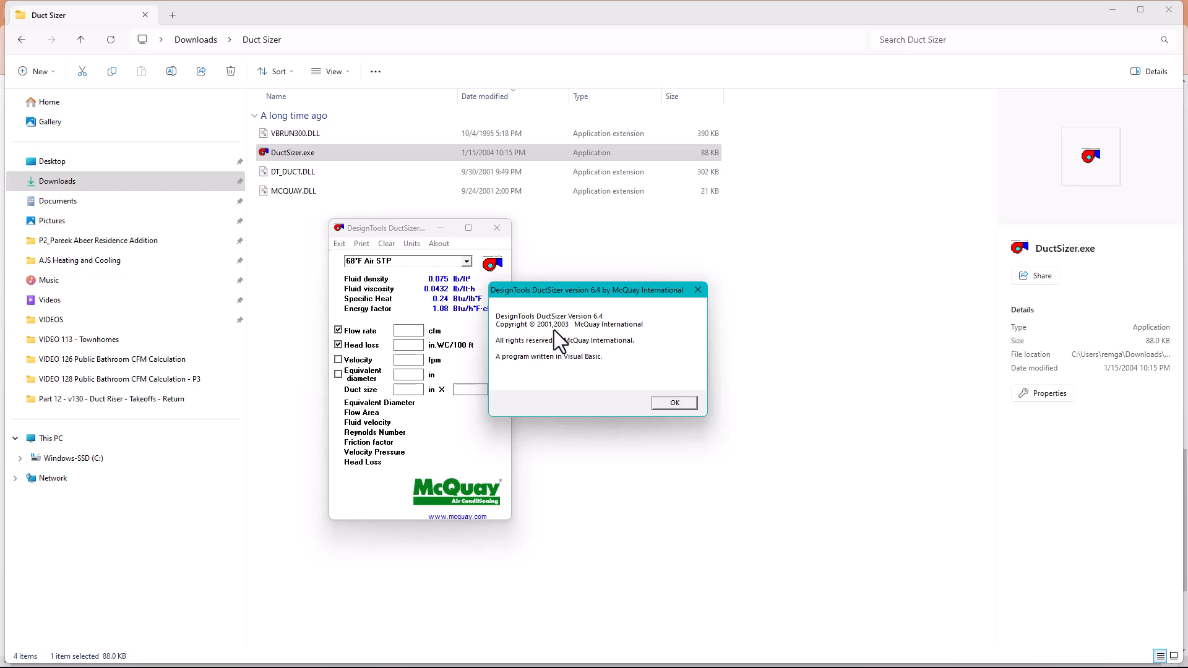
{"action": "mouse_move", "coordinate": [594, 340]}
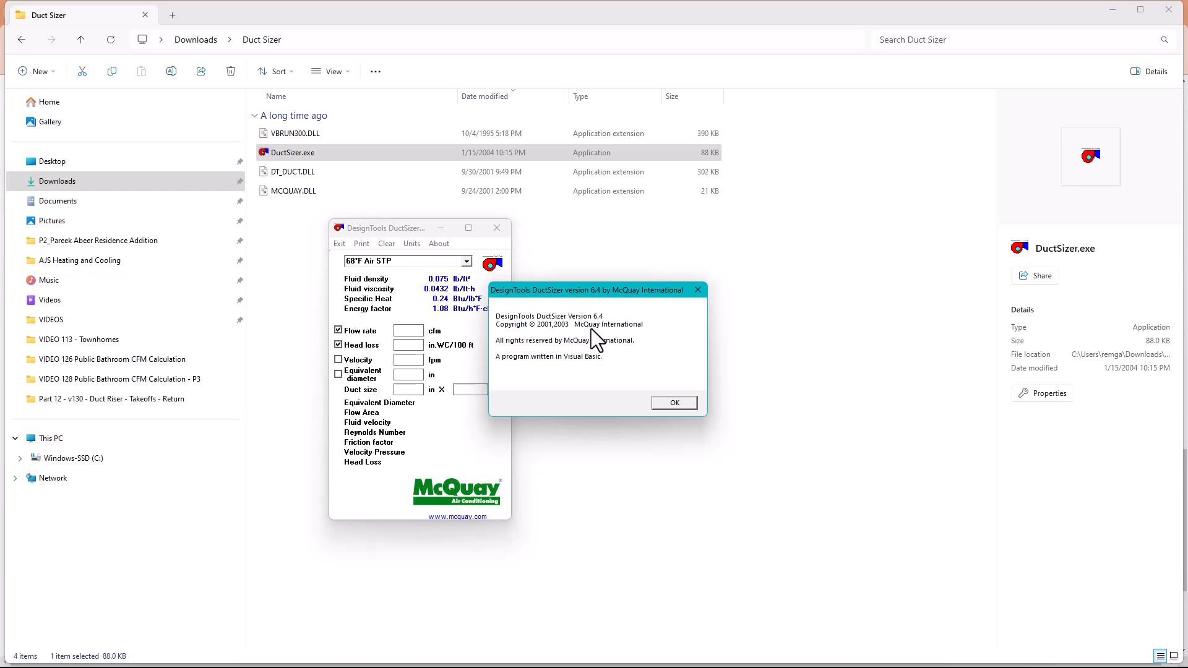
{"action": "mouse_move", "coordinate": [532, 379]}
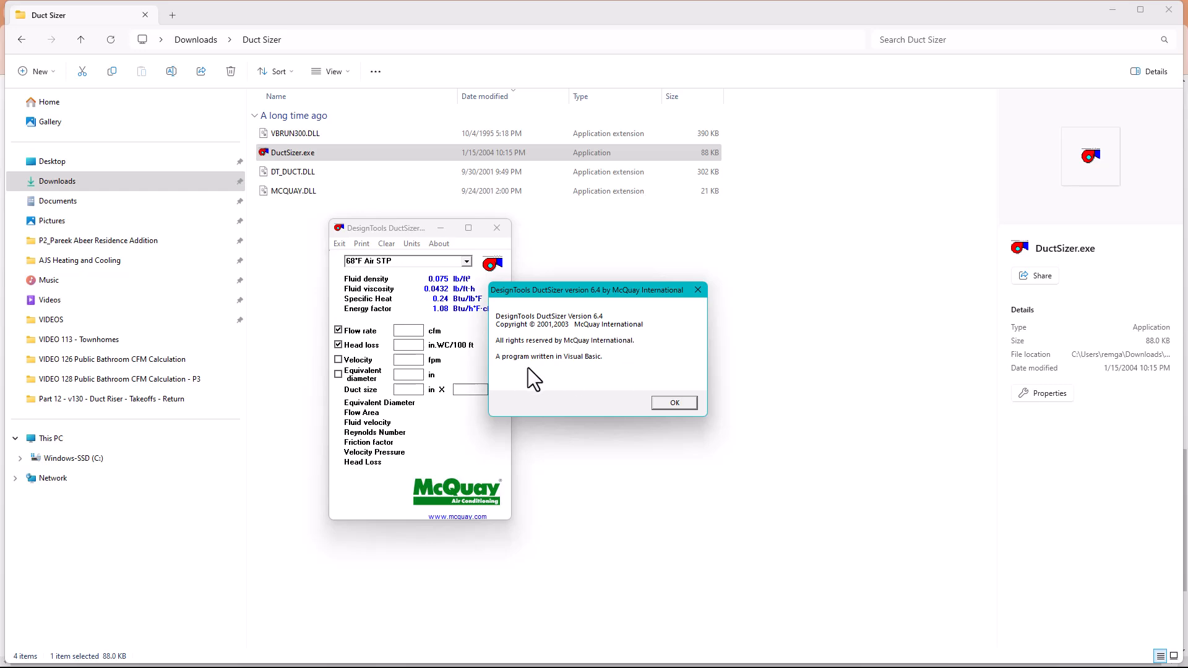
{"action": "mouse_move", "coordinate": [652, 438]}
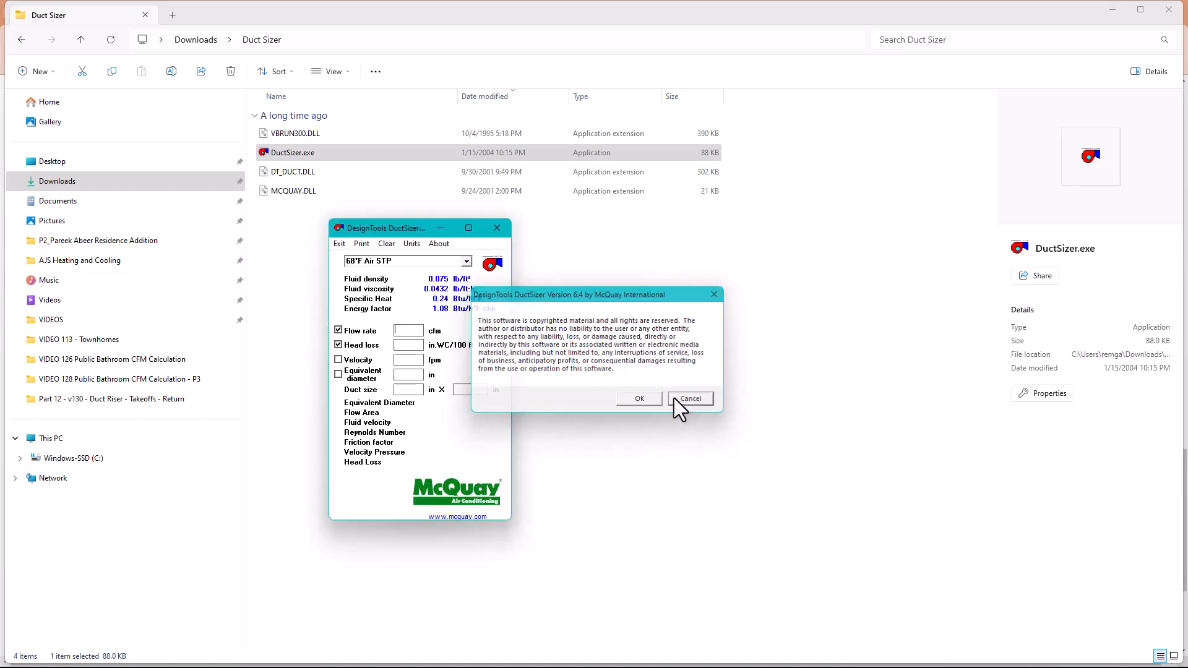
{"action": "left_click", "coordinate": [691, 397]}
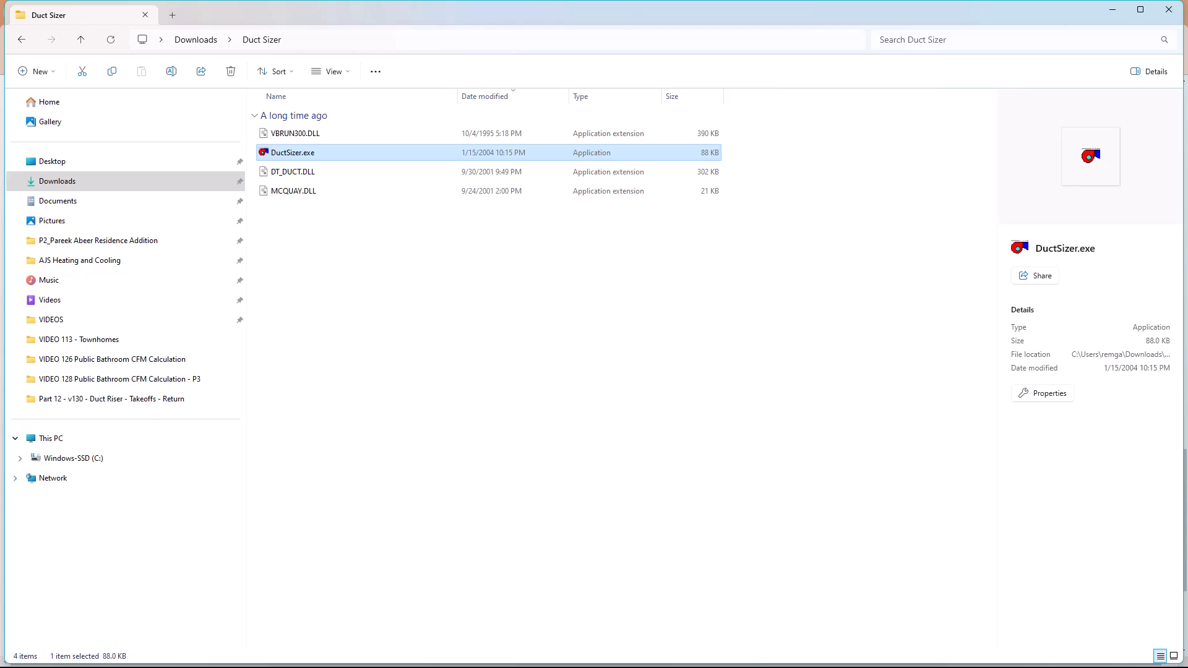
{"action": "double_click", "coordinate": [291, 152]}
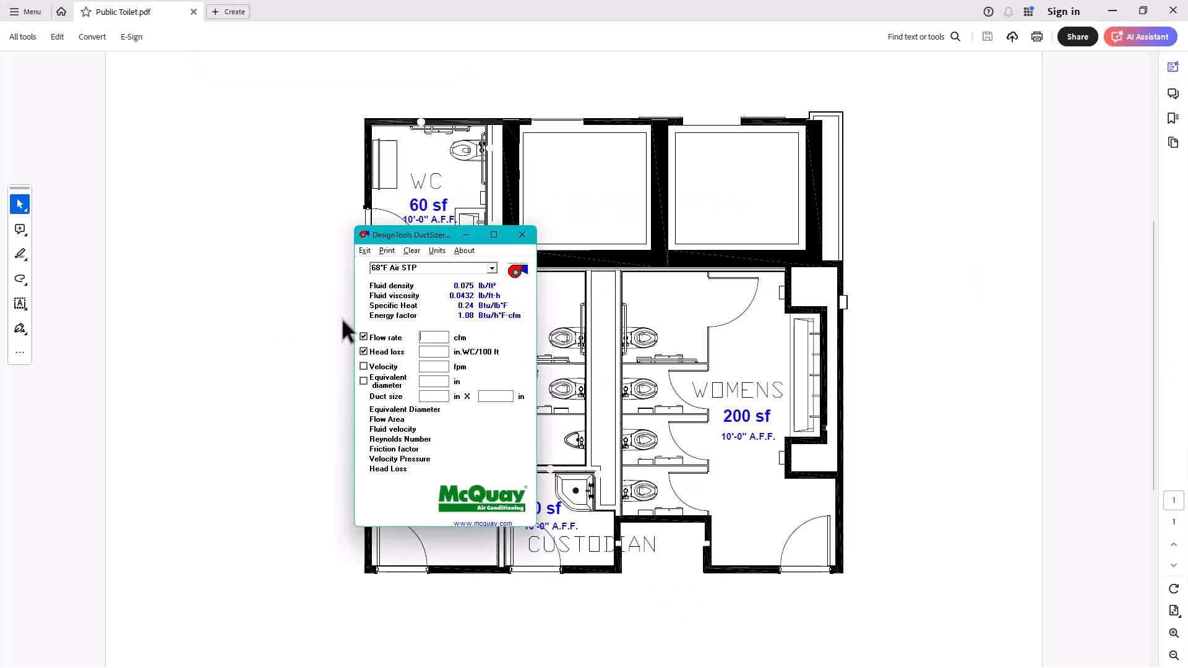
{"action": "left_click_drag", "start_coordinate": [408, 234], "coordinate": [224, 190]}
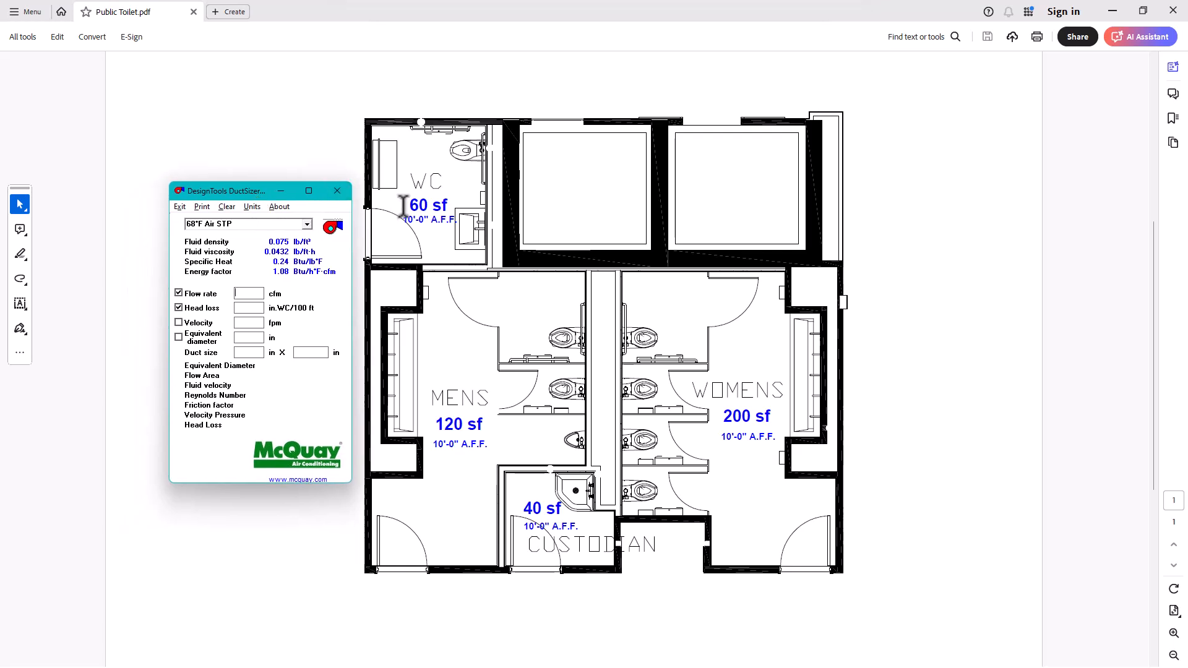
{"action": "mouse_move", "coordinate": [435, 172]}
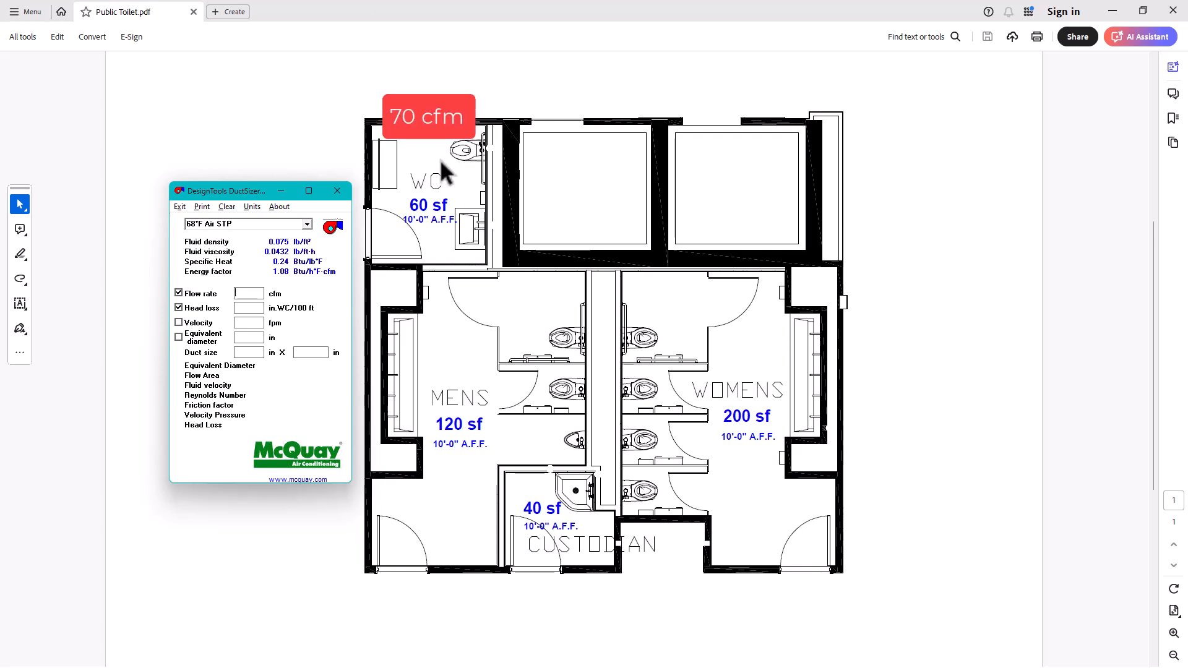
{"action": "left_click_drag", "start_coordinate": [428, 117], "coordinate": [428, 151]}
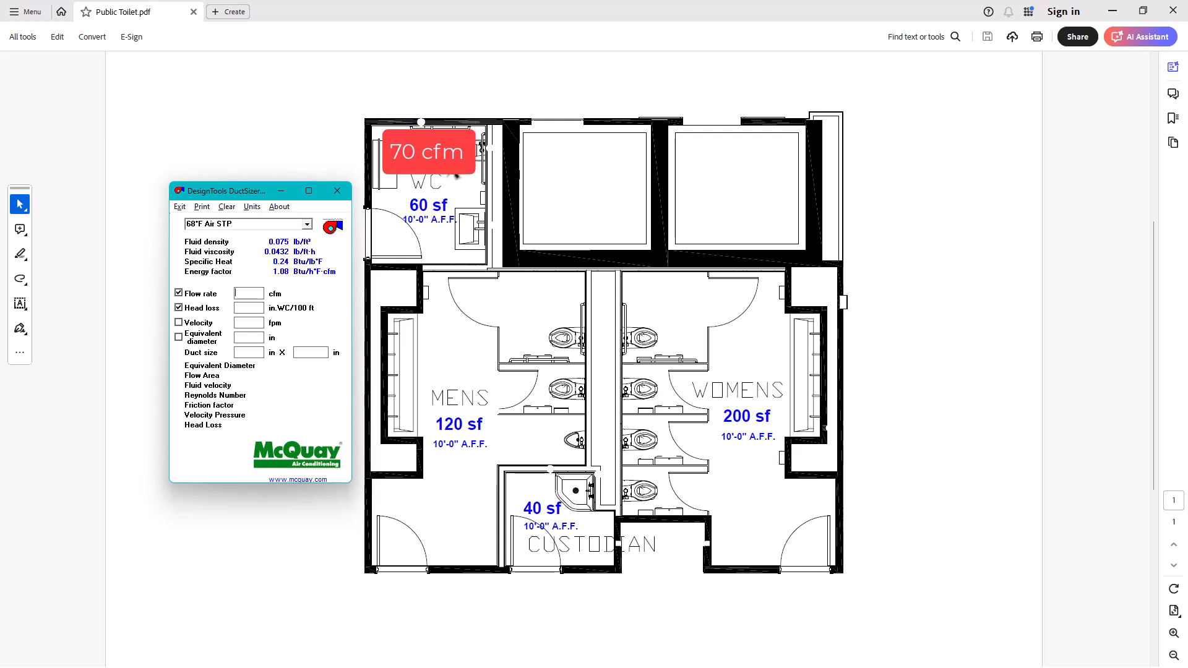
{"action": "mouse_move", "coordinate": [482, 205]}
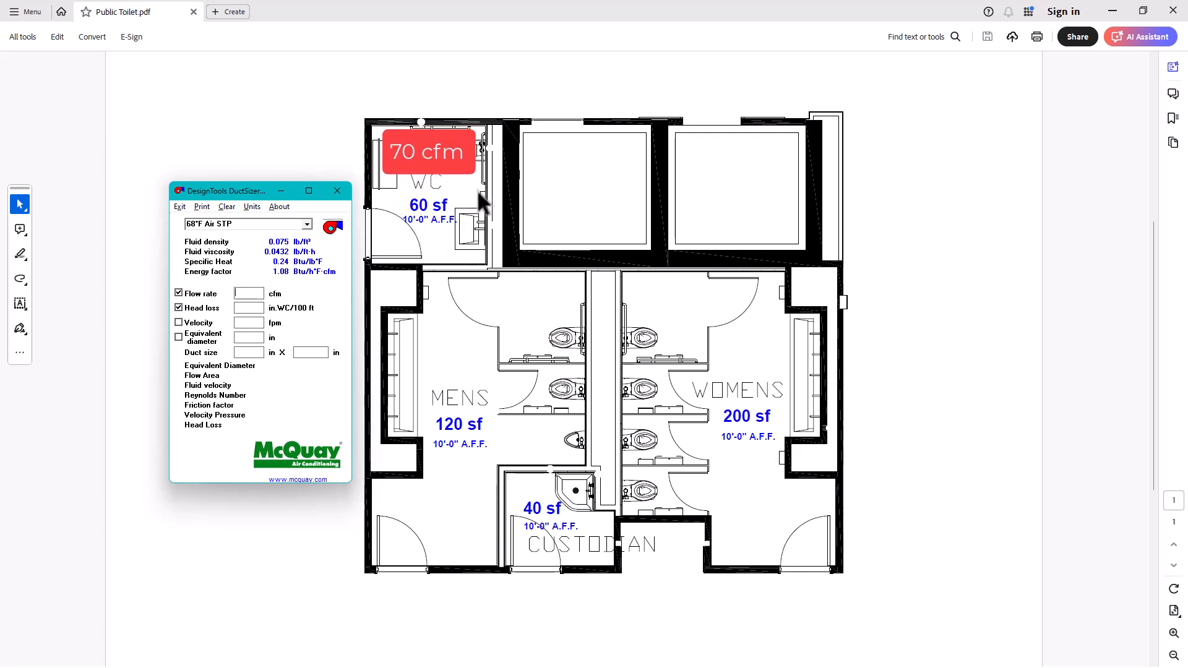
{"action": "mouse_move", "coordinate": [400, 203]}
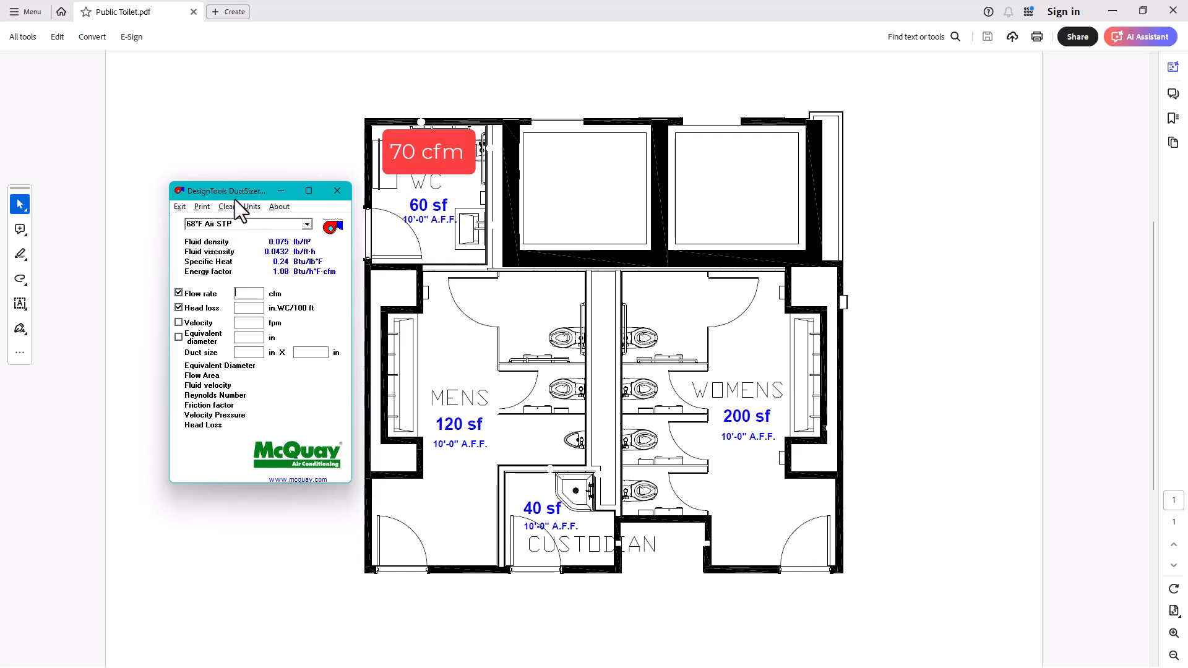
{"action": "left_click_drag", "start_coordinate": [227, 190], "coordinate": [227, 139]}
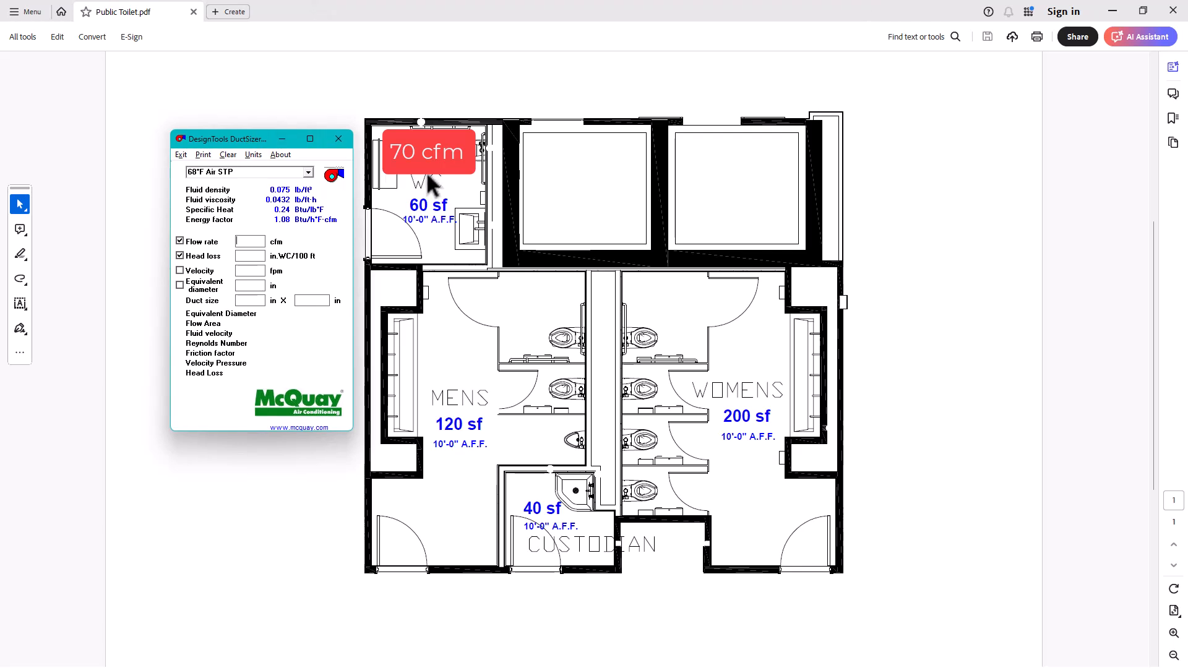
{"action": "mouse_move", "coordinate": [468, 287]}
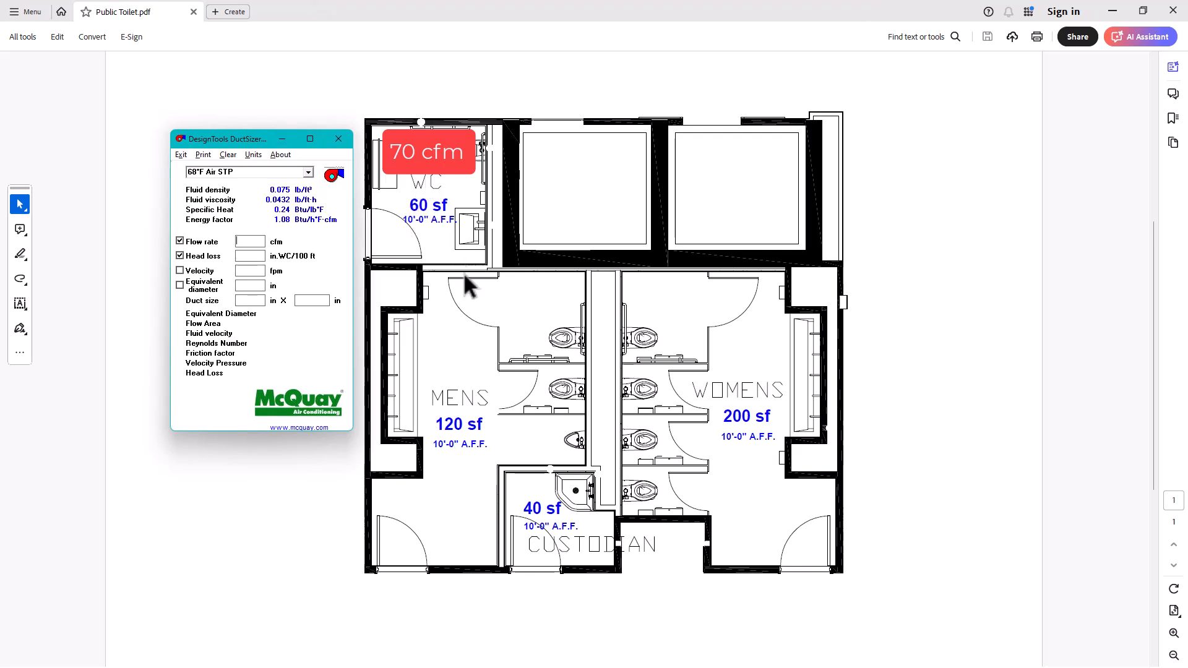
{"action": "mouse_move", "coordinate": [723, 381]}
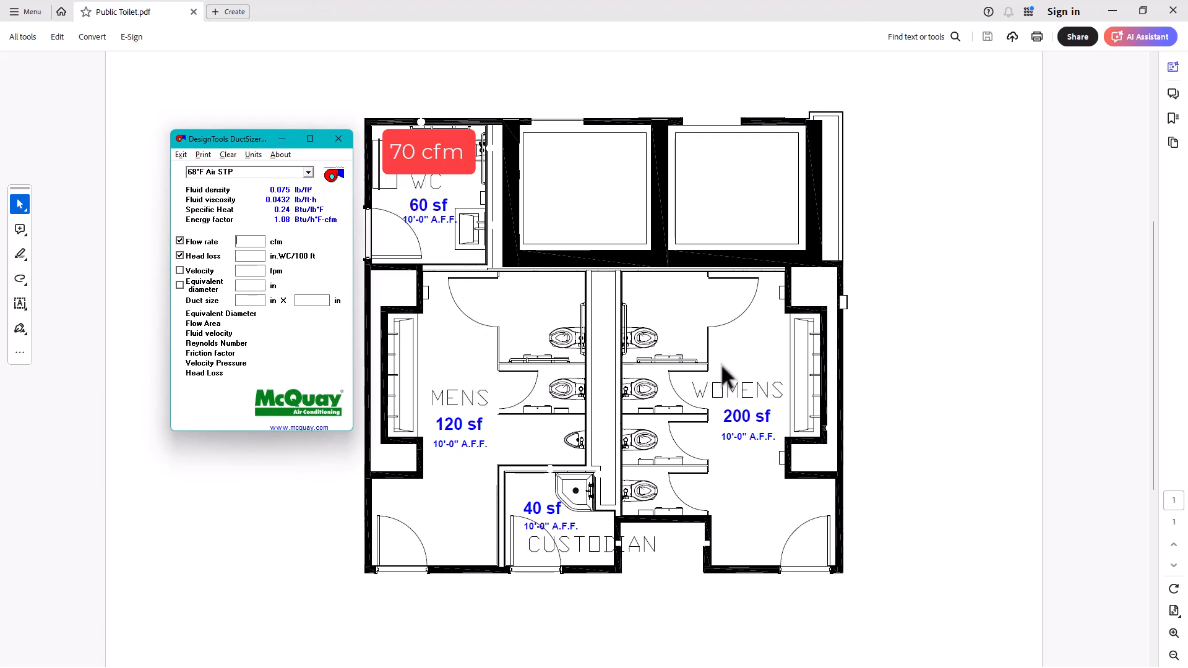
{"action": "mouse_move", "coordinate": [712, 341]}
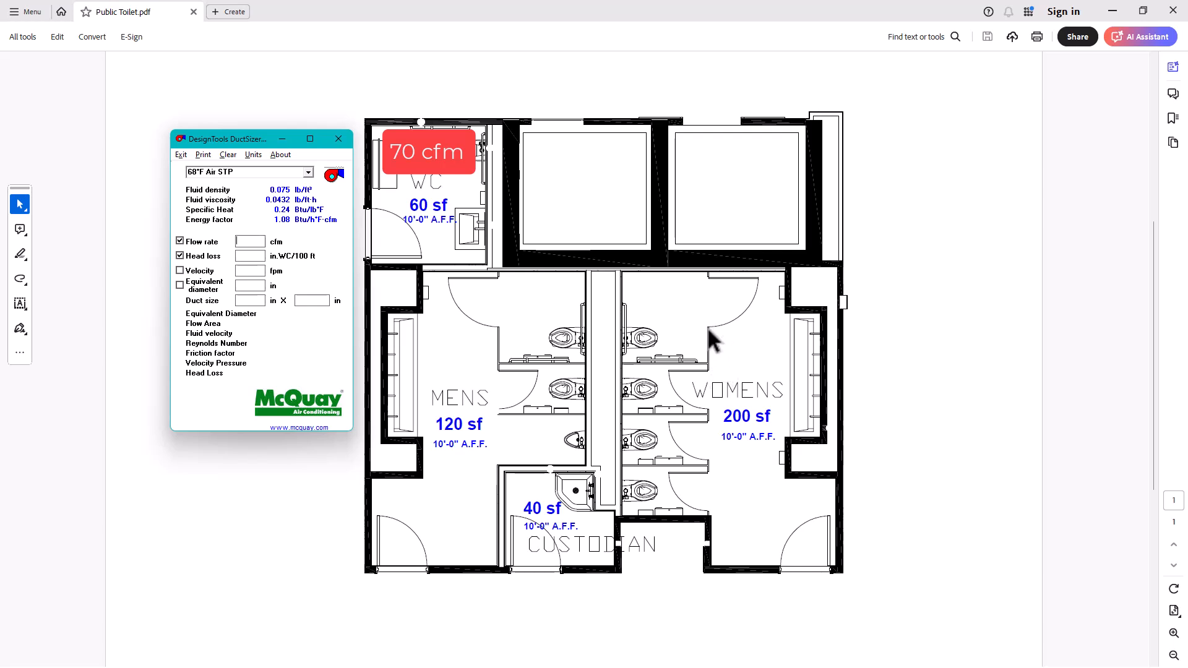
{"action": "mouse_move", "coordinate": [481, 235]}
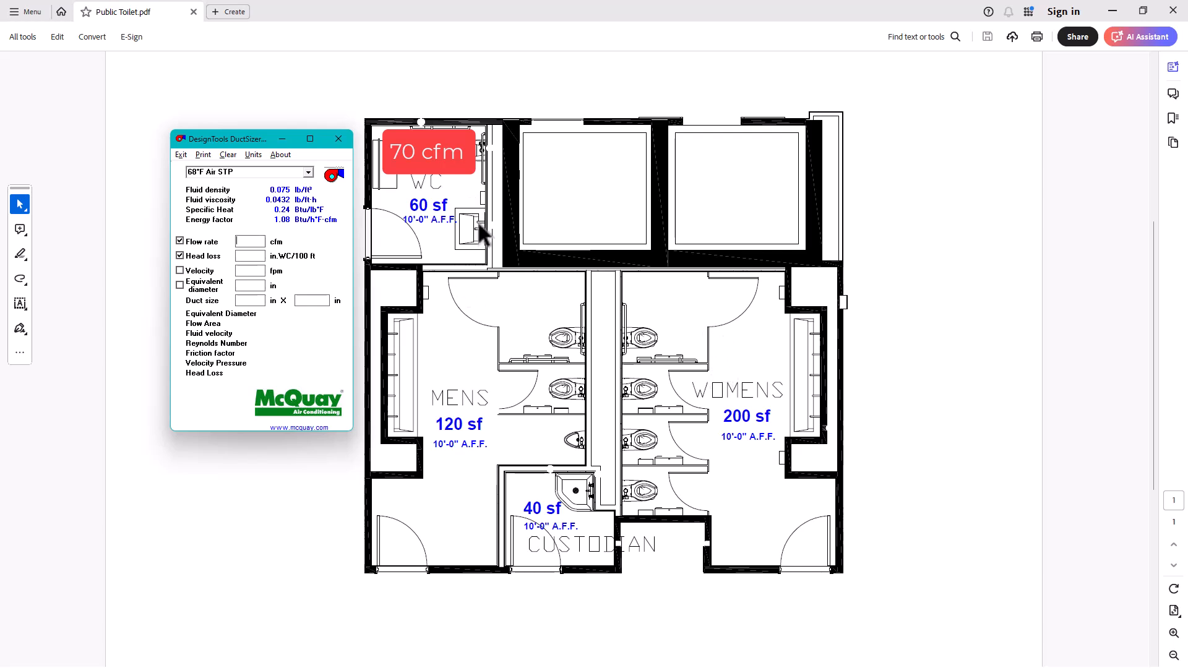
{"action": "mouse_move", "coordinate": [488, 163]}
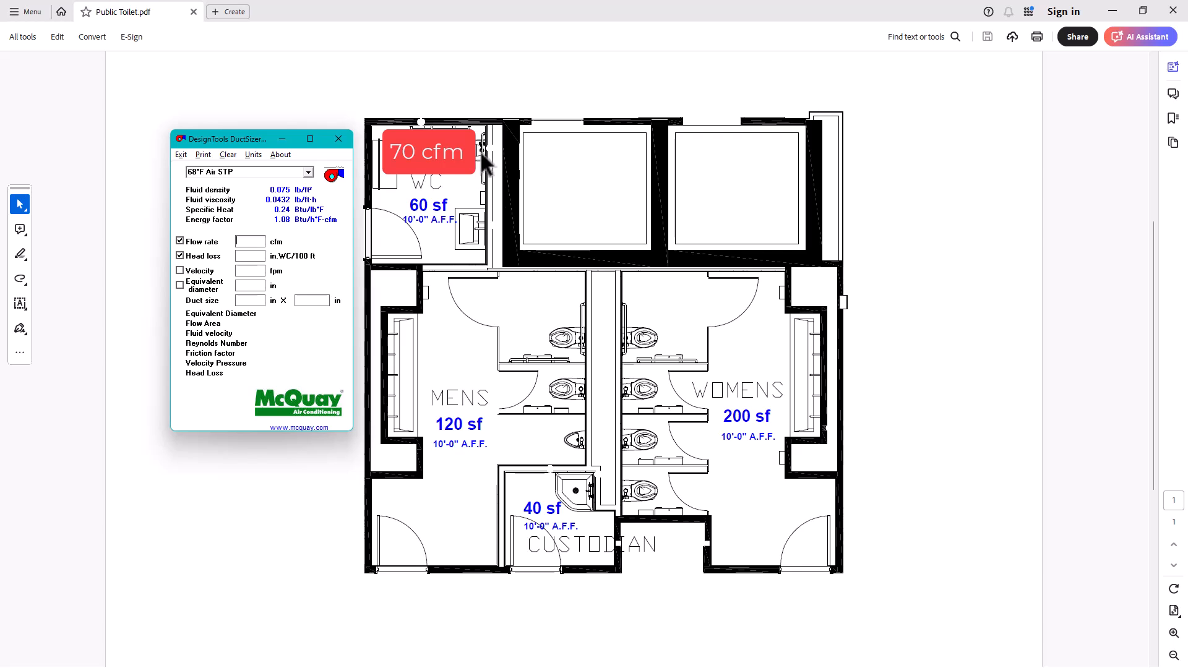
{"action": "mouse_move", "coordinate": [455, 179]}
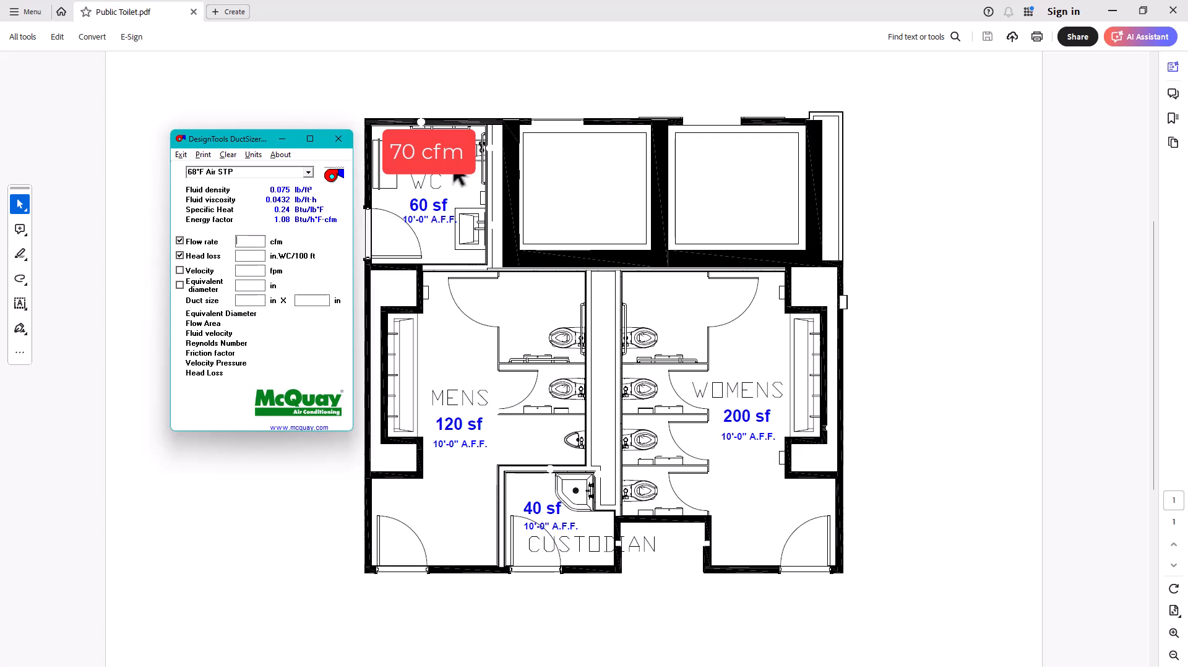
{"action": "mouse_move", "coordinate": [691, 389]}
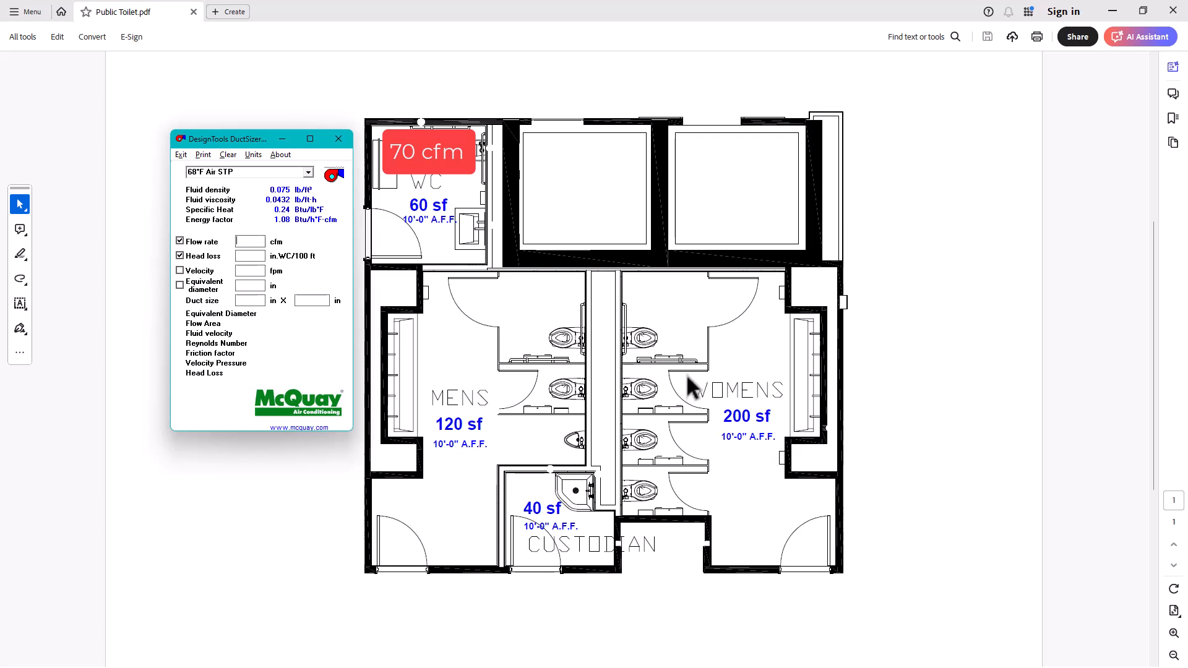
{"action": "mouse_move", "coordinate": [485, 136]}
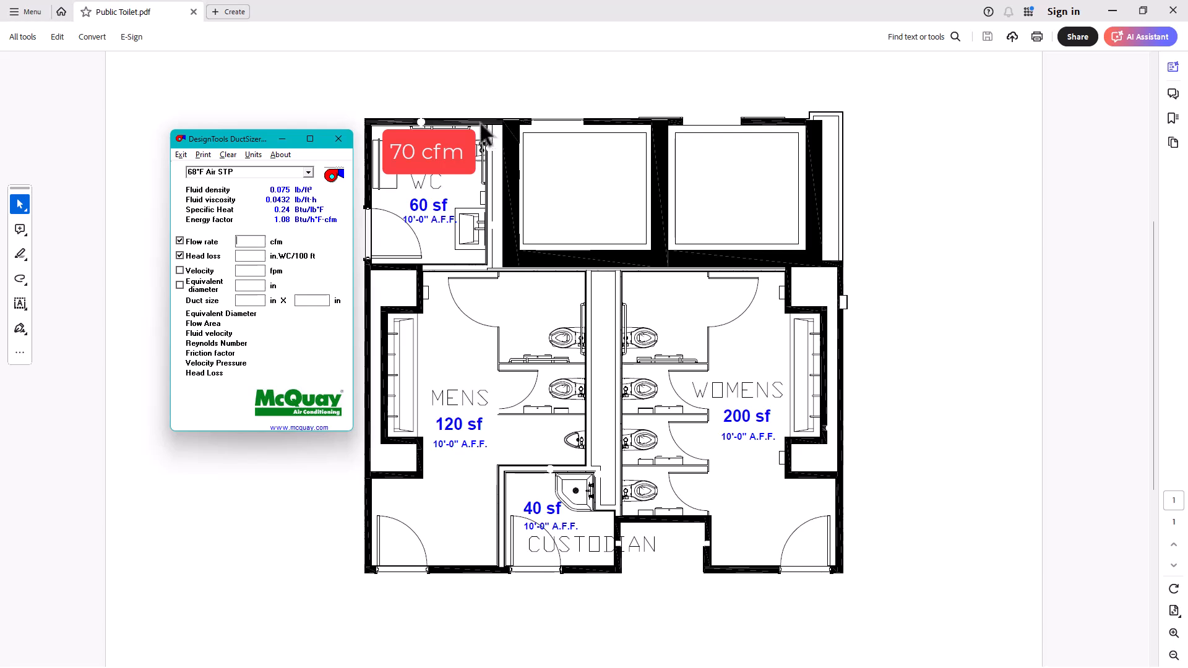
{"action": "mouse_move", "coordinate": [483, 94]}
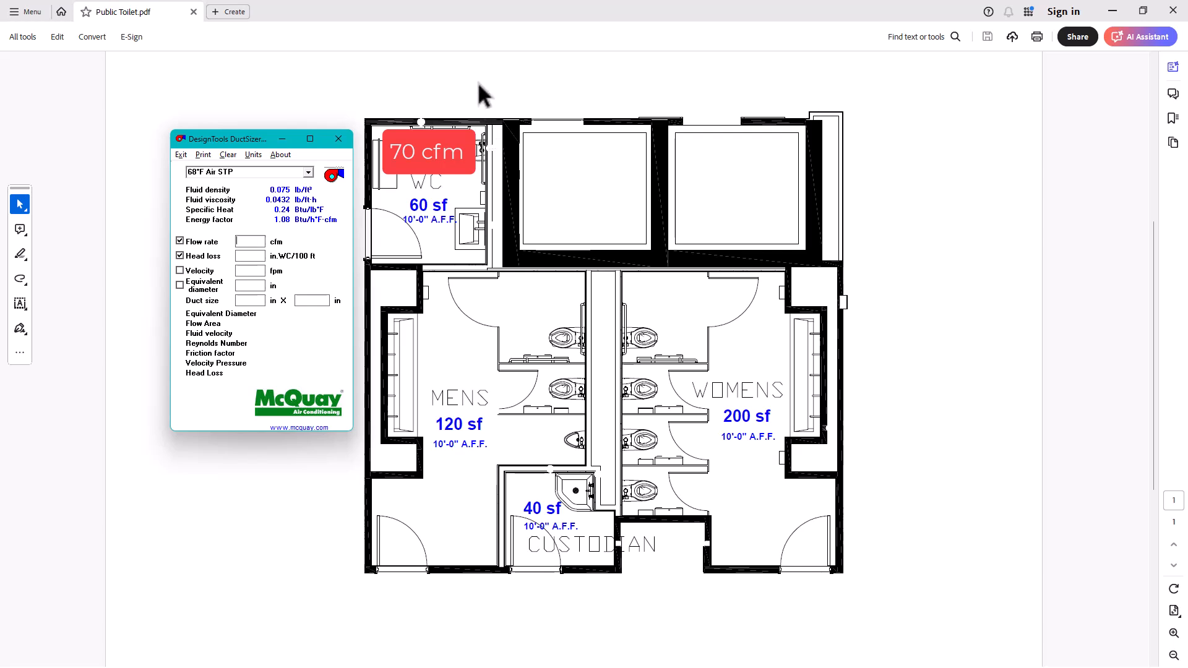
{"action": "mouse_move", "coordinate": [500, 188]}
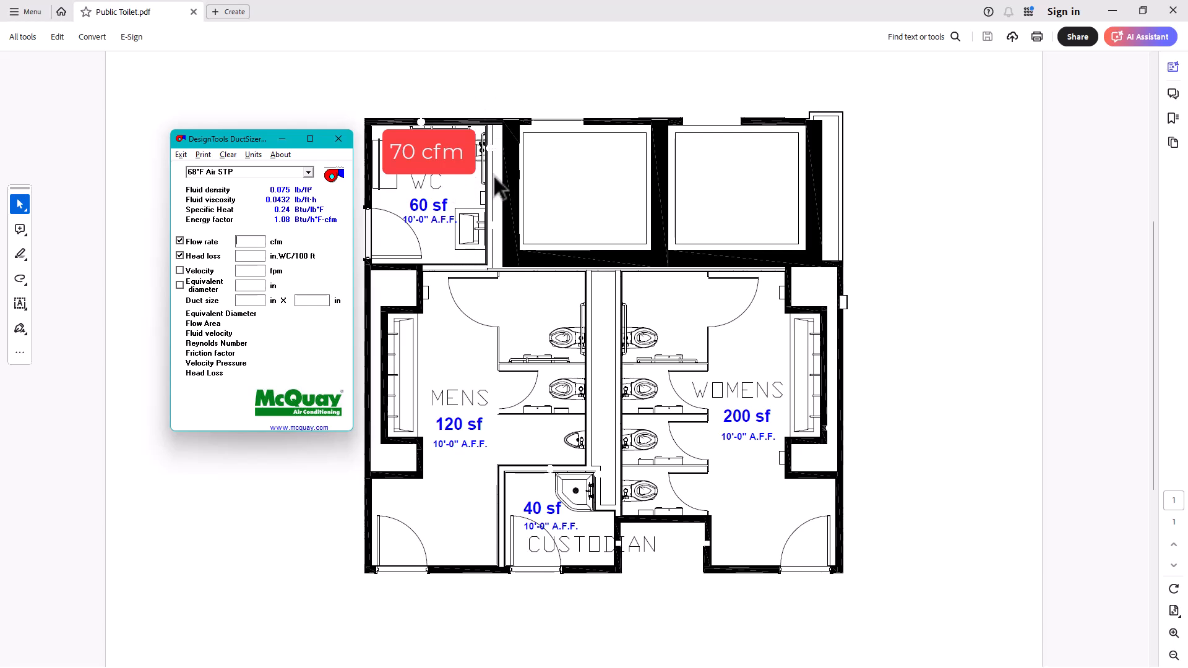
{"action": "mouse_move", "coordinate": [467, 404]}
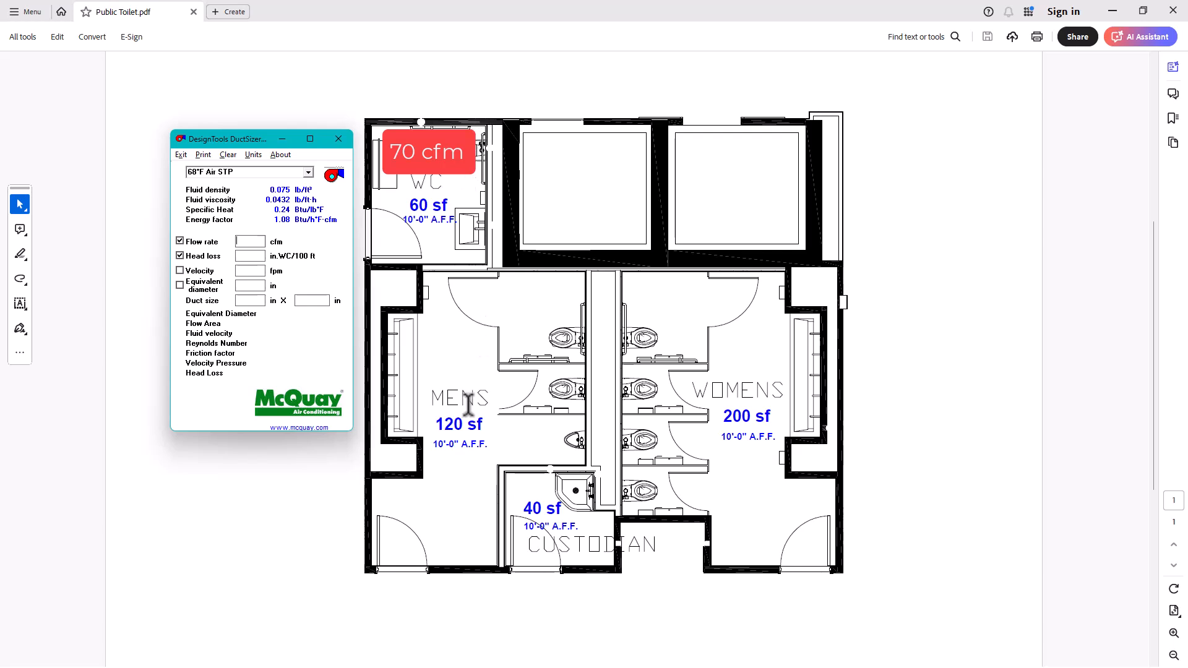
{"action": "mouse_move", "coordinate": [621, 454]}
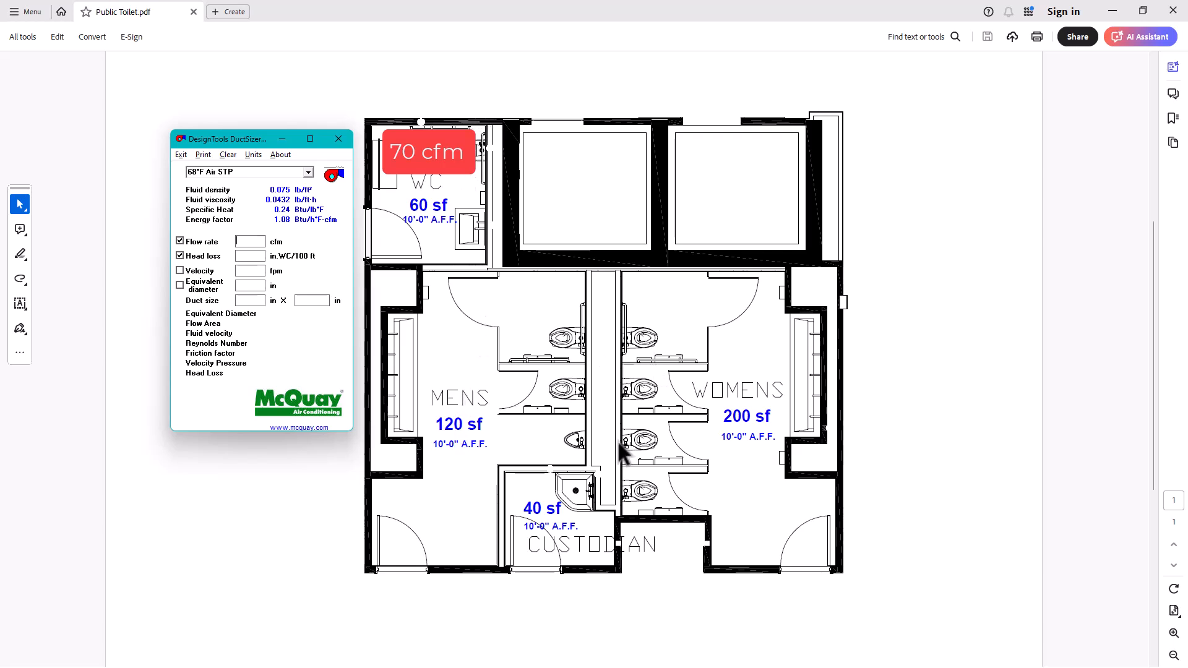
{"action": "mouse_move", "coordinate": [517, 351]}
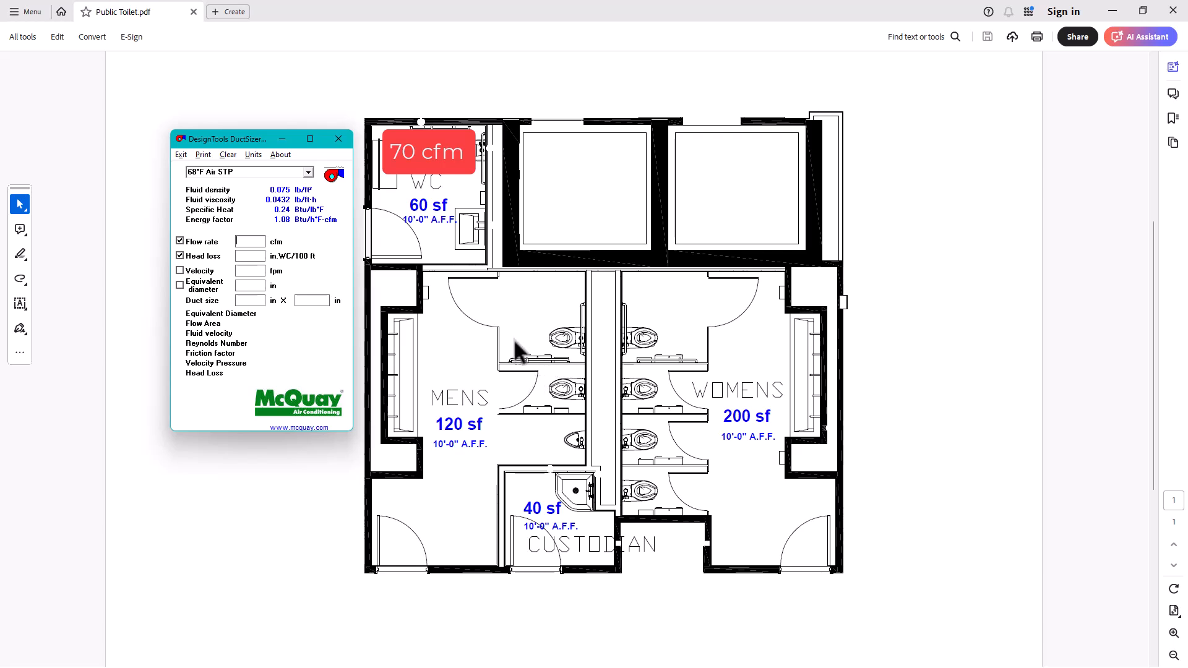
{"action": "mouse_move", "coordinate": [409, 193]}
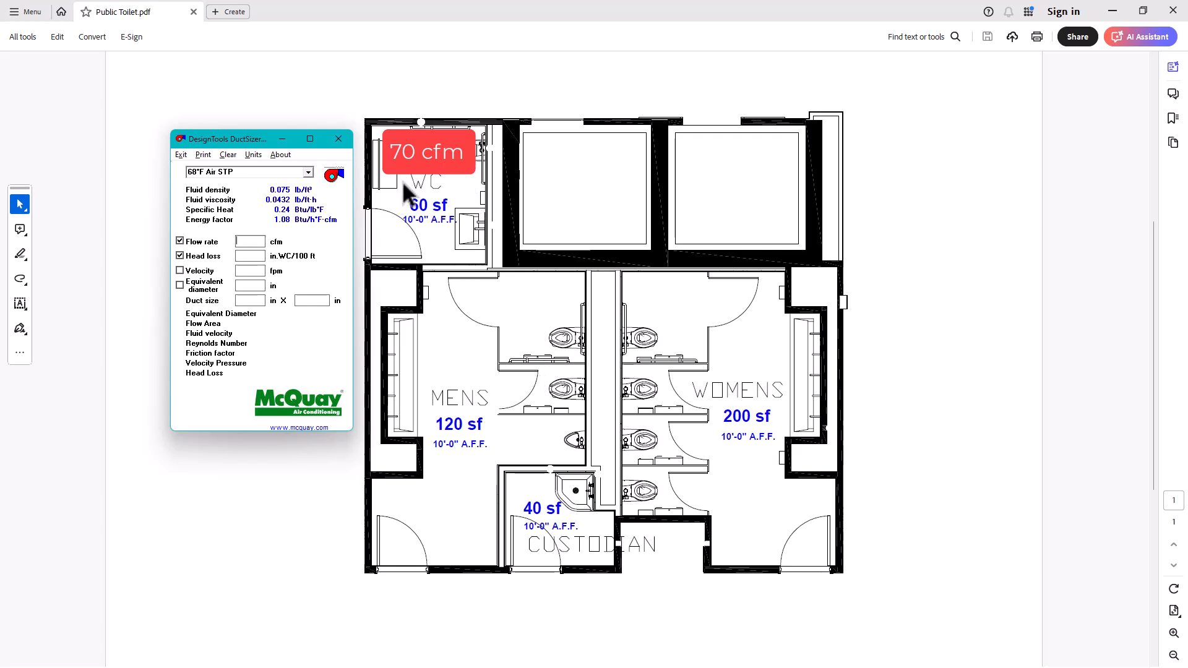
{"action": "mouse_move", "coordinate": [284, 241]}
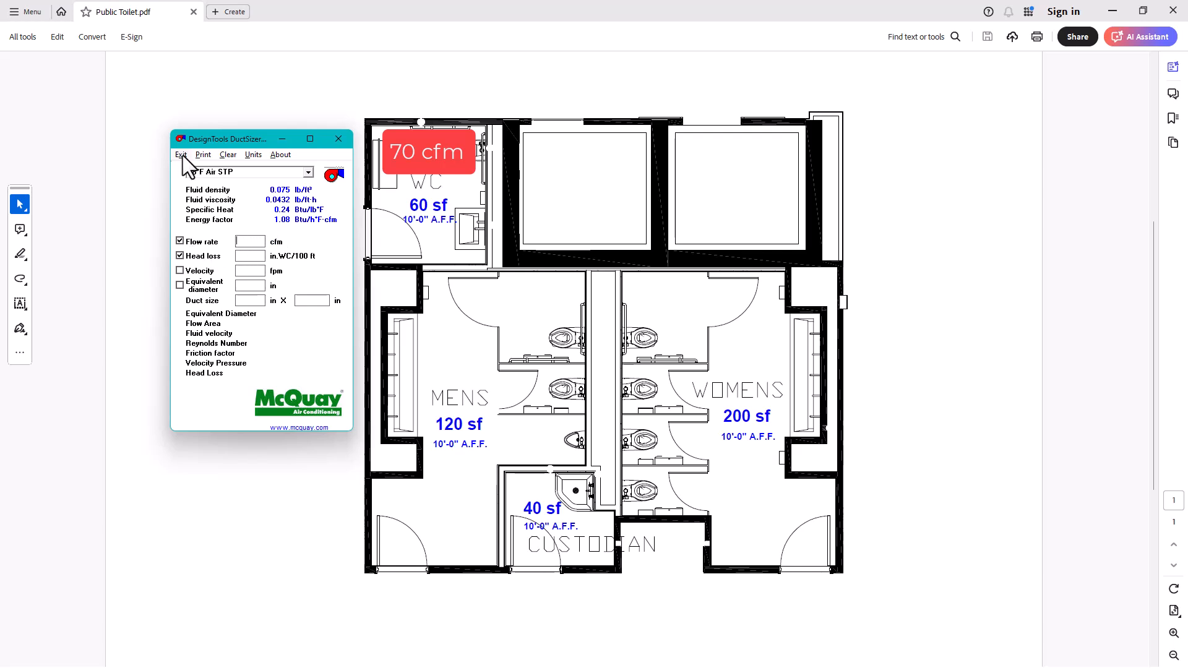
{"action": "mouse_move", "coordinate": [189, 215]}
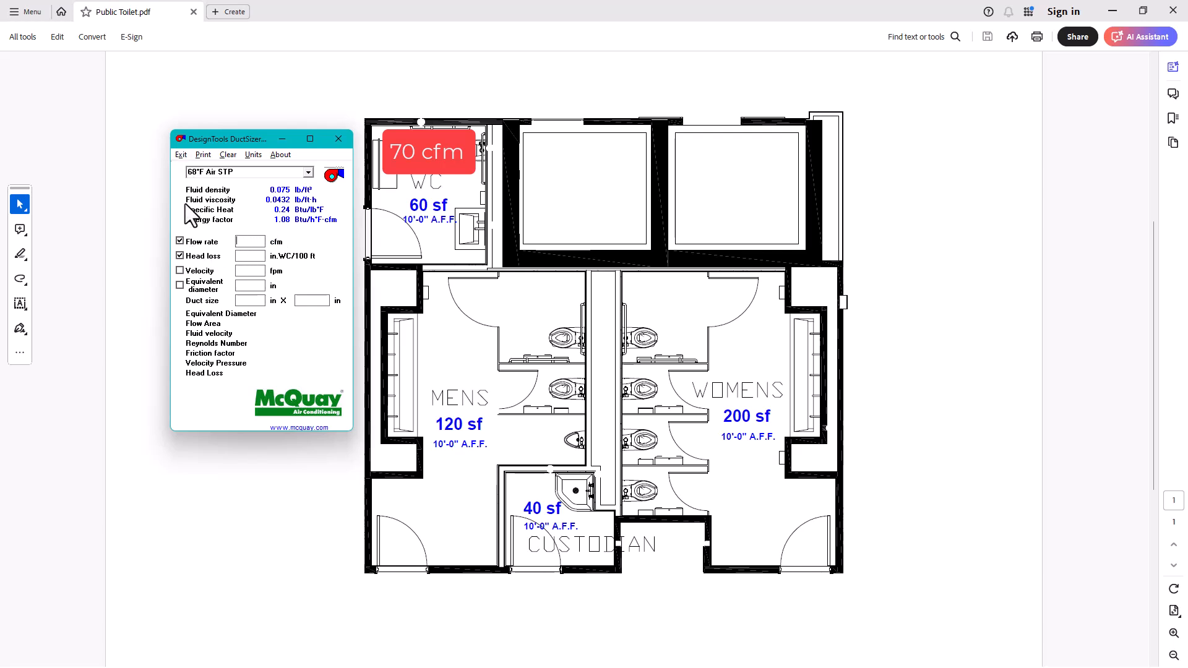
{"action": "mouse_move", "coordinate": [219, 256]}
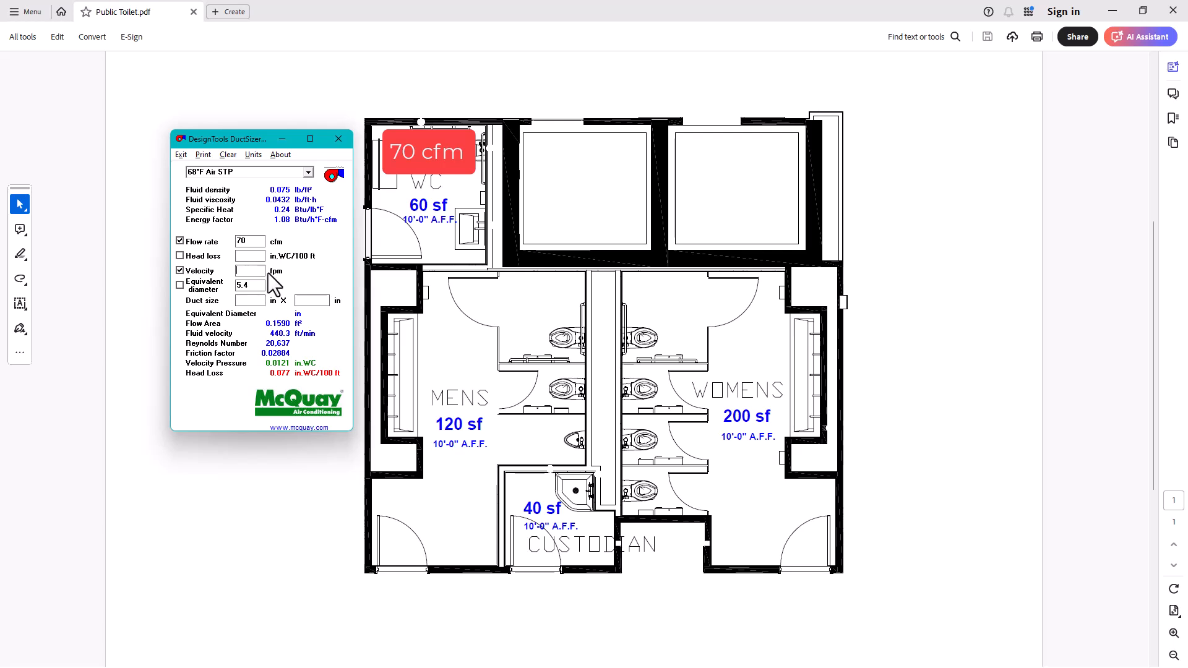
{"action": "mouse_move", "coordinate": [269, 284]}
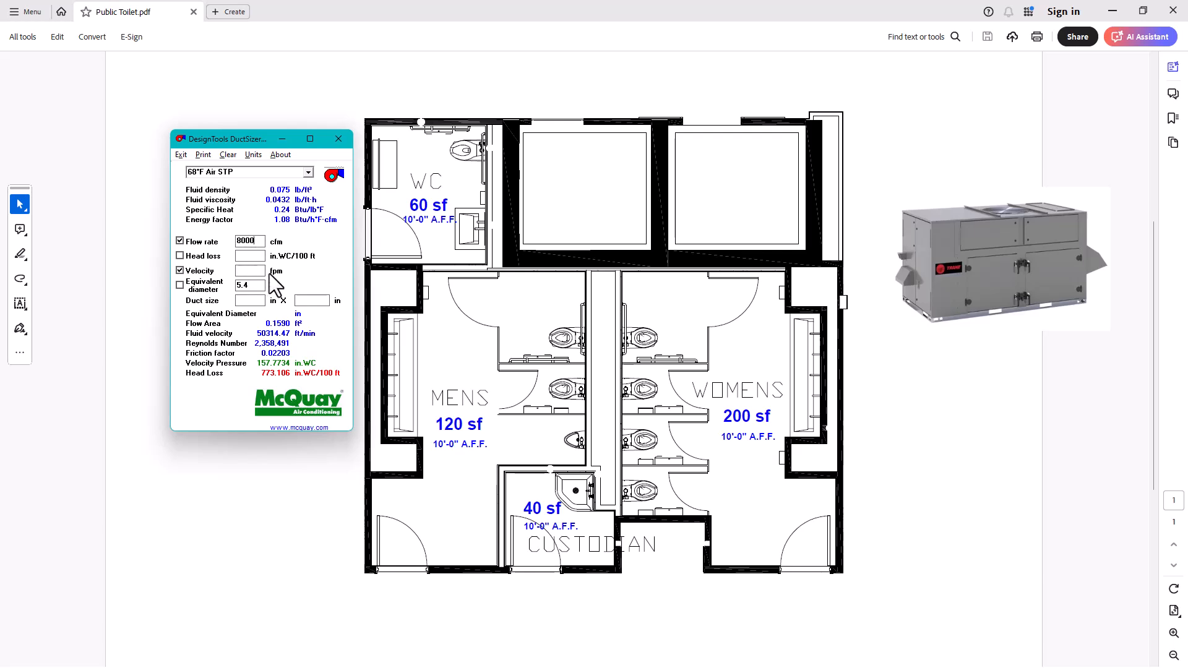
{"action": "mouse_move", "coordinate": [286, 287]}
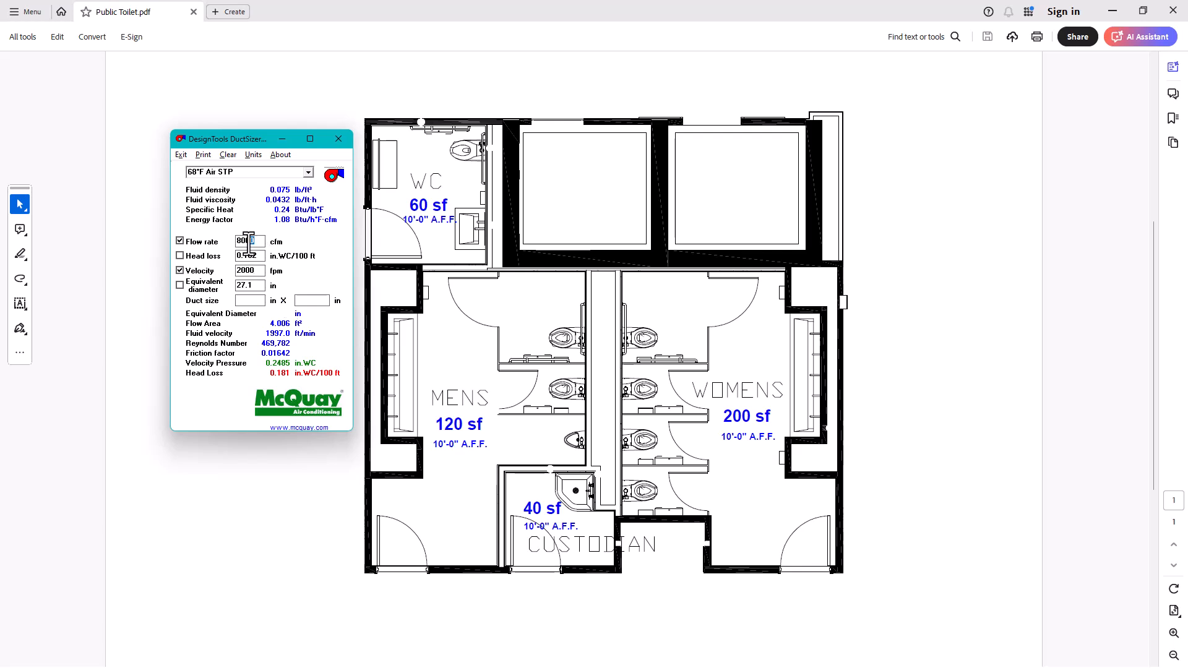
- Enter a flow rate of 70 cfm
{"action": "type", "text": "70"}
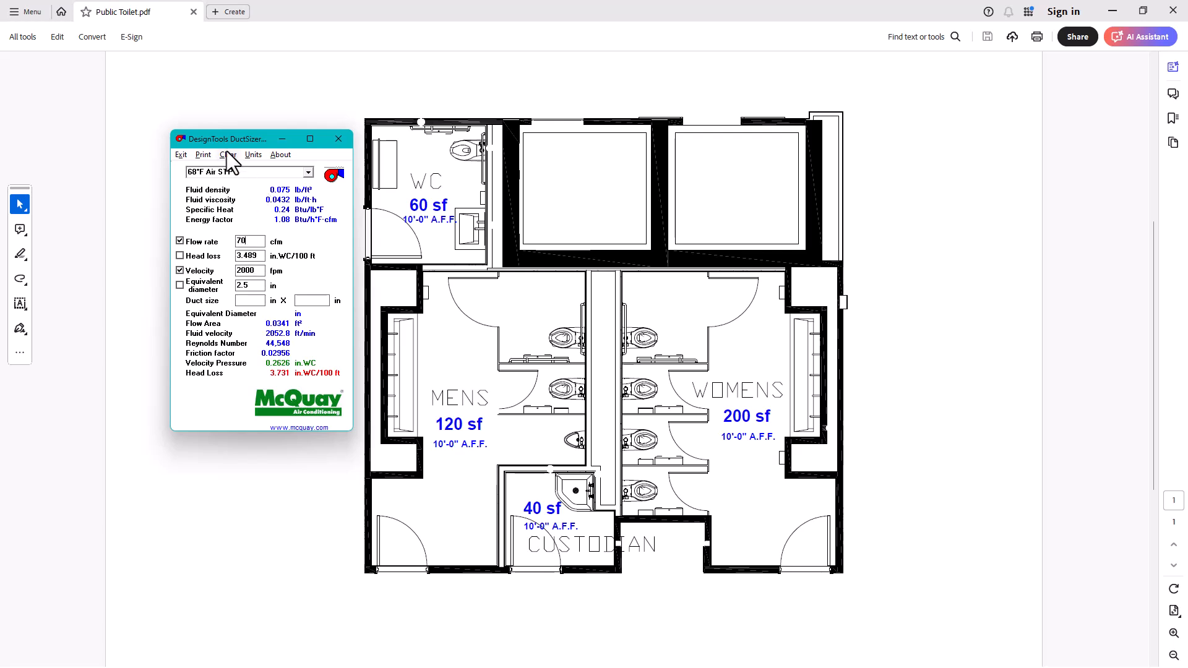
- Clear the sizer and size 70 cfm at 0.08 in.WC/100 ft to a 6 x 4 in duct
{"action": "left_click", "coordinate": [227, 155]}
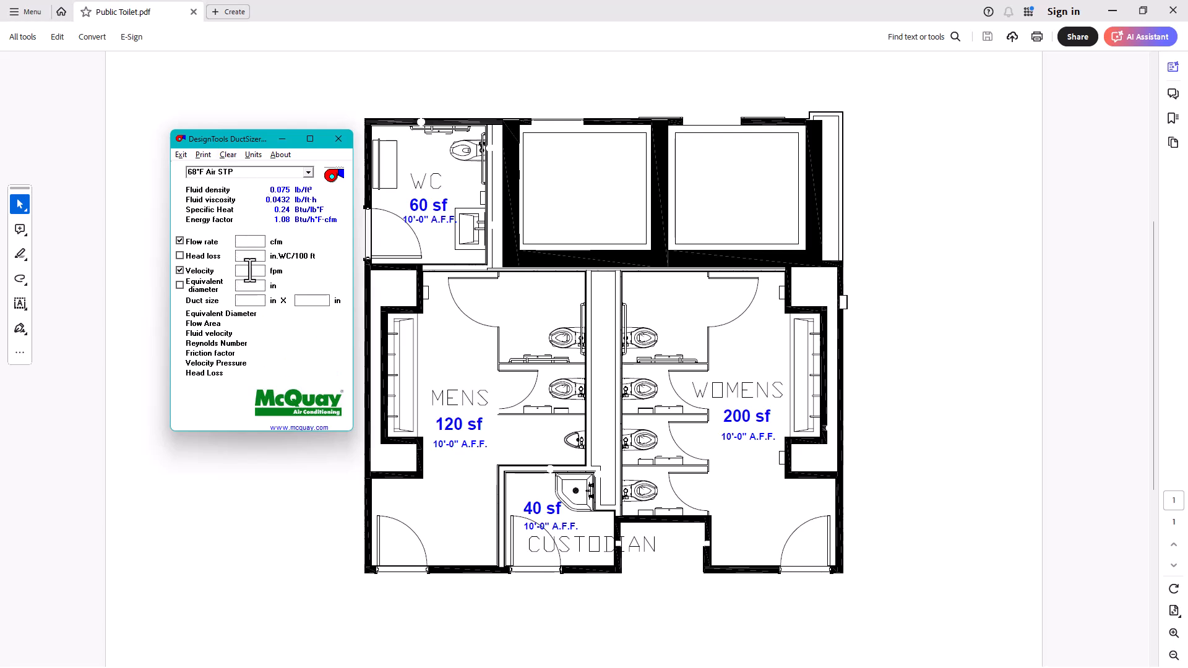
{"action": "type", "text": "70"}
{"action": "type", "text": "0.08"}
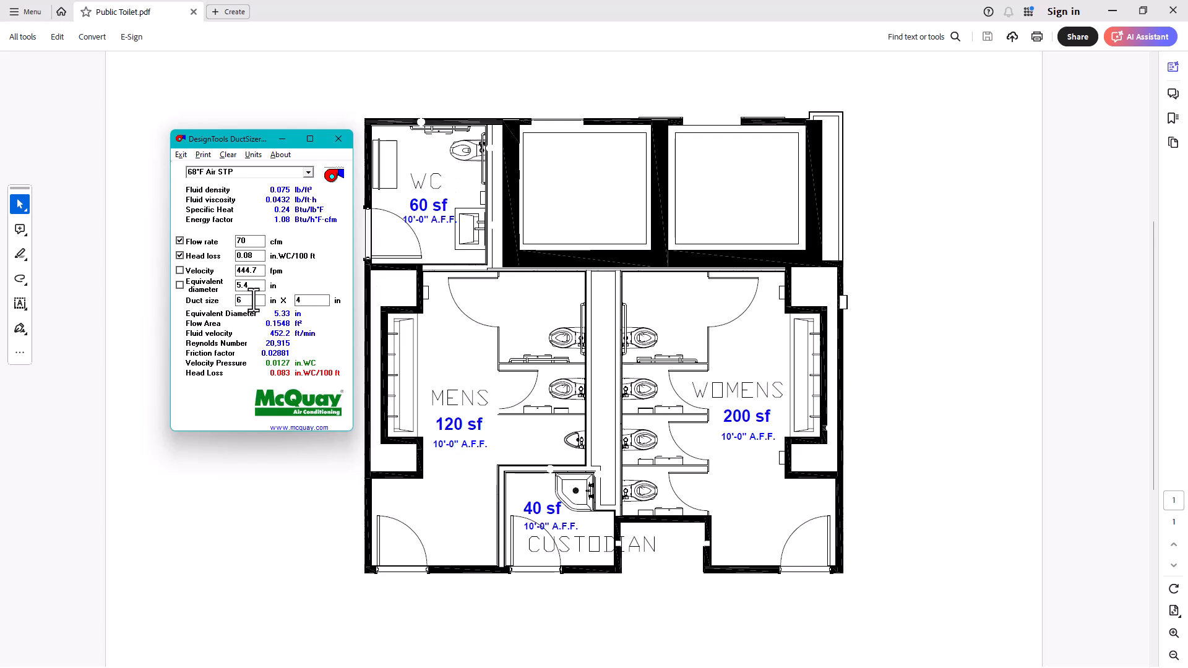
{"action": "left_click", "coordinate": [311, 300]}
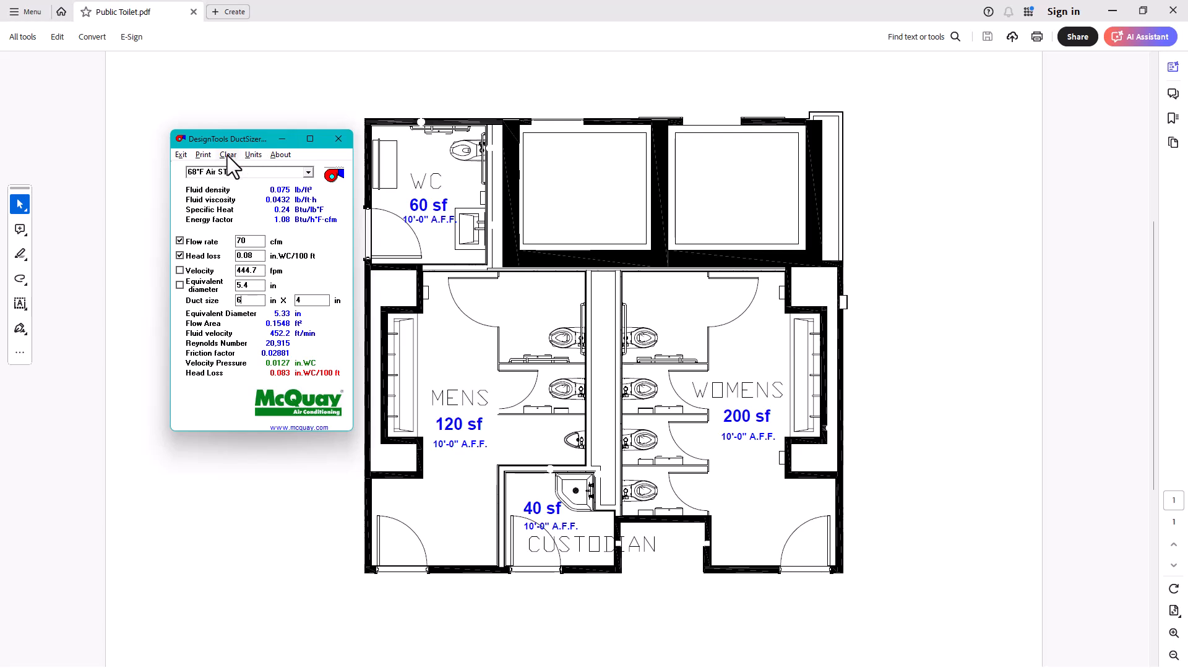
- Clear the fields and re-size at 0.1 in.WC/100 ft, ending at 1000 cfm and 6 x 31 in
{"action": "left_click", "coordinate": [227, 154]}
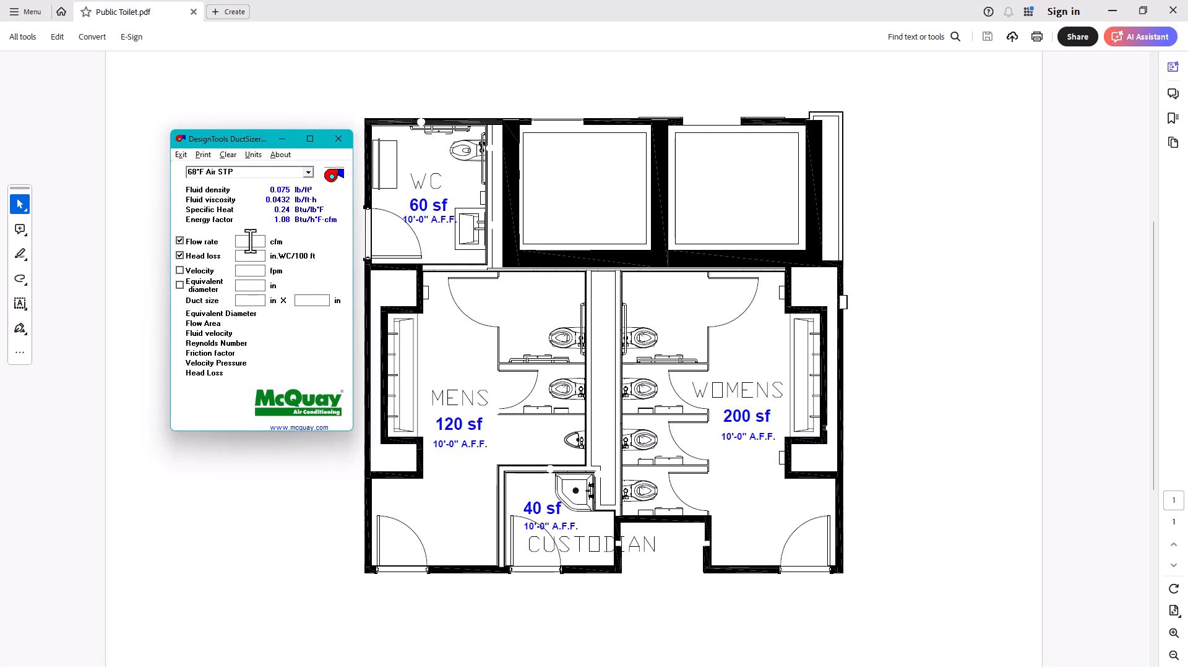
{"action": "type", "text": "70"}
{"action": "type", "text": "0.1"}
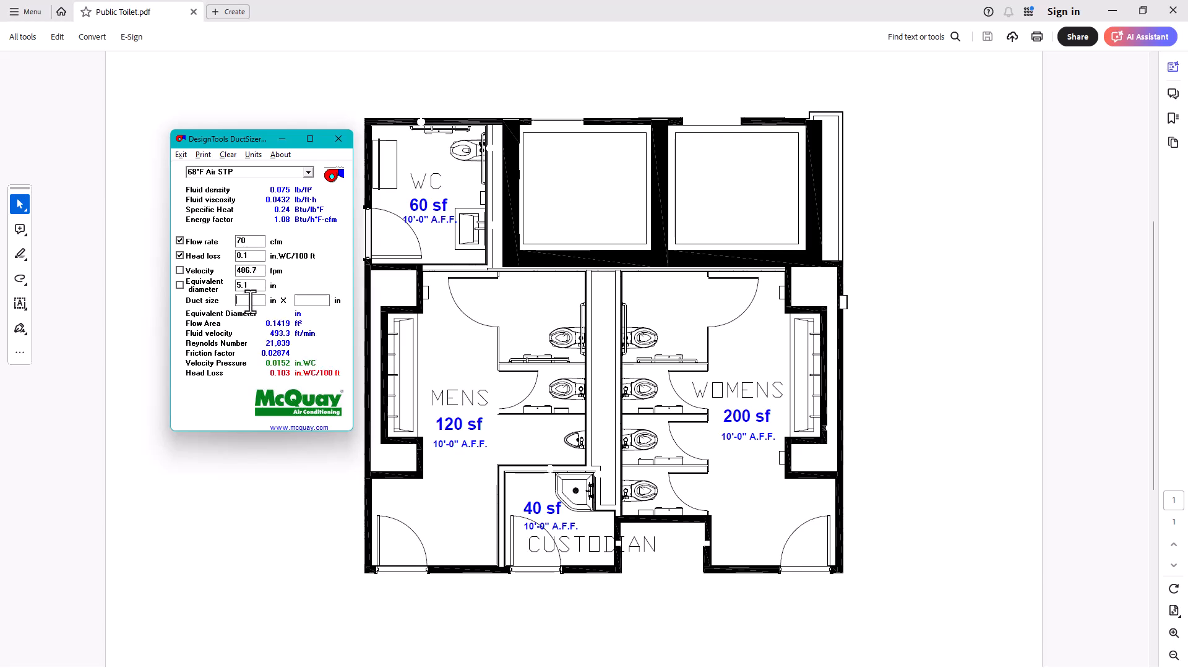
{"action": "type", "text": "4"}
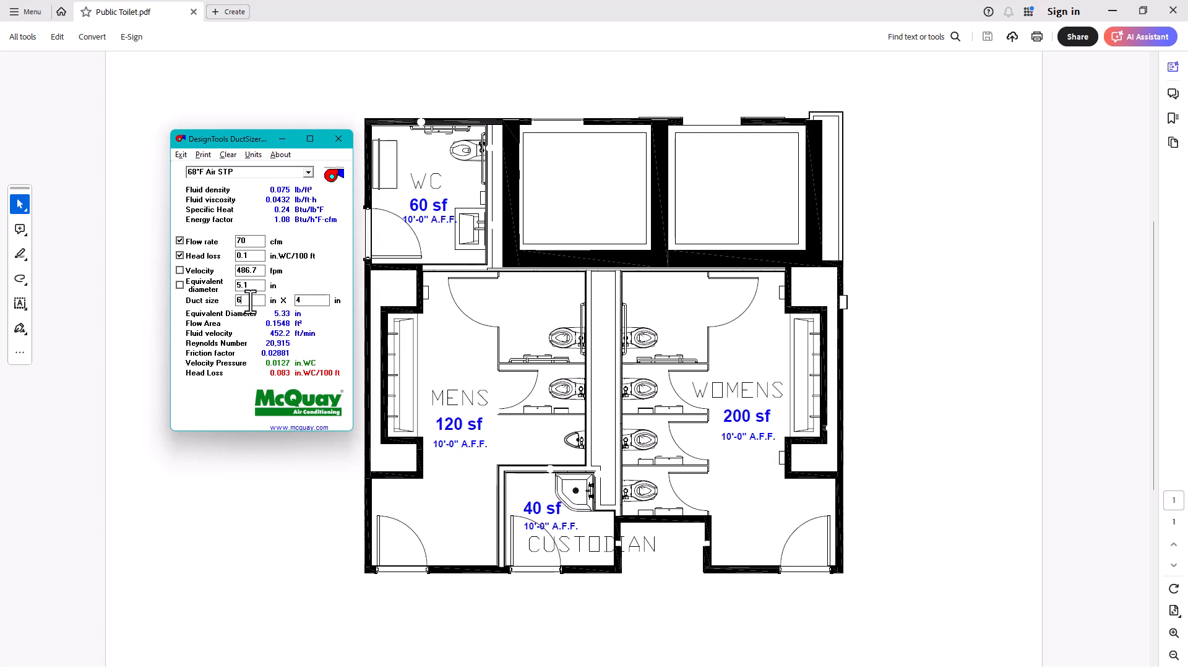
{"action": "left_click", "coordinate": [311, 300]}
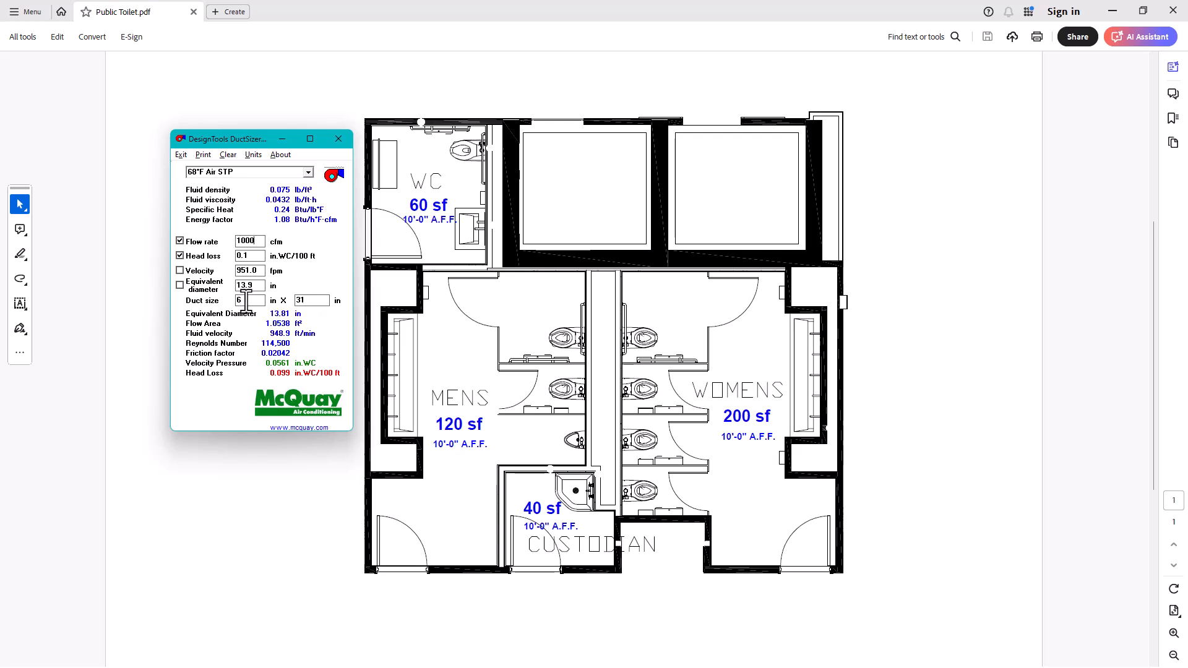
- Try 12 in for the first duct dimension, then select it to try smaller widths
{"action": "left_click", "coordinate": [311, 300]}
{"action": "type", "text": "15"}
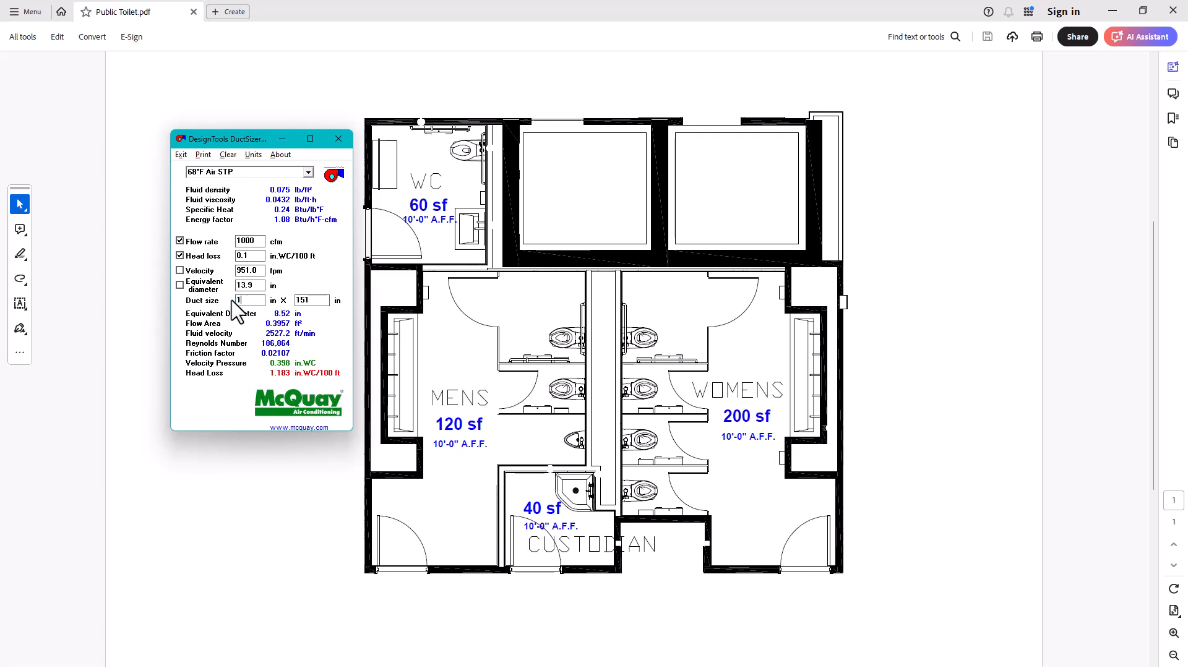
{"action": "type", "text": "12"}
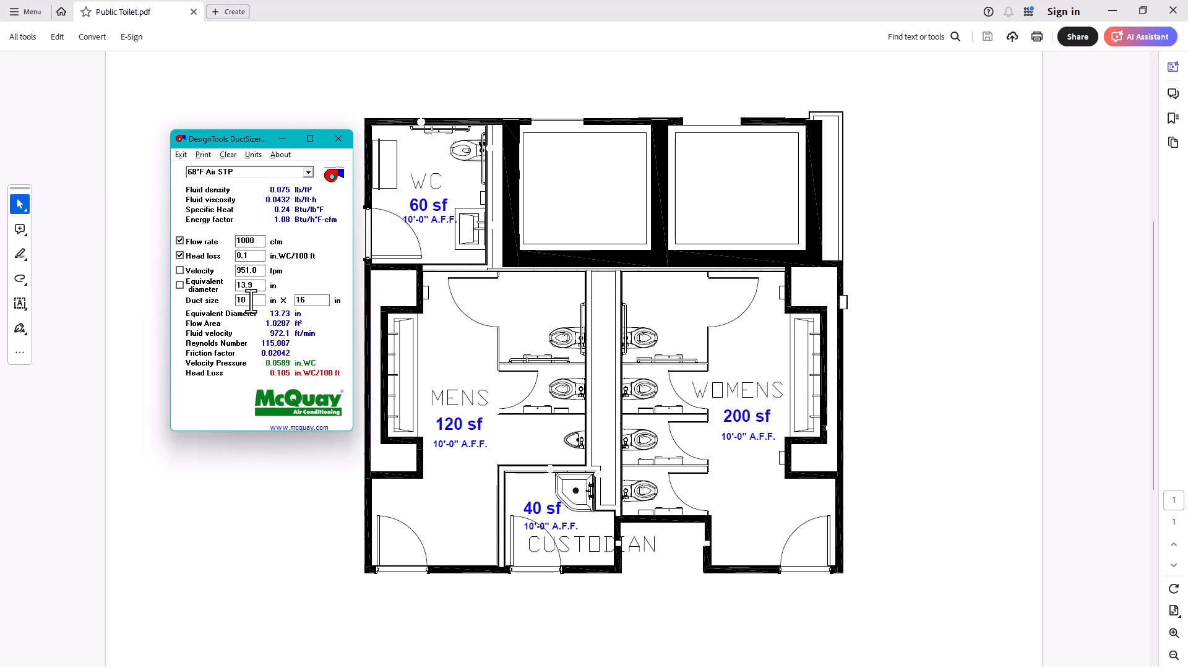
{"action": "triple_click", "coordinate": [249, 300]}
{"action": "type", "text": "8"}
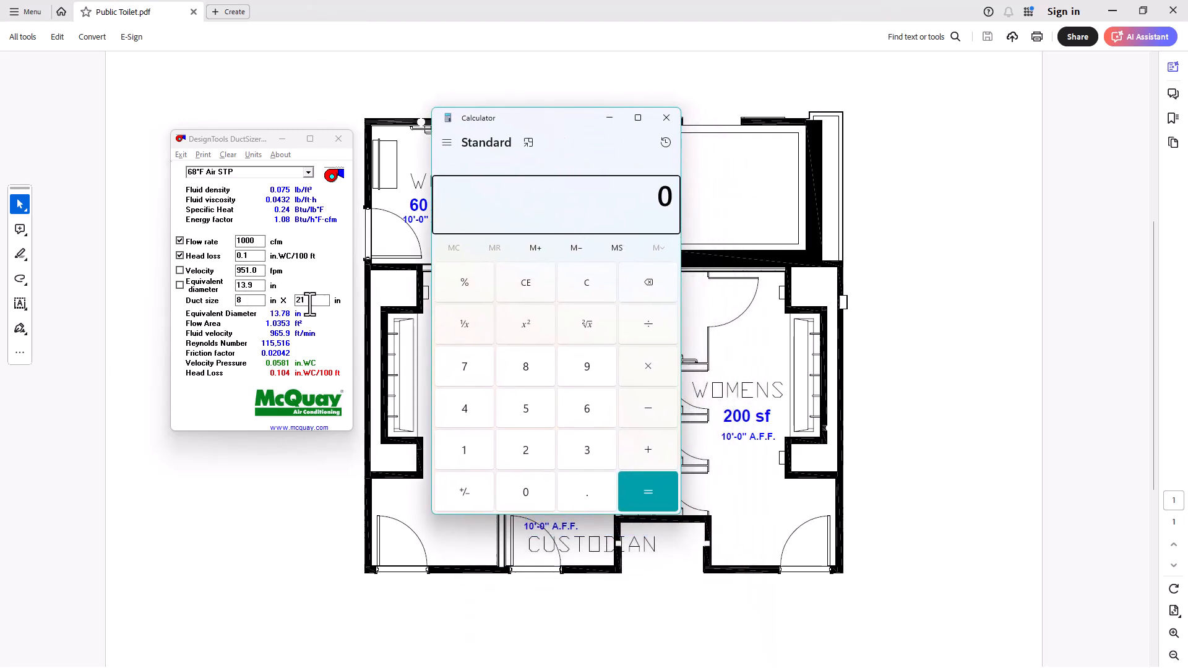
{"action": "left_click", "coordinate": [525, 449]}
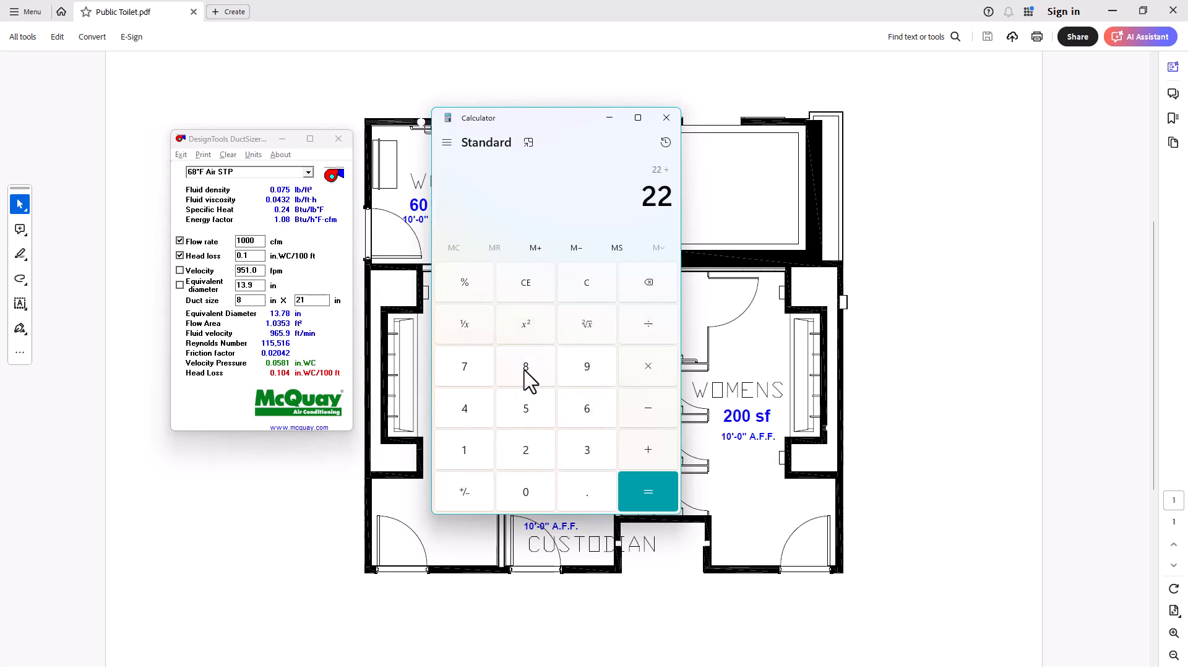
{"action": "left_click", "coordinate": [647, 492]}
{"action": "type", "text": "31"}
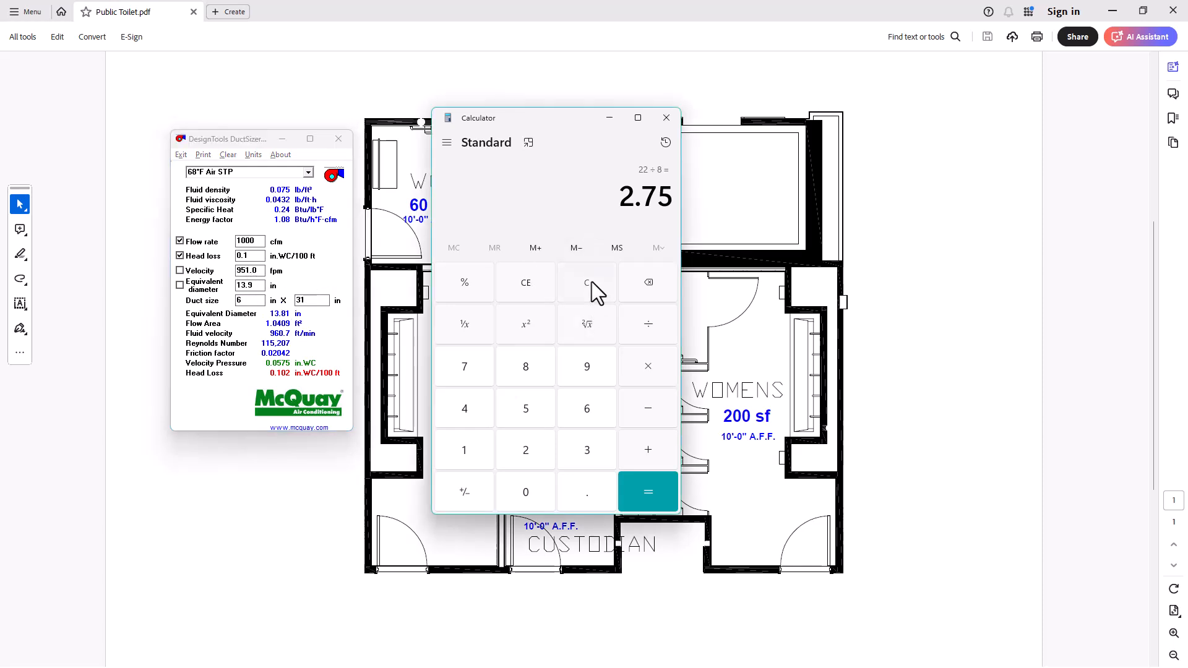
{"action": "left_click", "coordinate": [586, 282]}
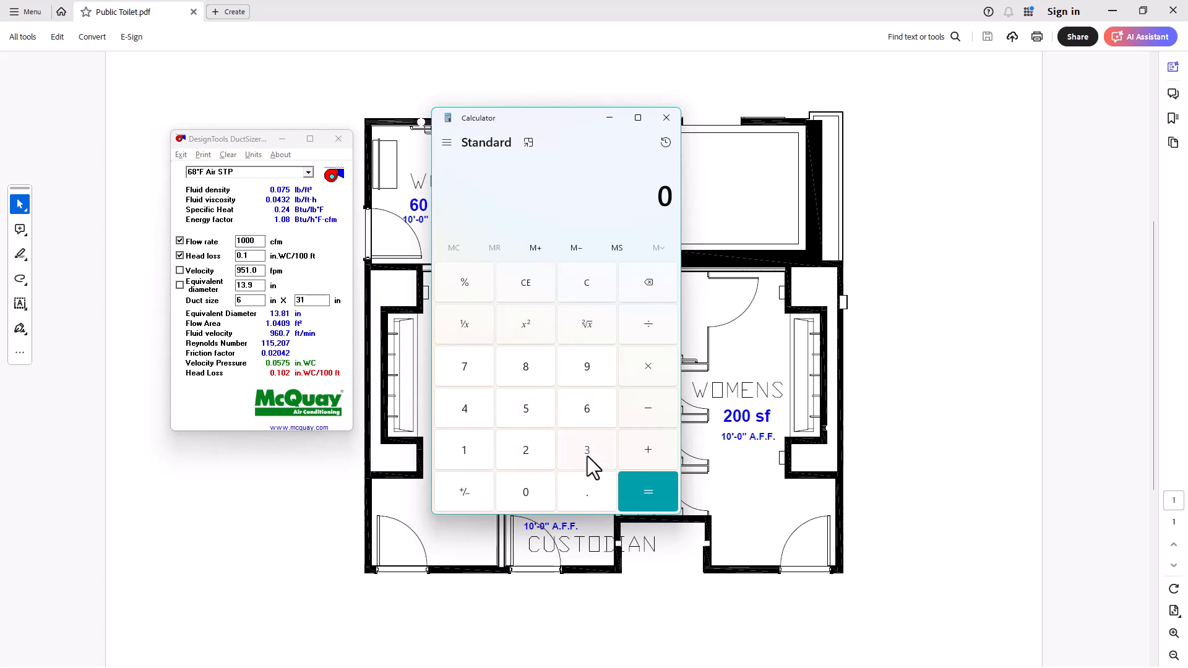
{"action": "left_click", "coordinate": [648, 324]}
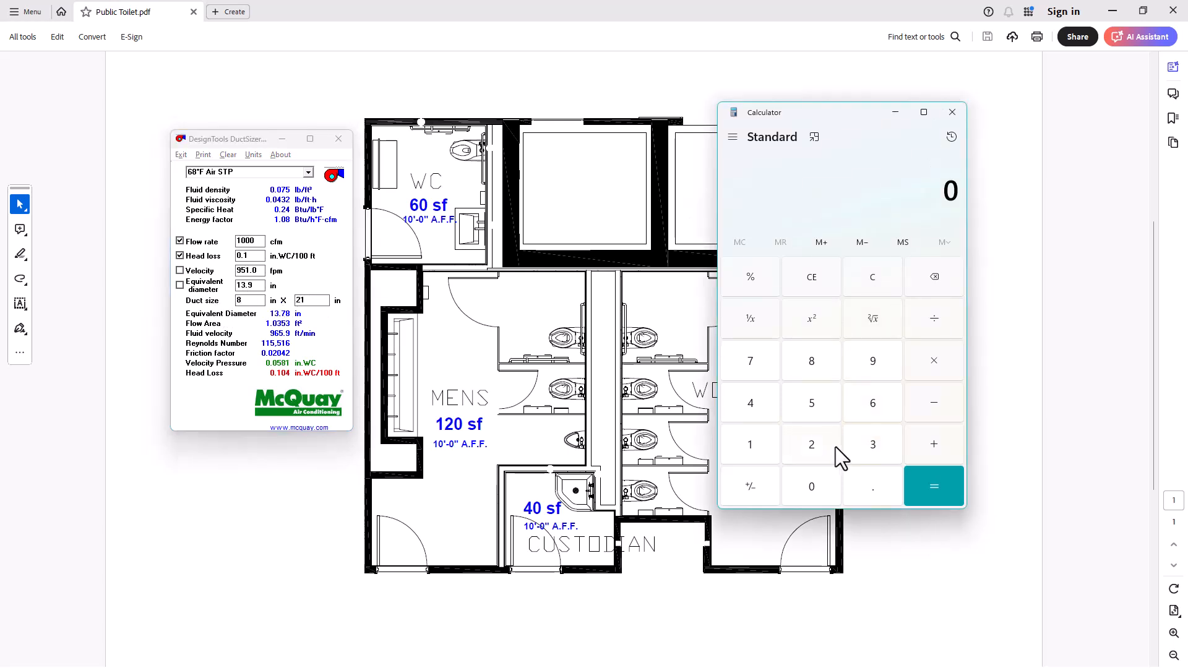
- Compute 22 ÷ 8 in Calculator, giving 2.75
{"action": "left_click", "coordinate": [932, 318]}
{"action": "type", "text": "0.08"}
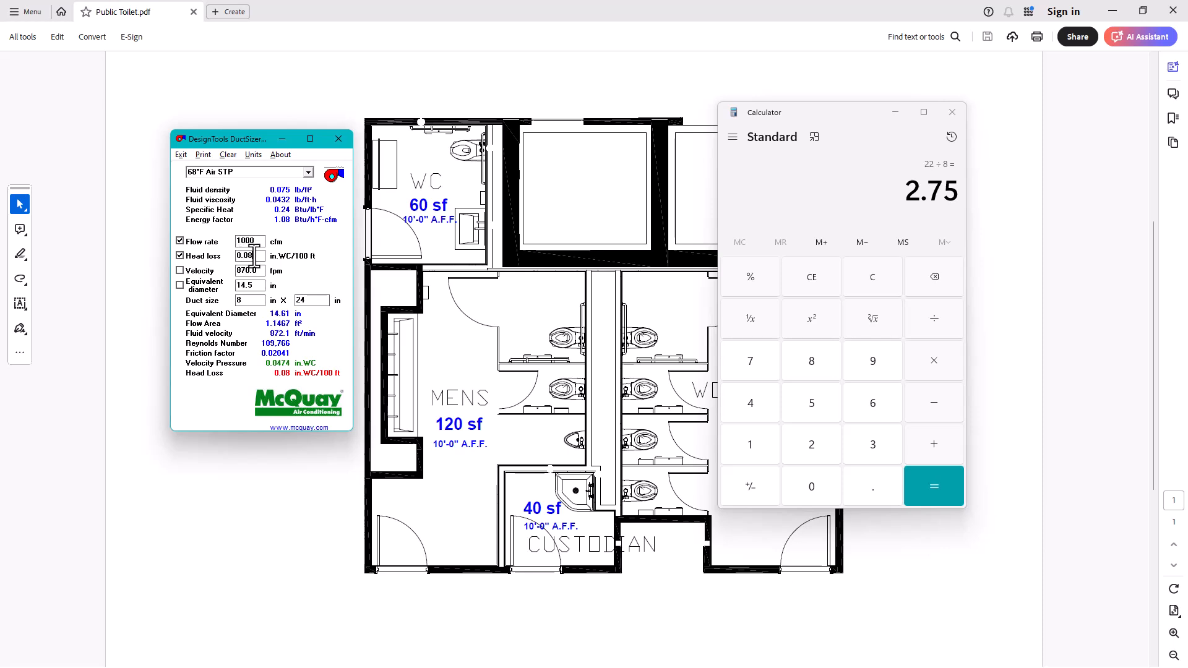
- Set head loss to 0.1 in.WC/100 ft so 1000 cfm resizes to 8 x 21 in at 951 fpm
{"action": "left_click", "coordinate": [249, 300]}
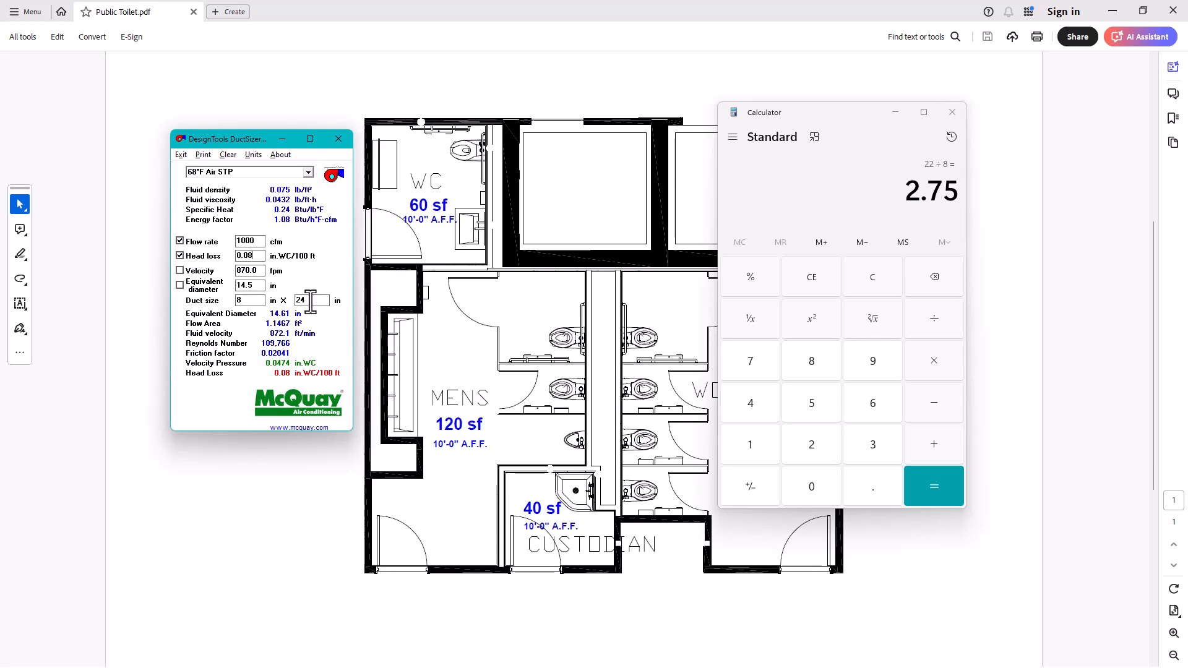
{"action": "mouse_move", "coordinate": [302, 302]}
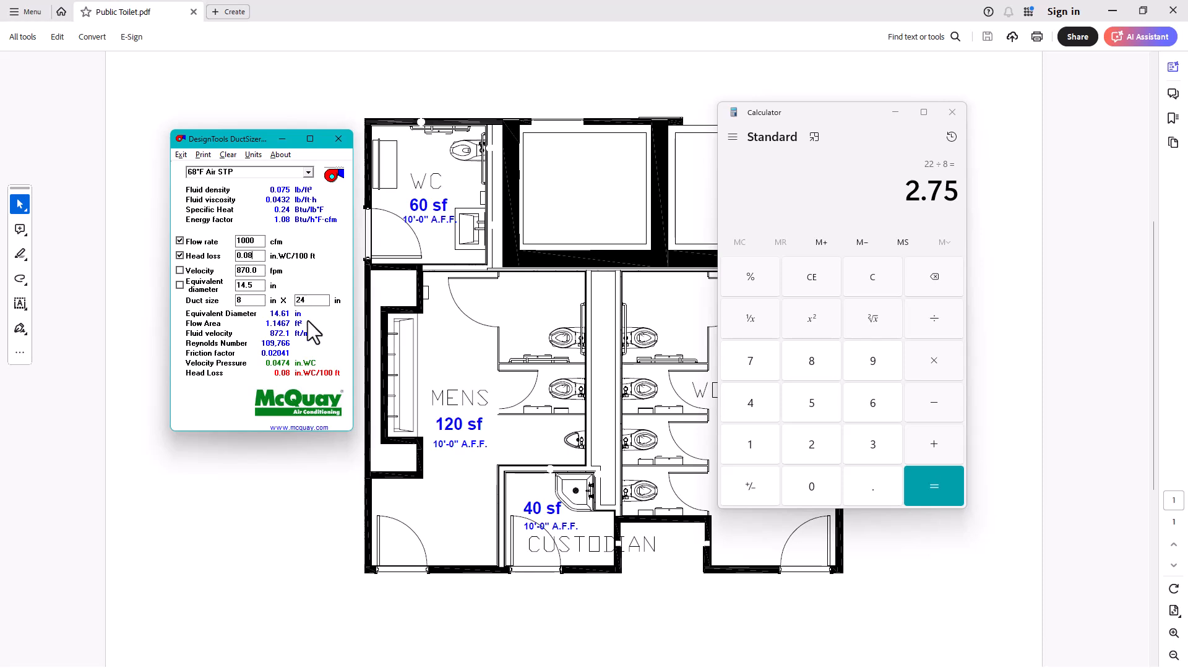
{"action": "mouse_move", "coordinate": [473, 261]}
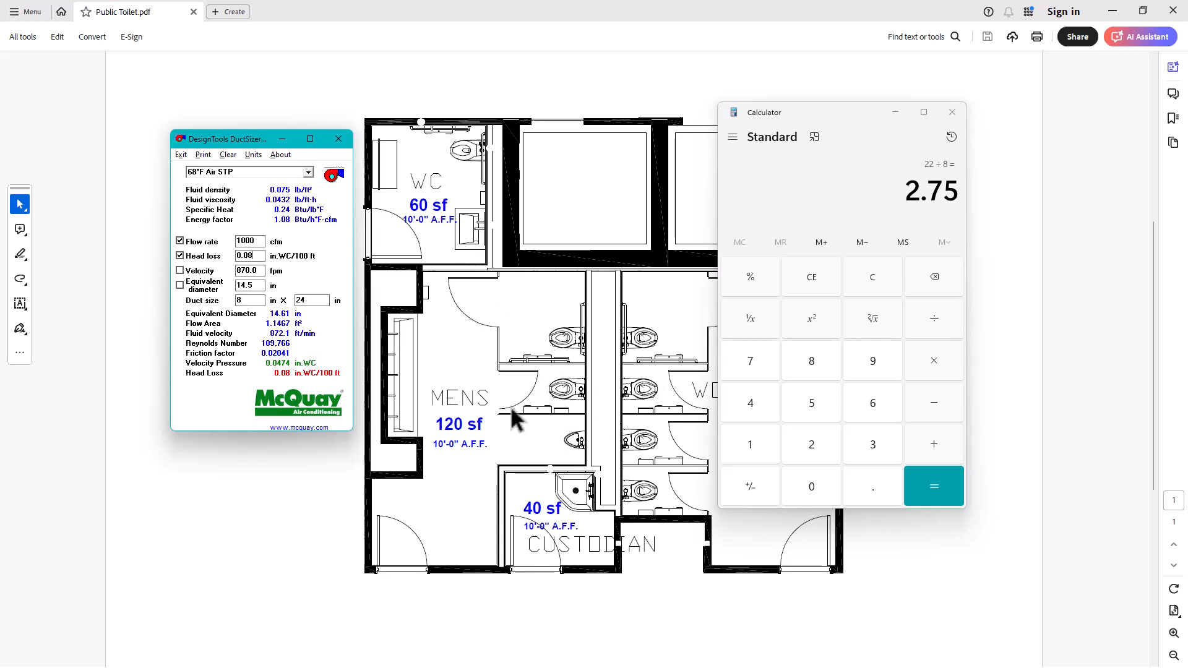
{"action": "mouse_move", "coordinate": [494, 404]}
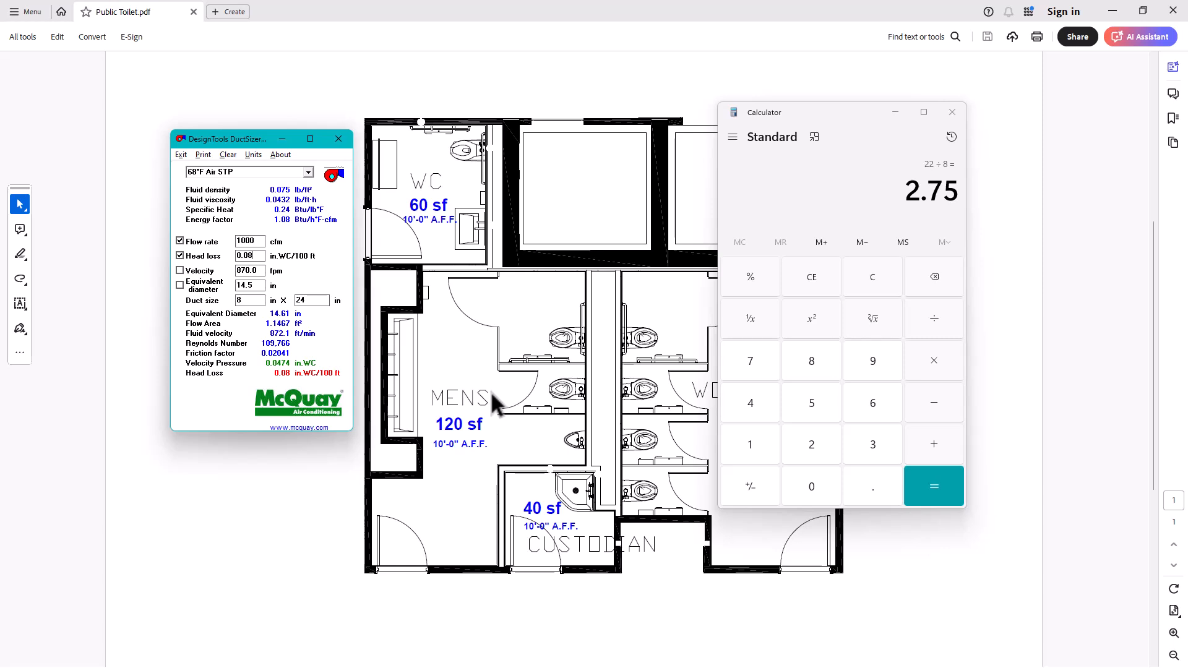
{"action": "mouse_move", "coordinate": [494, 382]}
{"action": "type", "text": "0.1"}
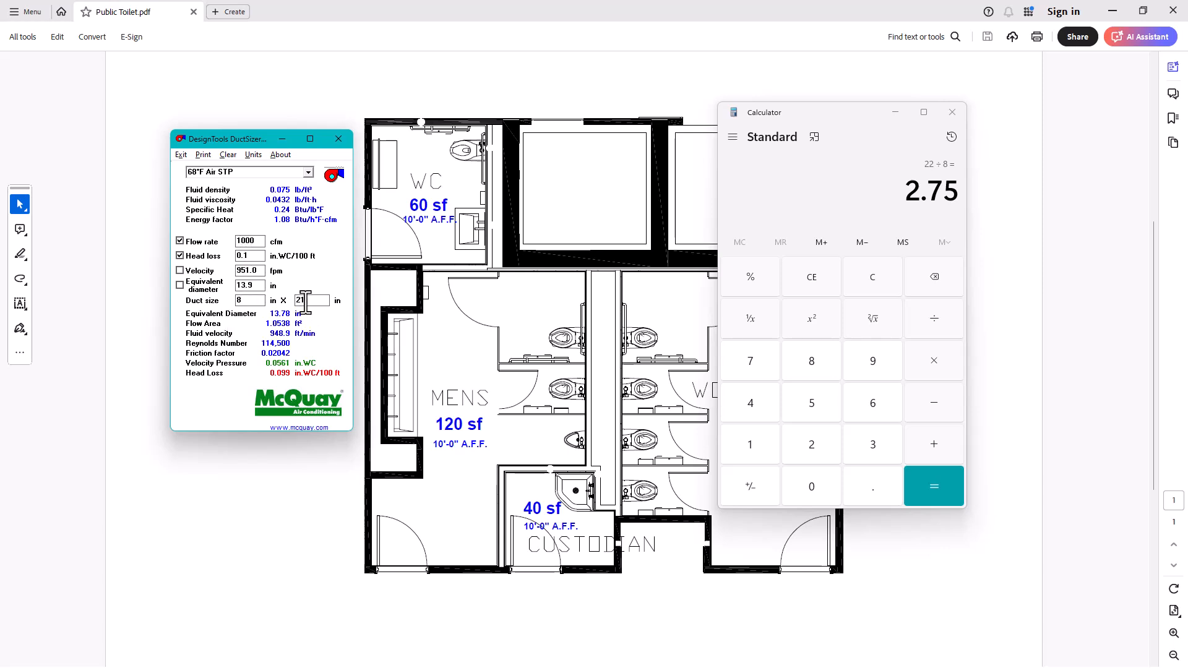
- Select the 1000 cfm flow rate and clear every input and result field
{"action": "left_click", "coordinate": [248, 300]}
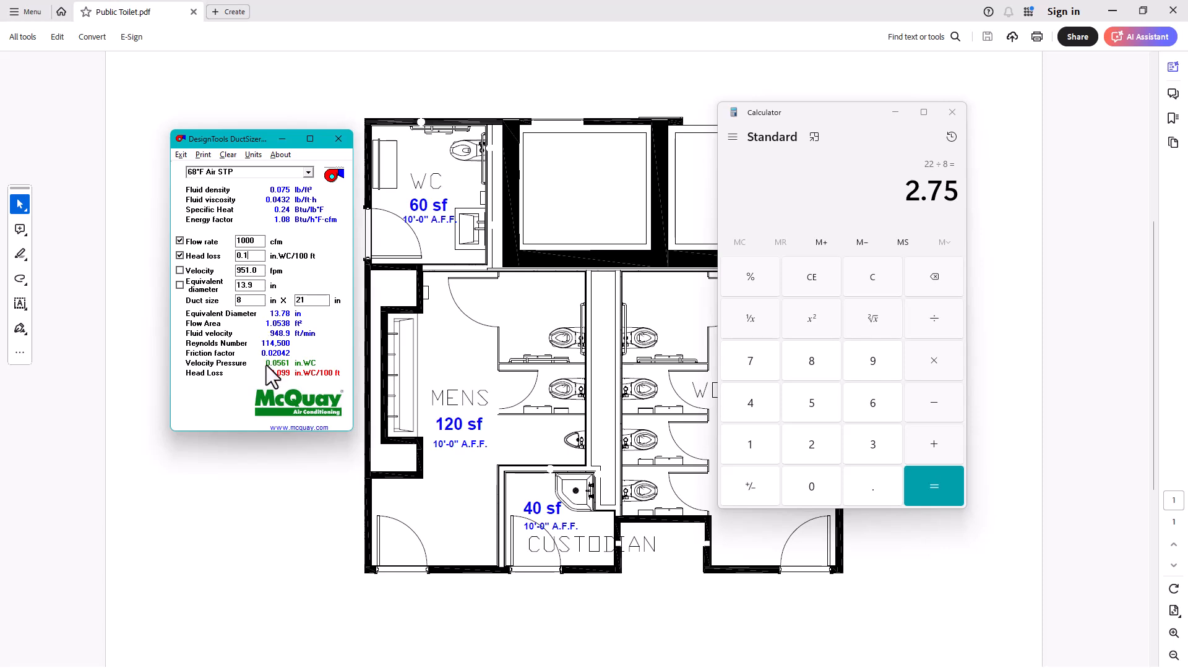
{"action": "mouse_move", "coordinate": [230, 381]}
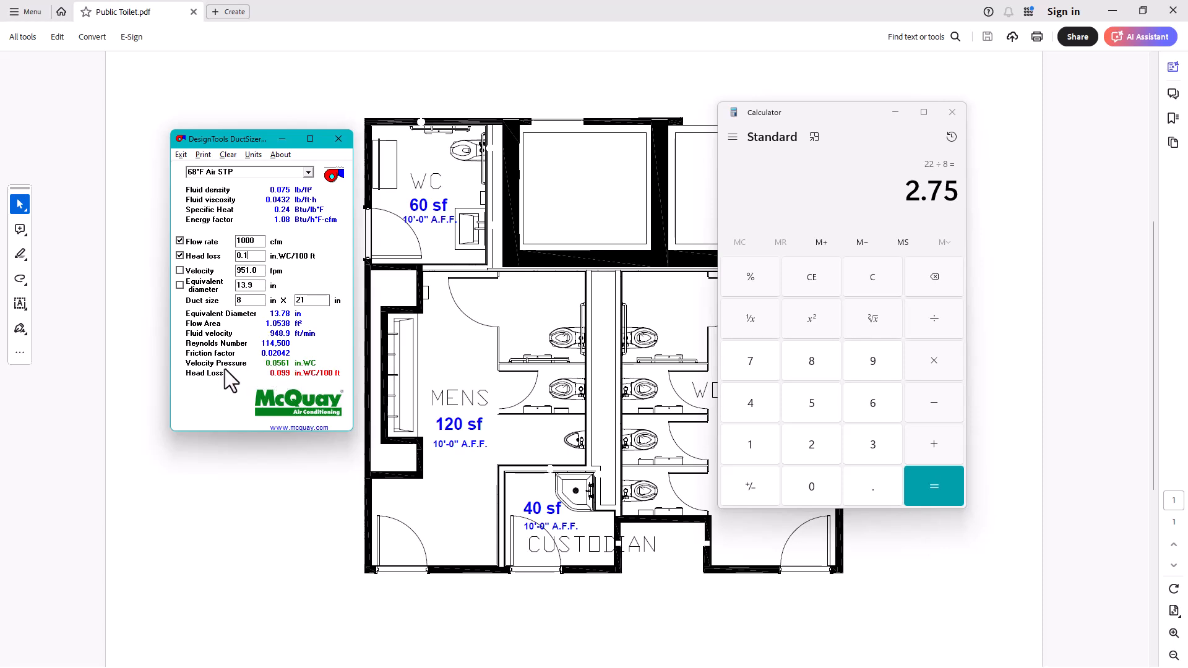
{"action": "mouse_move", "coordinate": [266, 377]}
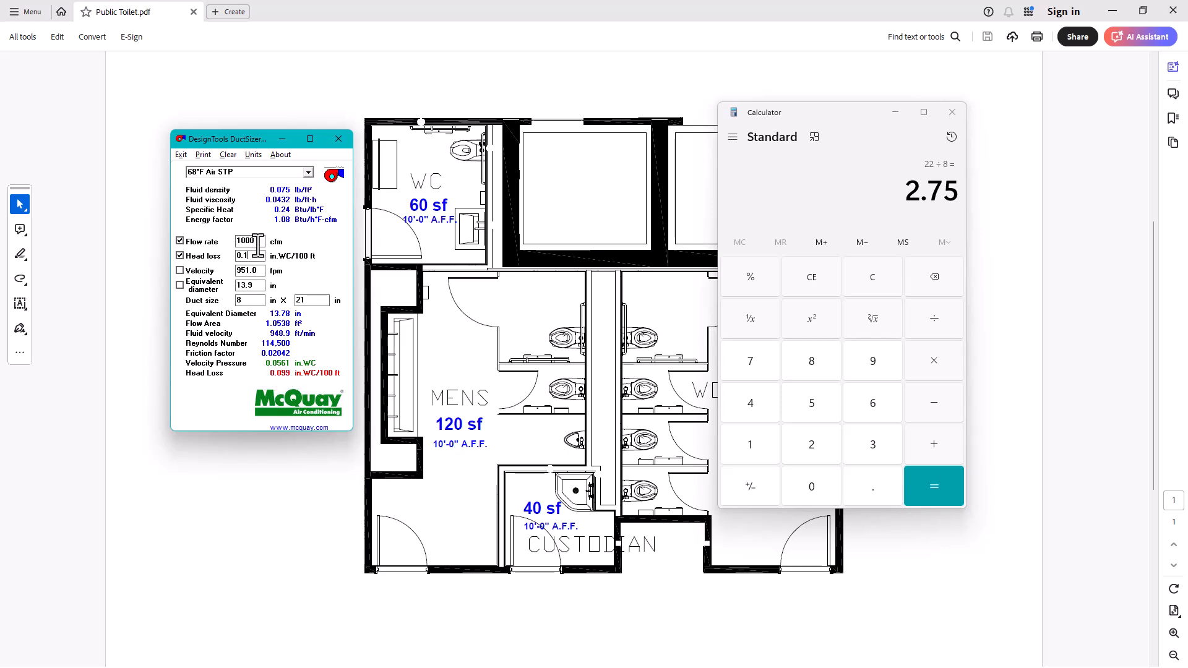
{"action": "triple_click", "coordinate": [248, 241]}
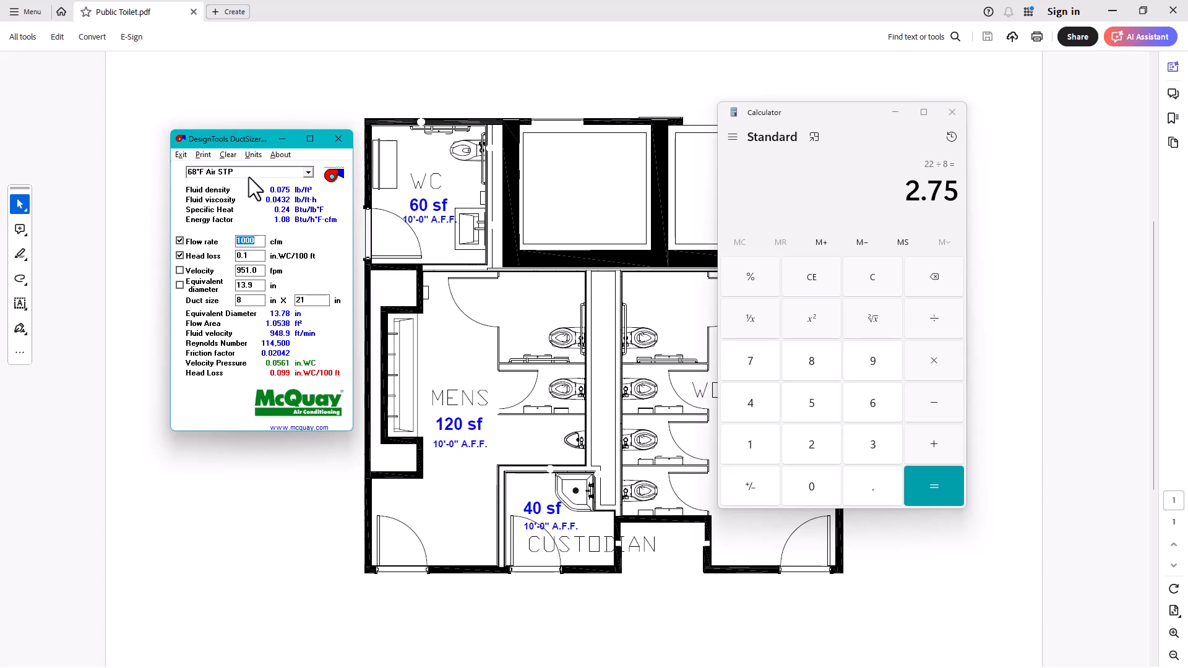
{"action": "mouse_move", "coordinate": [230, 162]}
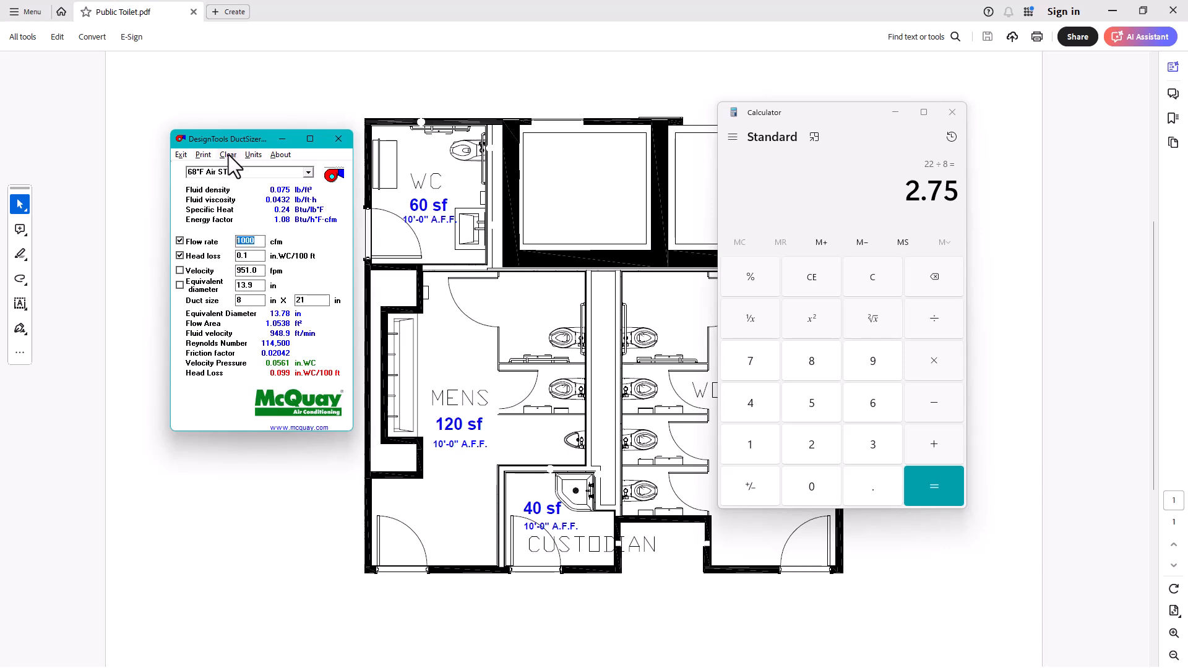
{"action": "left_click", "coordinate": [227, 154]}
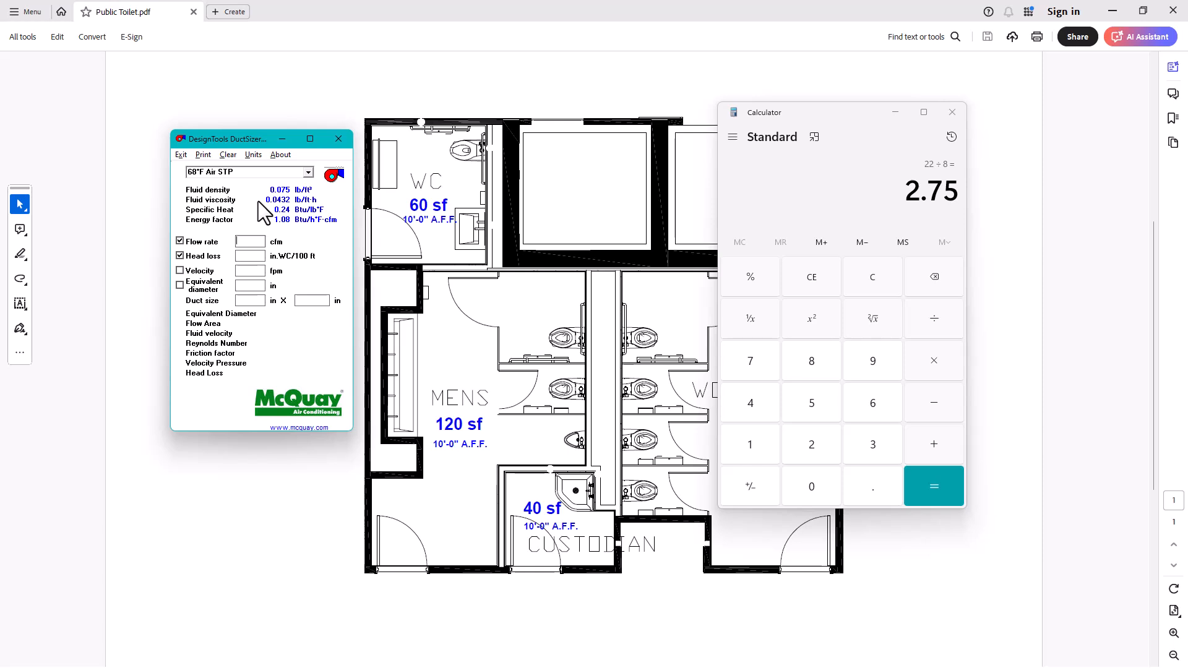
{"action": "mouse_move", "coordinate": [261, 161]}
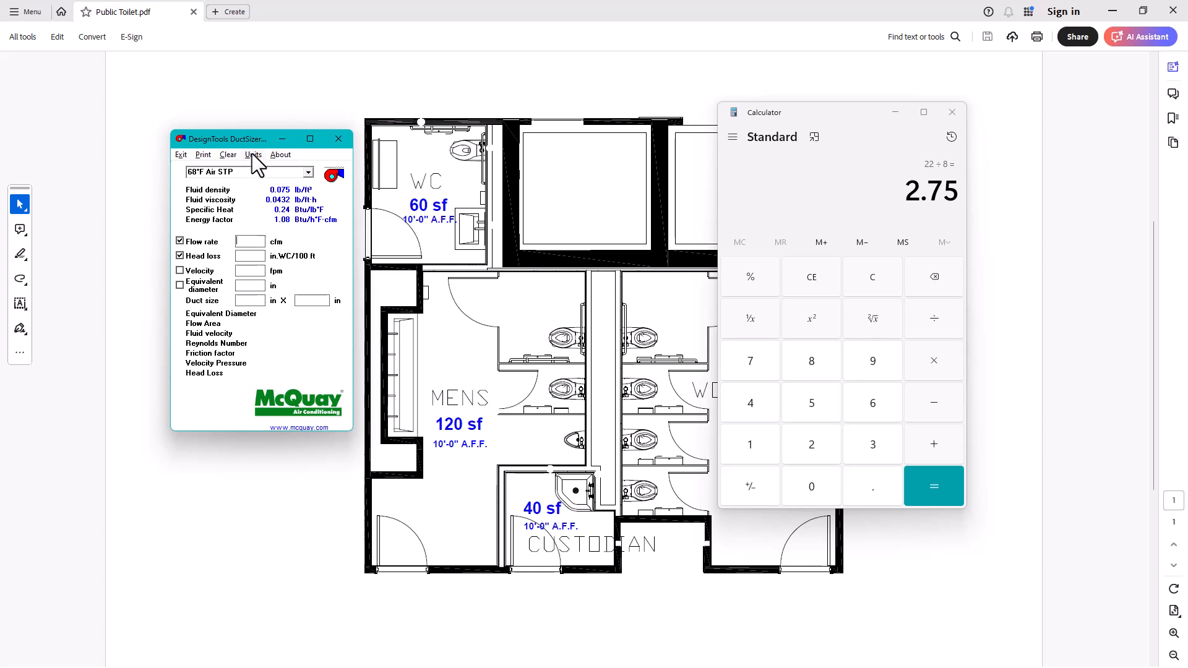
- Switch the sizer to metric units: L/s flow, Pa/m head loss, mm sizes
{"action": "left_click", "coordinate": [254, 155]}
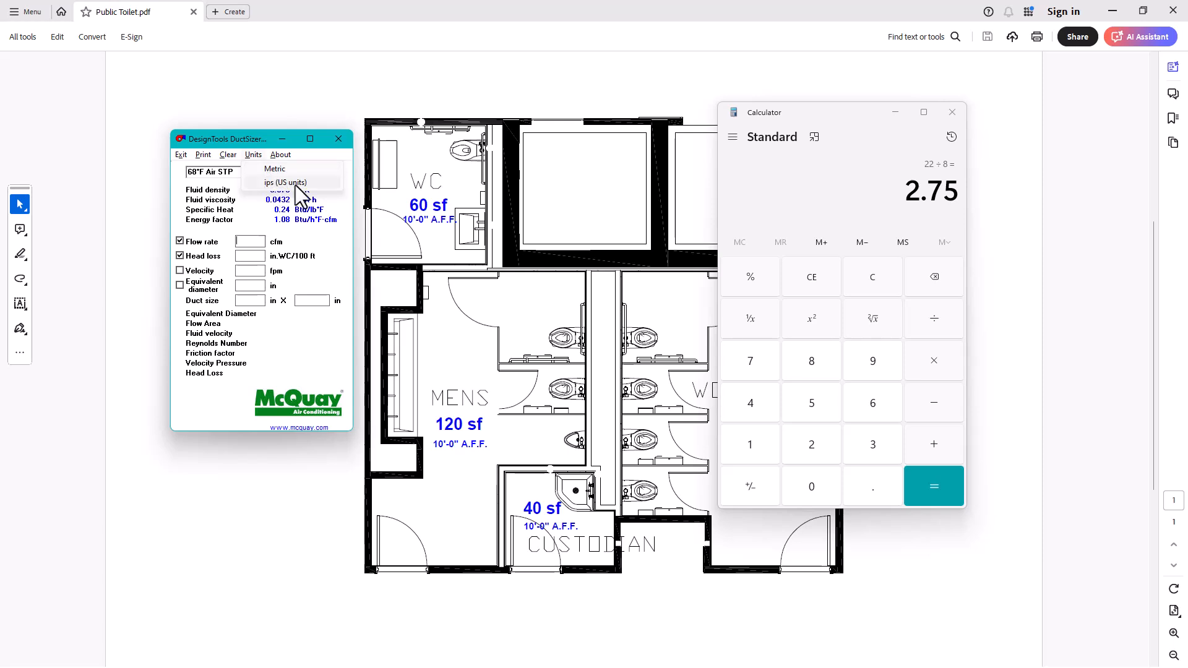
{"action": "left_click", "coordinate": [274, 168]}
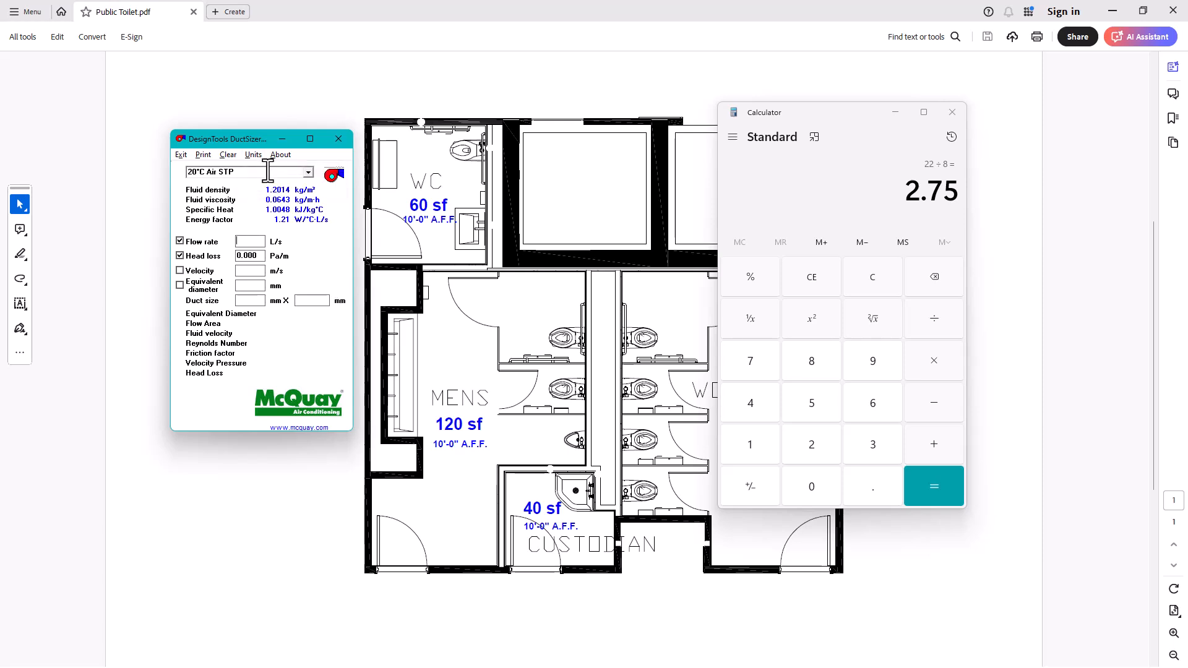
{"action": "mouse_move", "coordinate": [294, 261]}
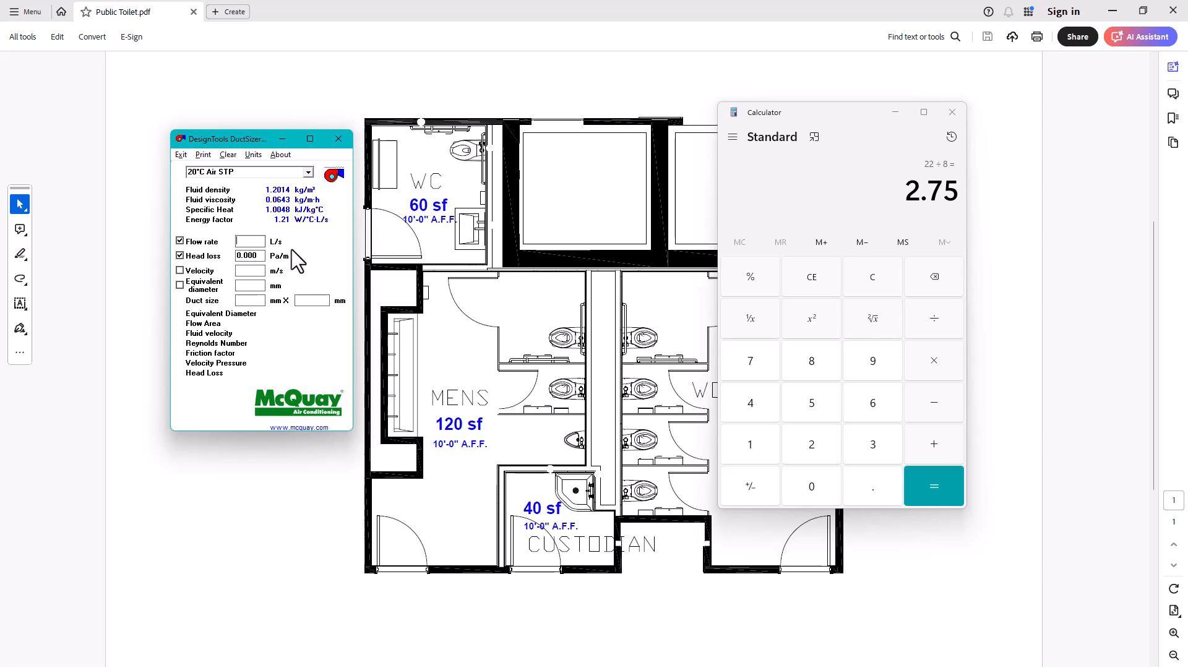
{"action": "mouse_move", "coordinate": [303, 279]}
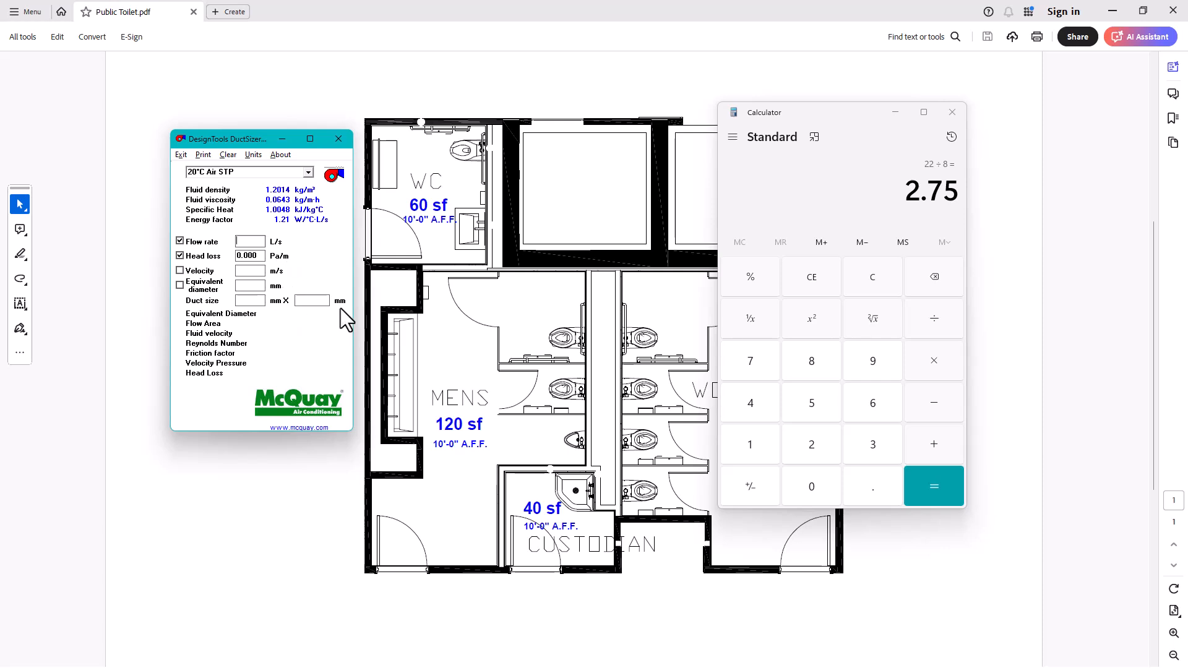
{"action": "mouse_move", "coordinate": [289, 240]}
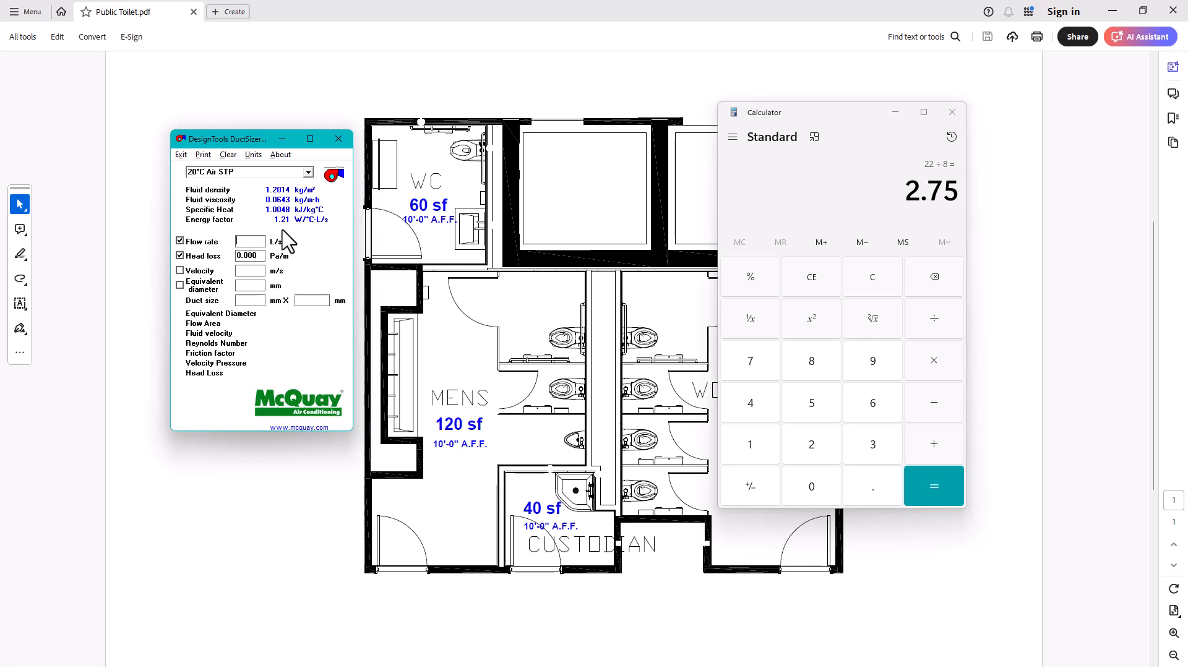
- Return to US ips units and enter 70 cfm, giving a 6 x 4 in duct at 444.7 fpm
{"action": "left_click", "coordinate": [253, 155]}
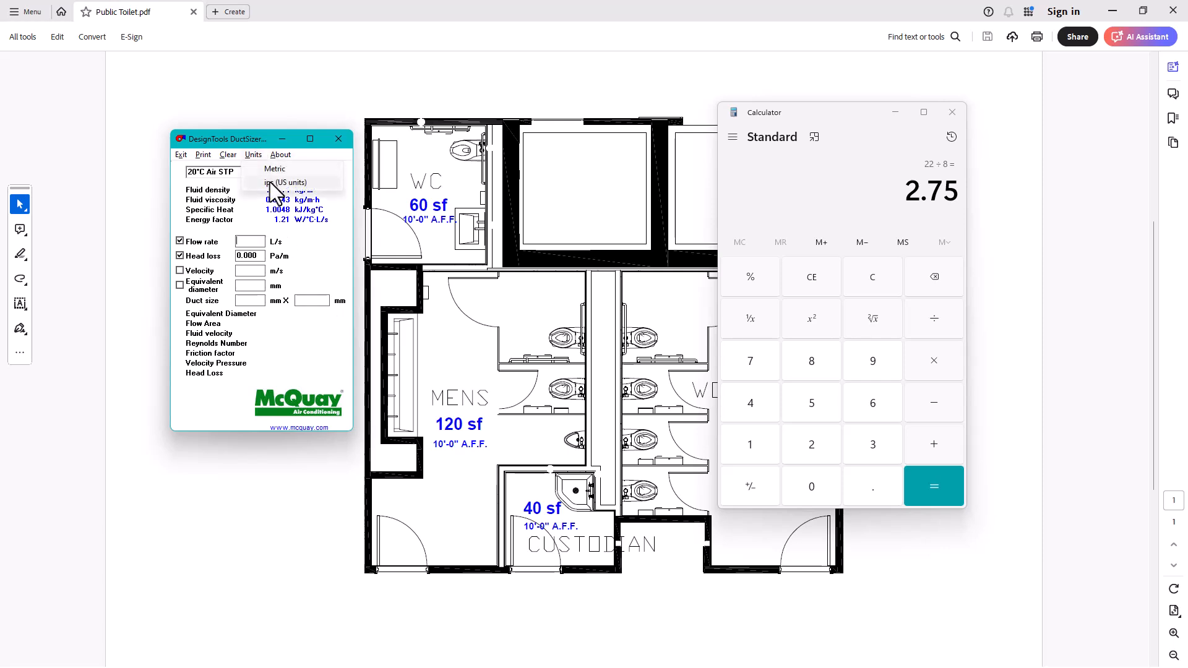
{"action": "left_click", "coordinate": [290, 182]}
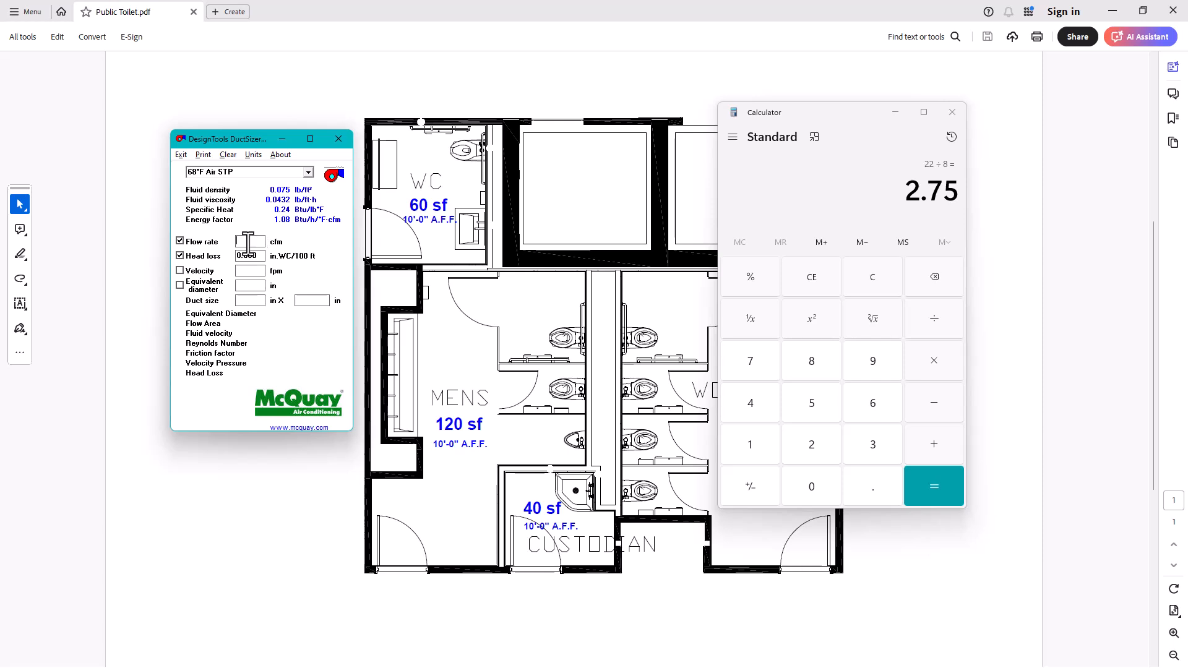
{"action": "type", "text": "70"}
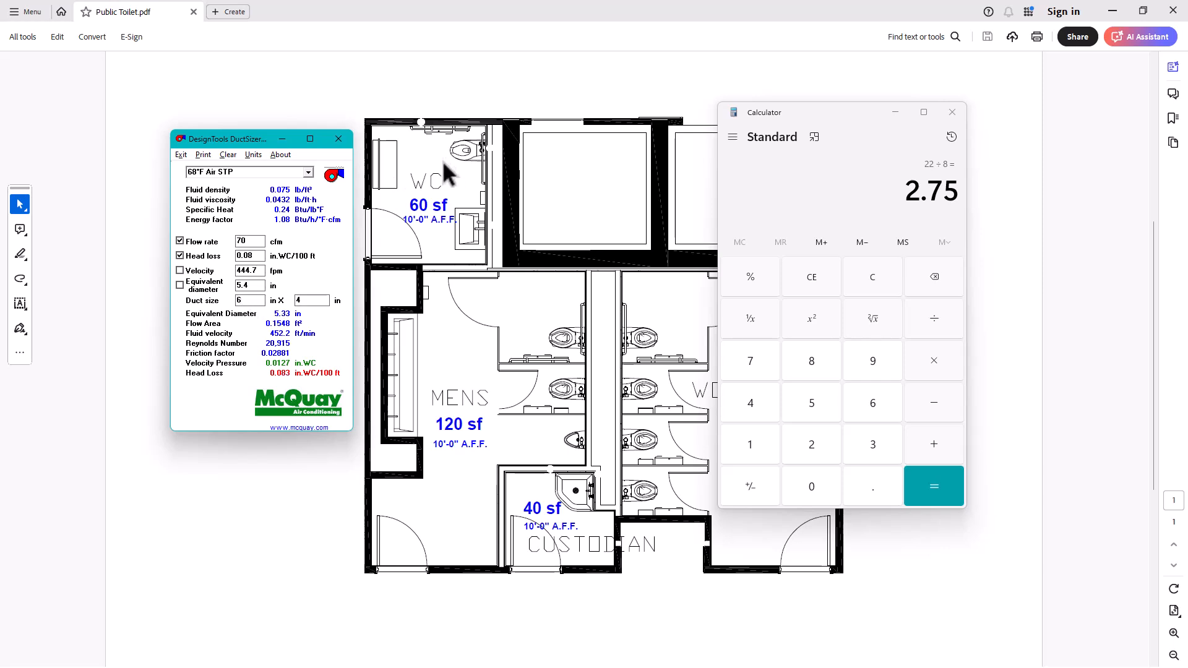
{"action": "mouse_move", "coordinate": [442, 274]}
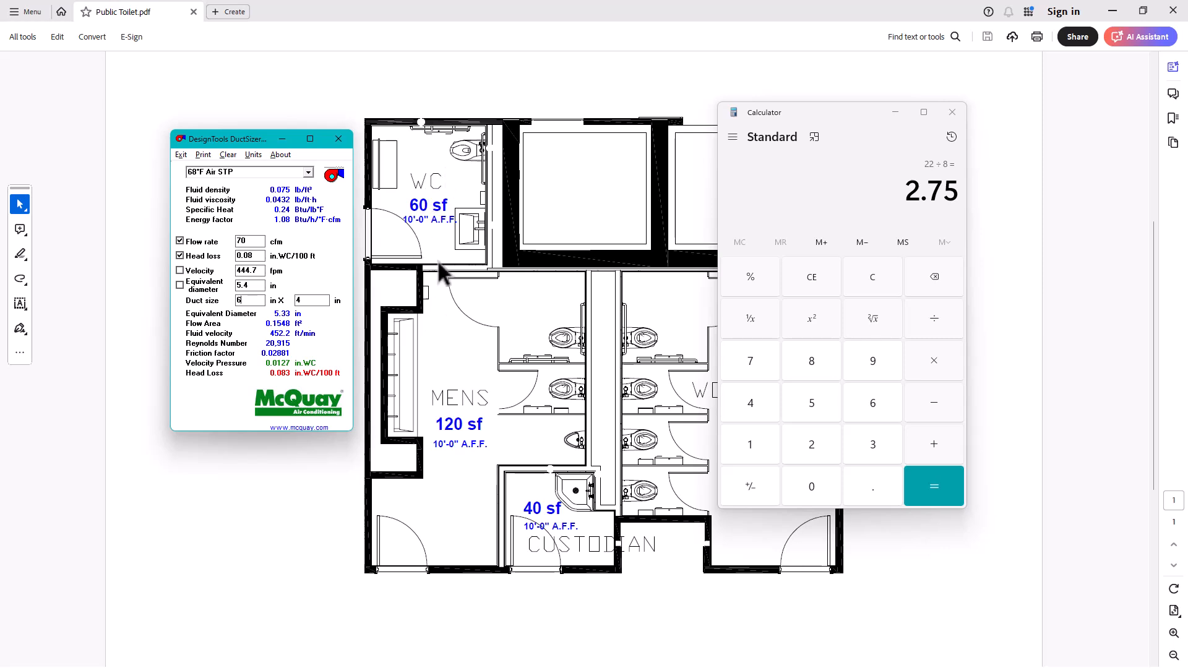
{"action": "mouse_move", "coordinate": [443, 250]}
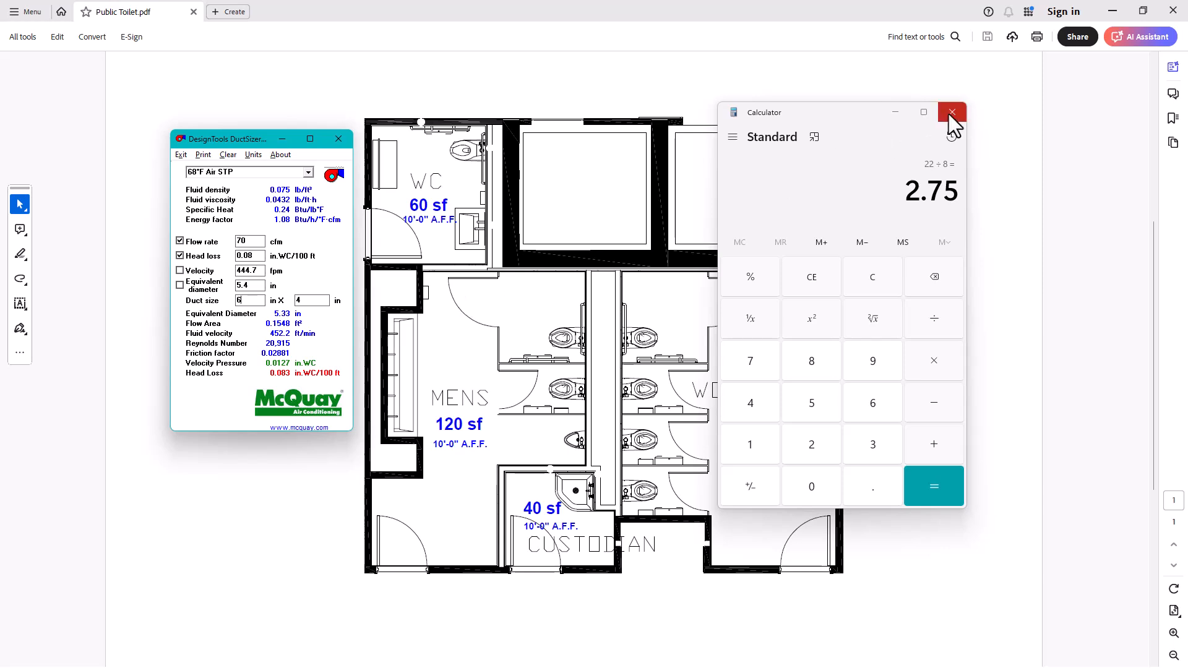
- Close the Calculator window to reveal the full restroom floor plan
{"action": "left_click", "coordinate": [951, 112]}
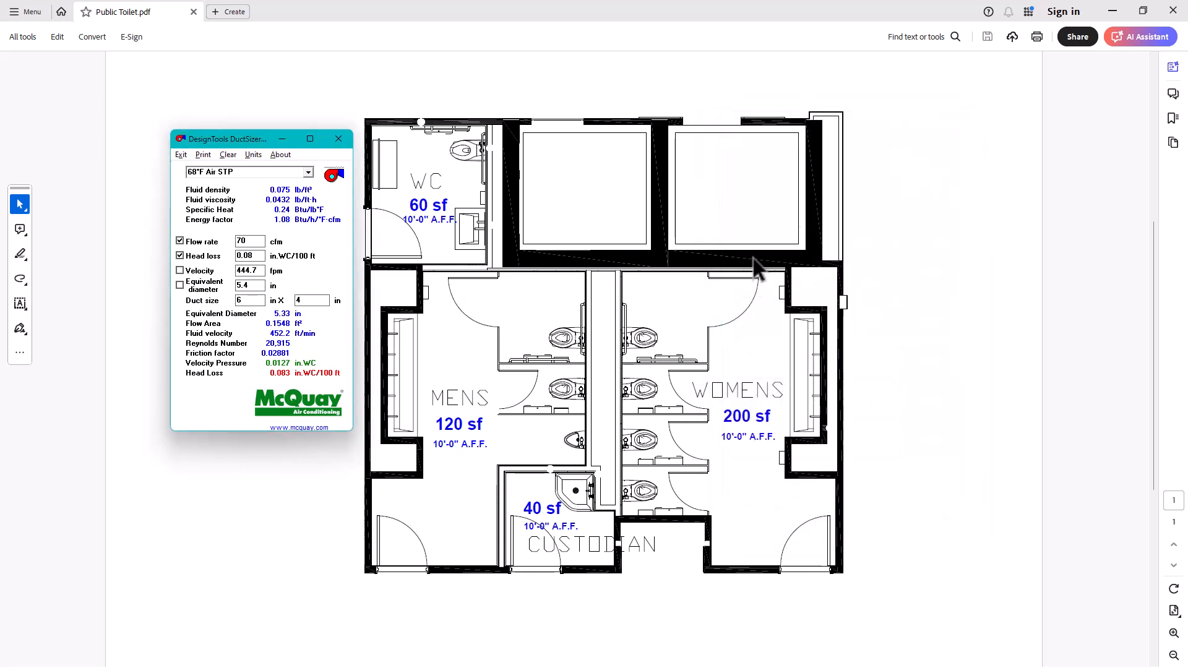
{"action": "mouse_move", "coordinate": [568, 371]}
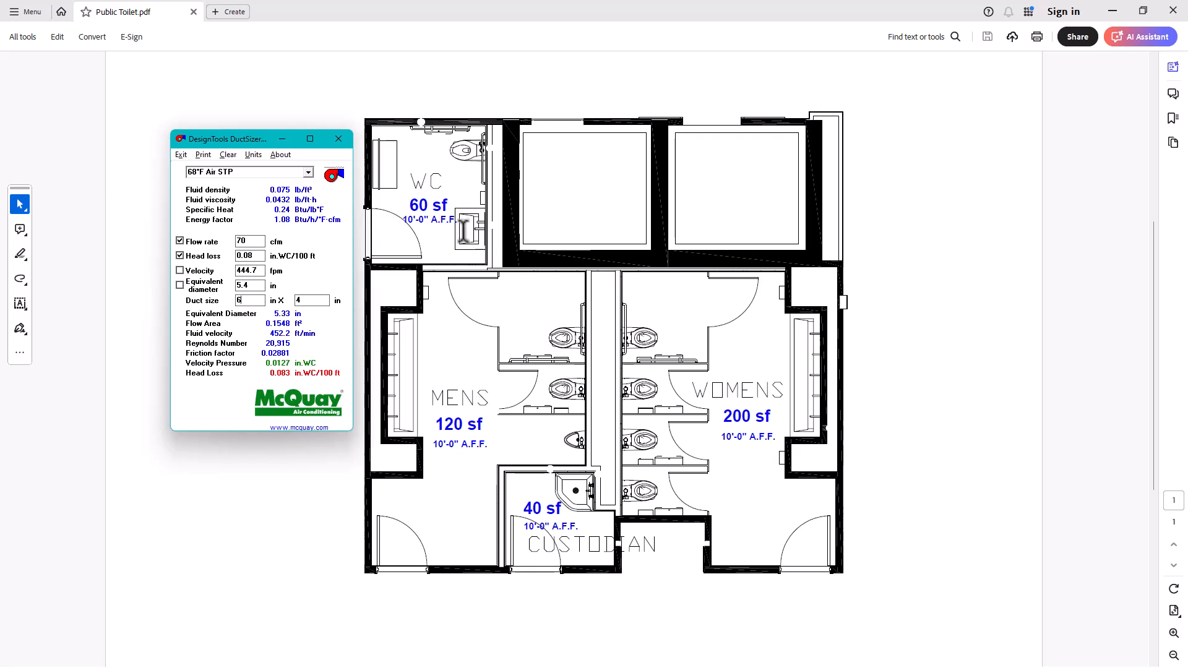
{"action": "mouse_move", "coordinate": [543, 439]}
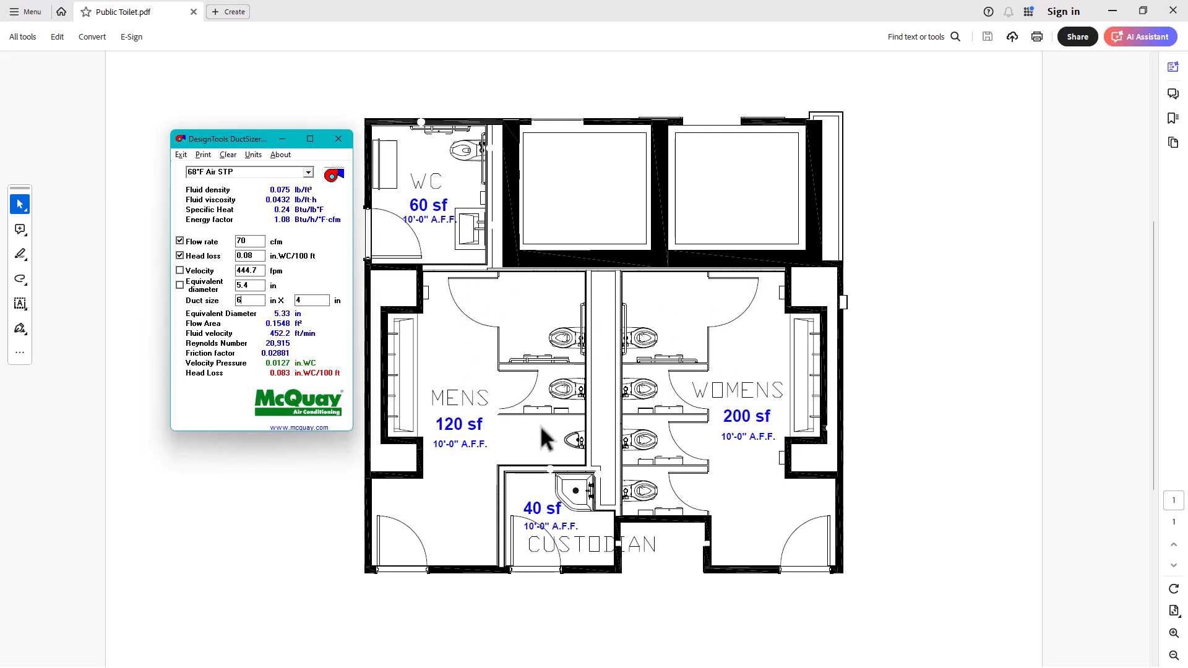
{"action": "mouse_move", "coordinate": [639, 421]}
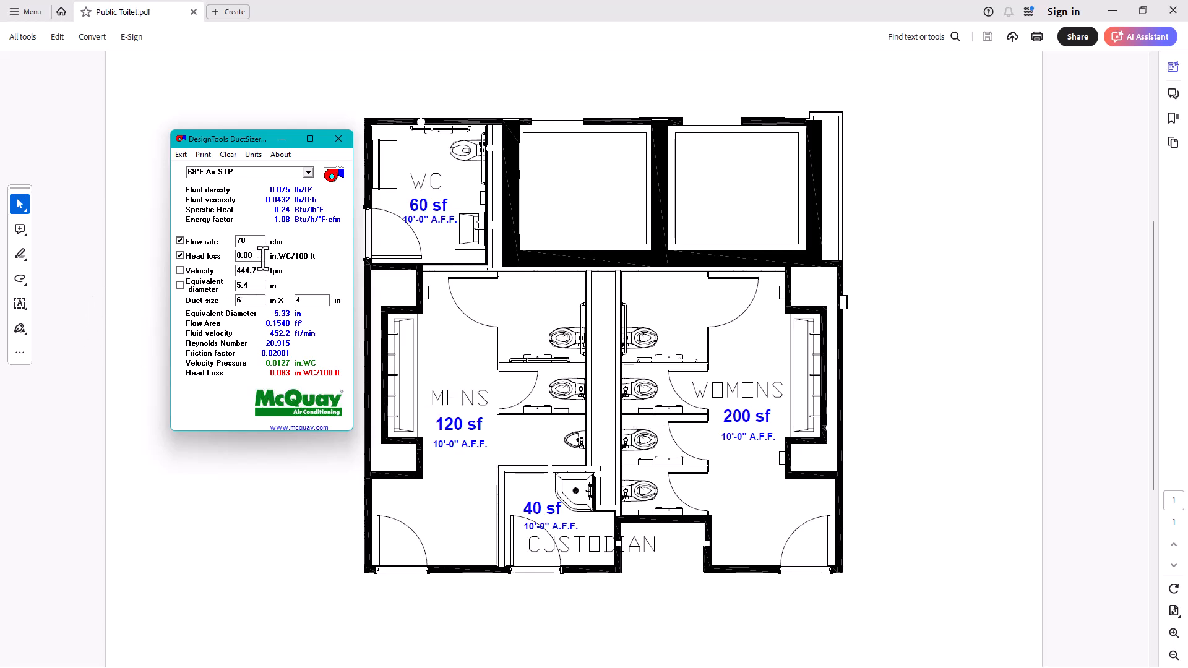
- Make velocity the sizing criterion for 70 cfm instead of the 0.08 head loss
{"action": "triple_click", "coordinate": [248, 256]}
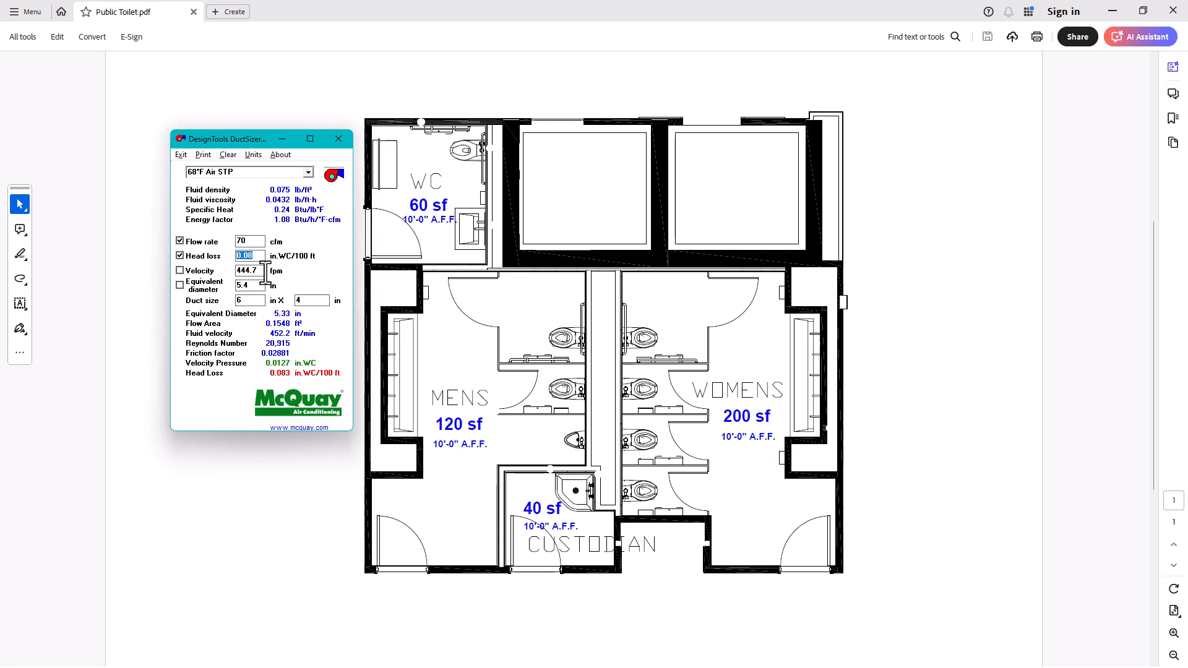
{"action": "left_click", "coordinate": [249, 270]}
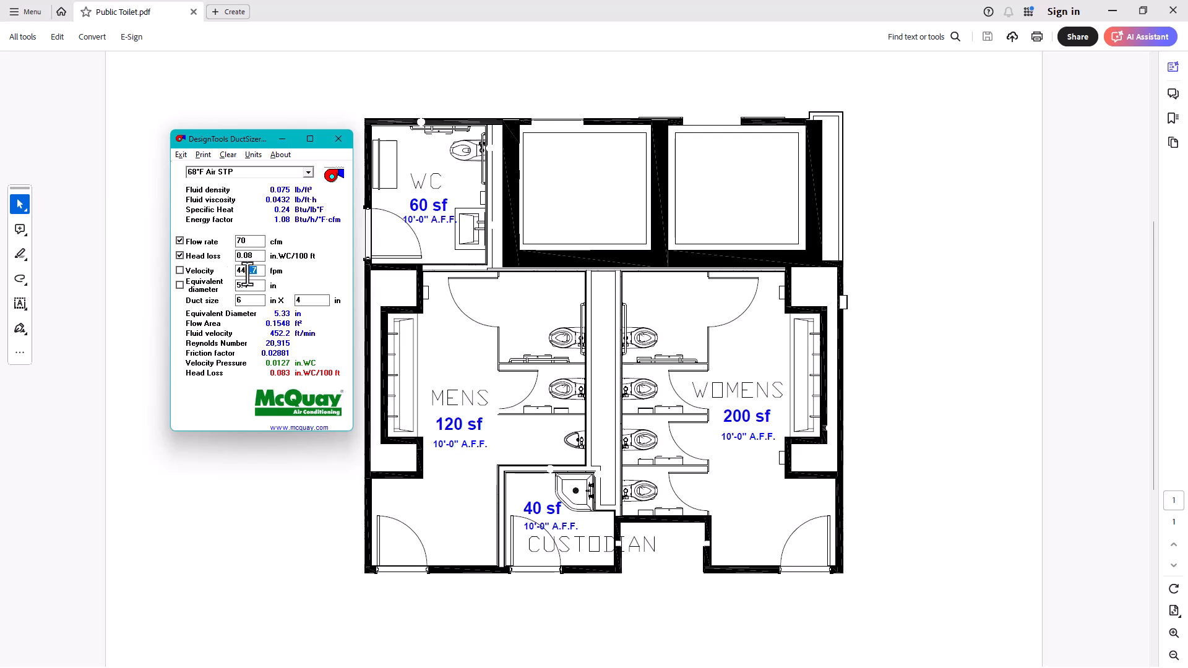
{"action": "left_click", "coordinate": [180, 270]}
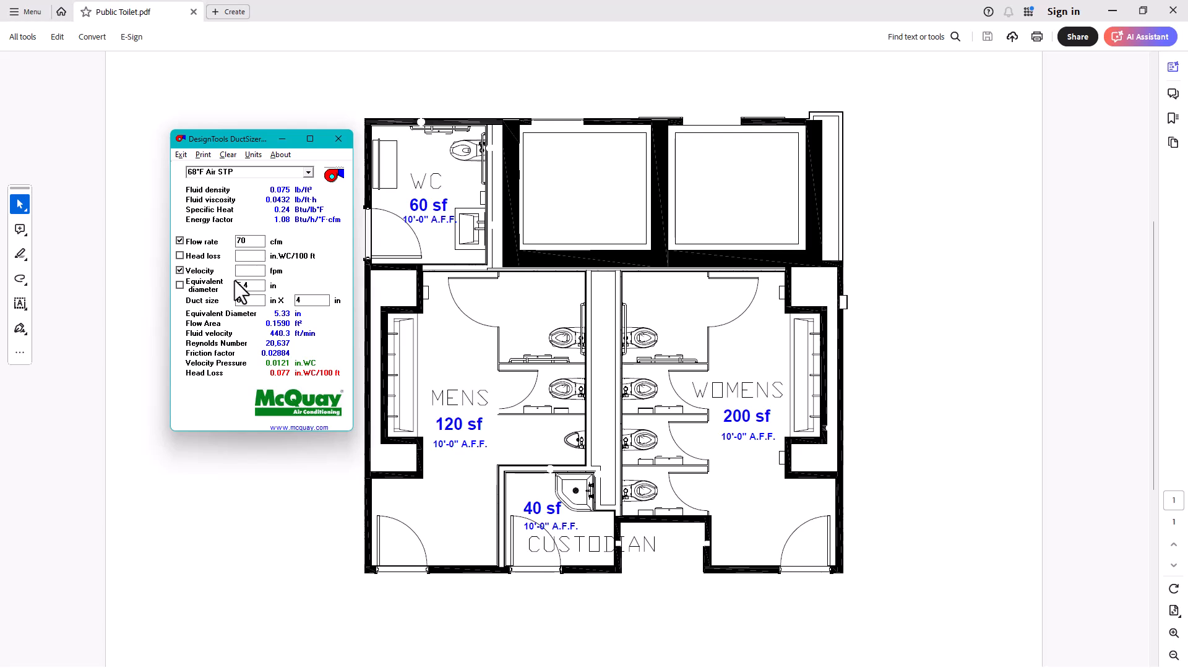